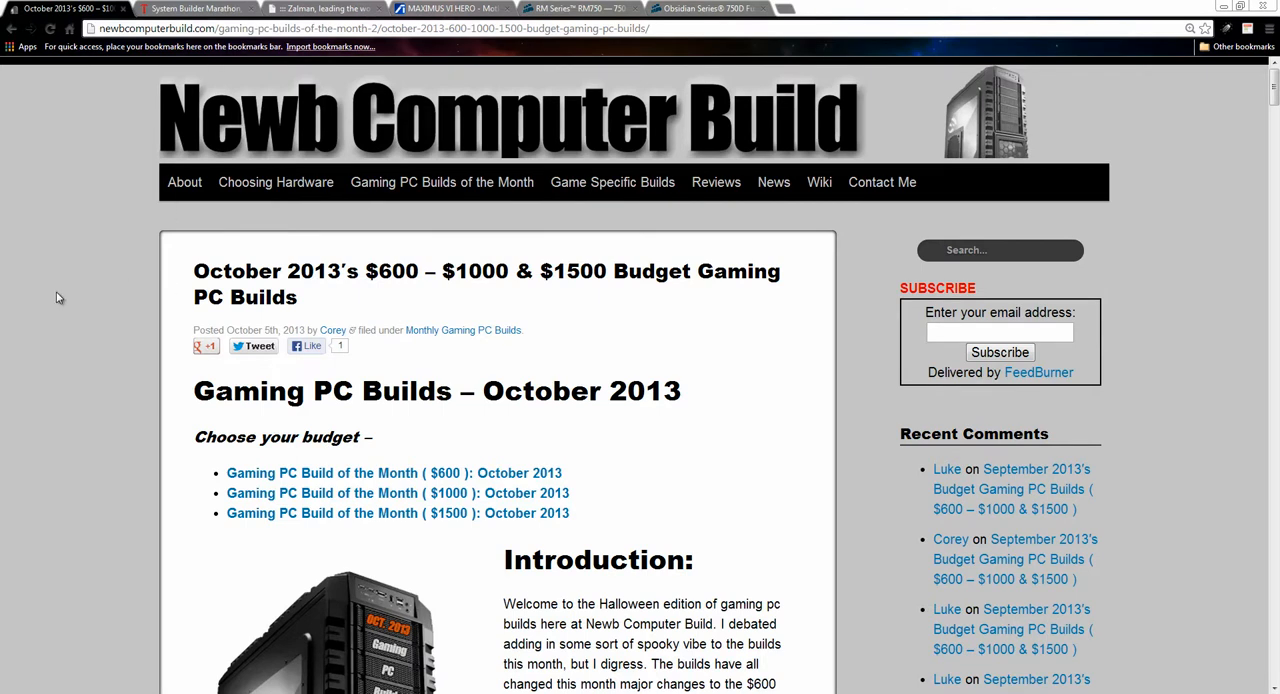
pyautogui.moveTo(104, 312)
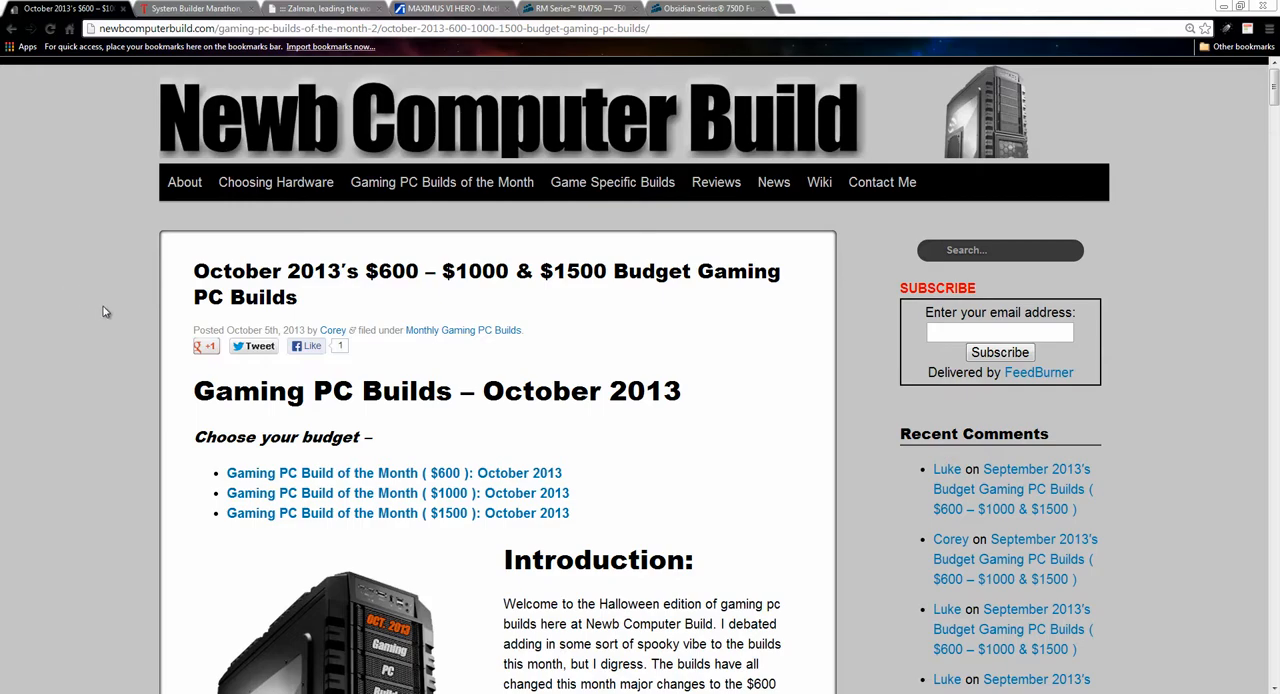
# Scroll past the budget links to the article's Introduction section
pyautogui.scroll(-3)
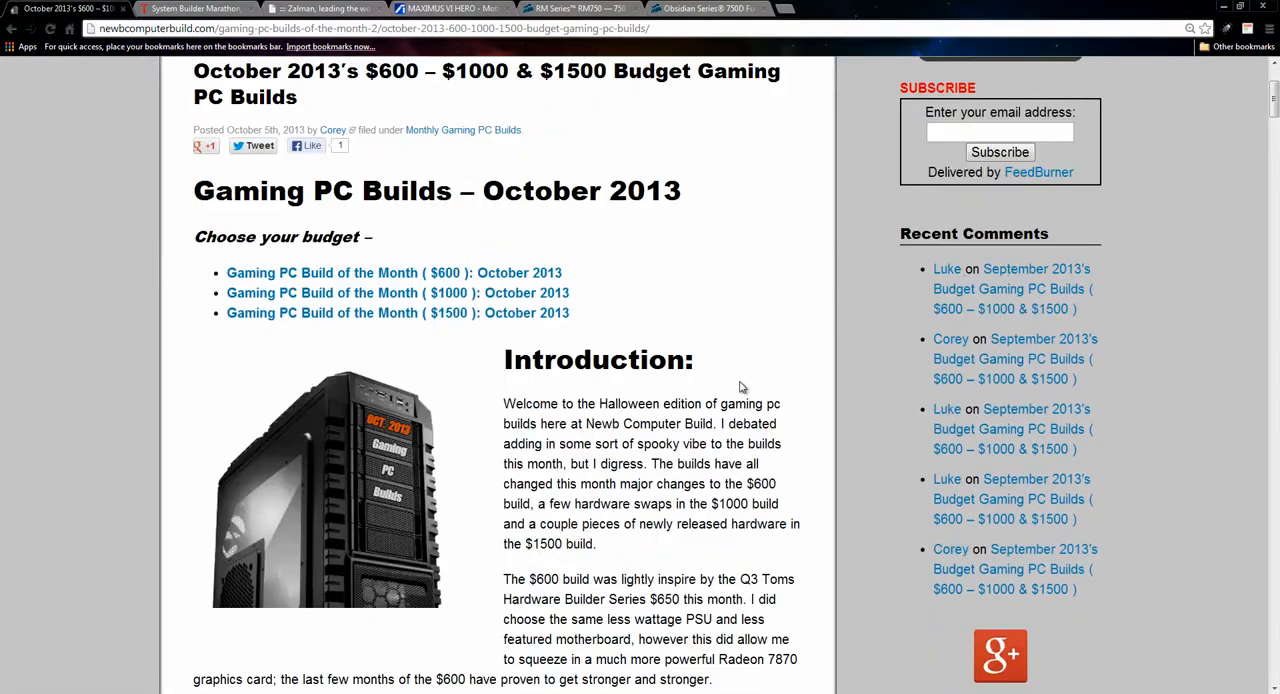
# Scroll to the $601 build's hardware table listing the AMD FX-6300, MSI motherboard, graphics card and RAM
pyautogui.click(384, 272)
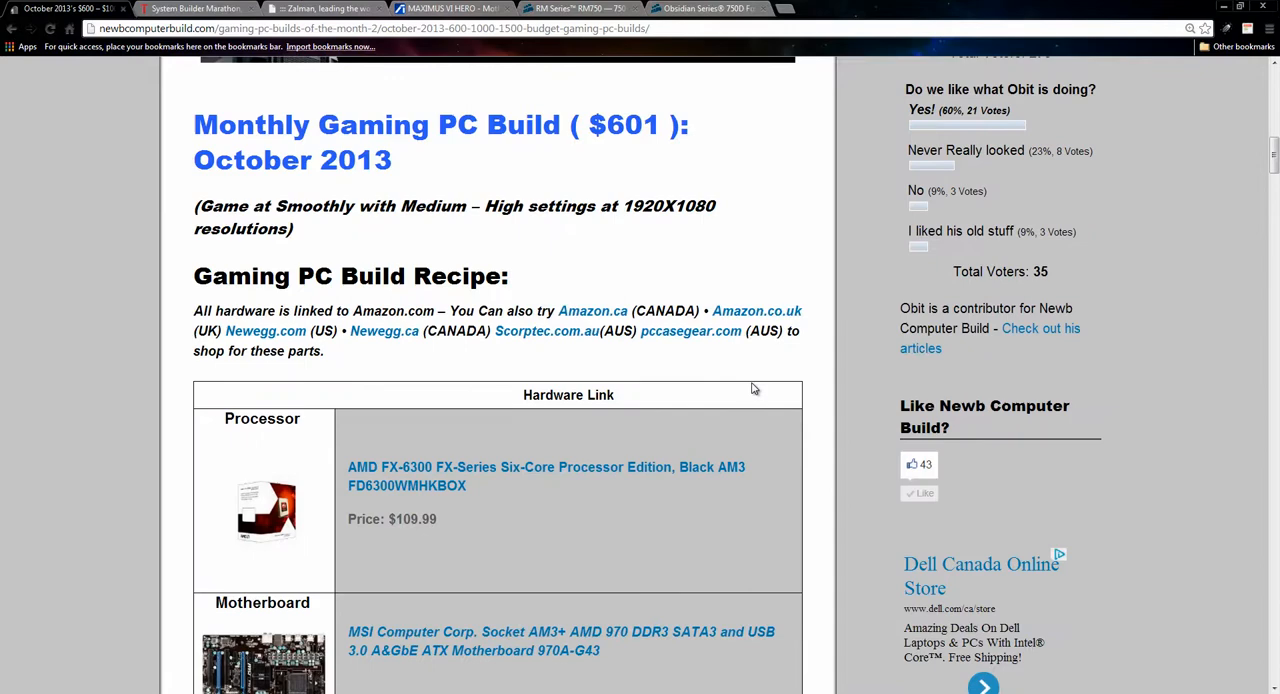
pyautogui.scroll(-3)
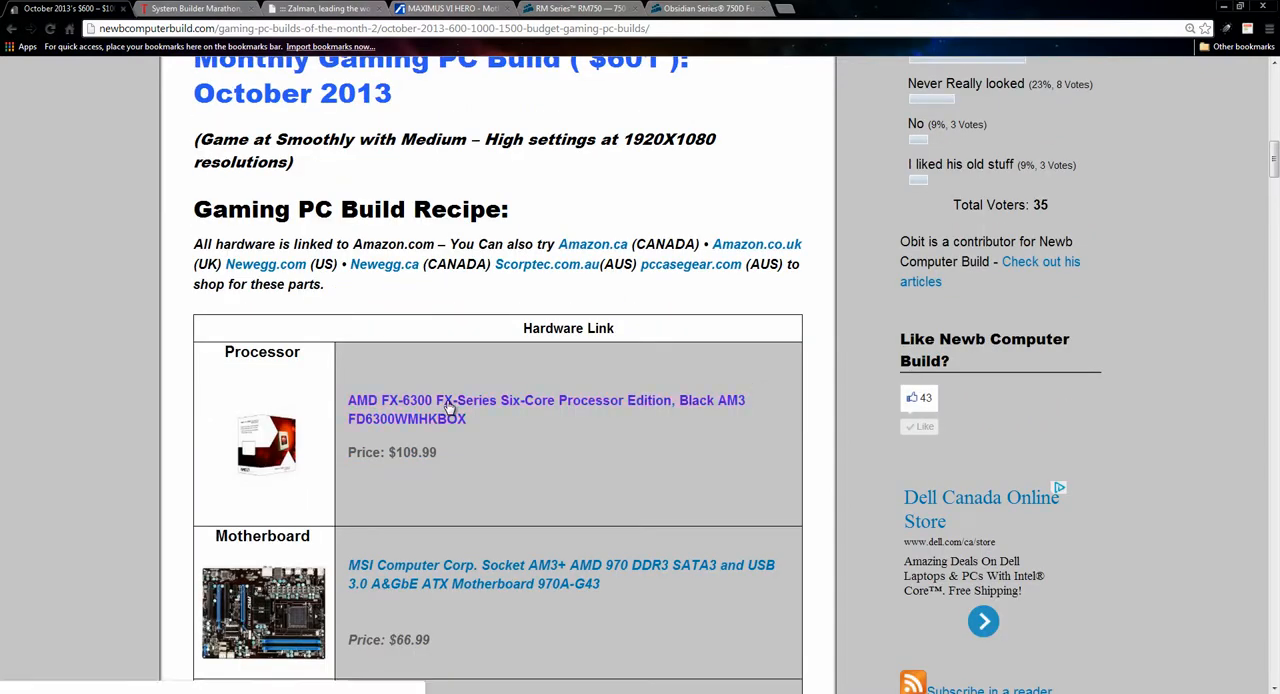
pyautogui.scroll(-3)
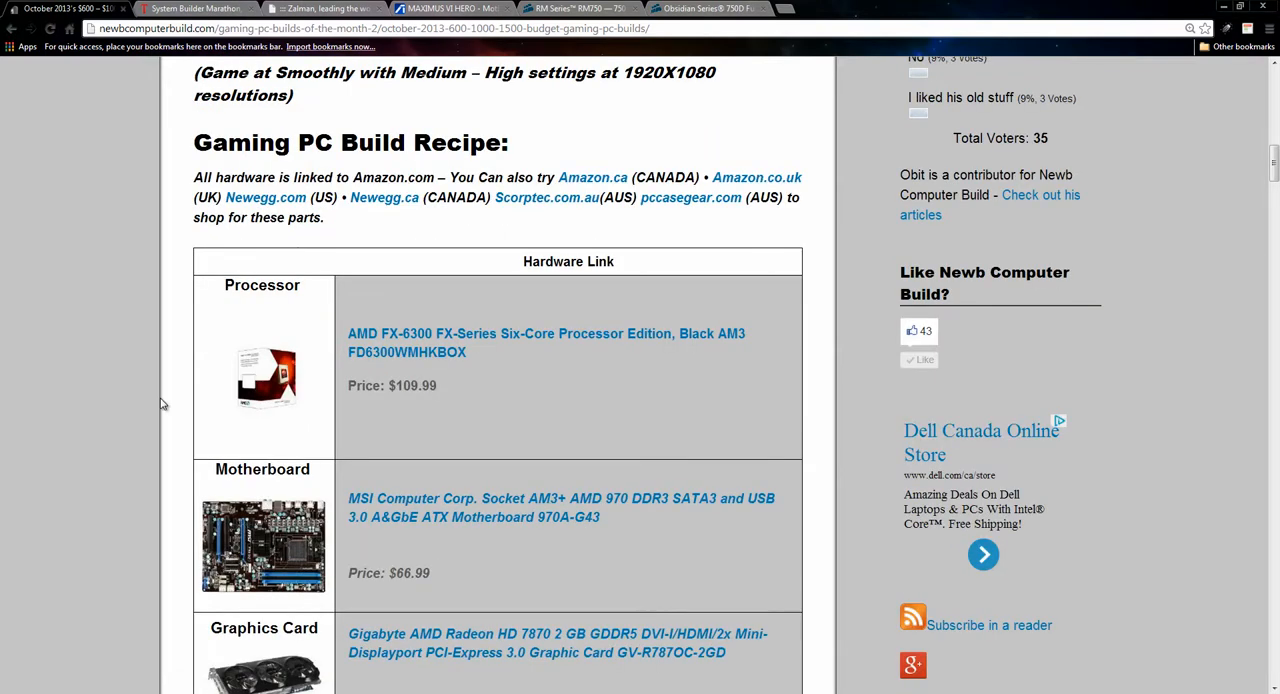
pyautogui.moveTo(510, 326)
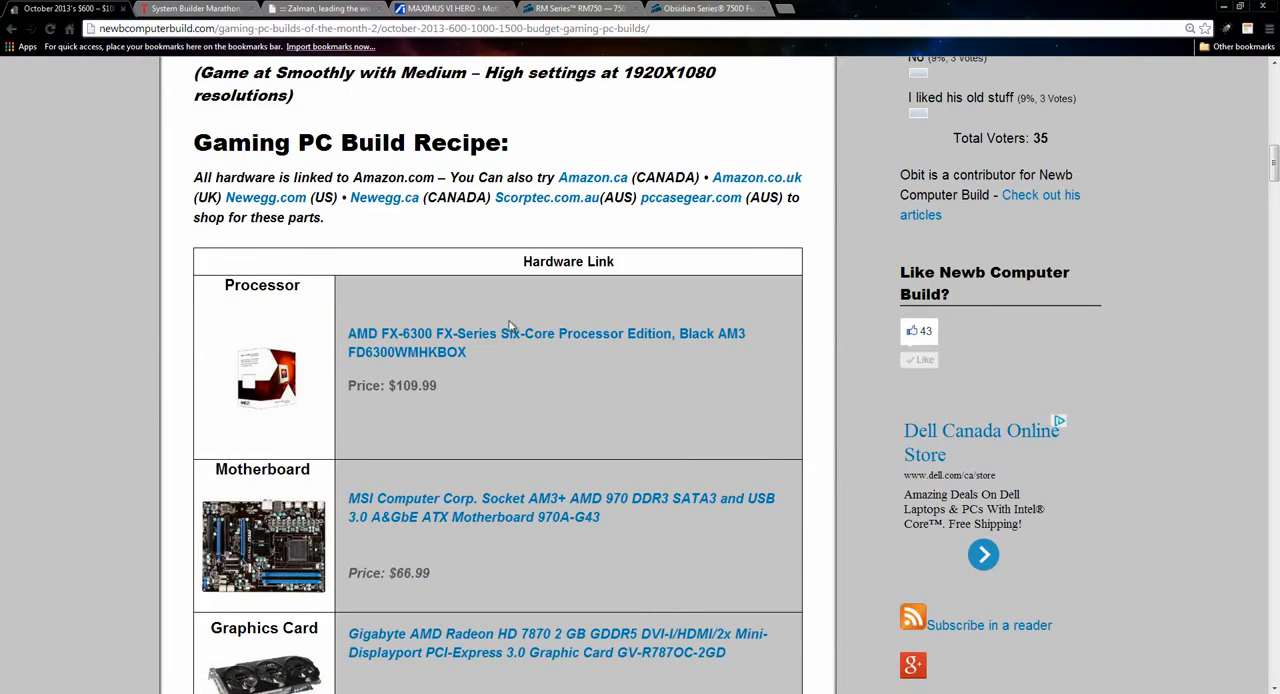
pyautogui.moveTo(510, 416)
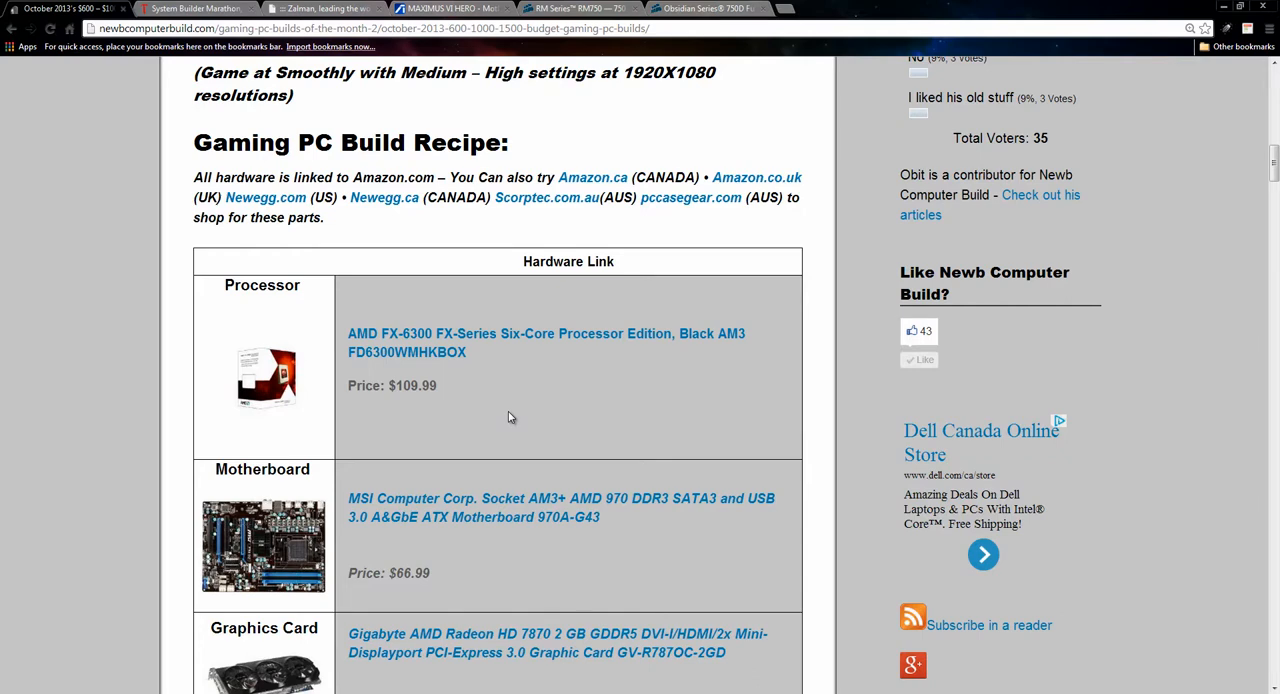
pyautogui.moveTo(476, 320)
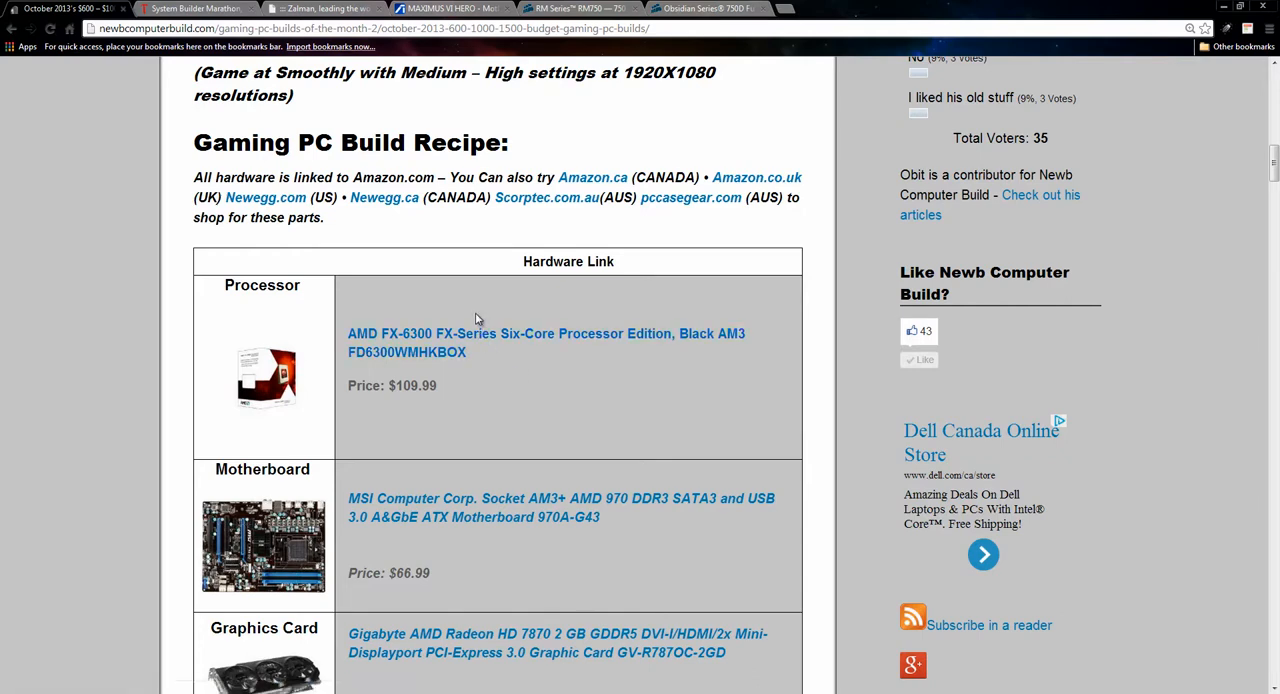
pyautogui.scroll(-3)
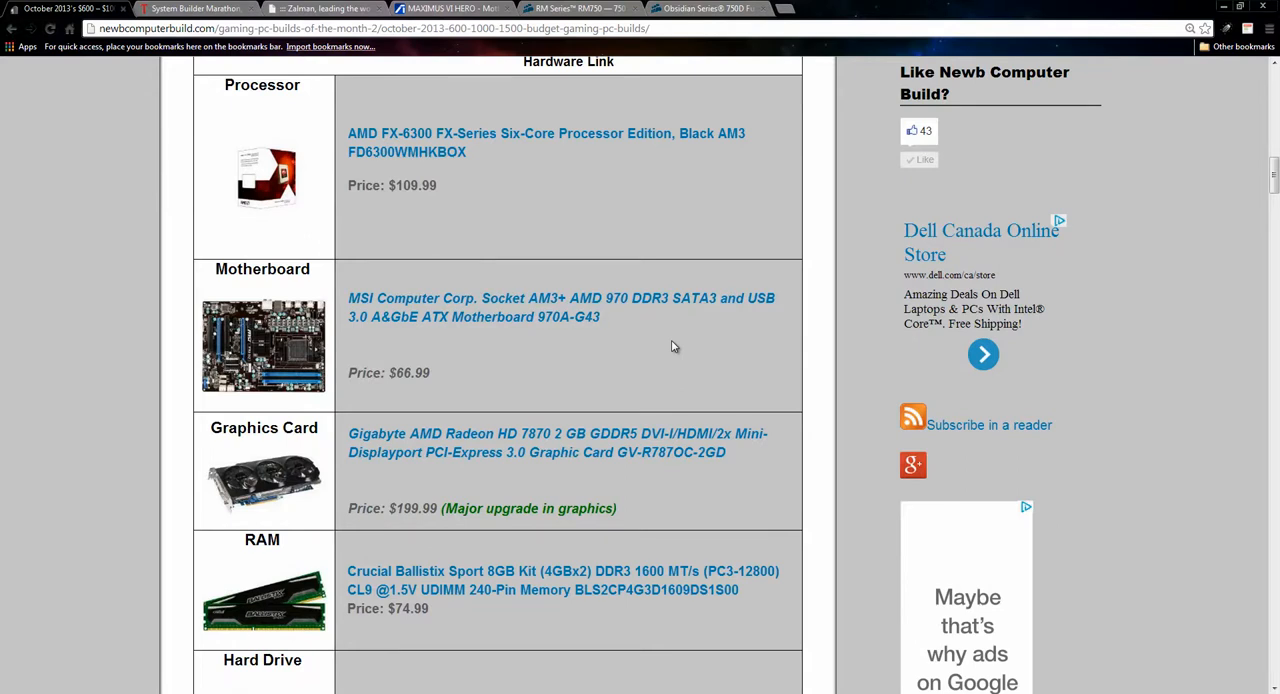
pyautogui.moveTo(244, 290)
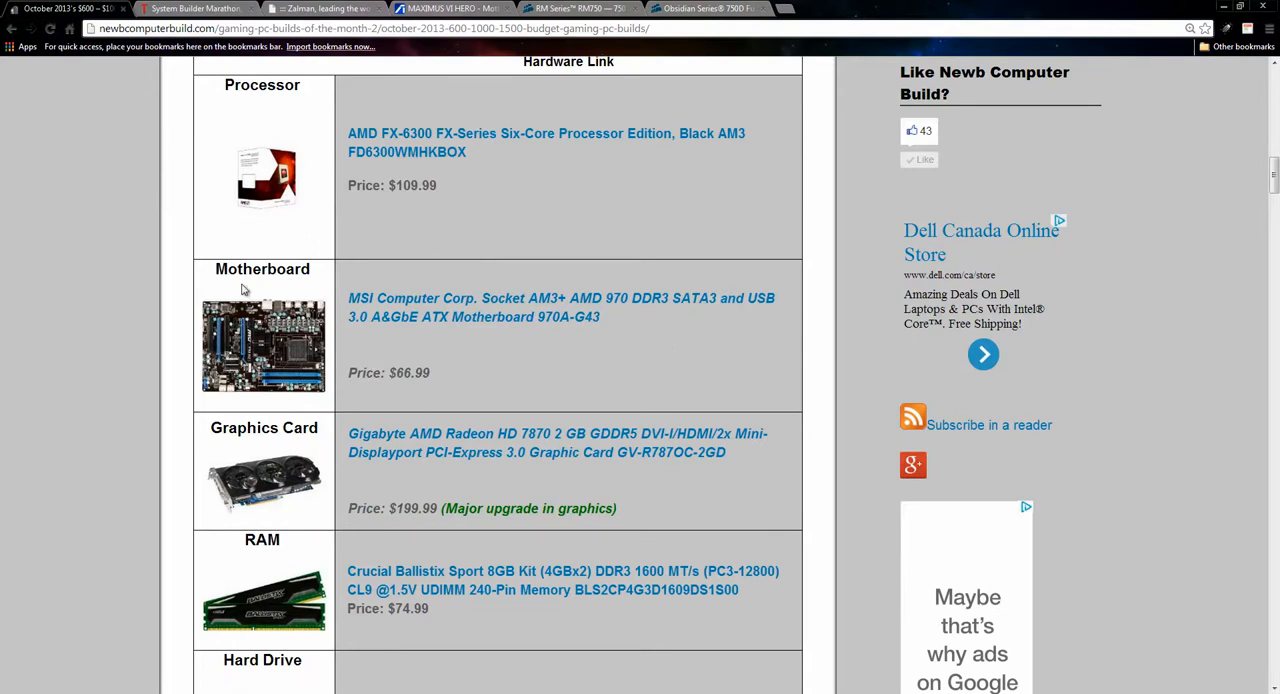
pyautogui.moveTo(520, 356)
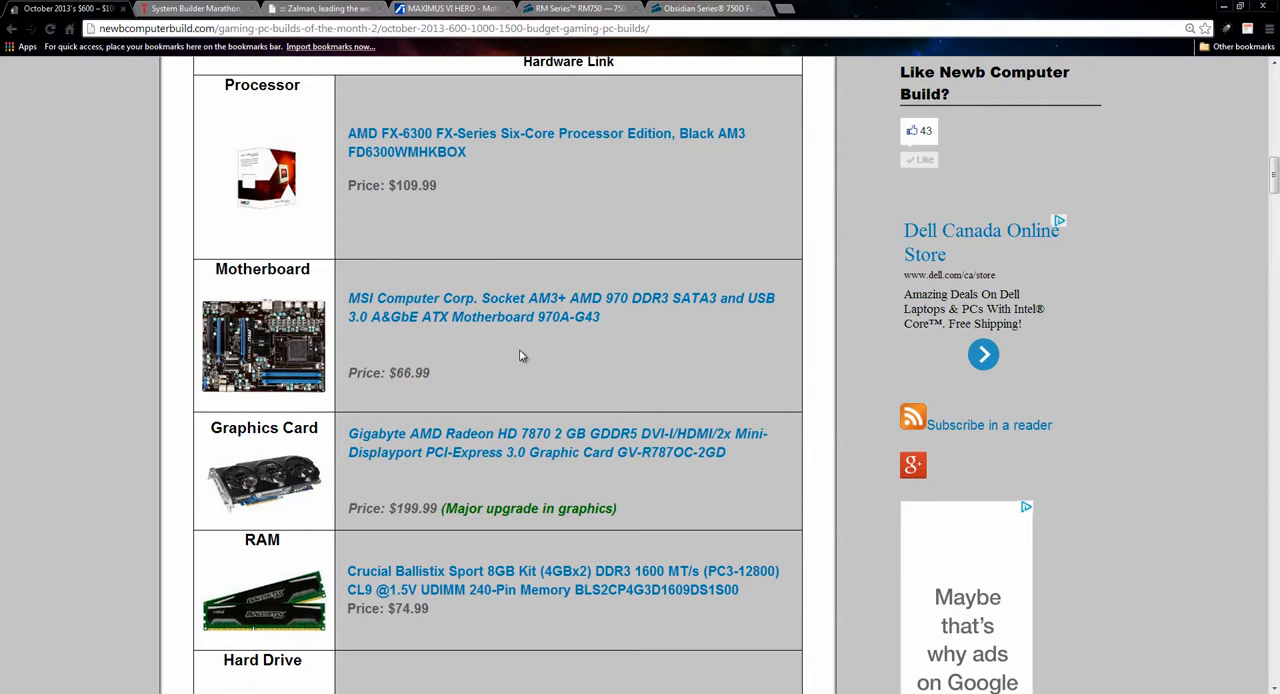
pyautogui.moveTo(556, 358)
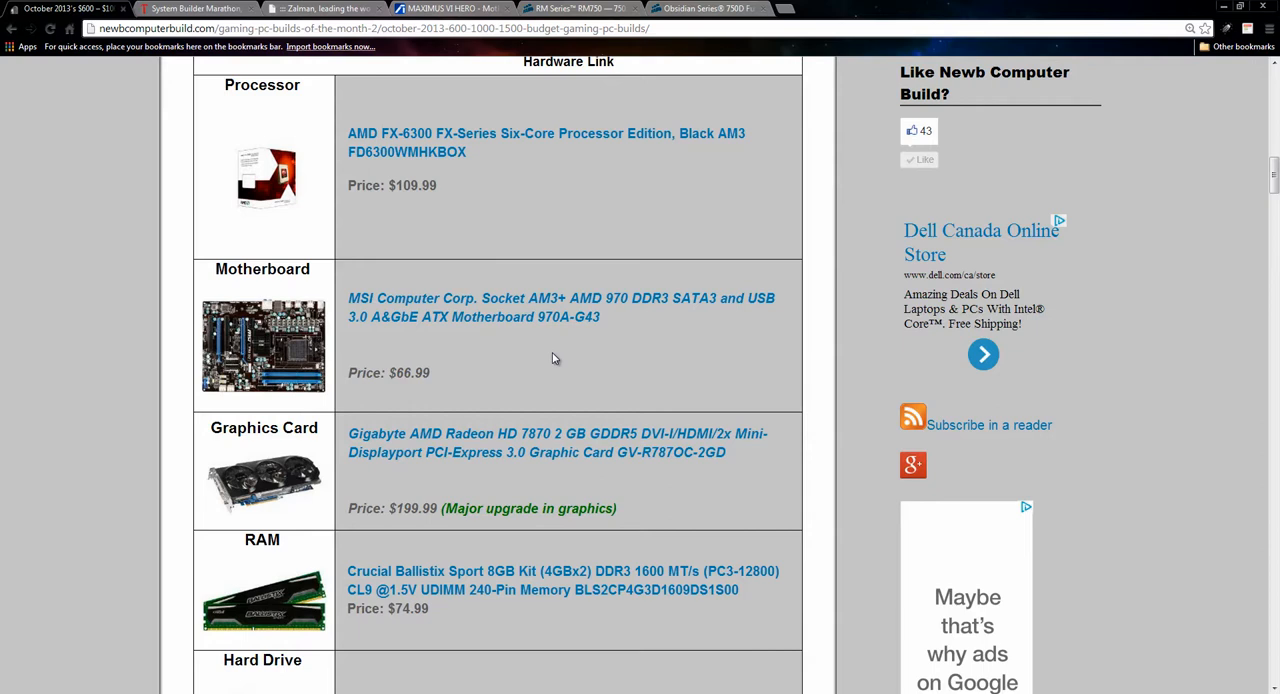
pyautogui.moveTo(580, 358)
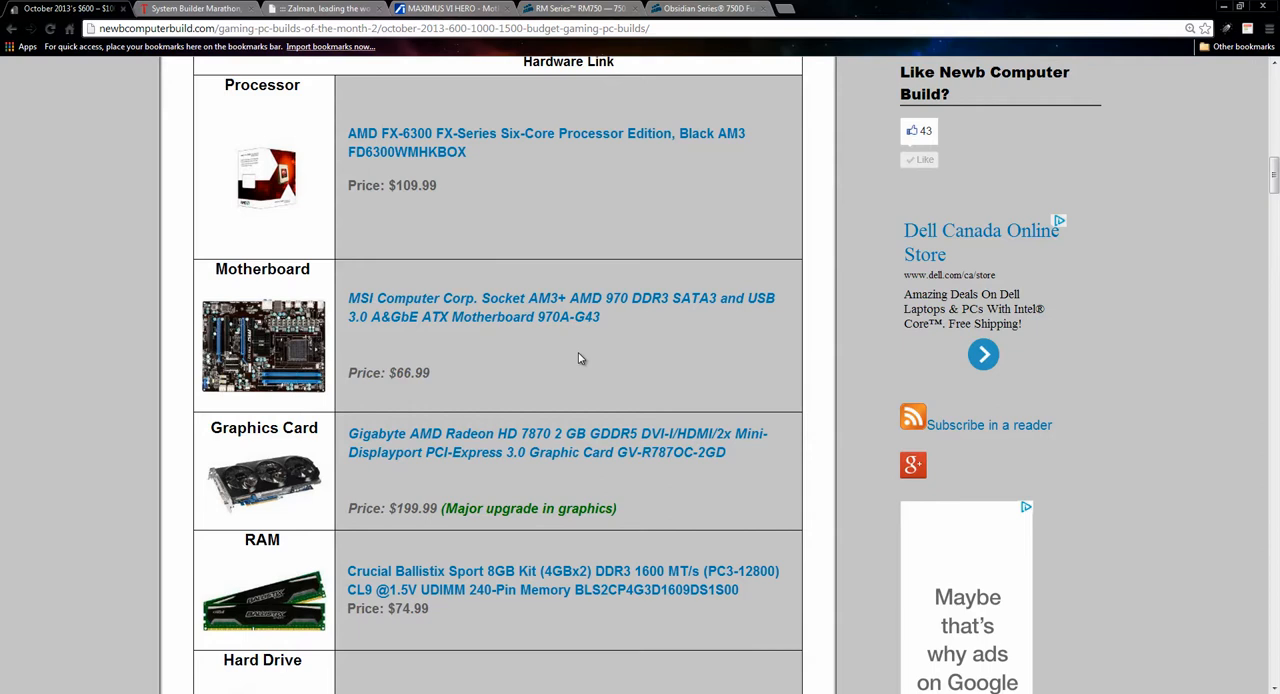
pyautogui.moveTo(744, 512)
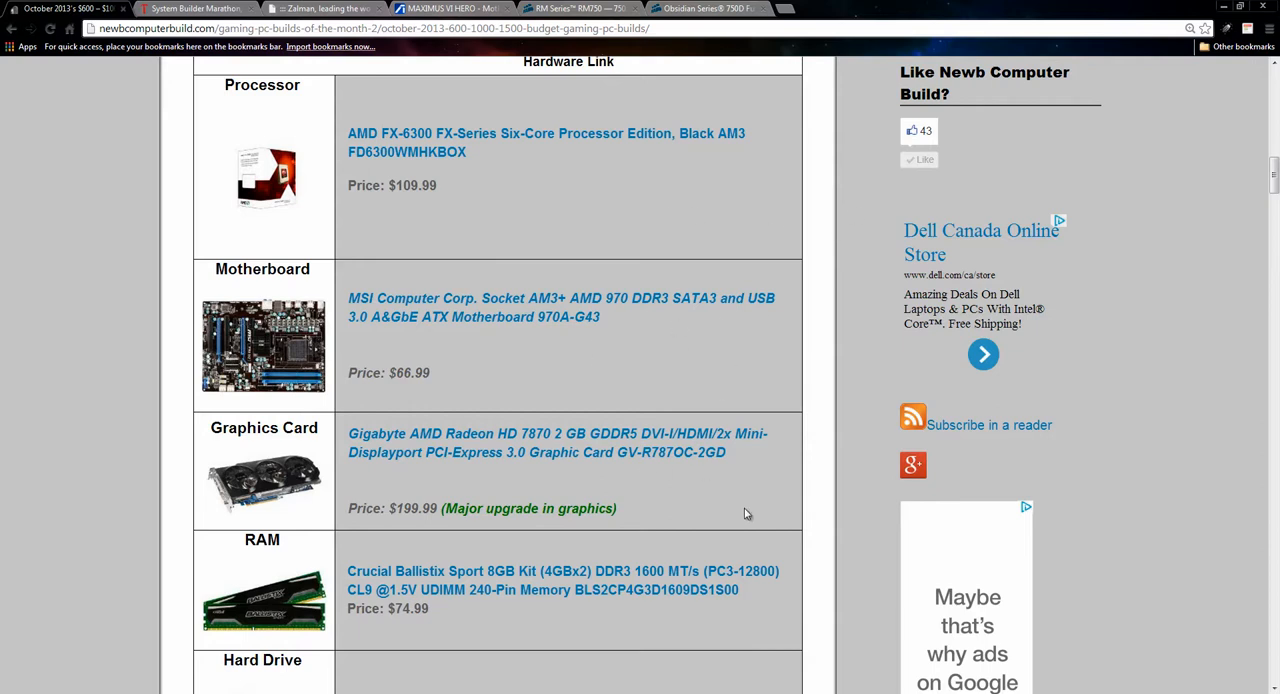
pyautogui.moveTo(750, 598)
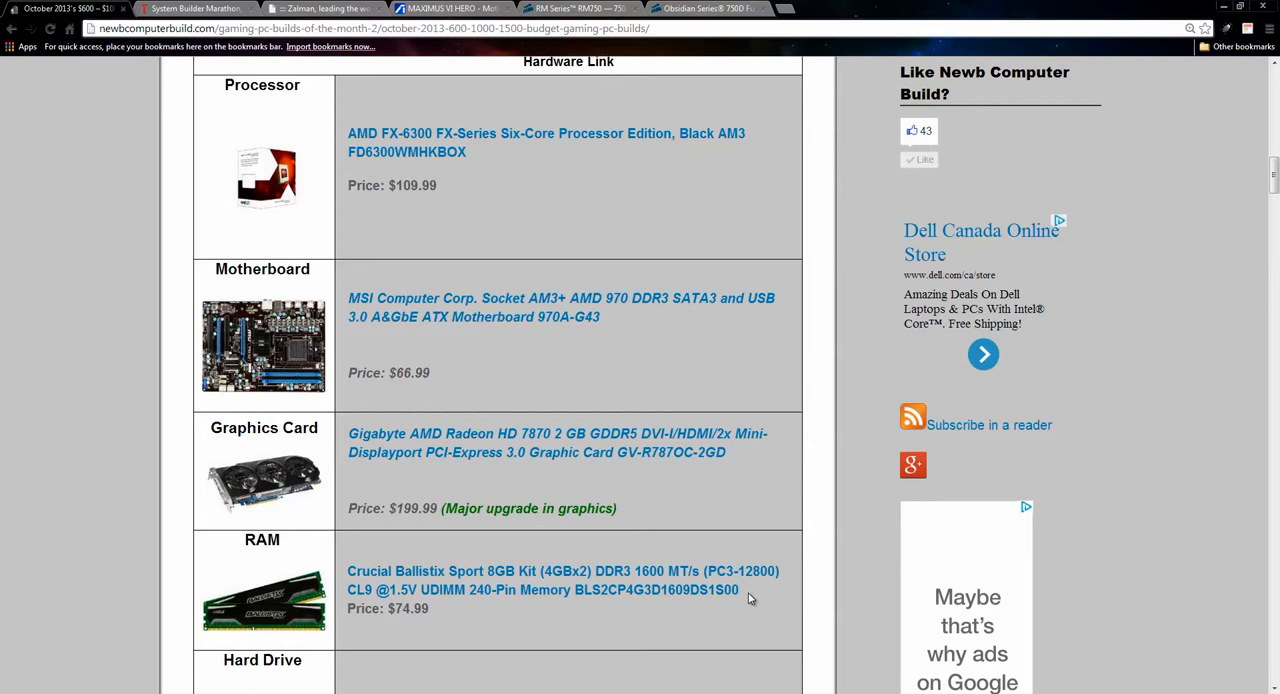
pyautogui.moveTo(676, 332)
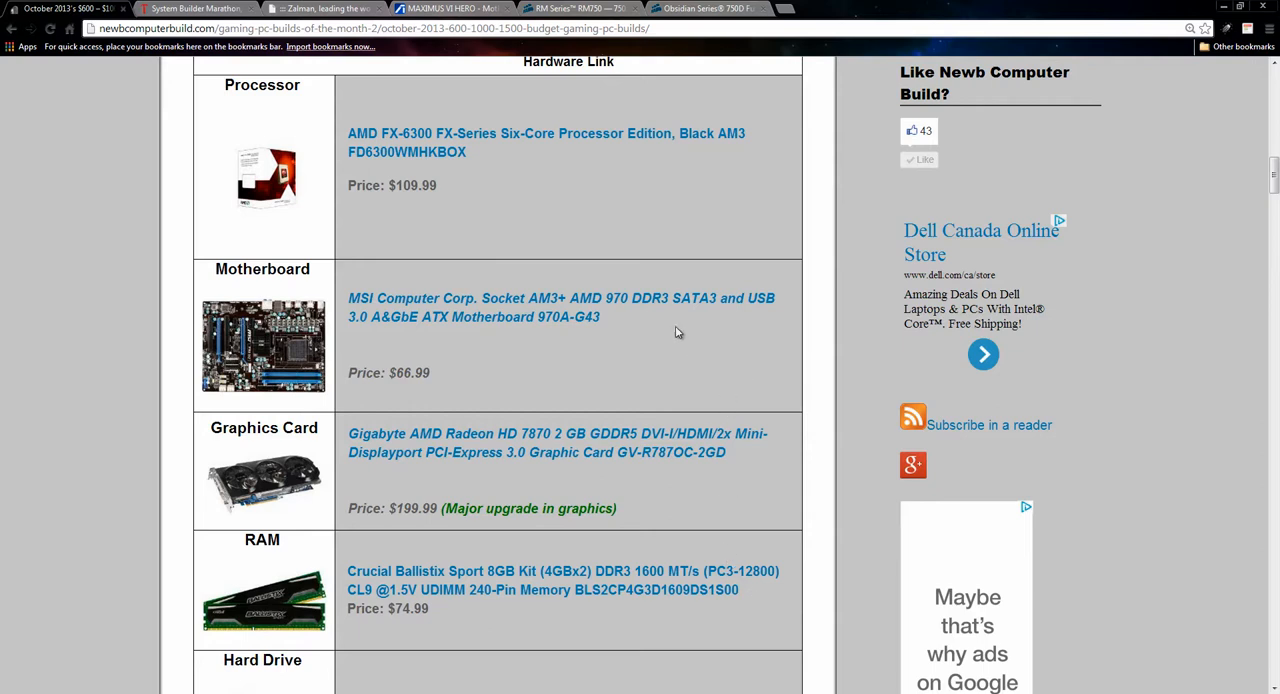
pyautogui.moveTo(714, 390)
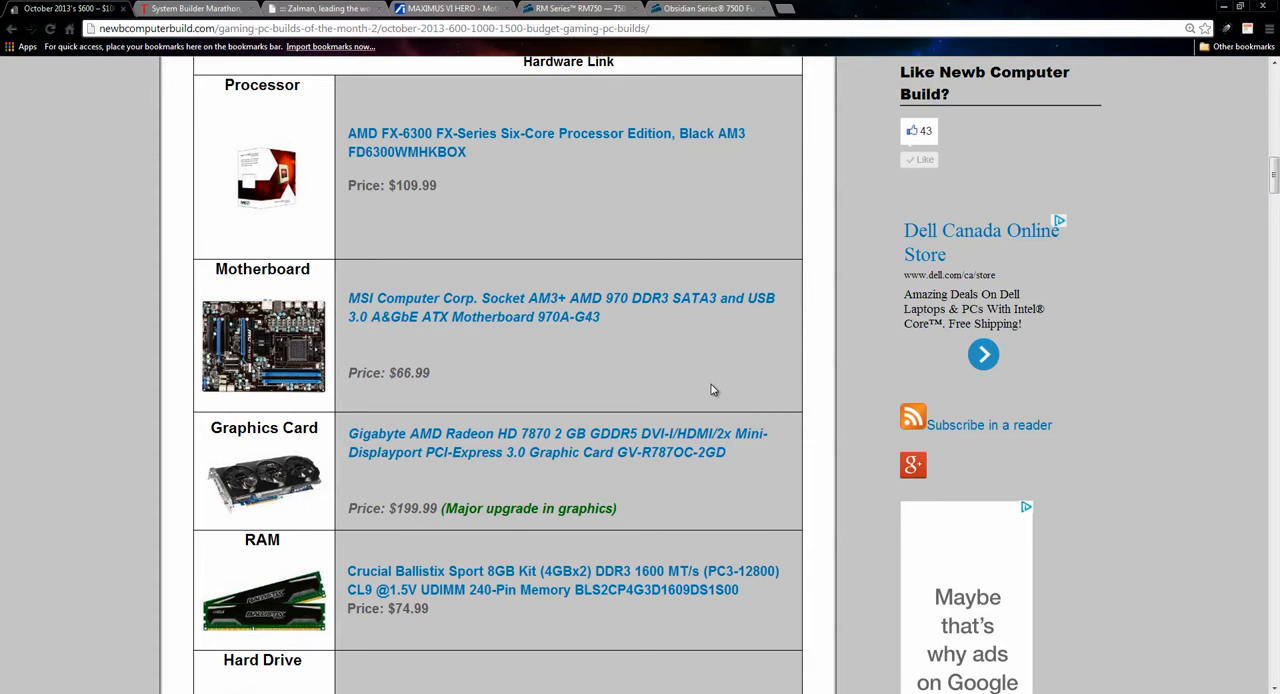
pyautogui.moveTo(430, 256)
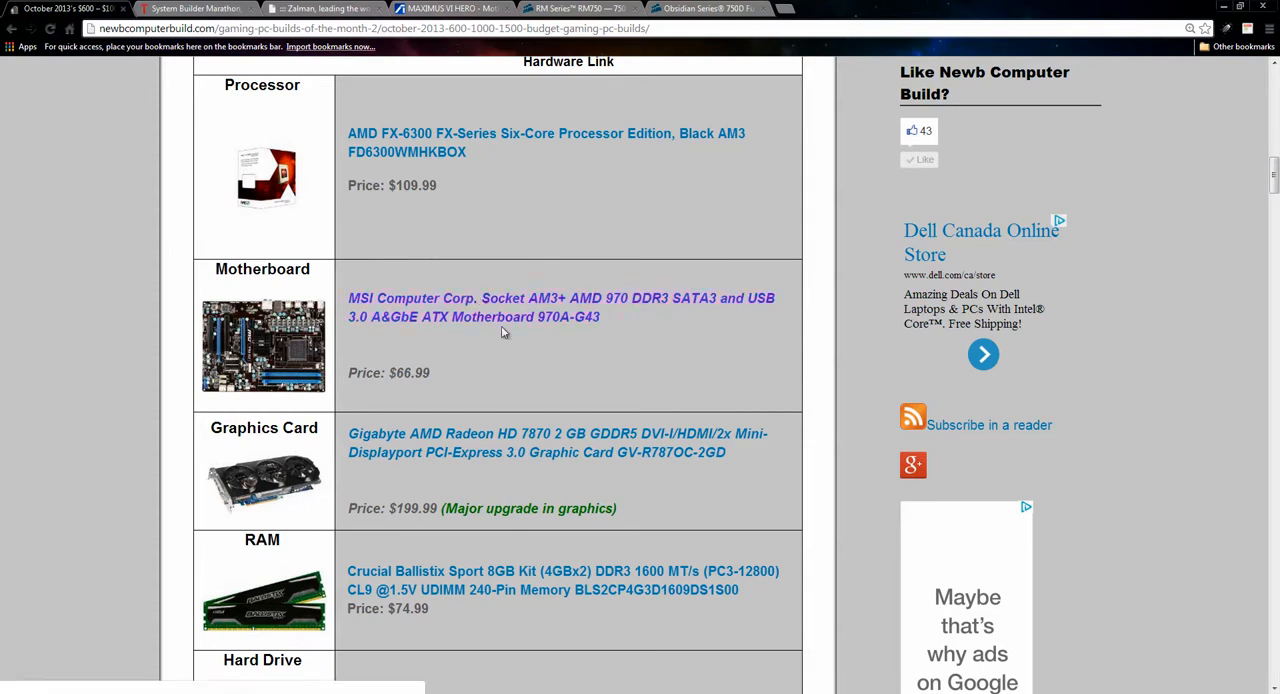
pyautogui.moveTo(658, 388)
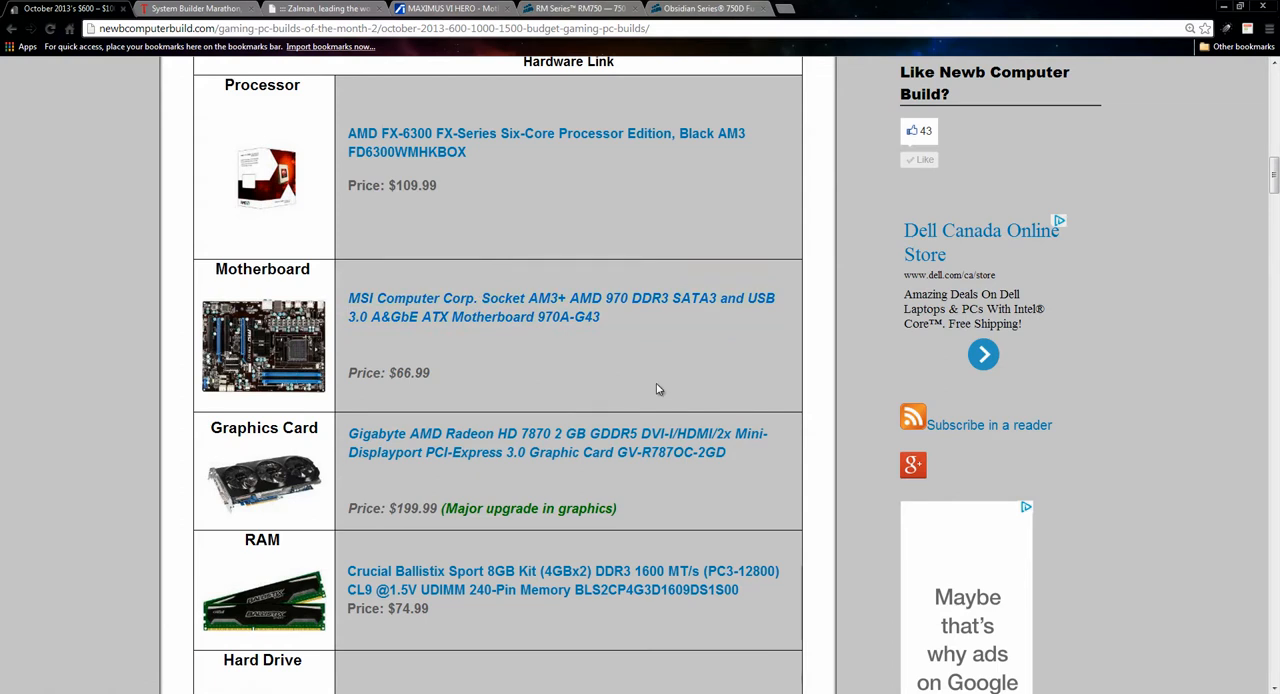
pyautogui.moveTo(858, 360)
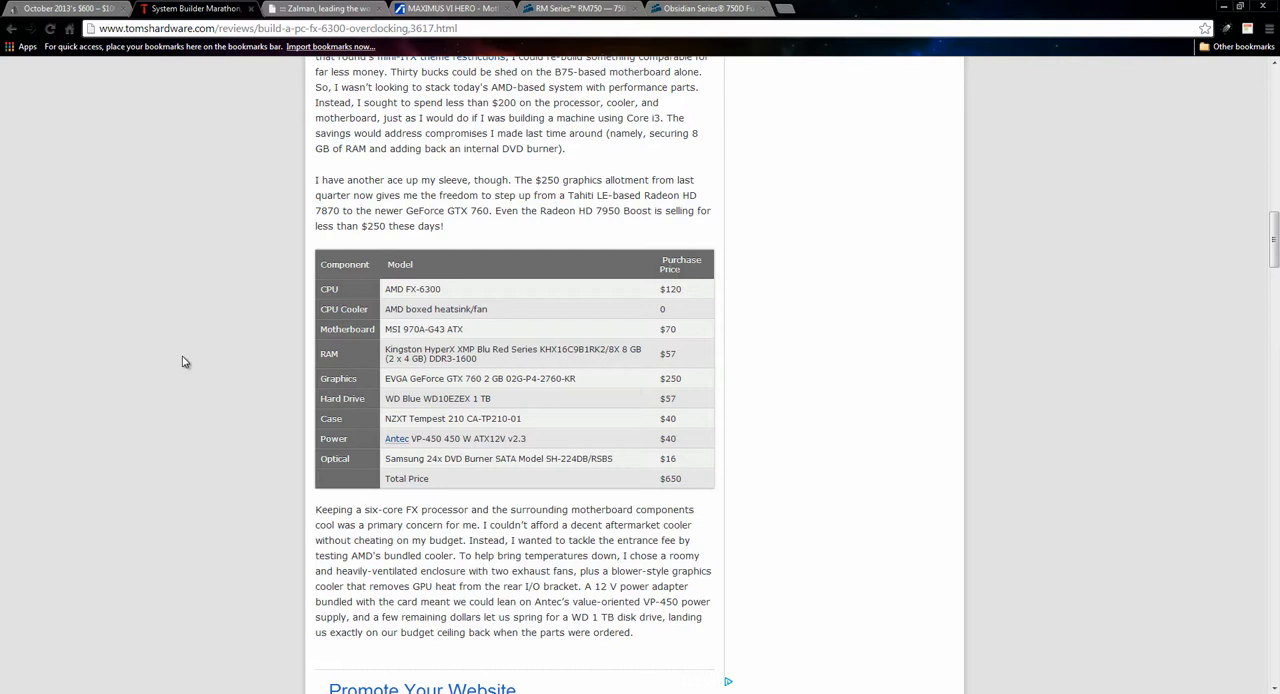
pyautogui.moveTo(590, 574)
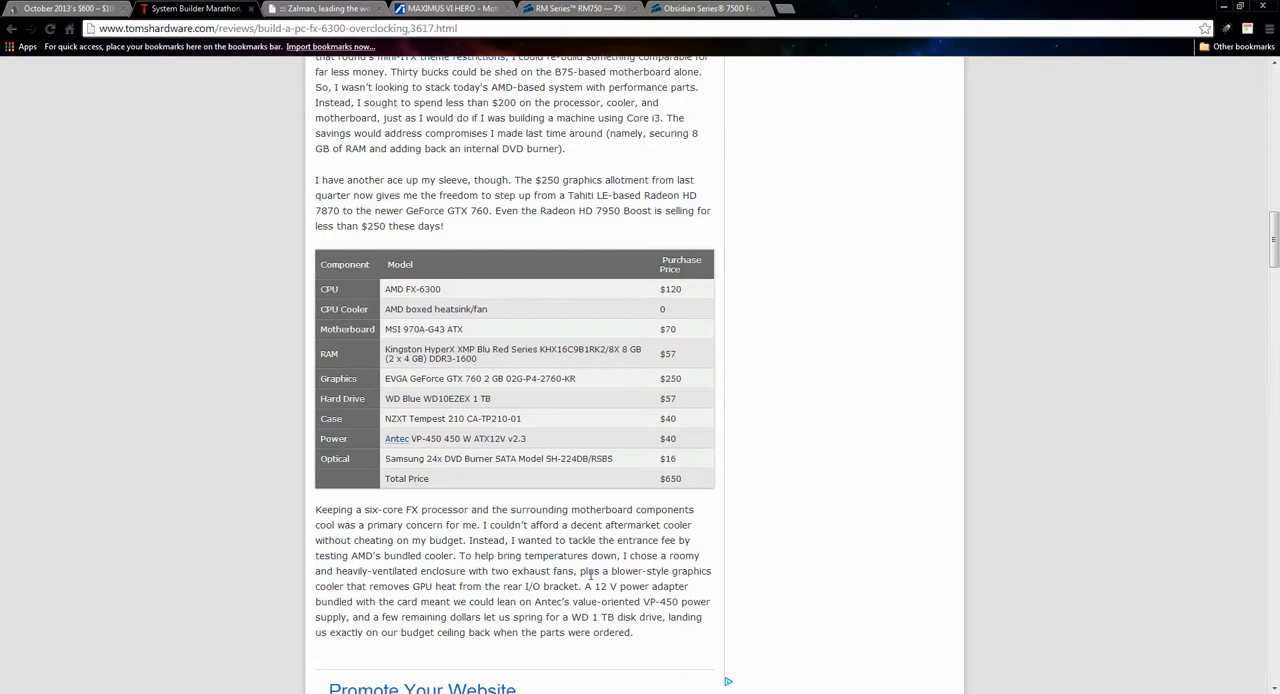
pyautogui.moveTo(644, 360)
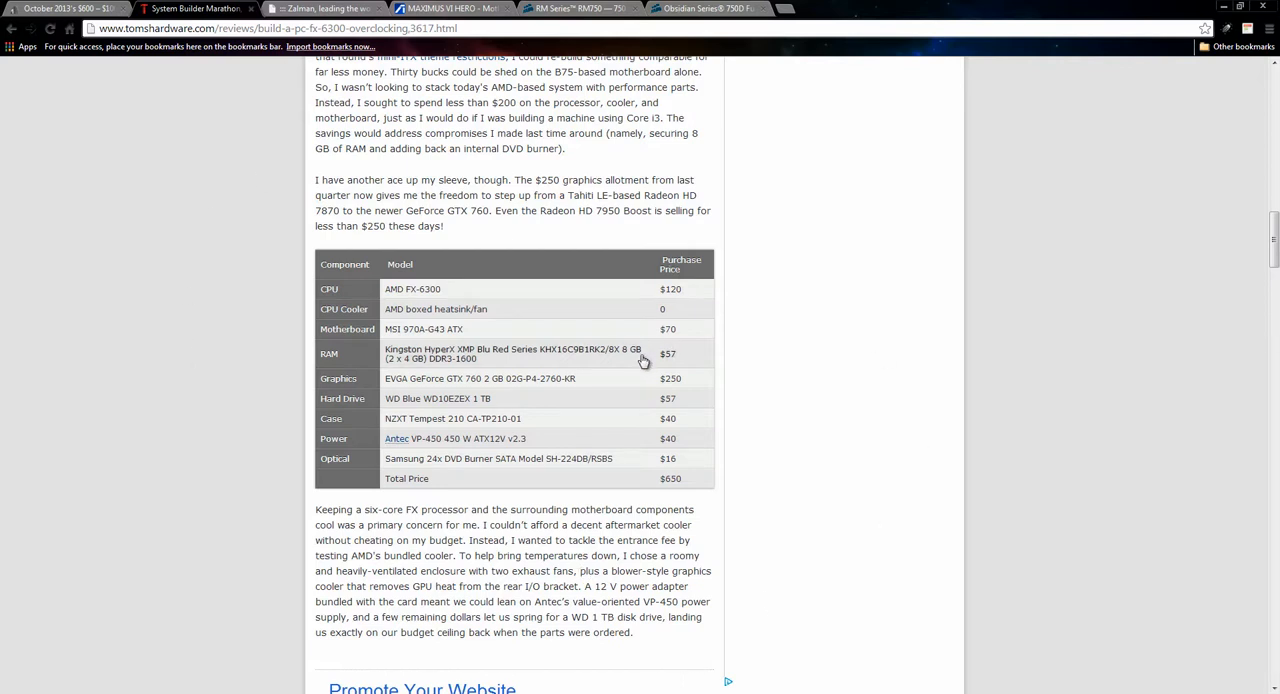
pyautogui.moveTo(280, 236)
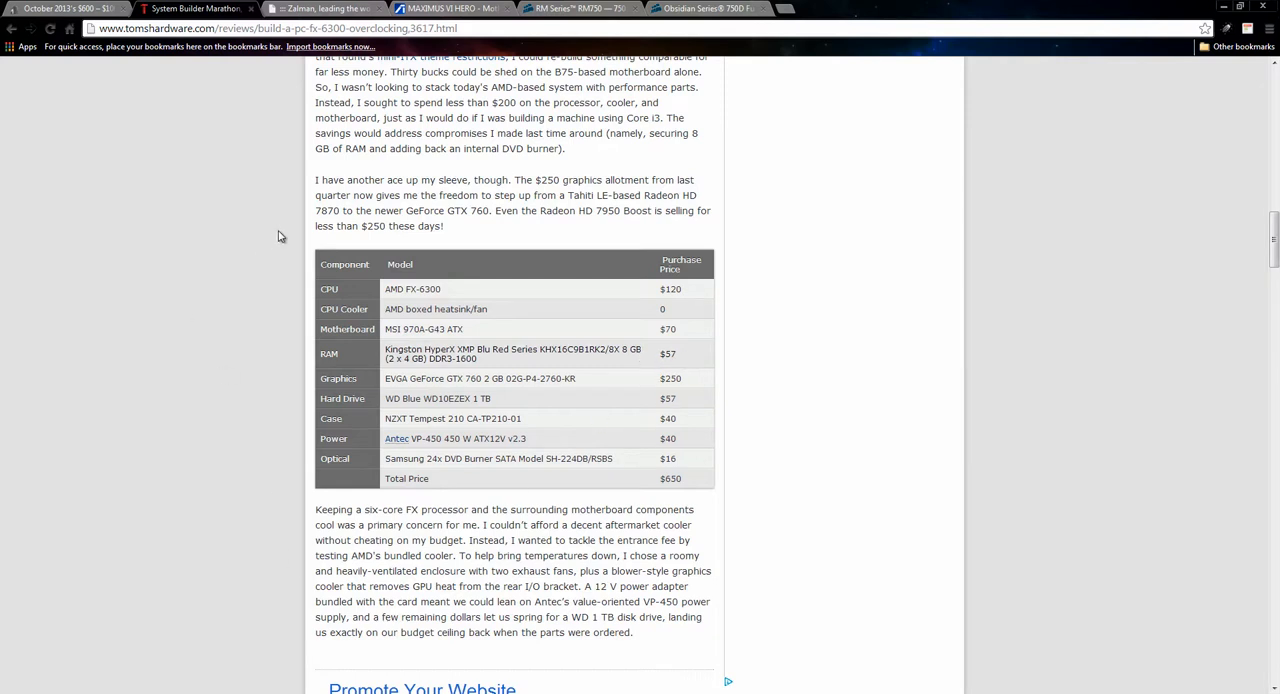
pyautogui.moveTo(372, 300)
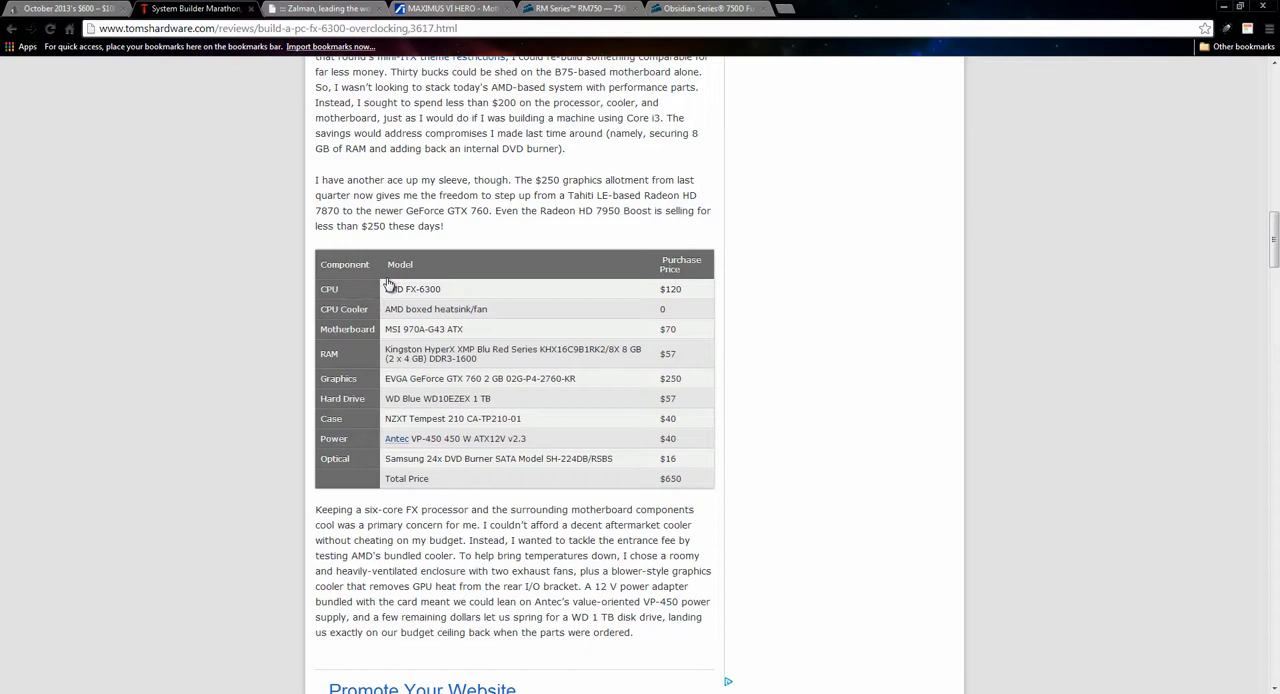
pyautogui.moveTo(276, 324)
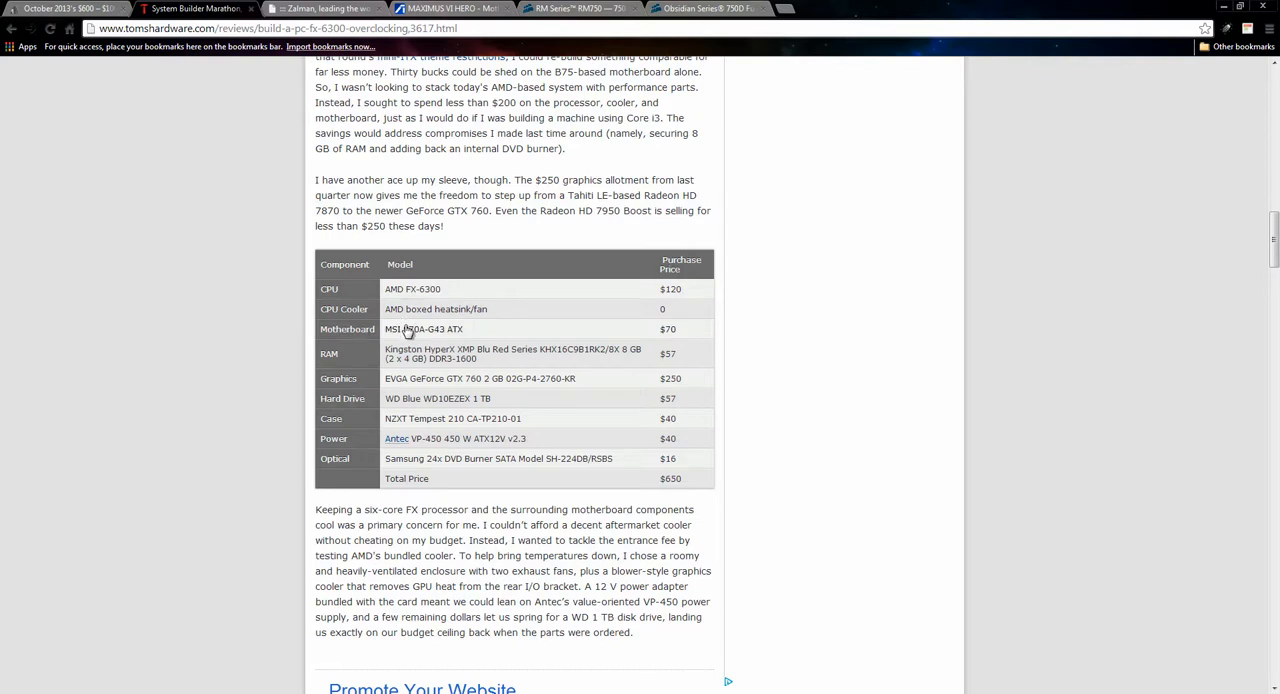
pyautogui.moveTo(680, 334)
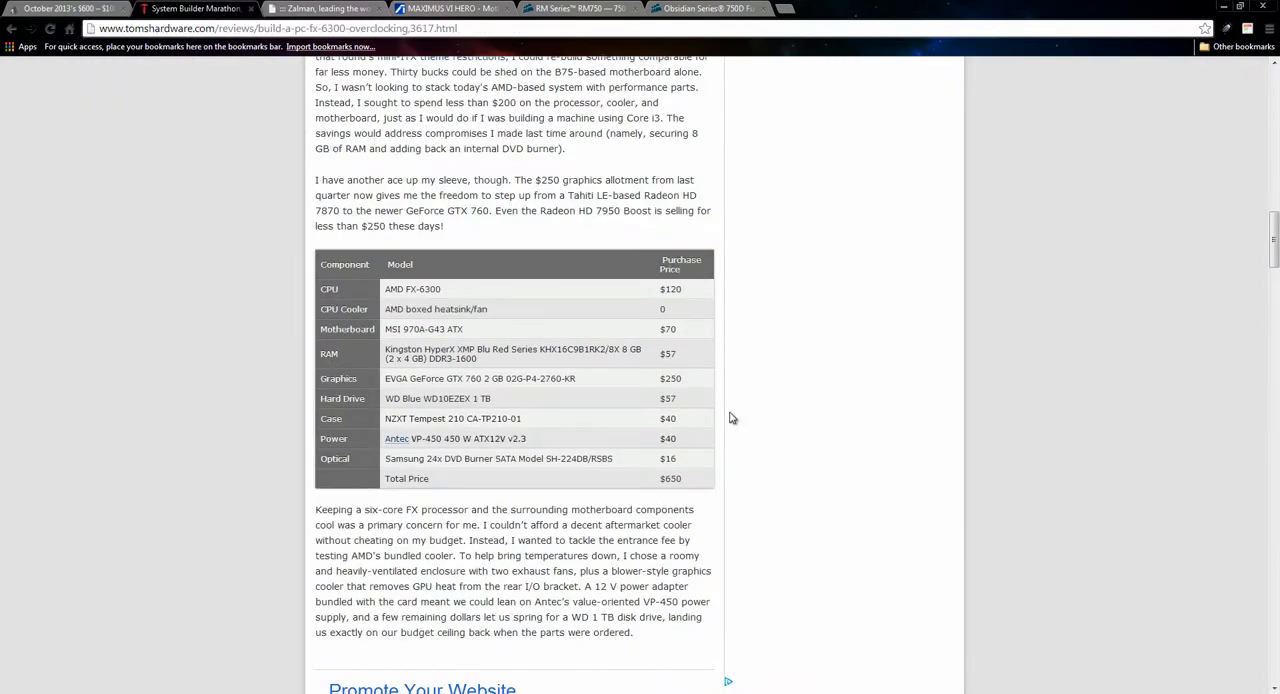
pyautogui.moveTo(260, 416)
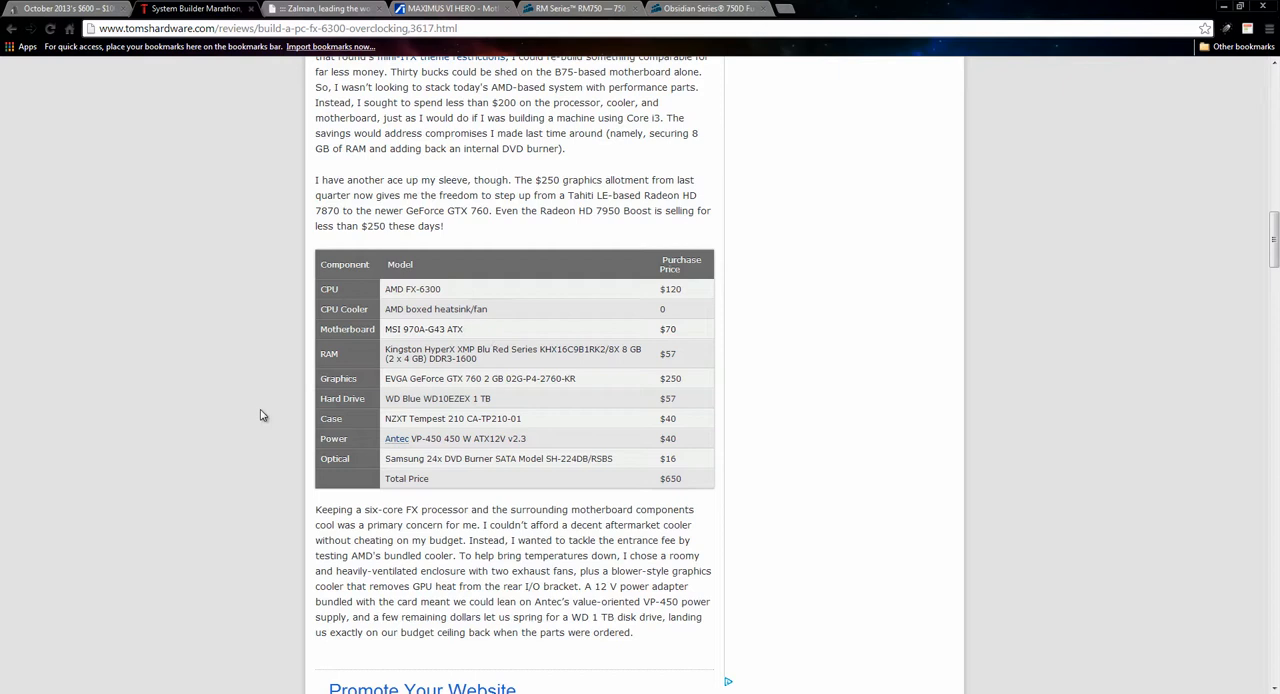
pyautogui.moveTo(276, 408)
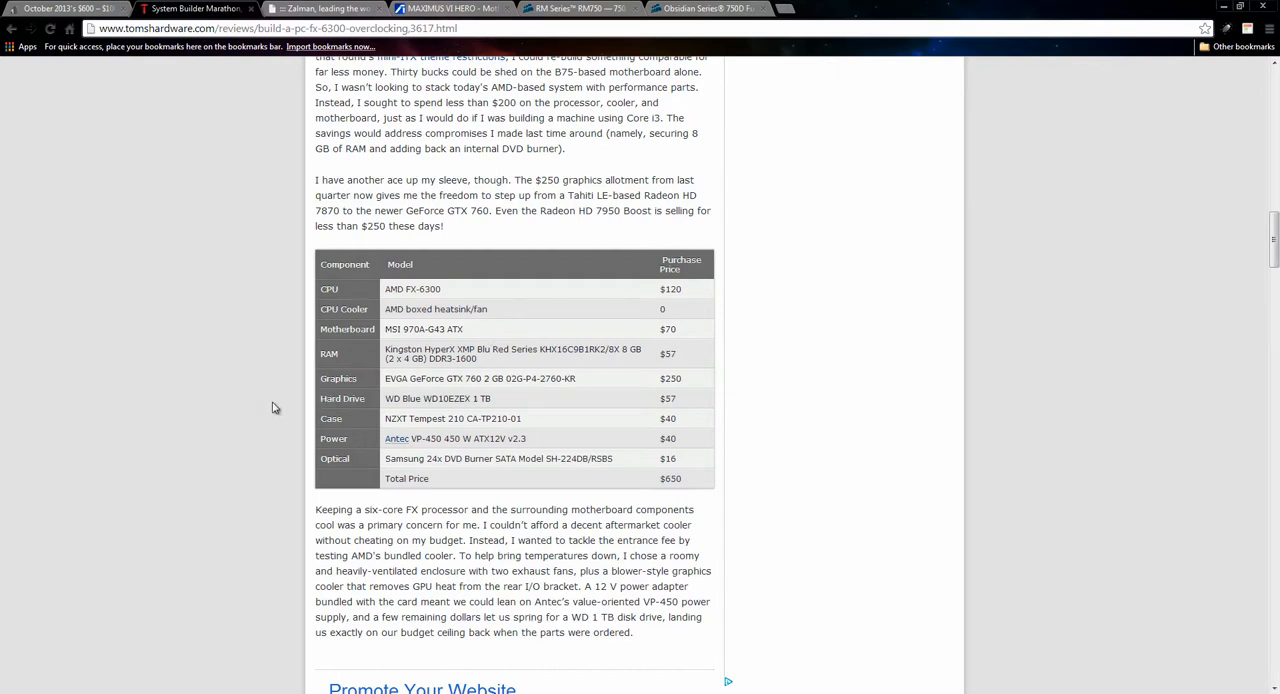
pyautogui.moveTo(312, 472)
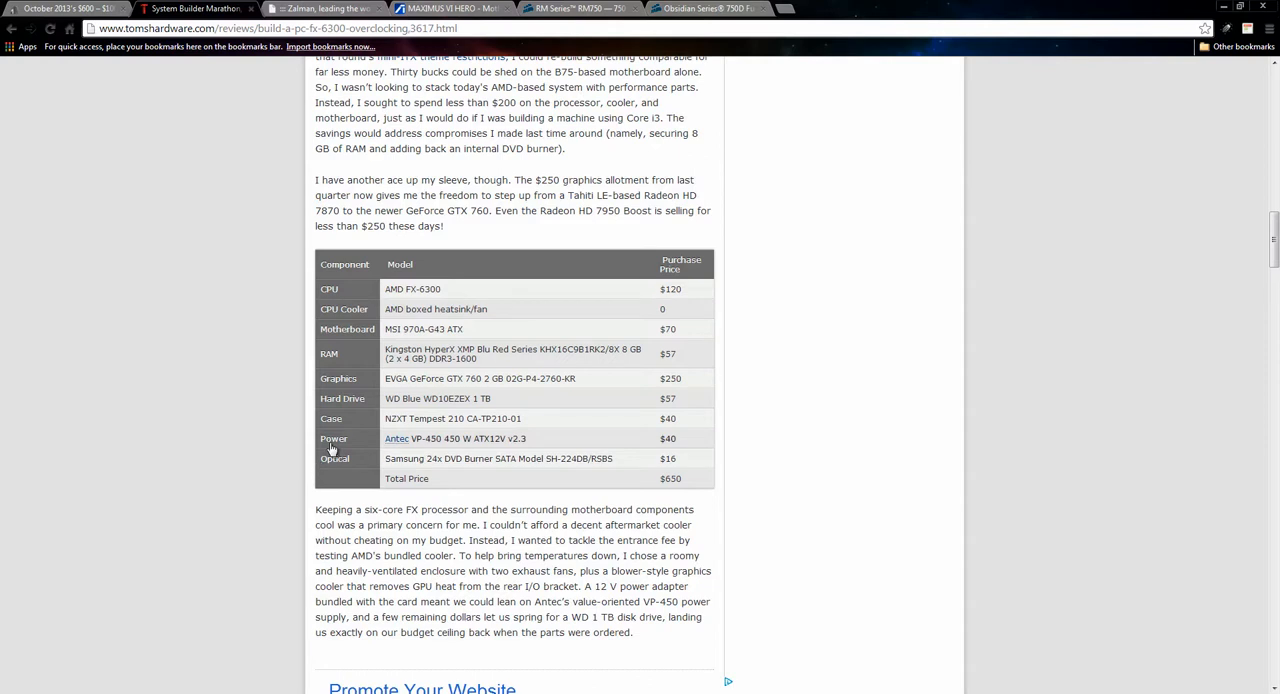
pyautogui.moveTo(174, 434)
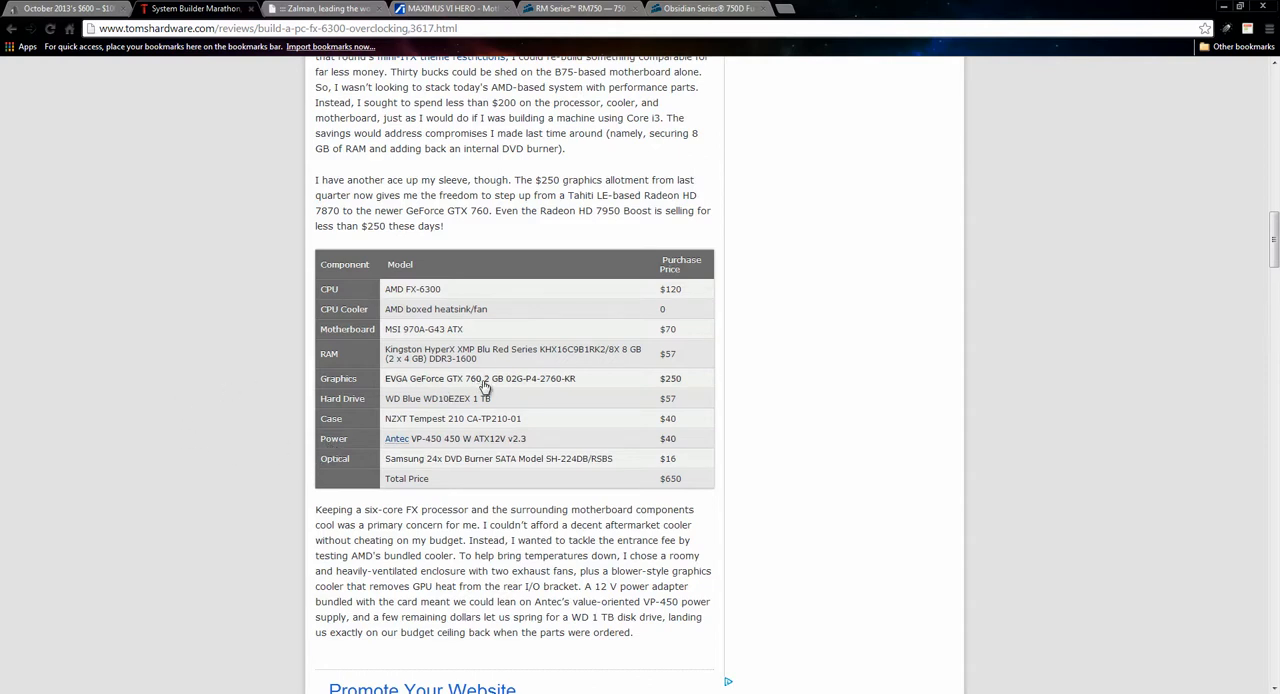
pyautogui.moveTo(512, 390)
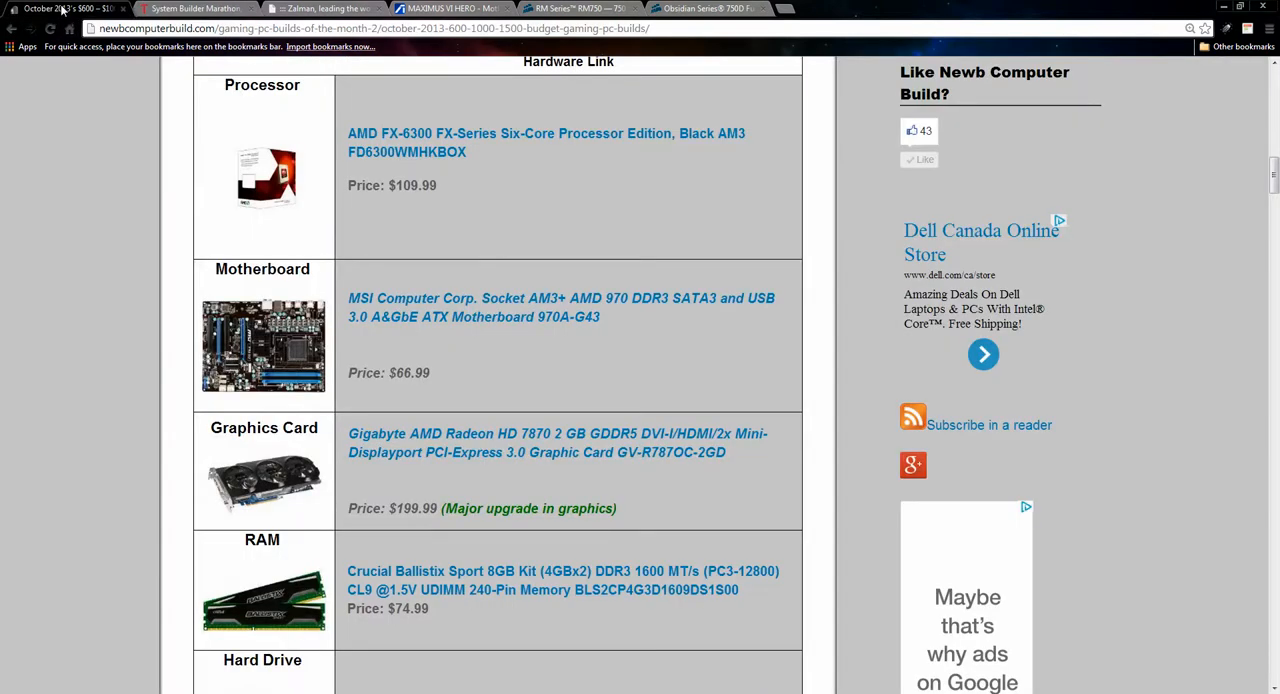
pyautogui.moveTo(668, 540)
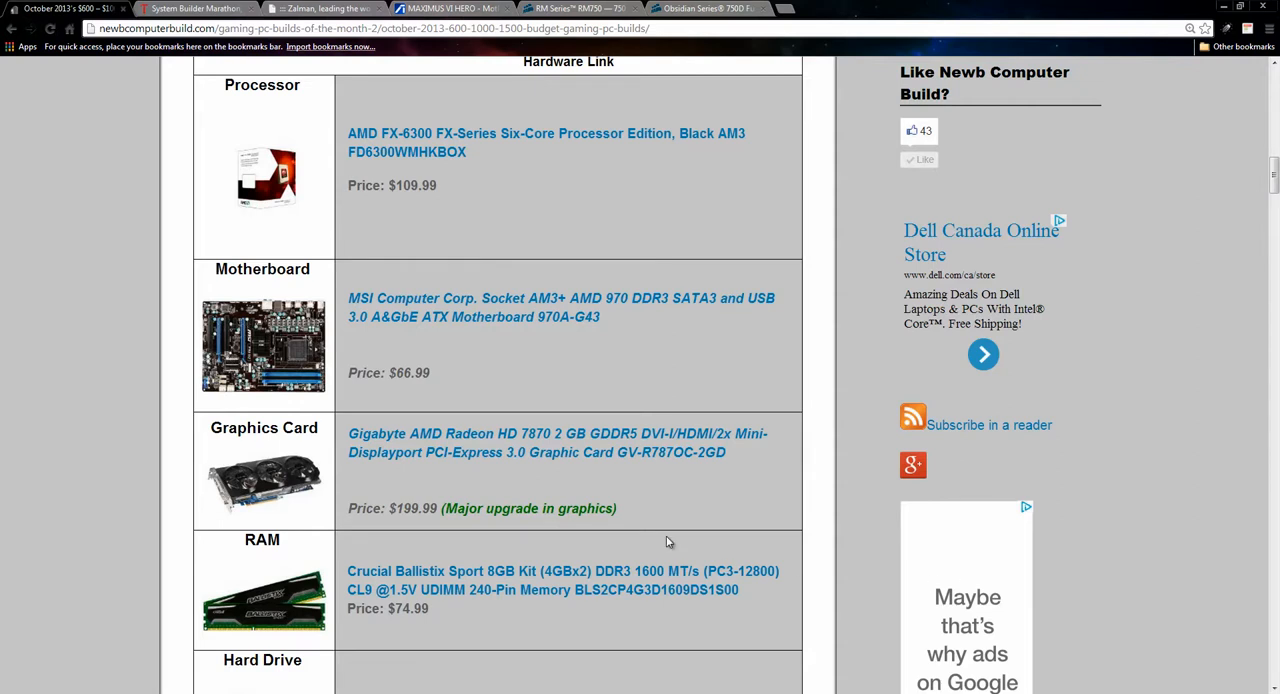
# Settle the view on the top of the $601 parts table, processor through RAM, Hard Drive row below
pyautogui.scroll(-3)
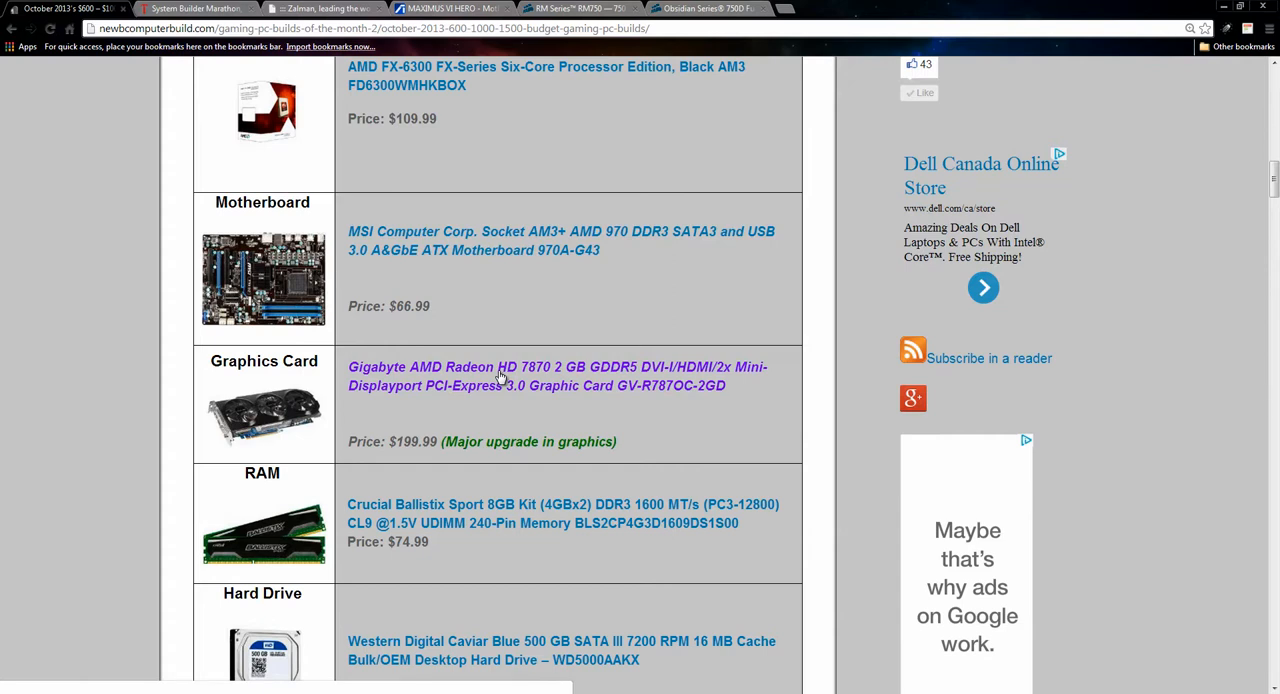
pyautogui.moveTo(532, 384)
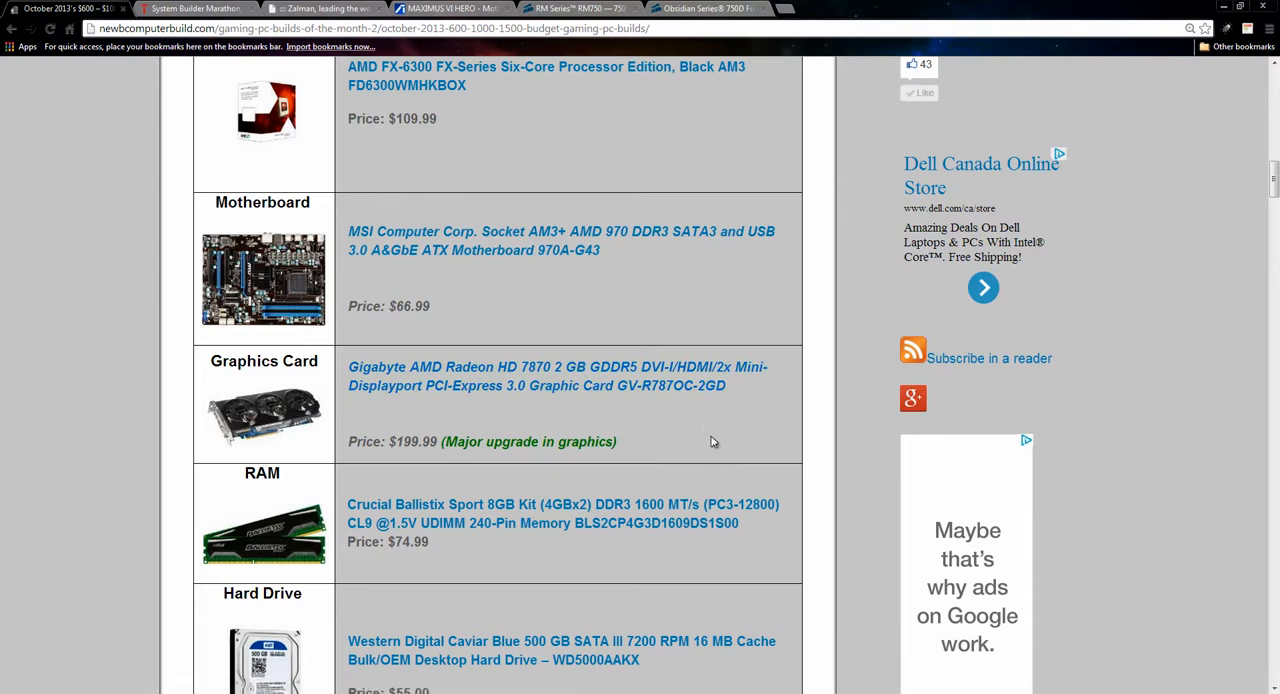
pyautogui.moveTo(710, 442)
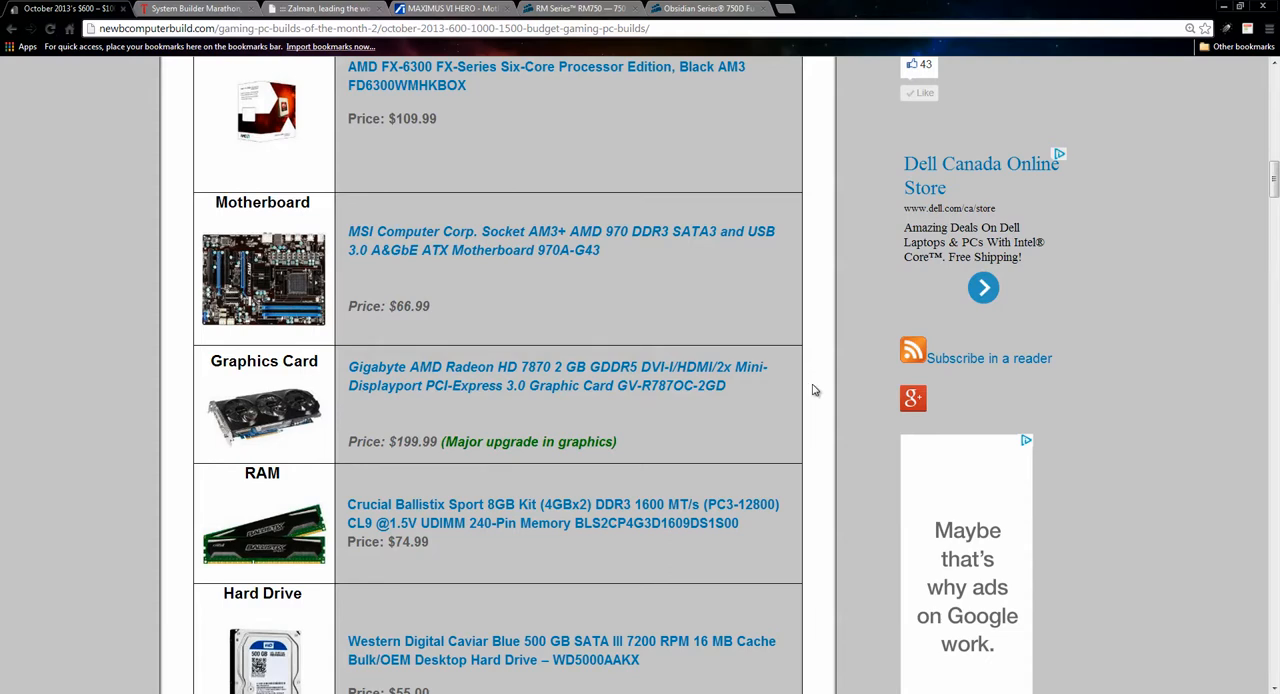
pyautogui.moveTo(740, 288)
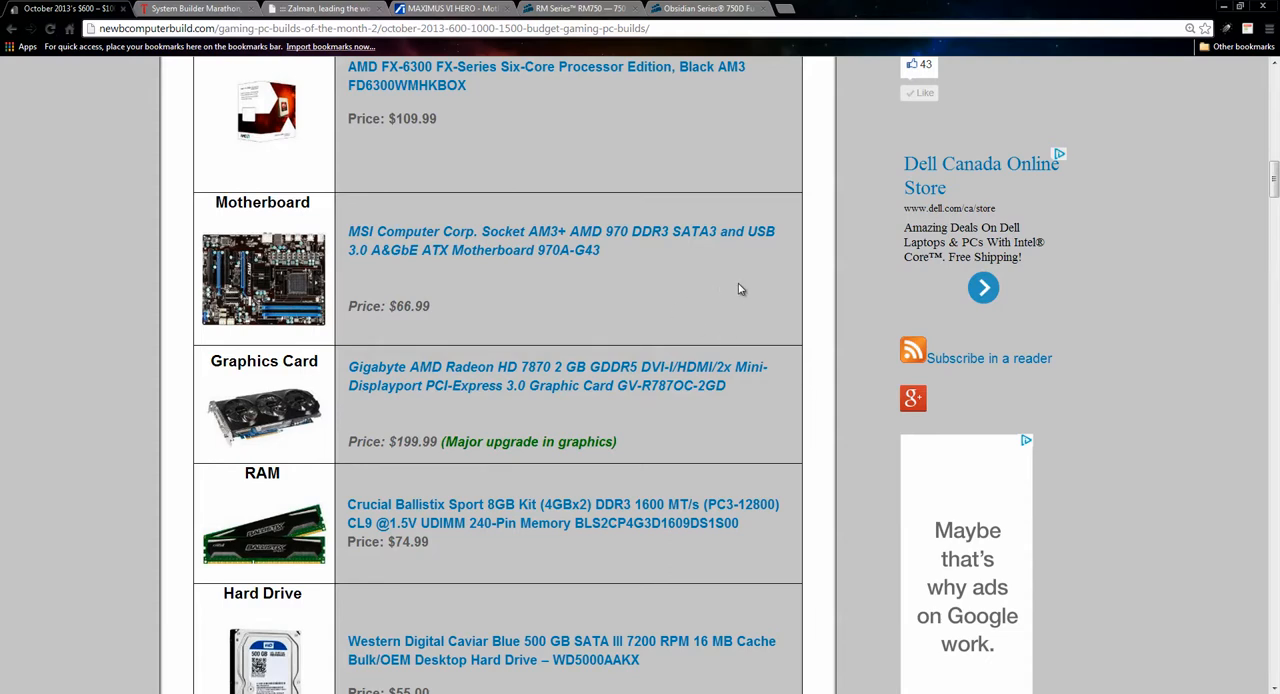
pyautogui.scroll(3)
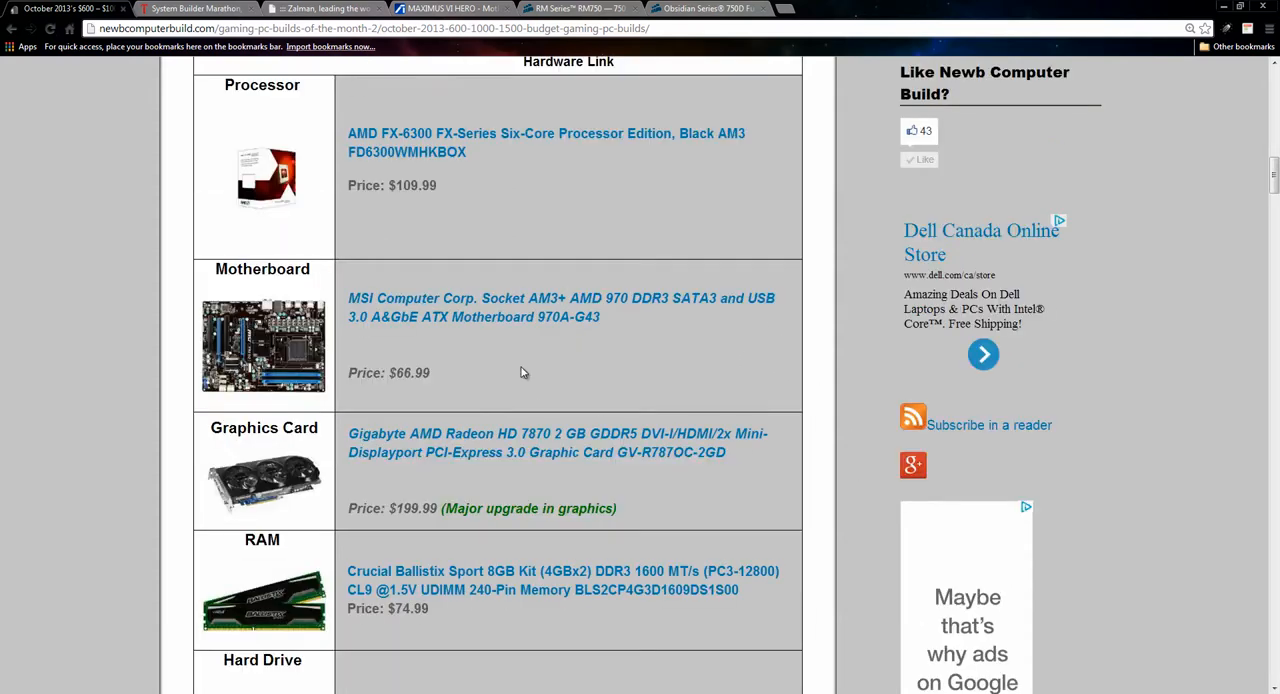
pyautogui.moveTo(600, 388)
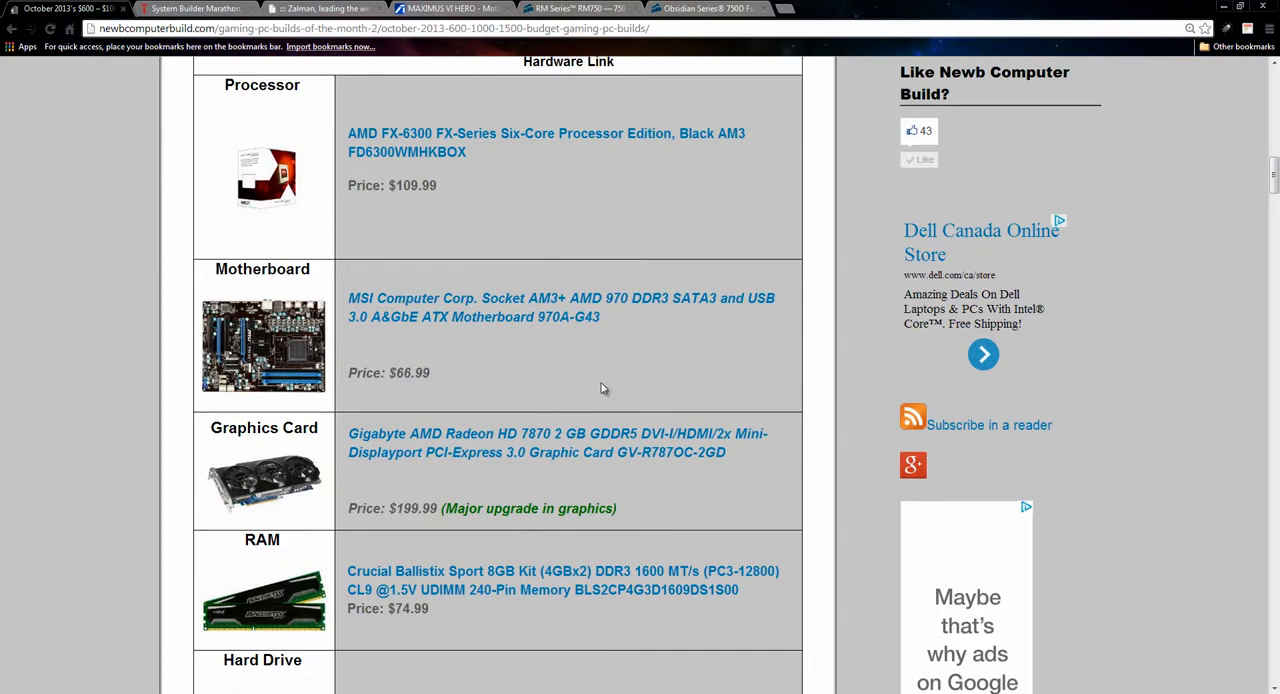
# Scroll through the hard drive, power supply, case and optical drive rows to the $601 estimated price
pyautogui.scroll(-3)
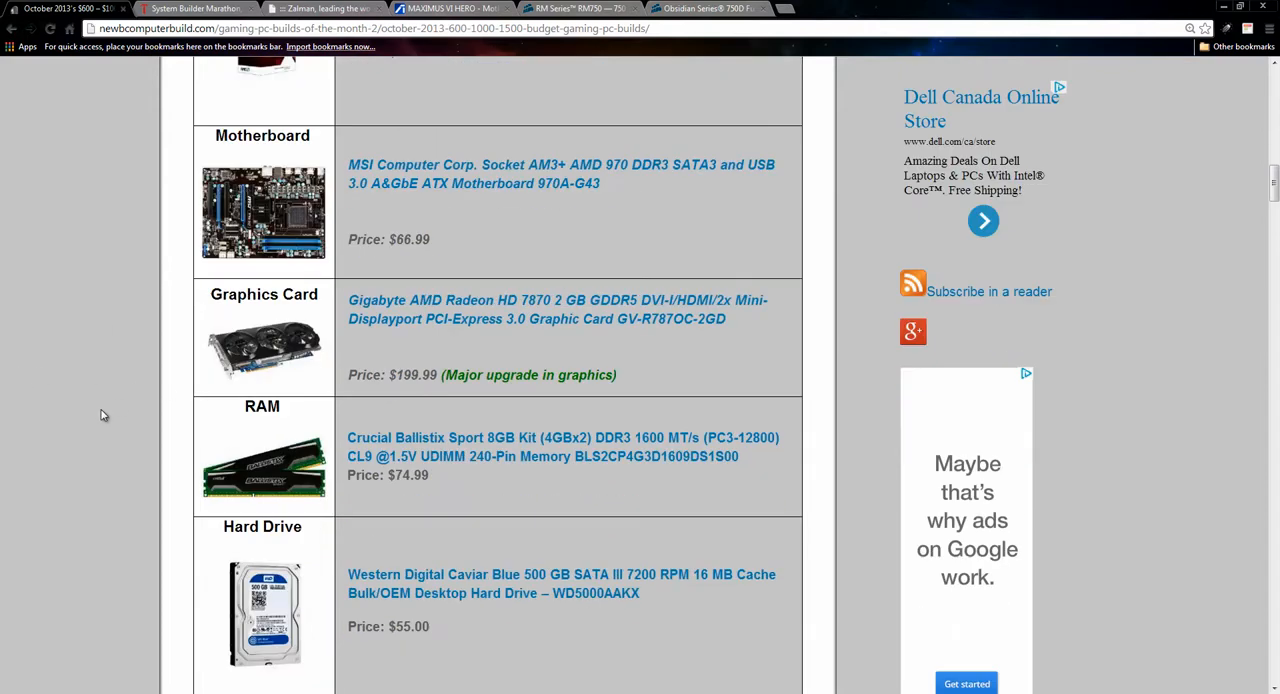
pyautogui.scroll(-3)
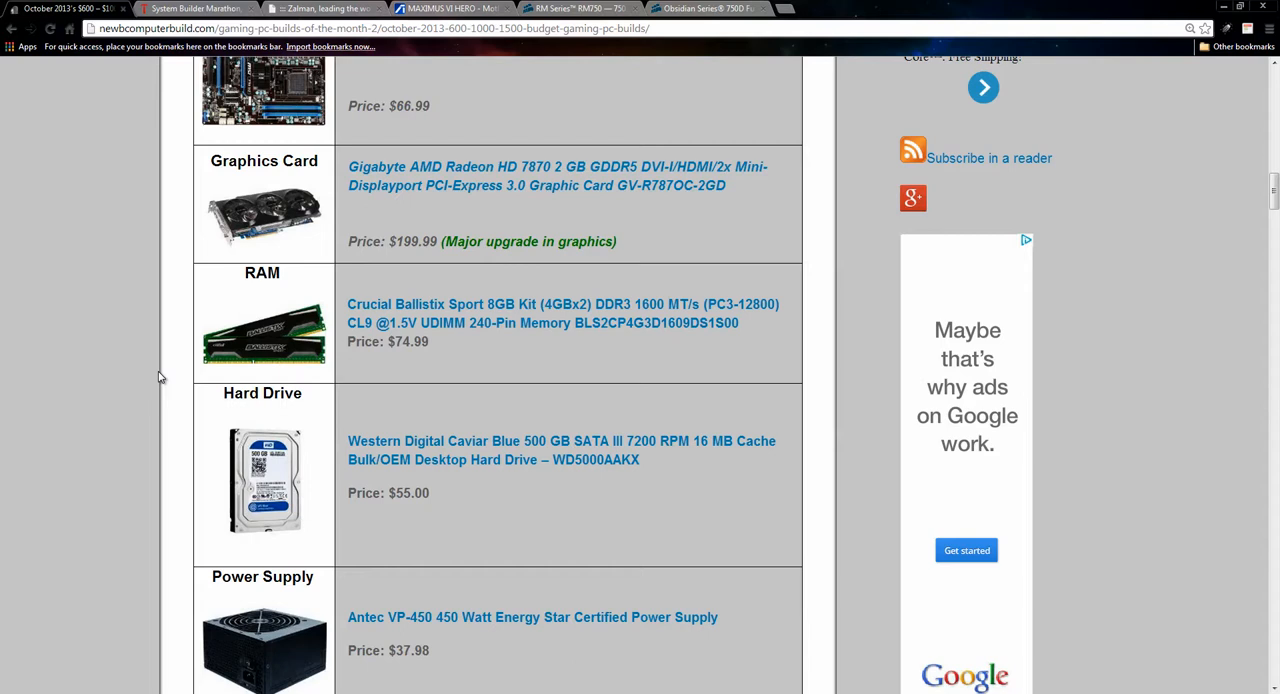
pyautogui.moveTo(408, 376)
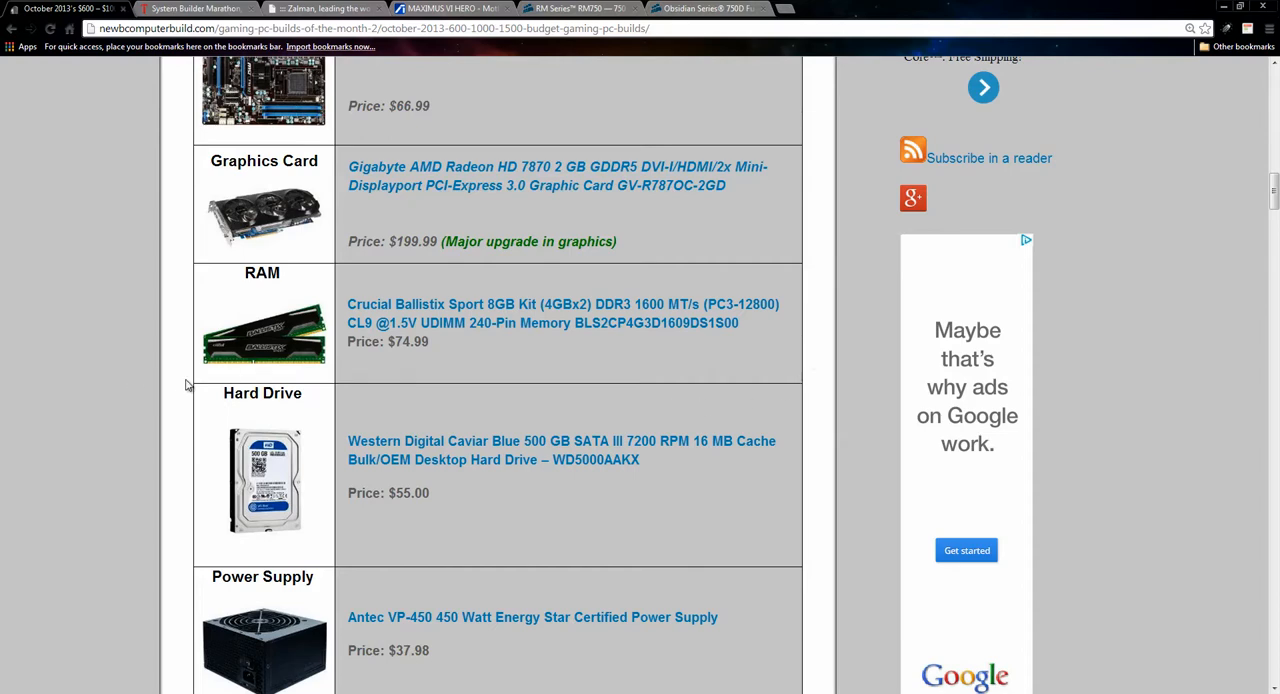
pyautogui.moveTo(184, 384)
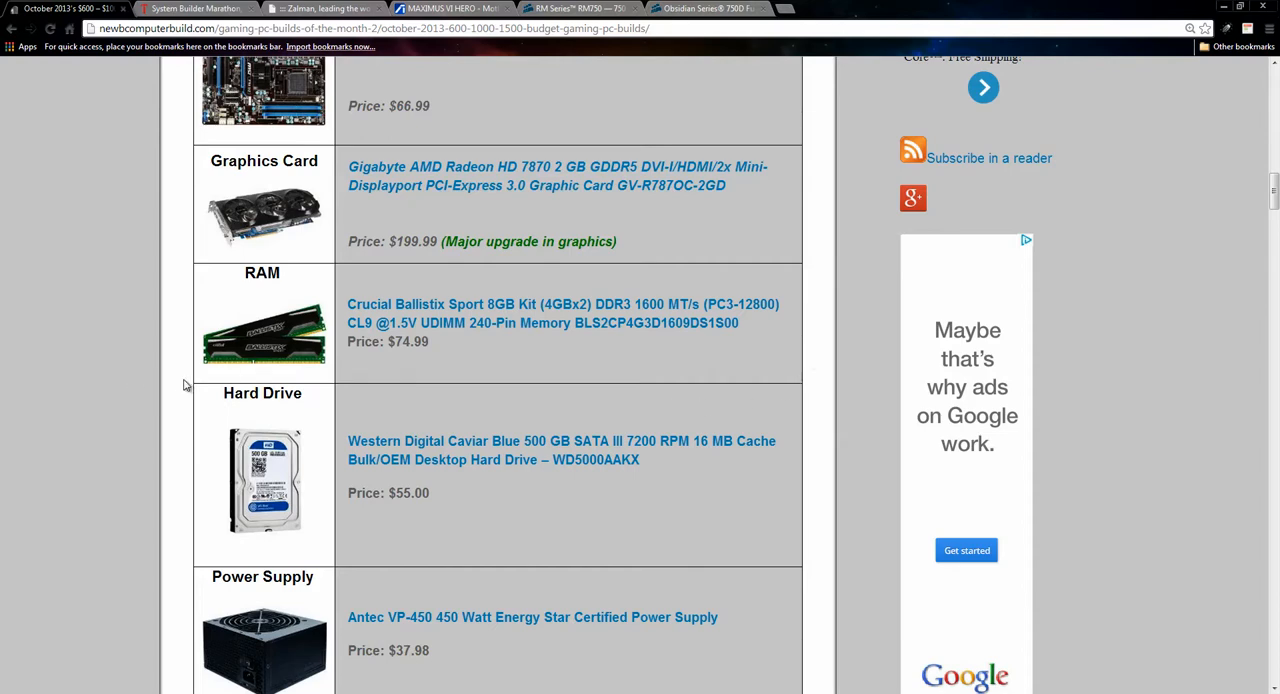
pyautogui.scroll(-3)
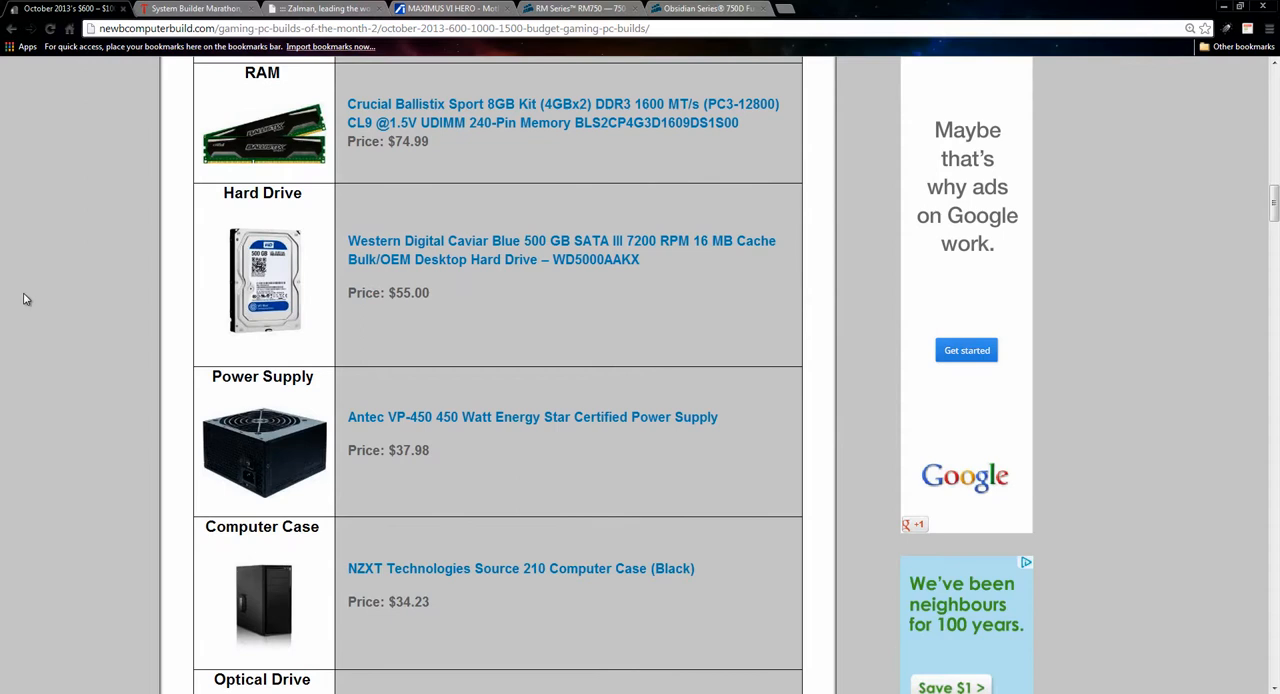
pyautogui.moveTo(412, 190)
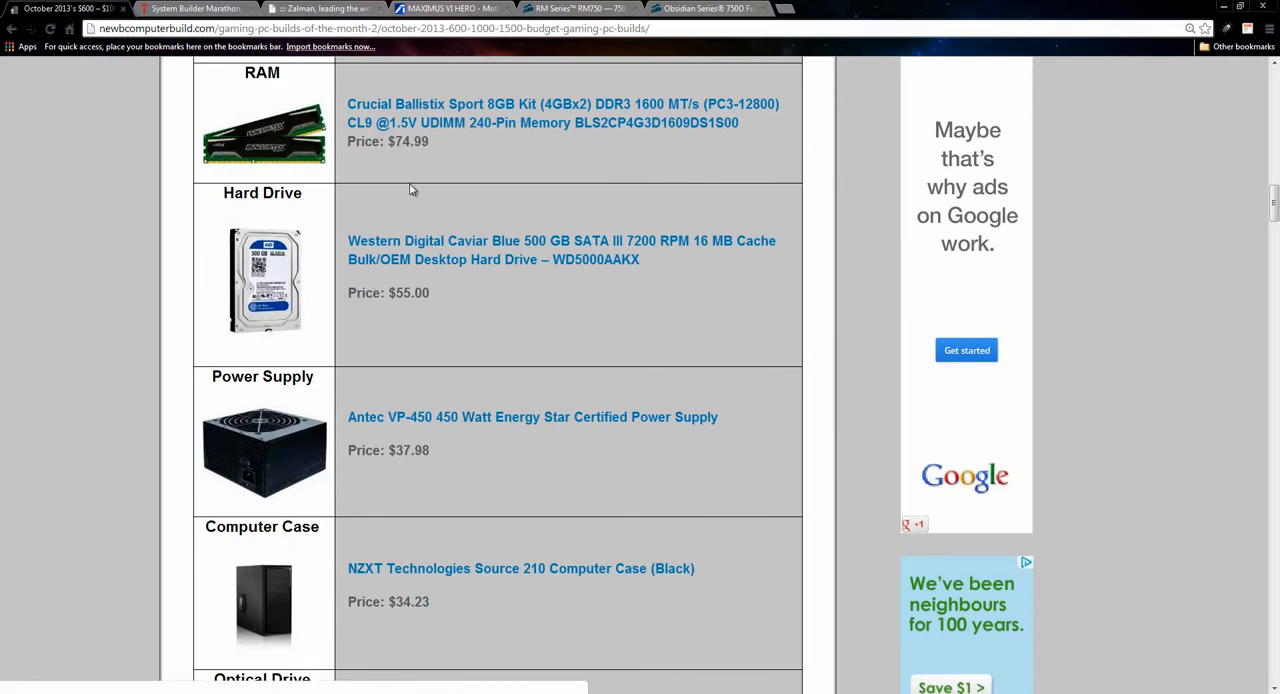
pyautogui.moveTo(436, 304)
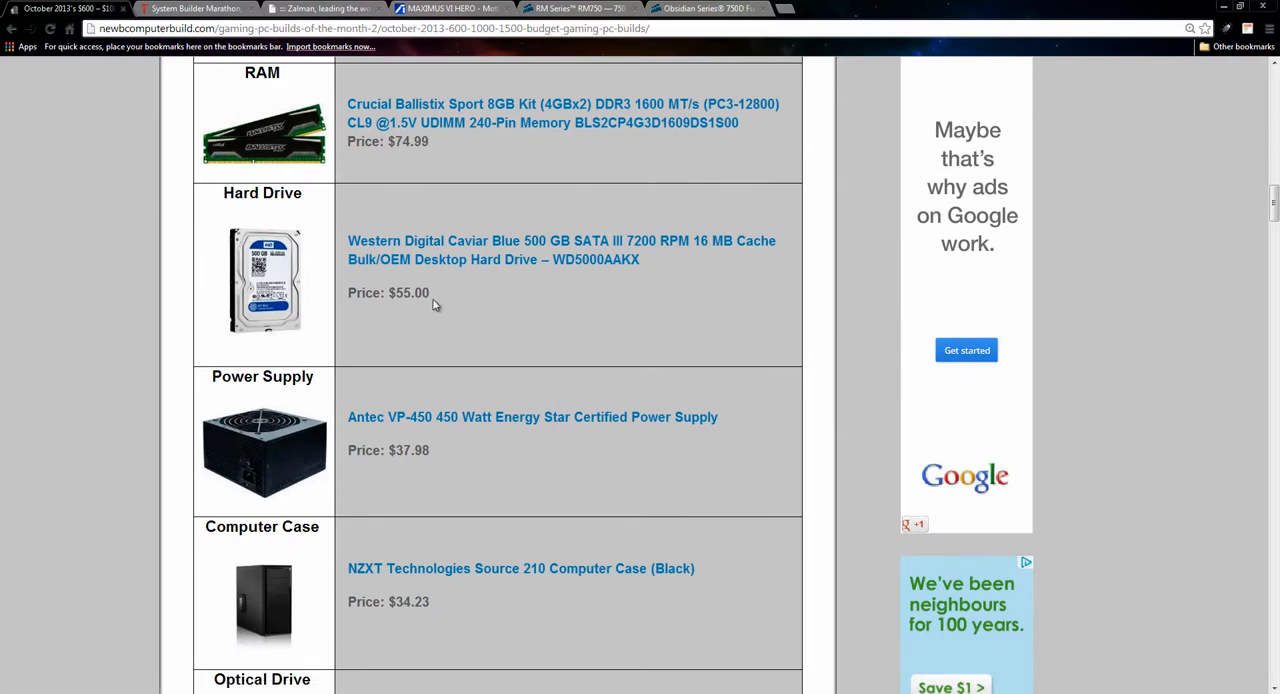
pyautogui.moveTo(444, 300)
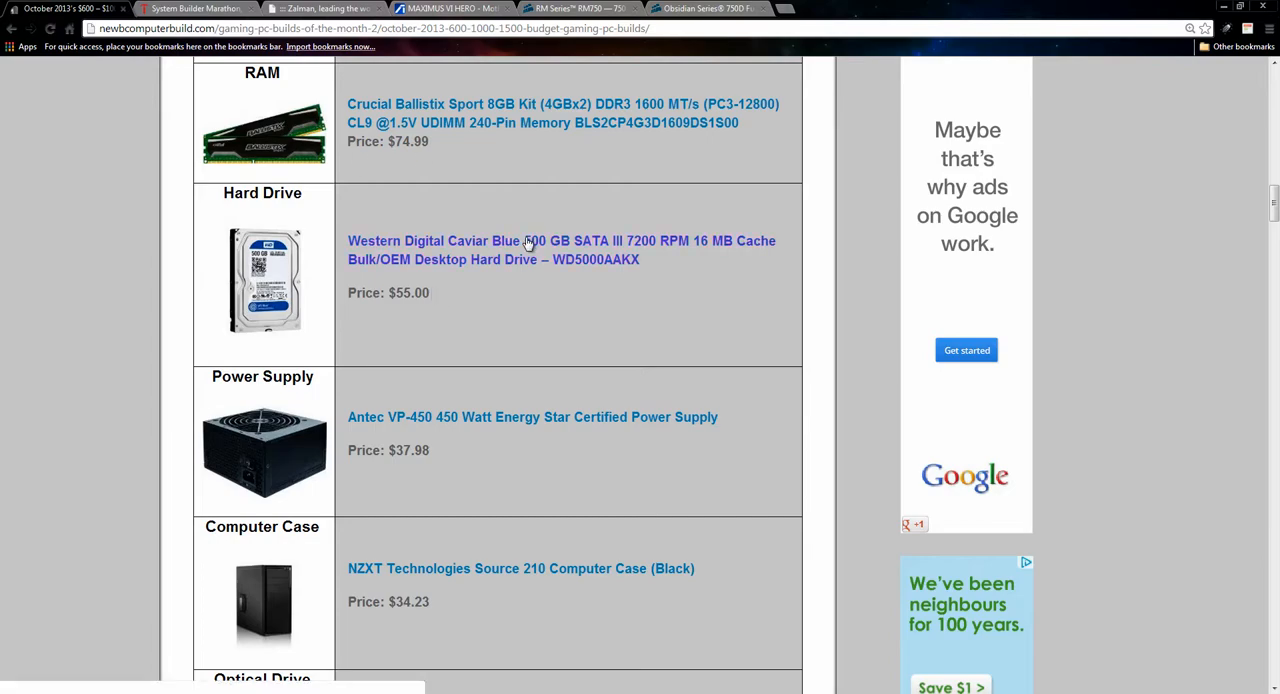
pyautogui.scroll(-3)
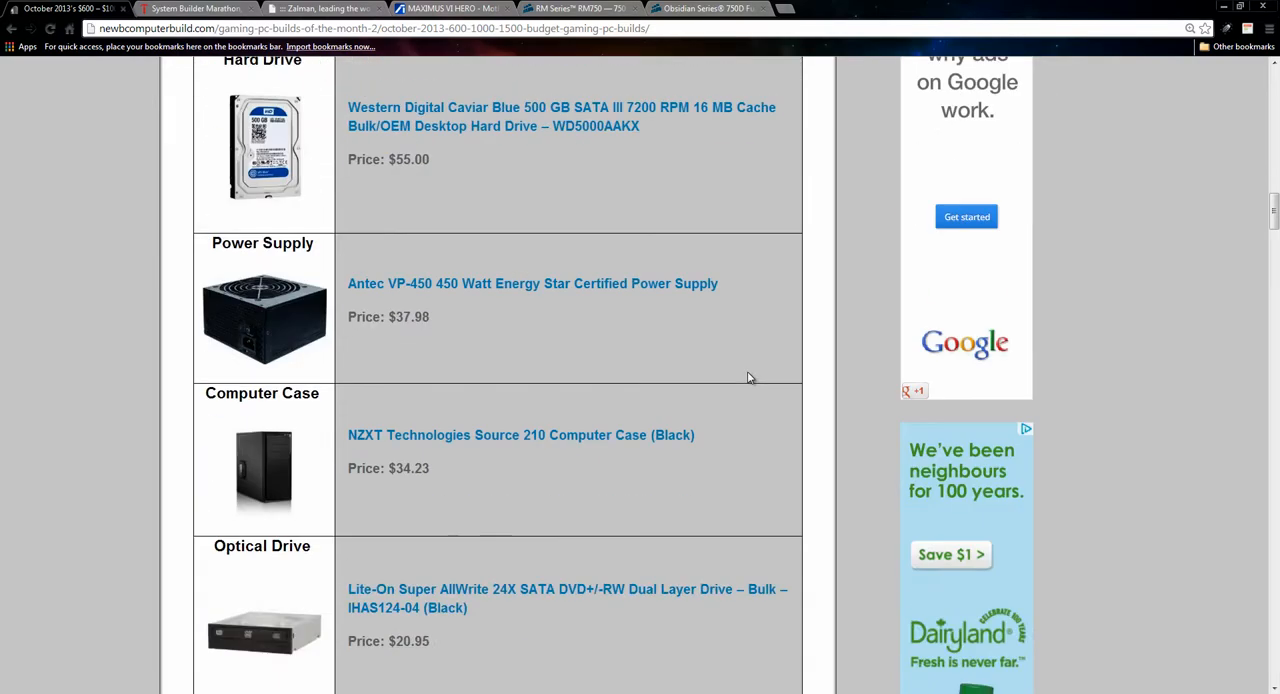
pyautogui.scroll(3)
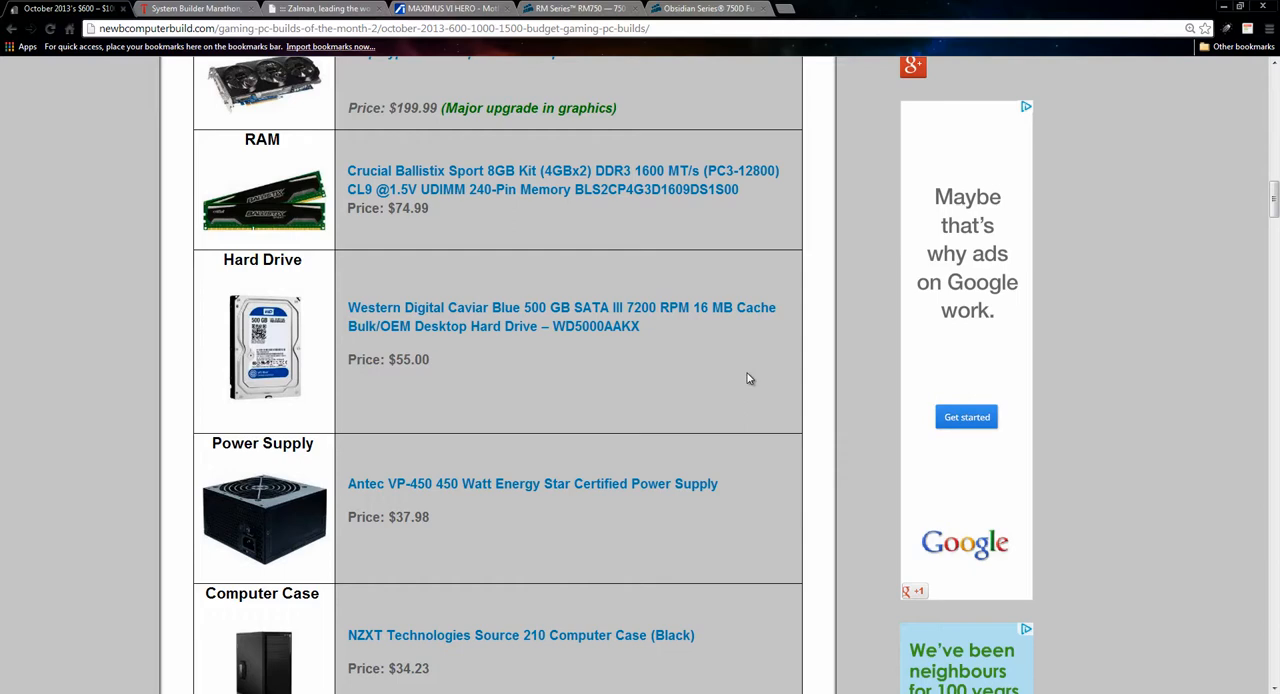
pyautogui.scroll(-3)
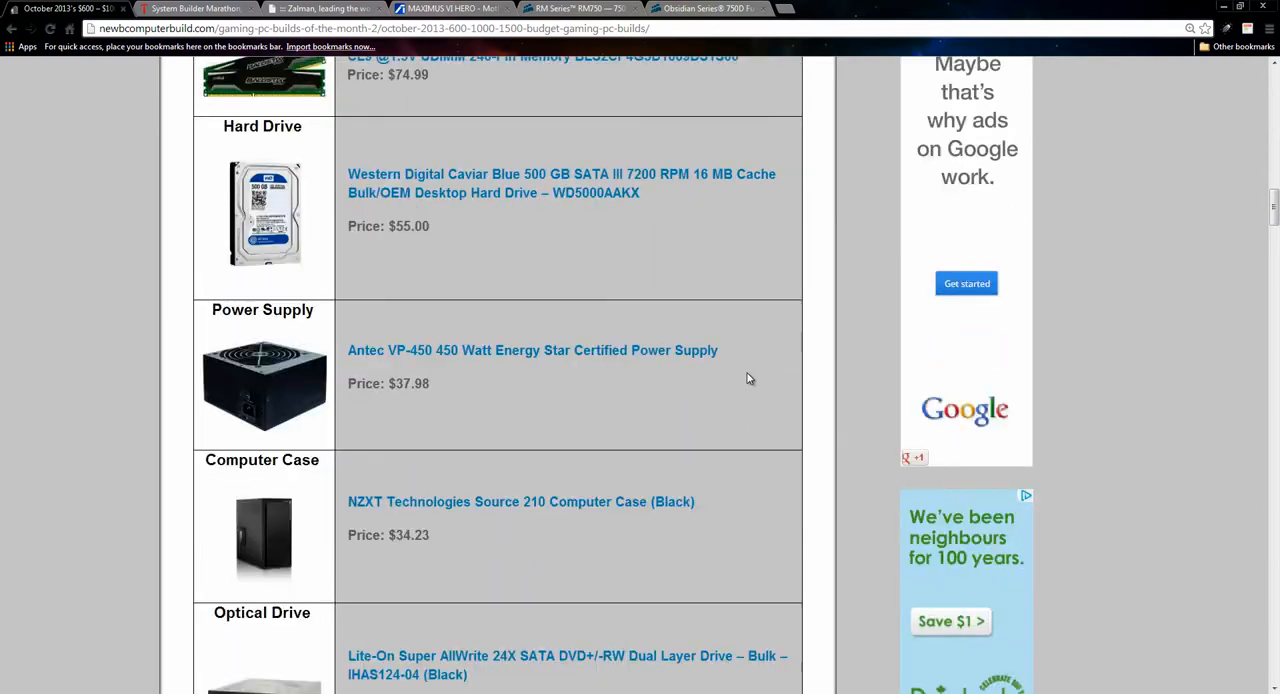
pyautogui.scroll(-3)
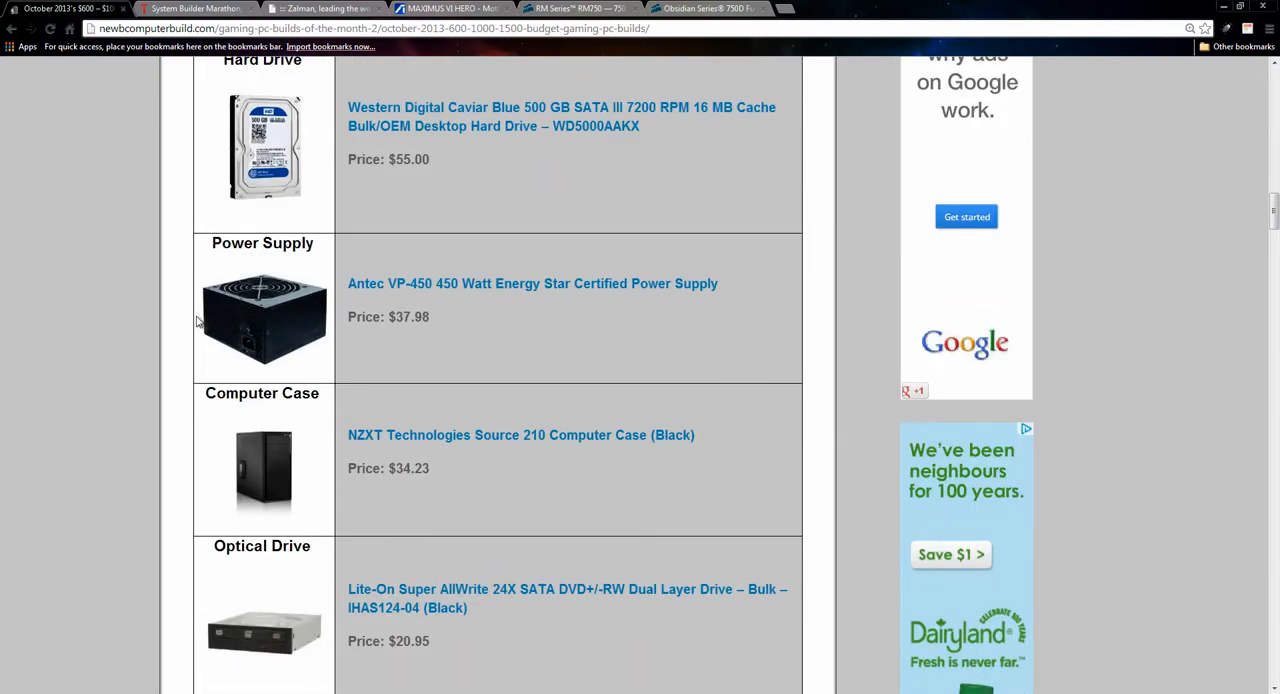
pyautogui.moveTo(520, 212)
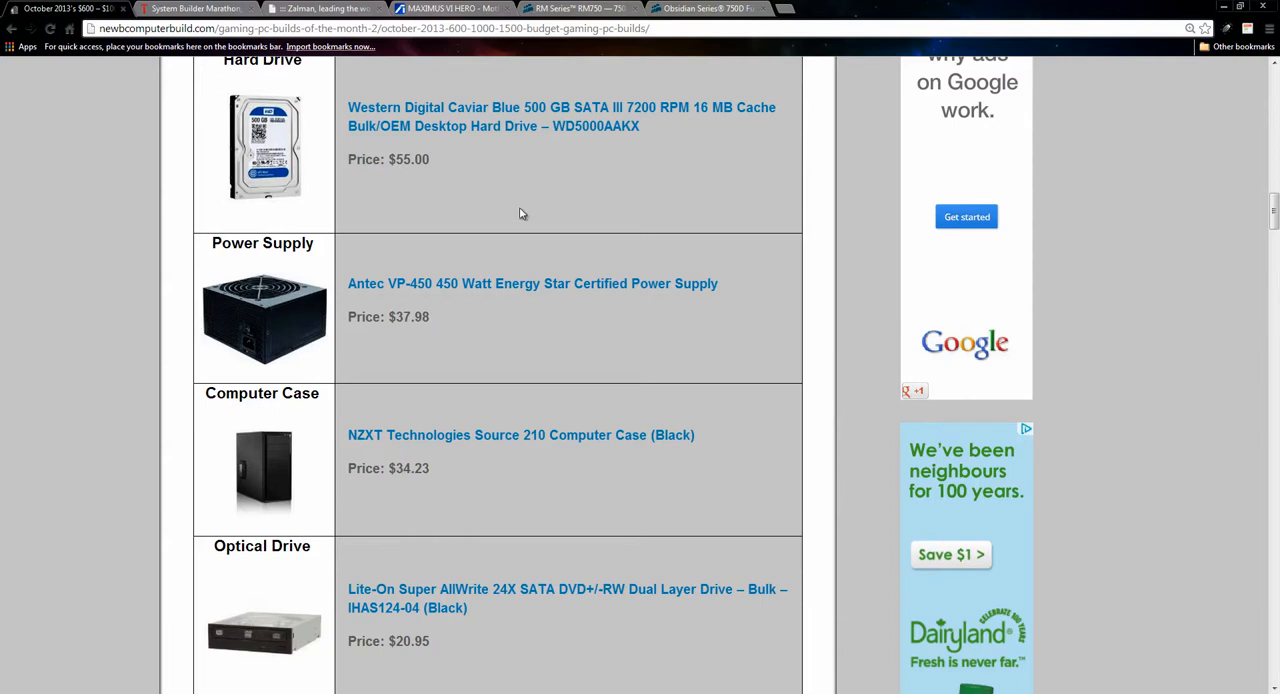
pyautogui.moveTo(368, 268)
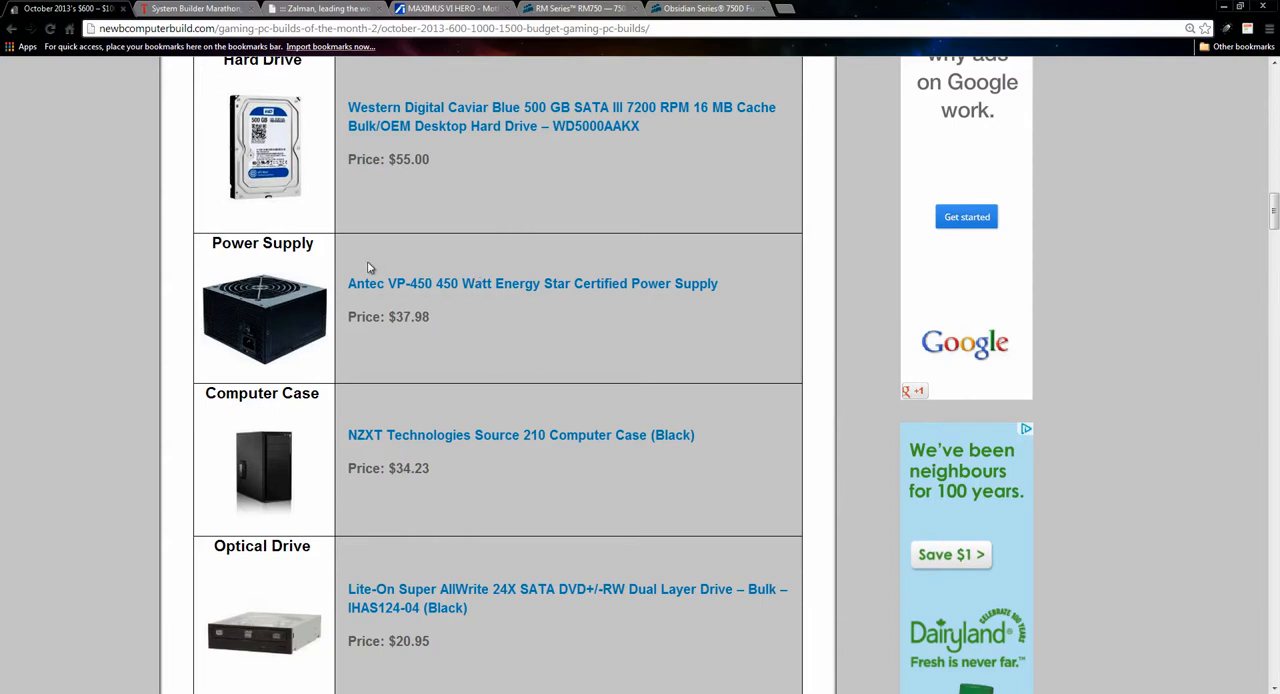
pyautogui.moveTo(324, 302)
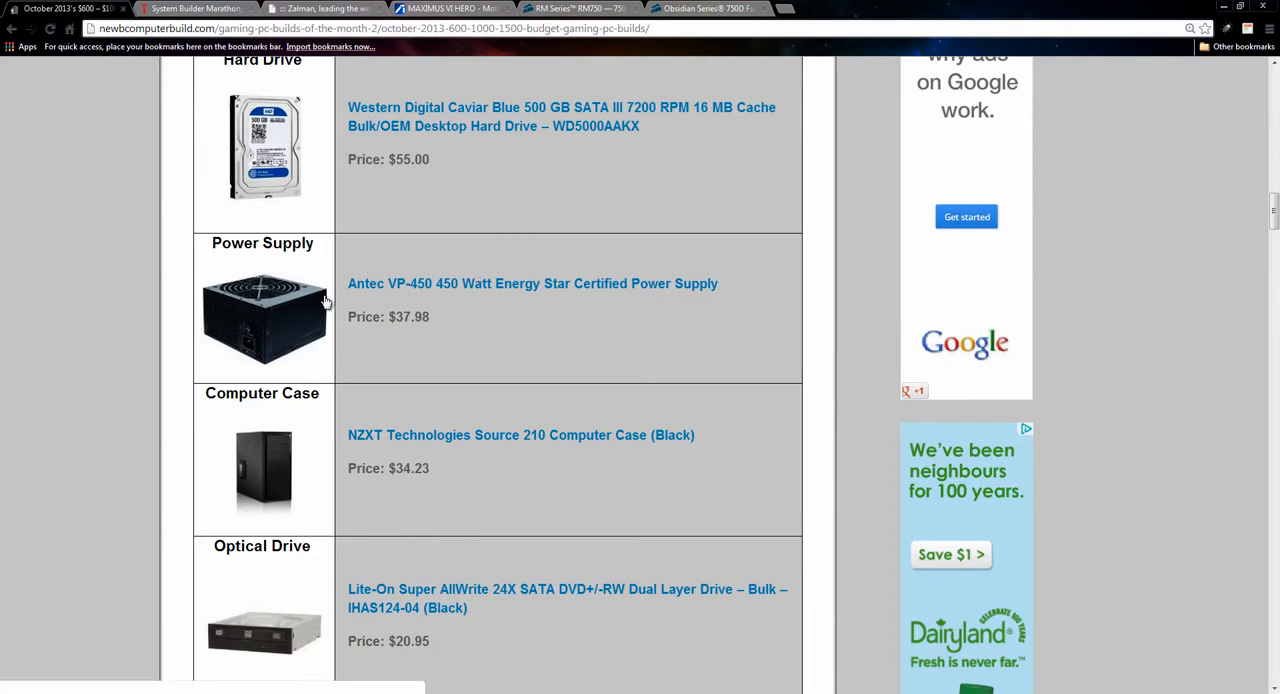
pyautogui.moveTo(348, 314)
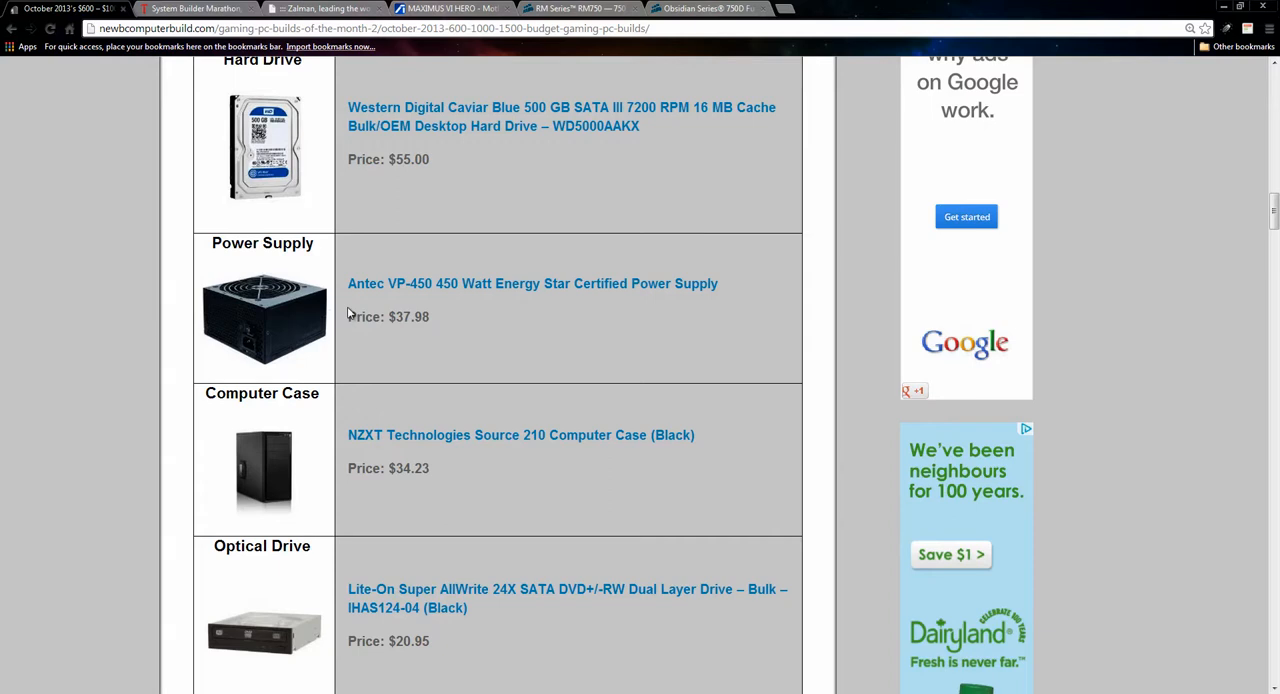
pyautogui.moveTo(412, 332)
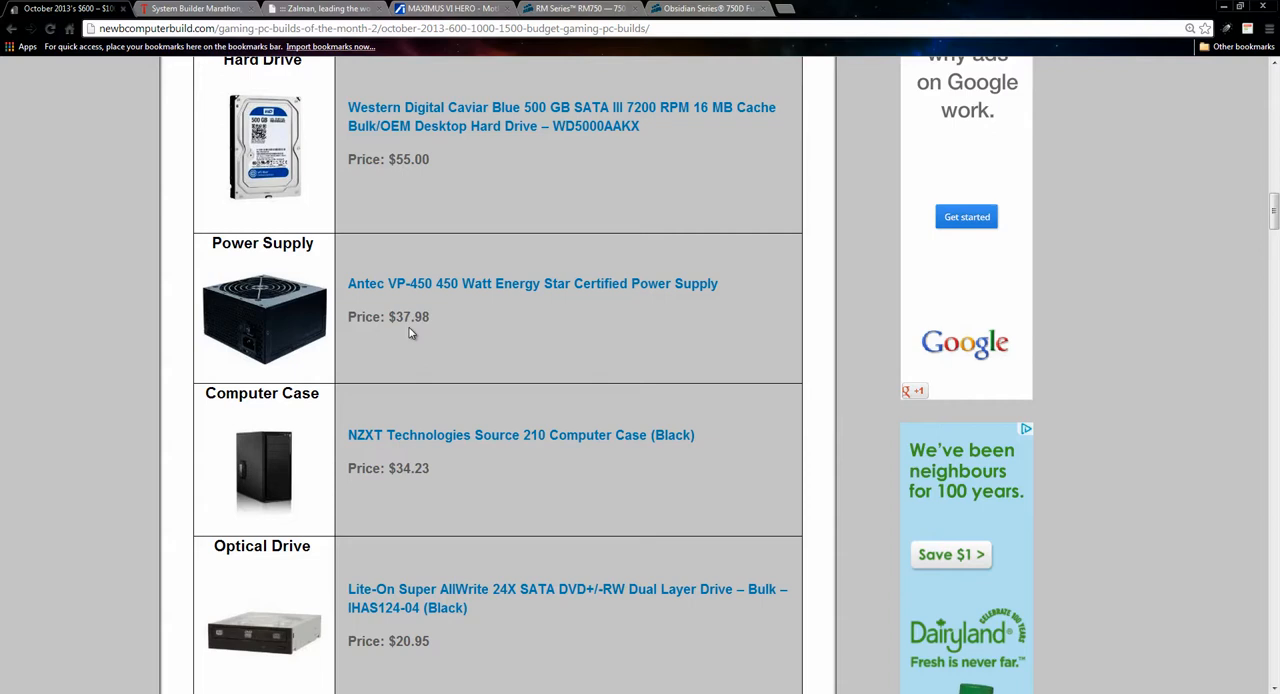
pyautogui.moveTo(516, 366)
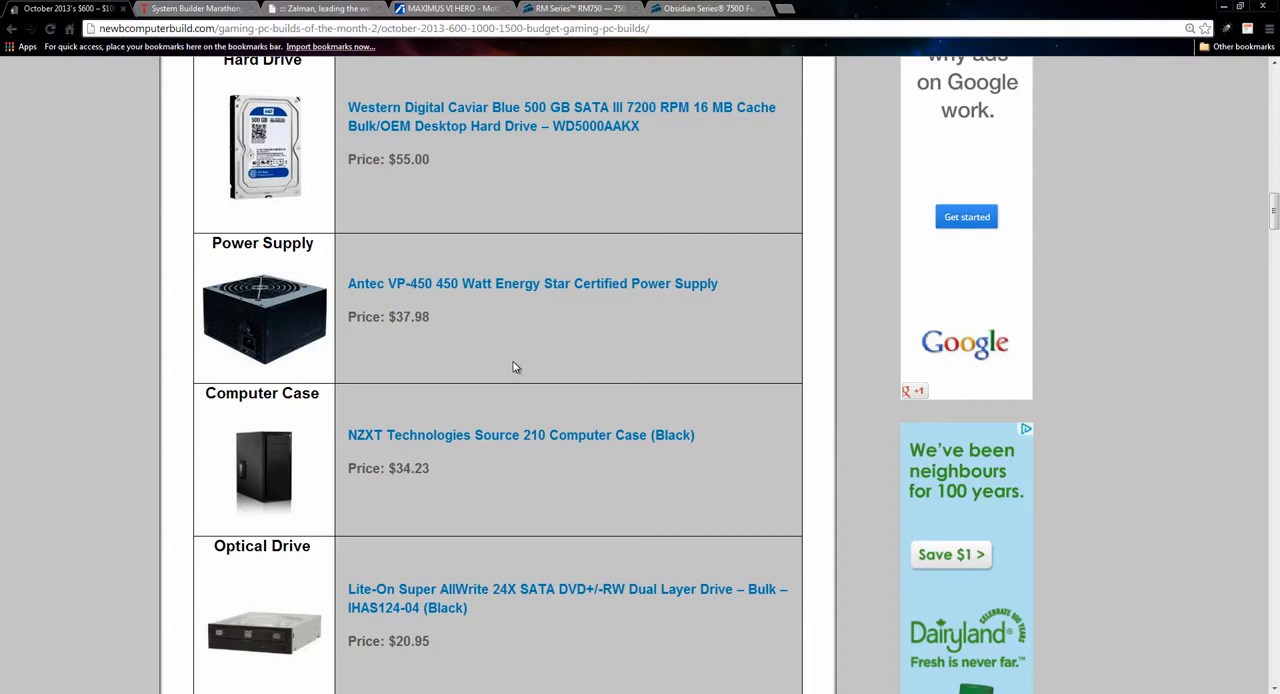
pyautogui.moveTo(200, 8)
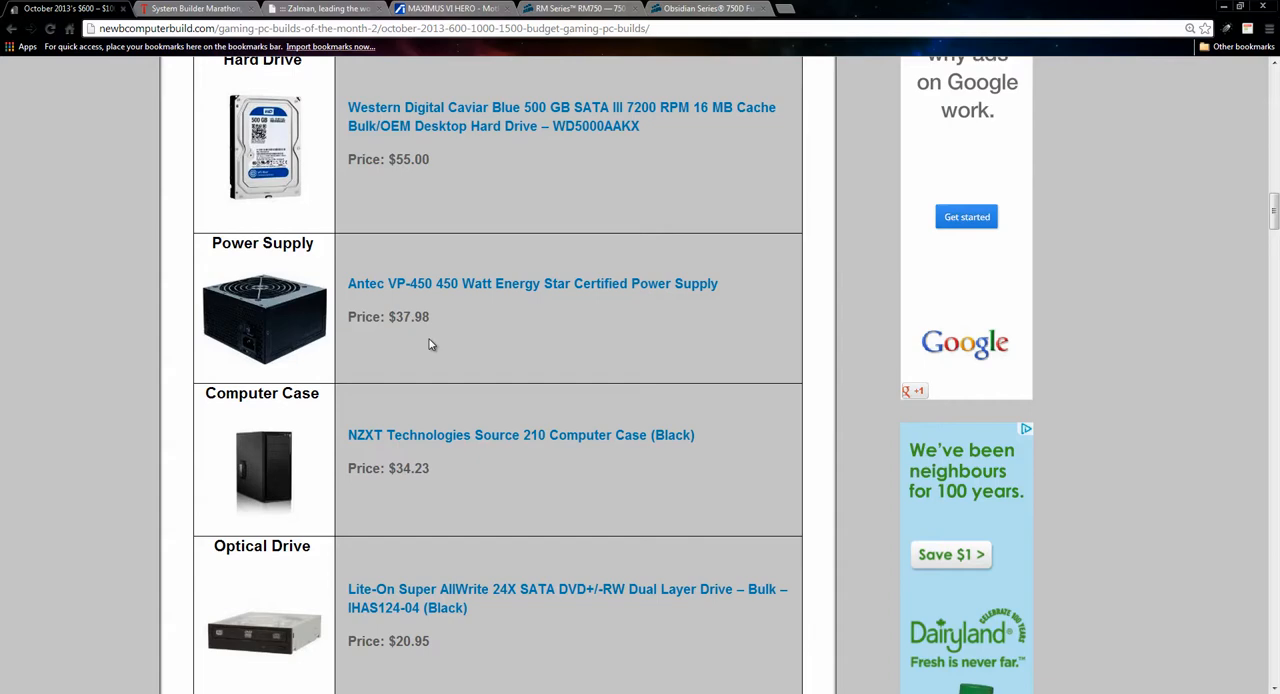
pyautogui.scroll(-3)
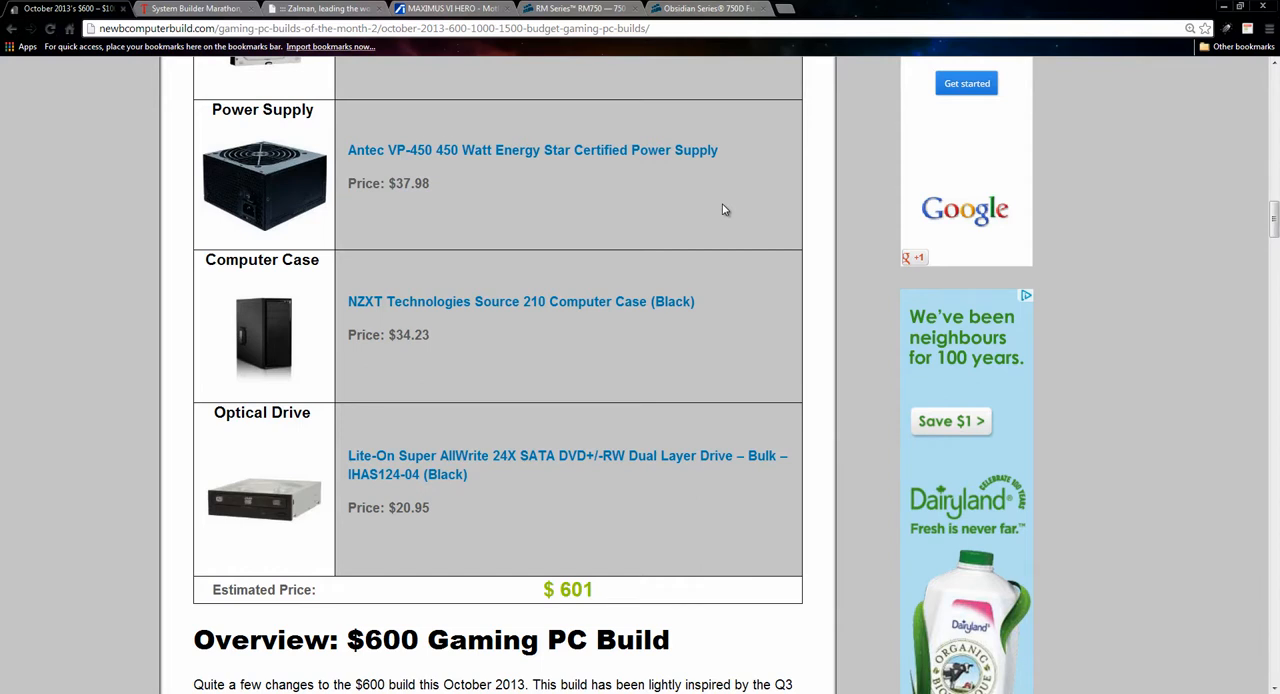
pyautogui.moveTo(684, 256)
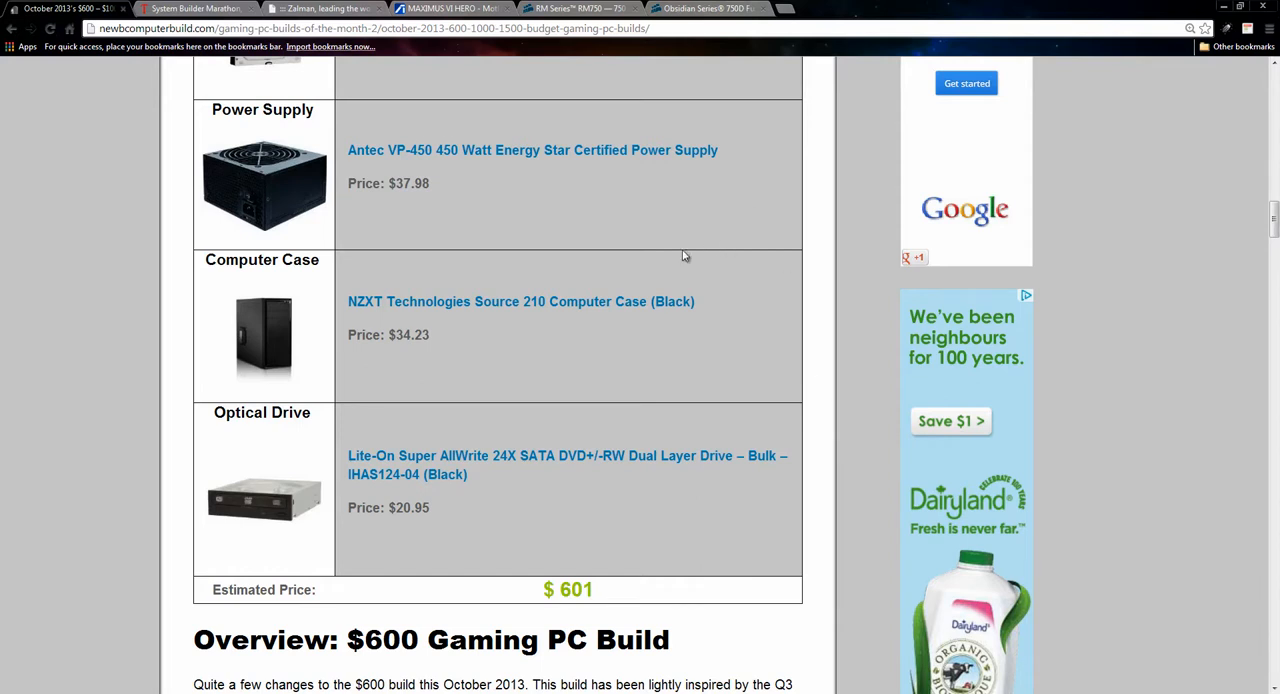
pyautogui.moveTo(372, 374)
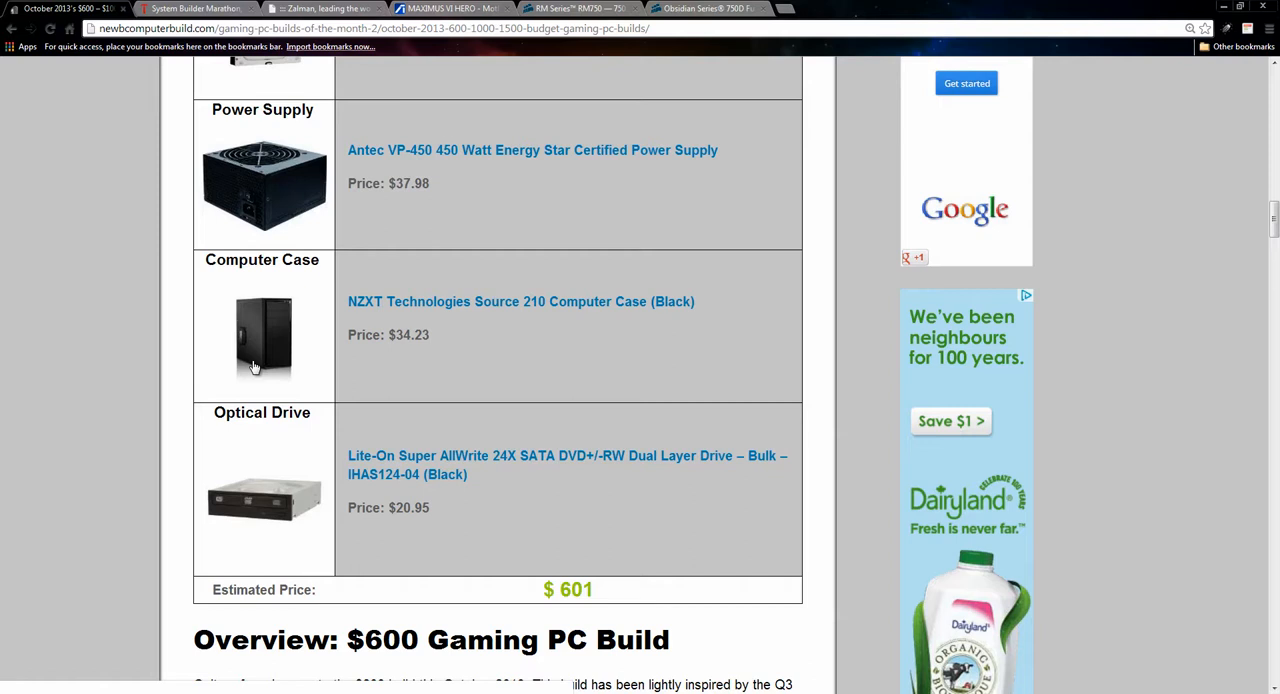
# Review the $600 table down to the Overview: $600 Gaming PC Build heading and on toward its upgrades section
pyautogui.scroll(-3)
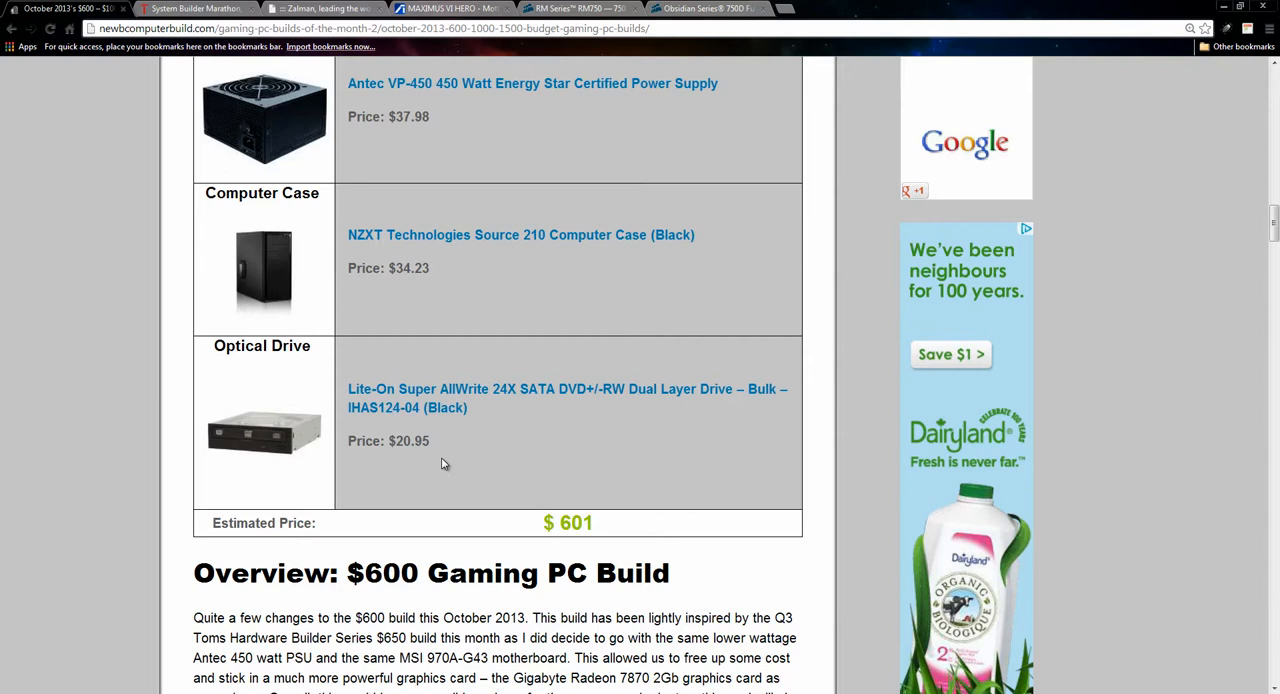
pyautogui.moveTo(464, 474)
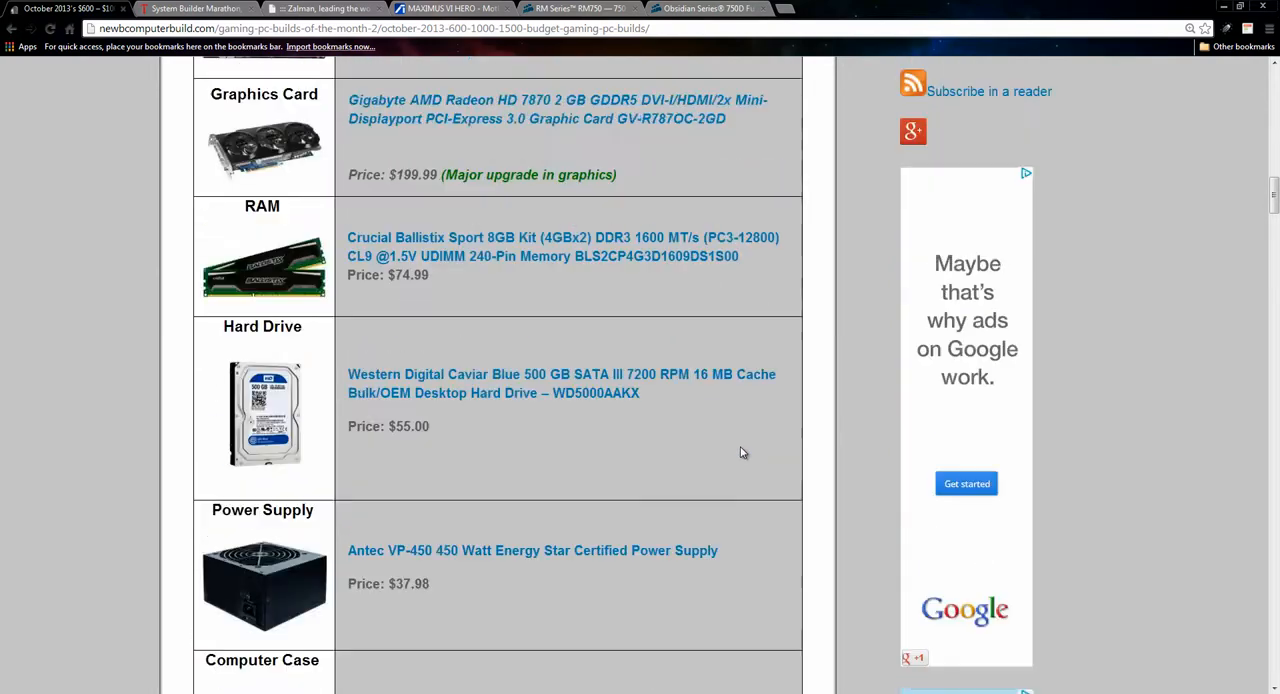
pyautogui.scroll(3)
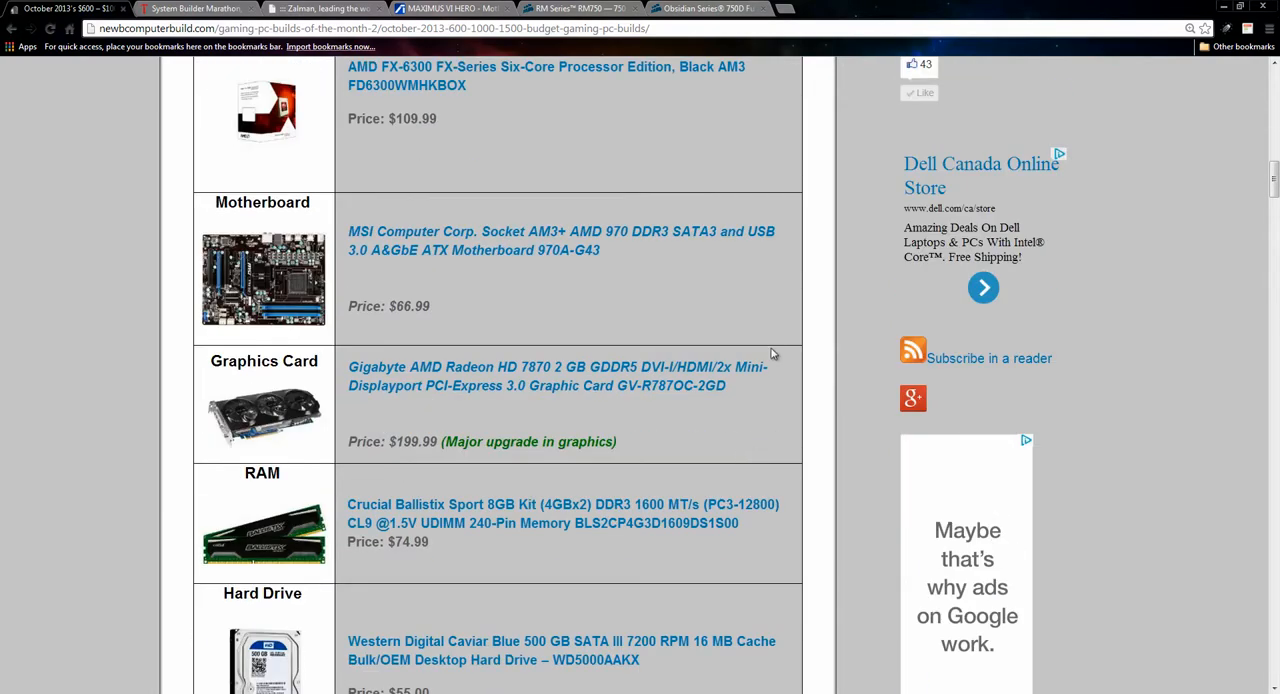
pyautogui.scroll(-3)
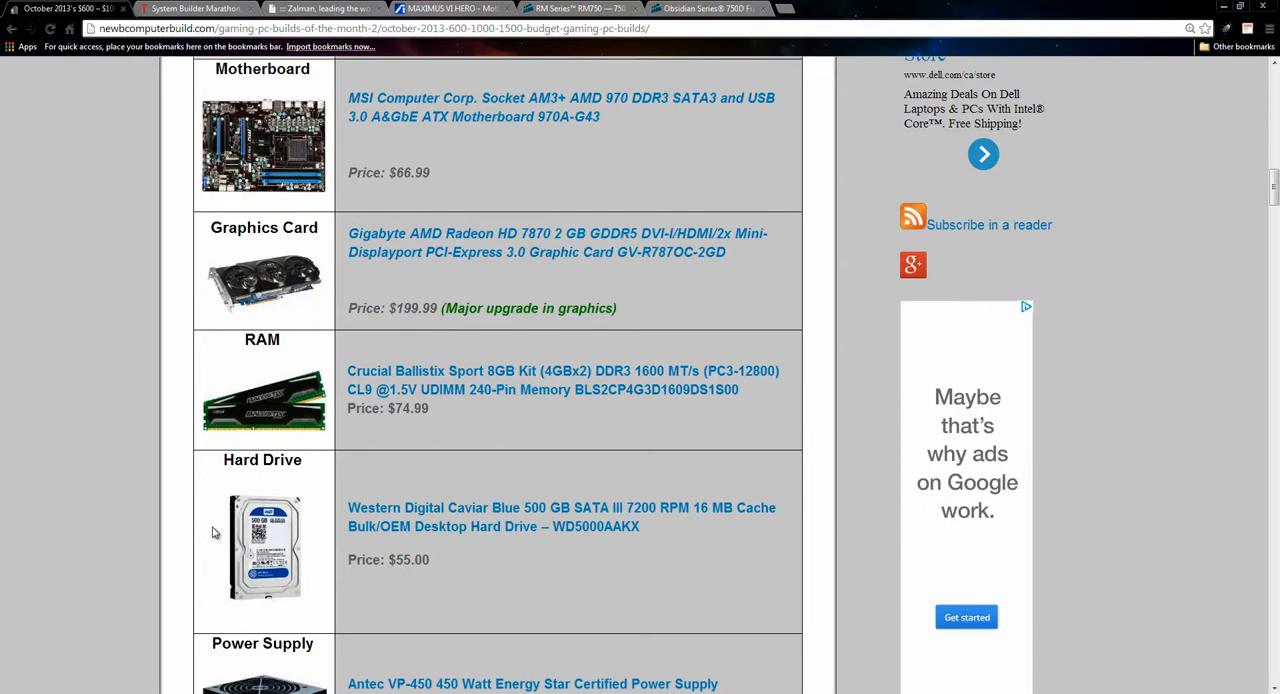
pyautogui.scroll(-3)
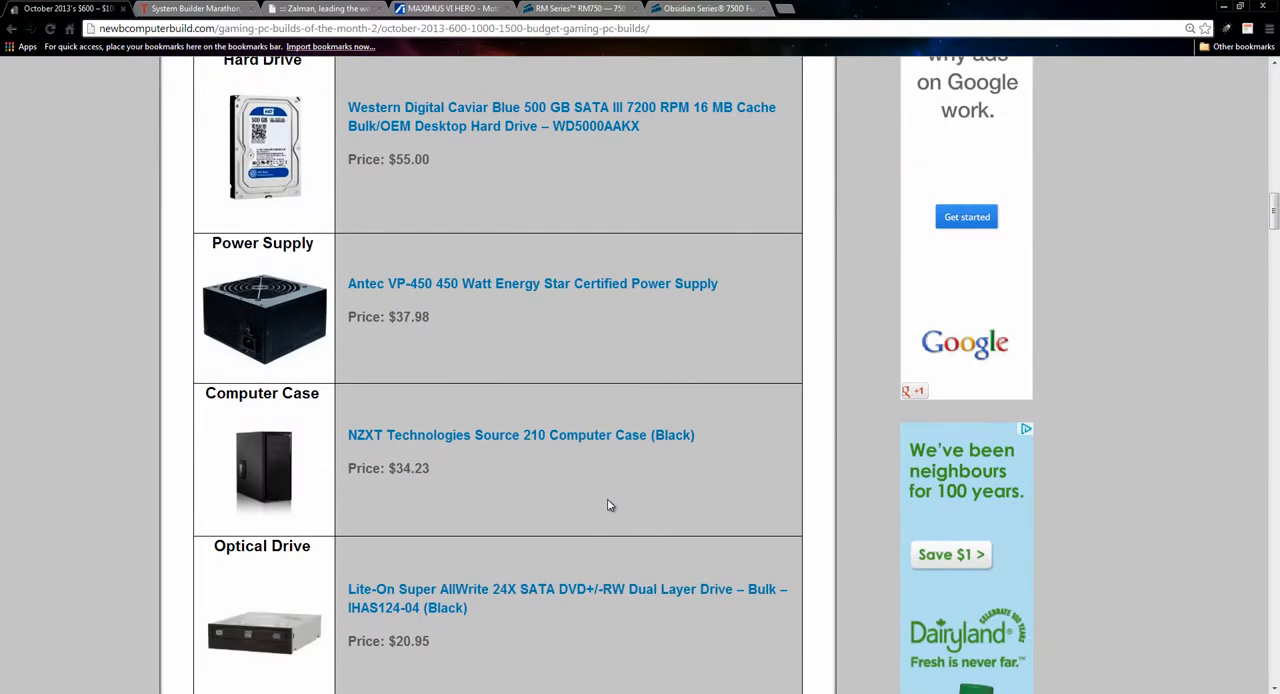
pyautogui.moveTo(316, 428)
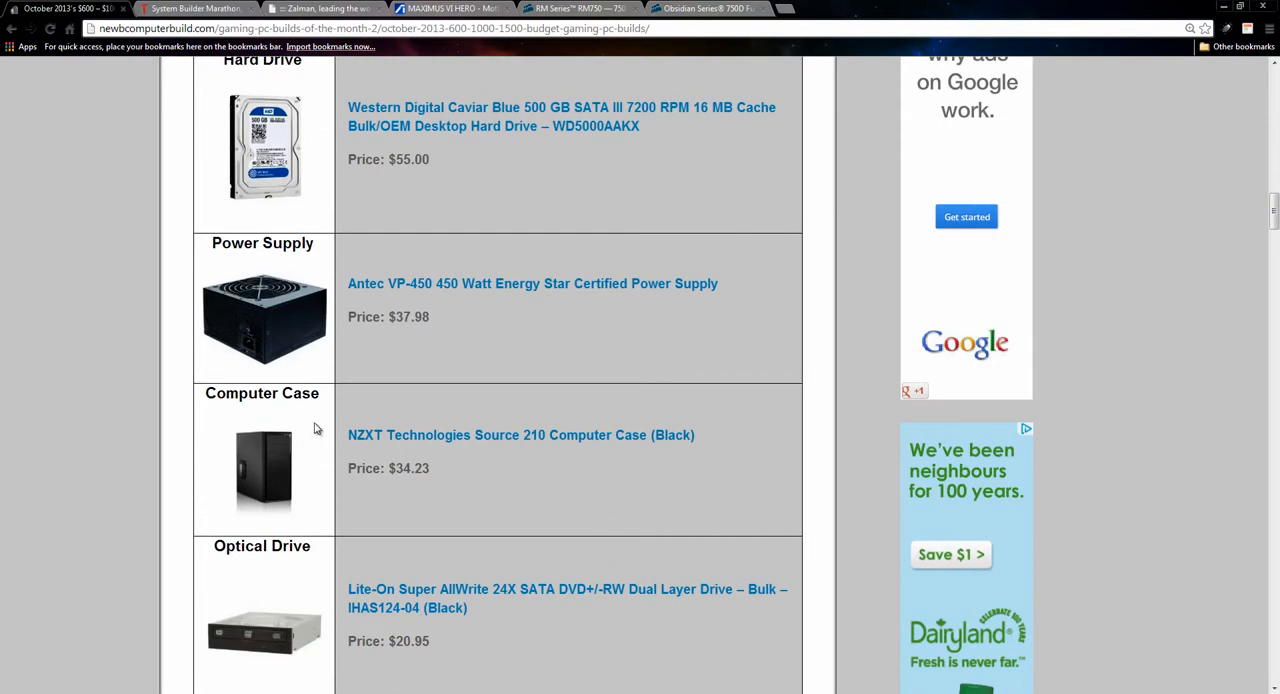
pyautogui.moveTo(392, 484)
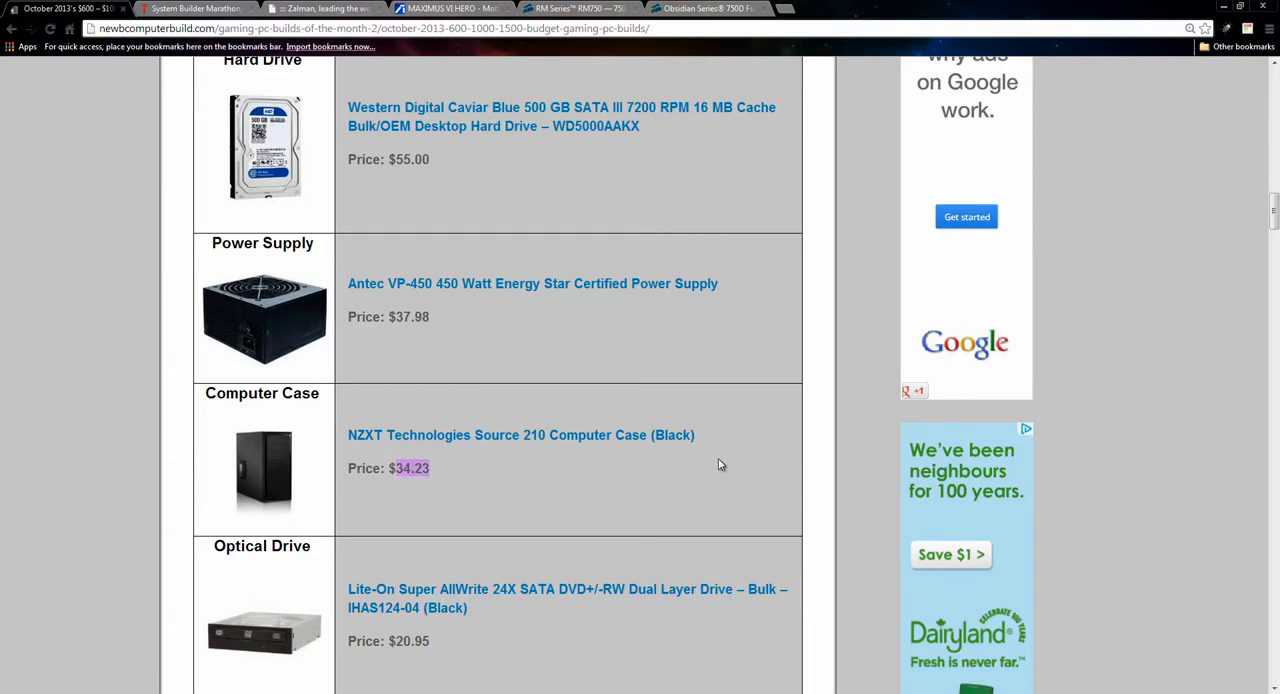
pyautogui.scroll(-3)
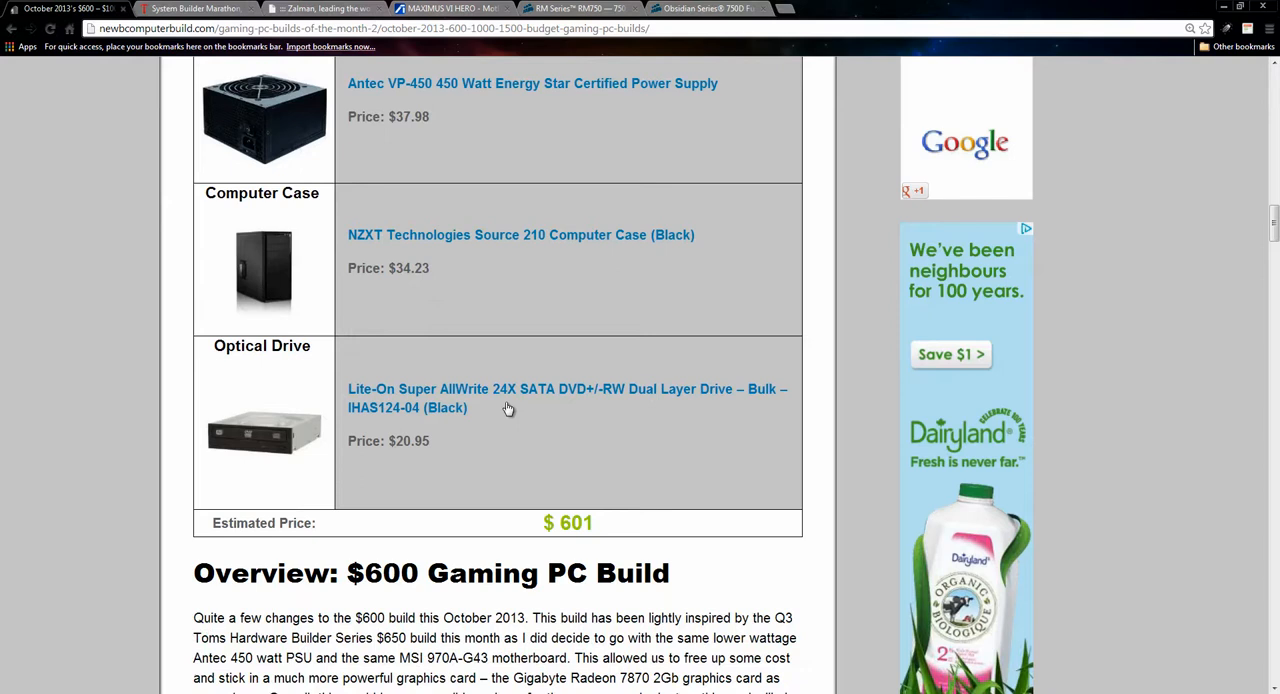
pyautogui.moveTo(416, 460)
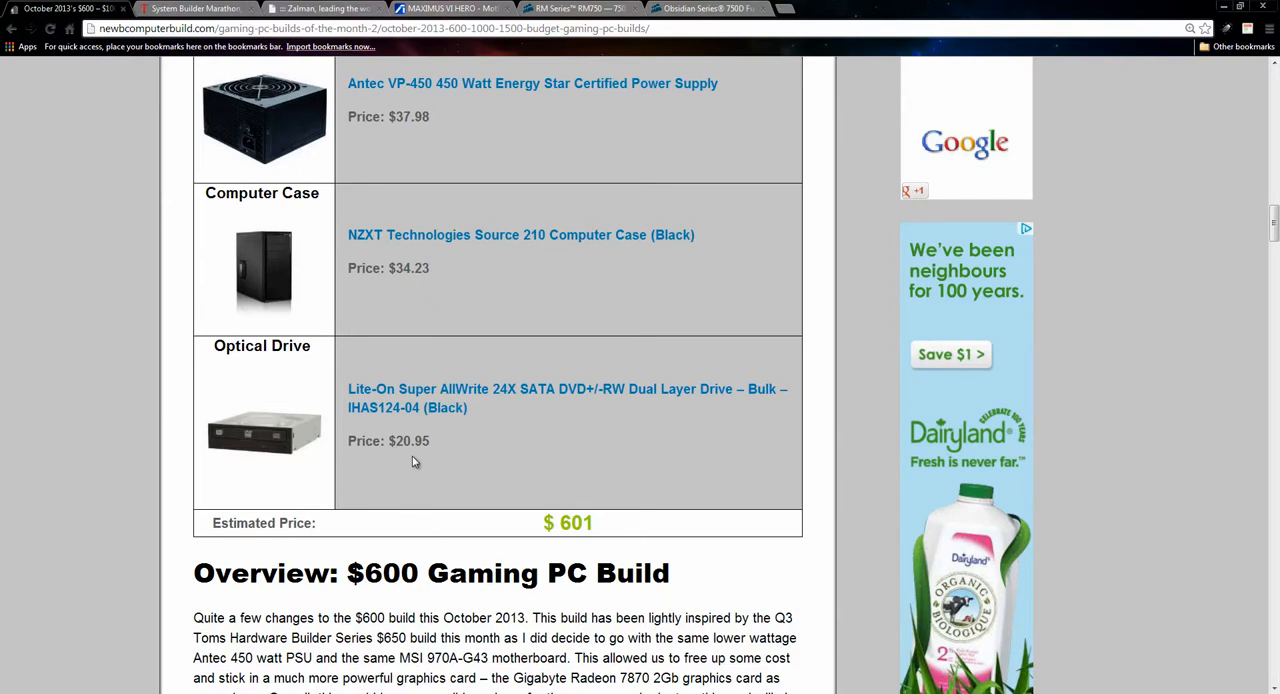
pyautogui.moveTo(420, 460)
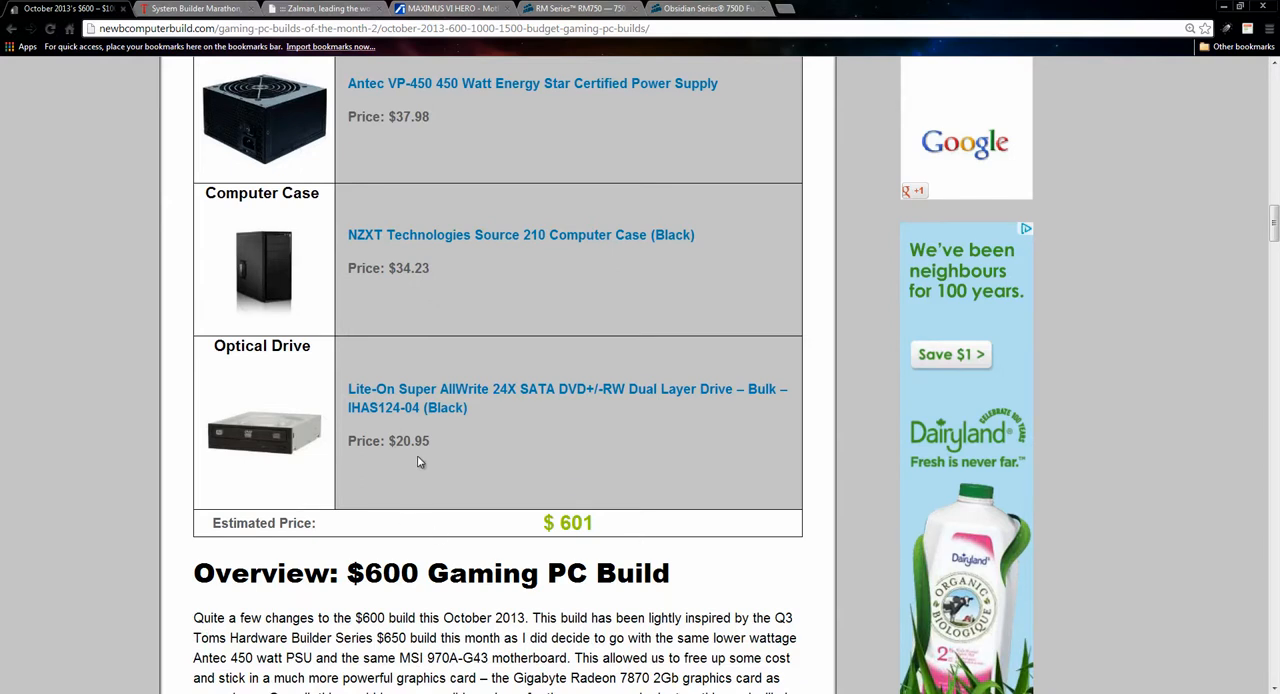
pyautogui.scroll(-3)
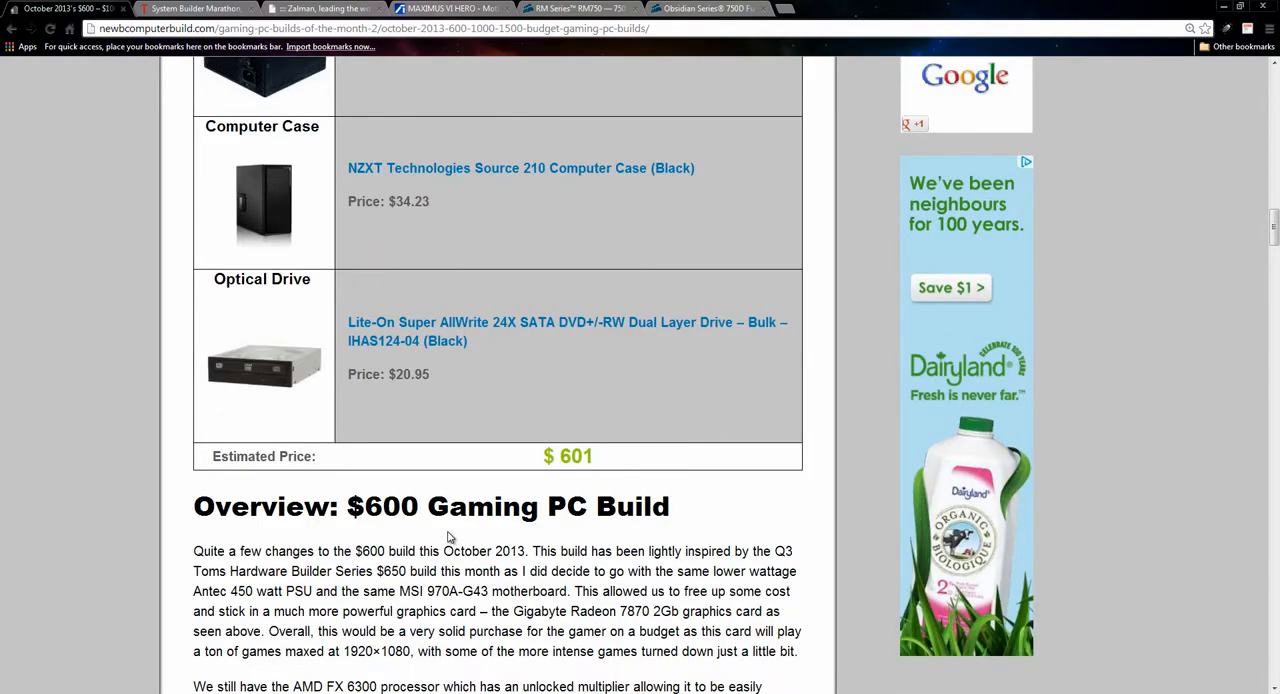
pyautogui.scroll(-3)
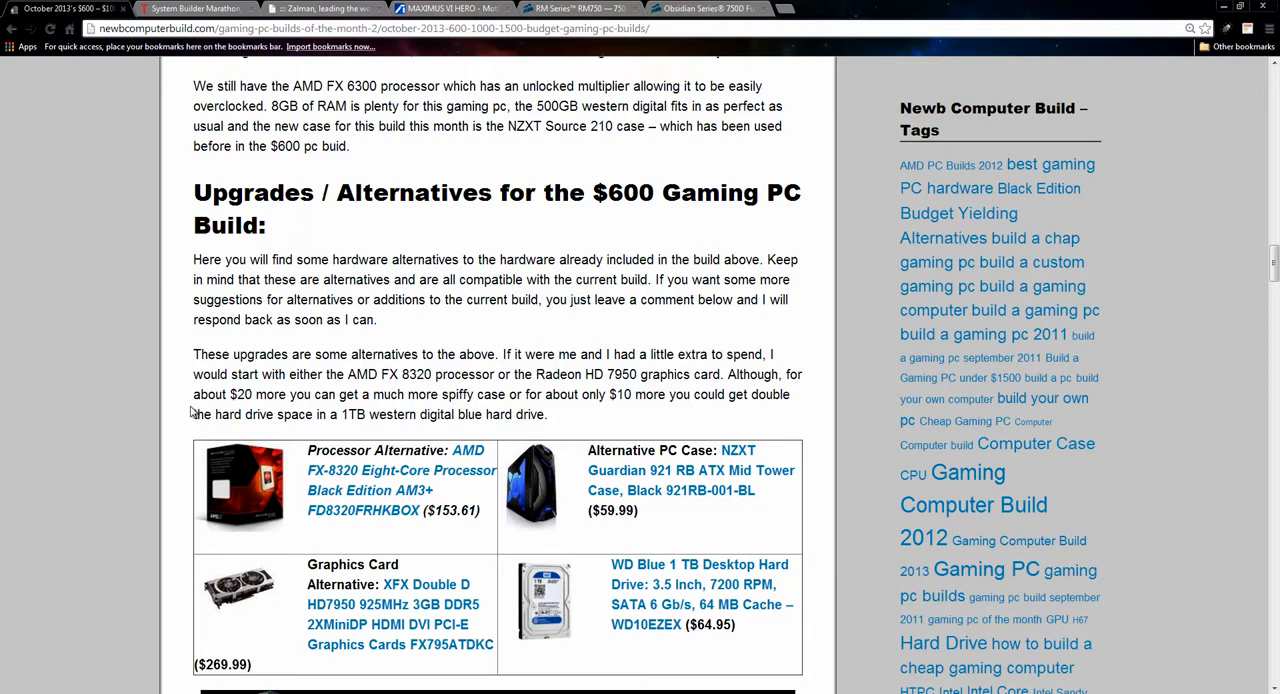
pyautogui.moveTo(192, 412)
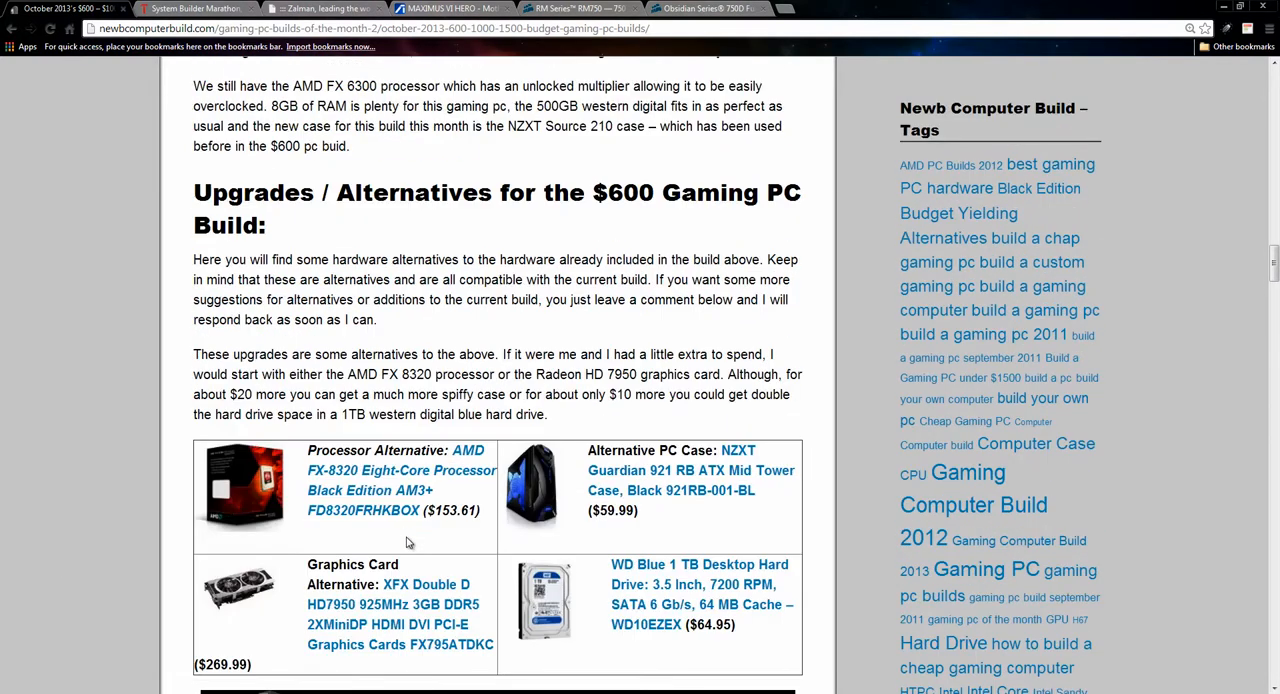
pyautogui.moveTo(490, 500)
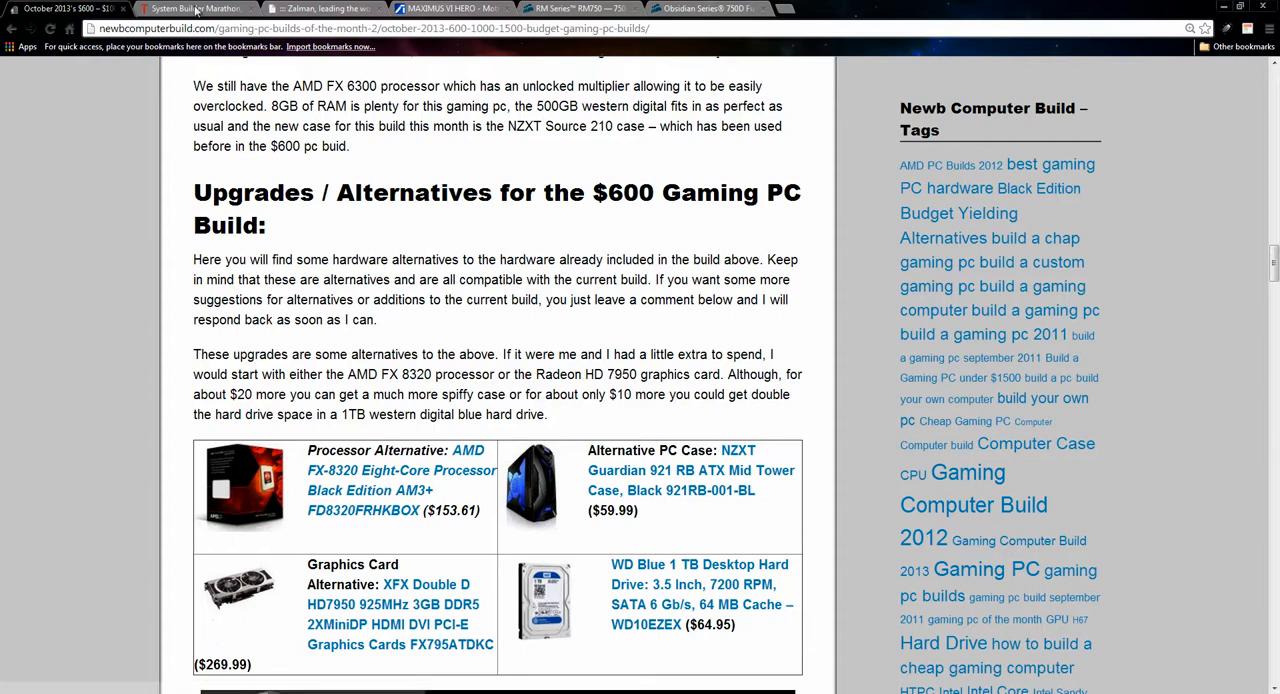
# Move past the $600 upgrades and alternatives to the $1000 build banner and its i5-4670K recipe
pyautogui.click(190, 8)
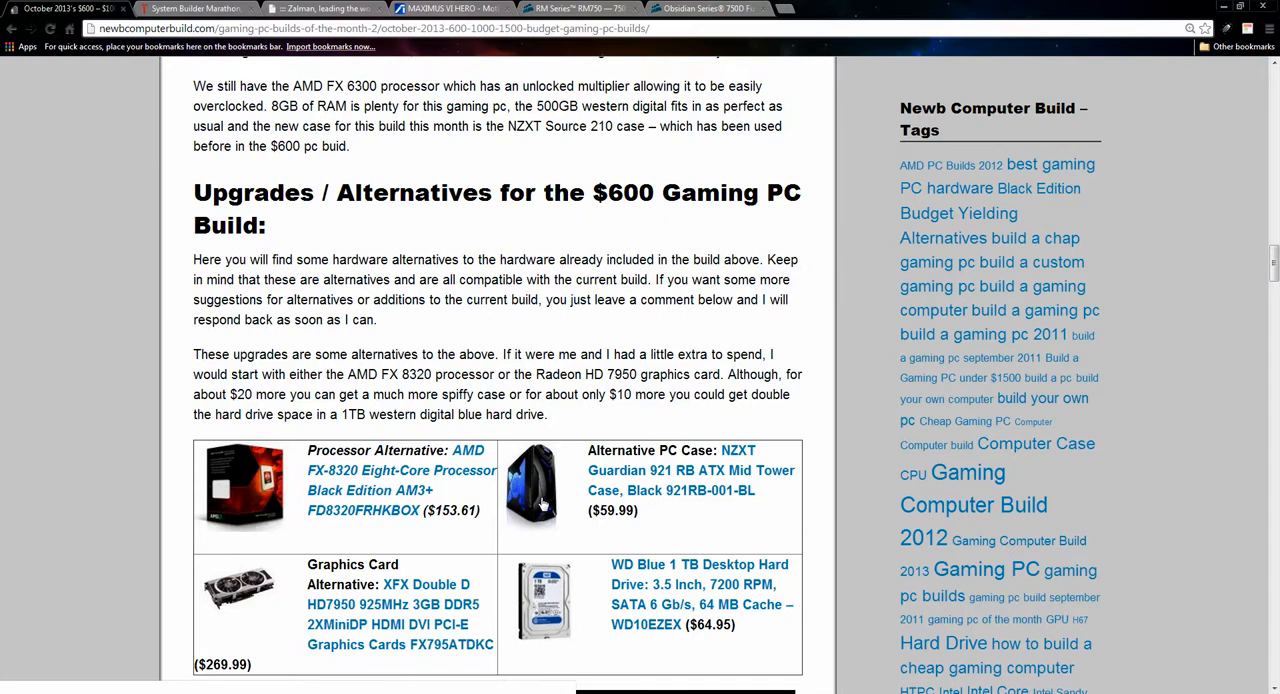
pyautogui.moveTo(544, 504)
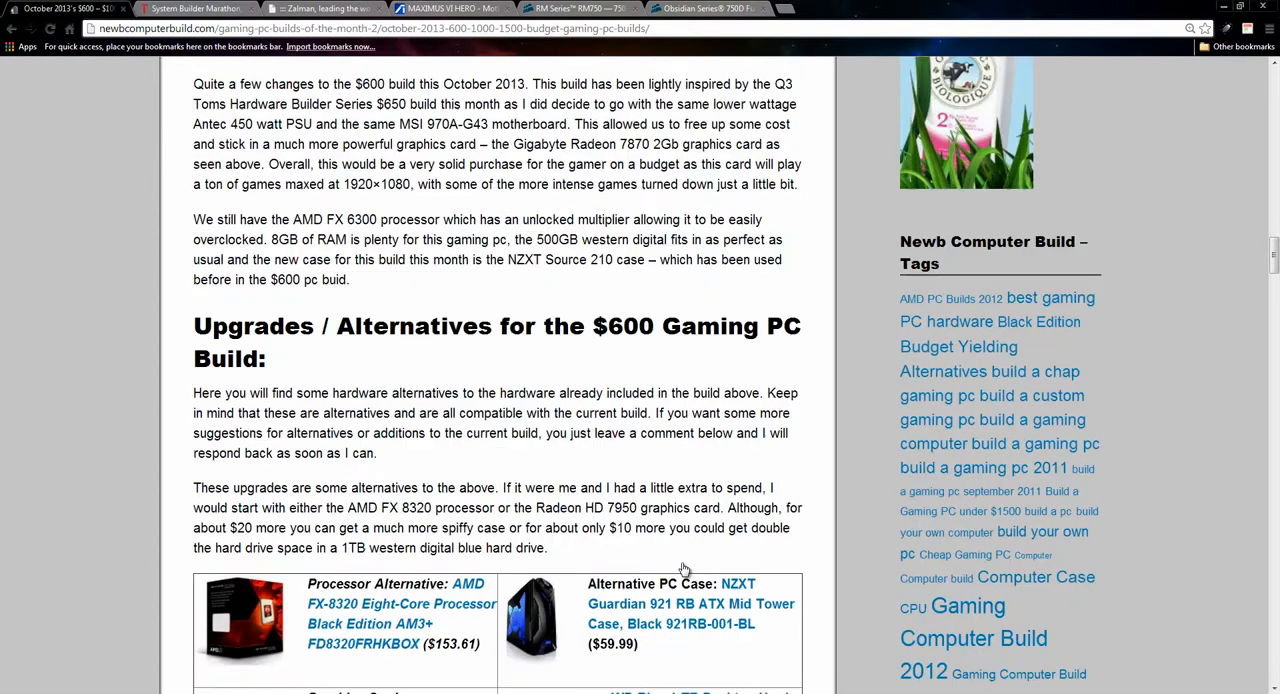
pyautogui.scroll(-3)
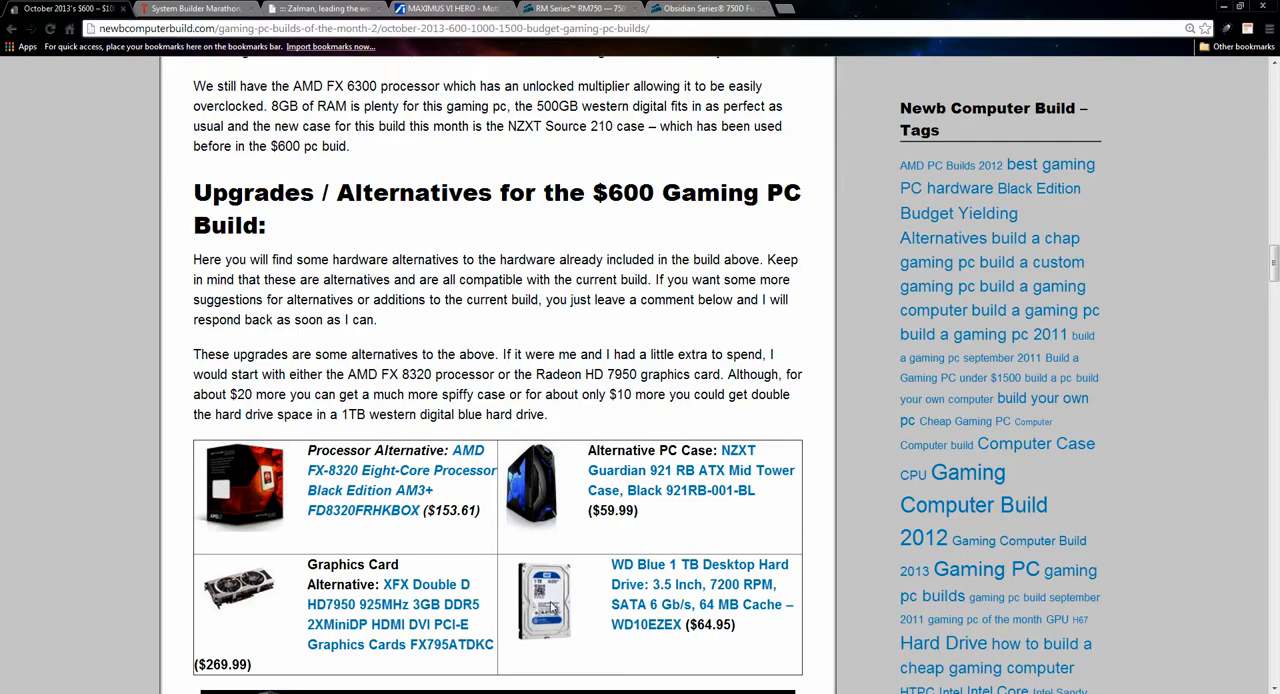
pyautogui.scroll(-3)
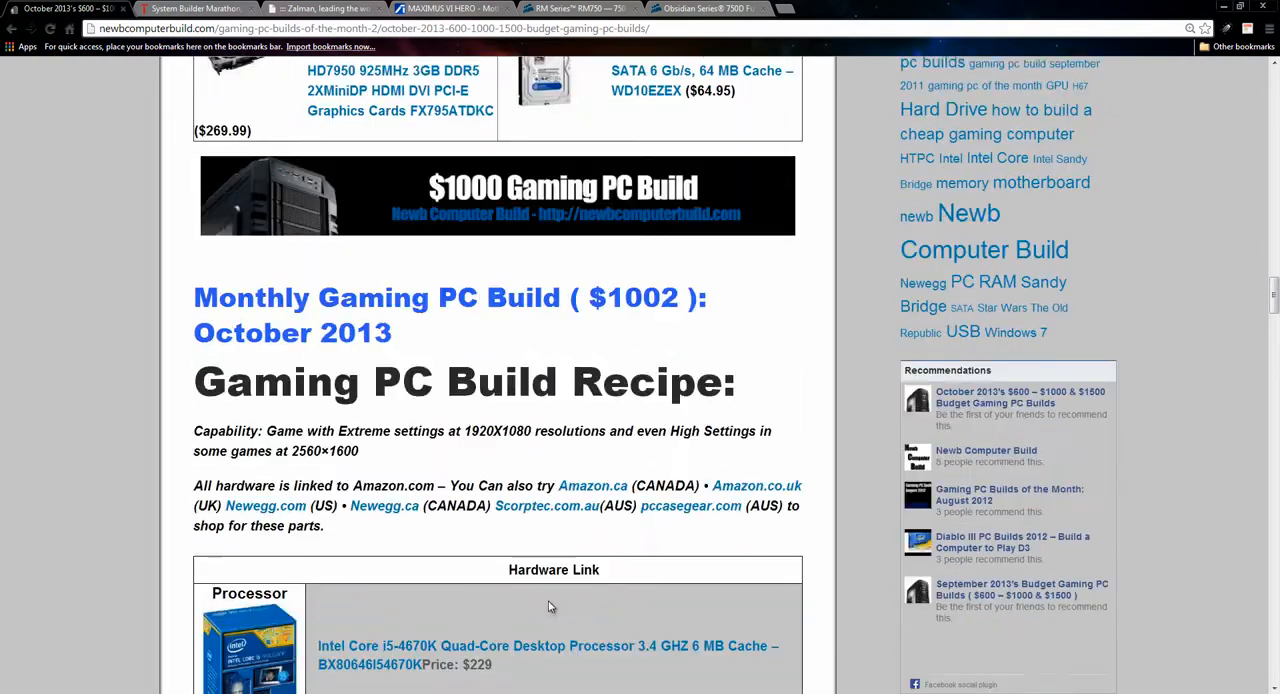
# Scroll through the $1002 table's i5-4670K, Asus Z87-PLUS, Radeon HD 7970 and Crucial RAM rows
pyautogui.scroll(-3)
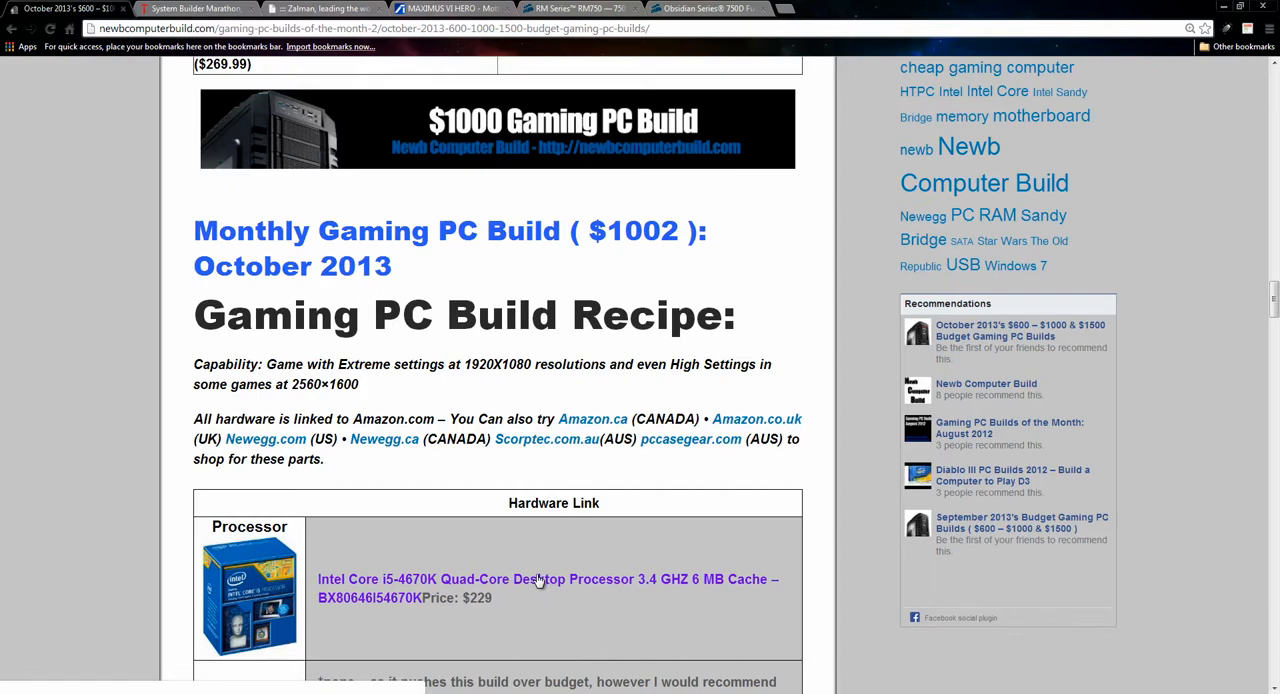
pyautogui.scroll(-3)
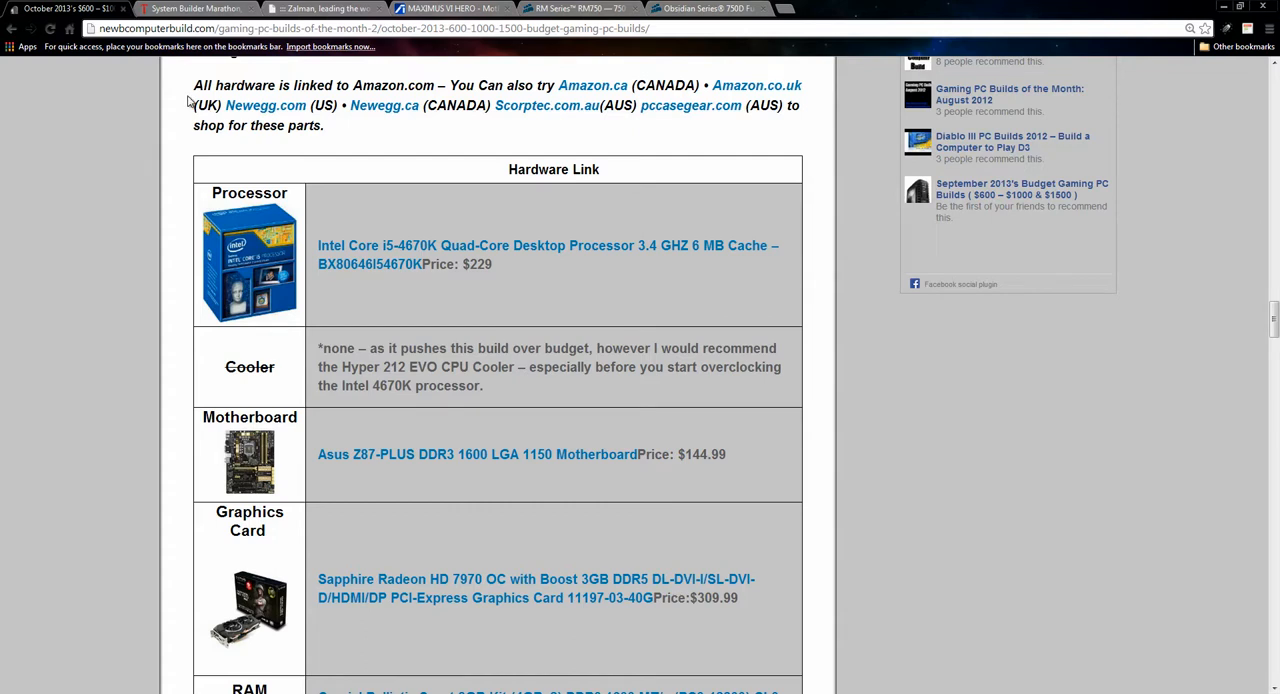
pyautogui.moveTo(564, 192)
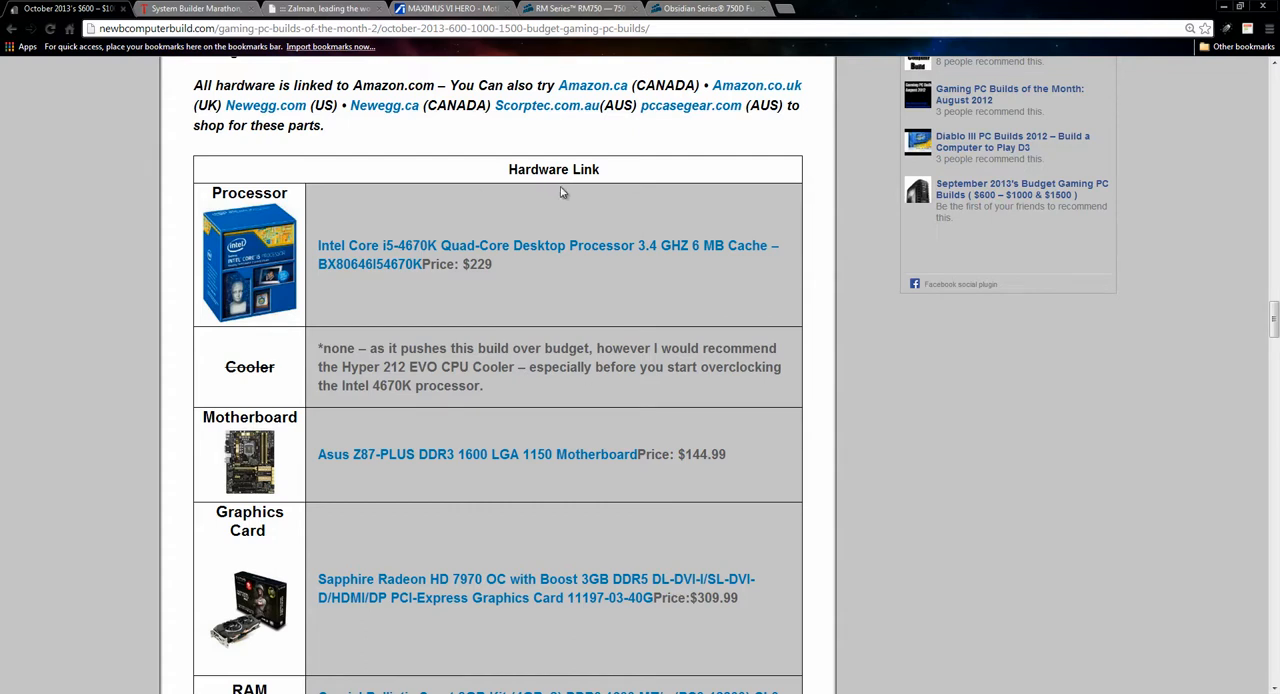
pyautogui.scroll(-3)
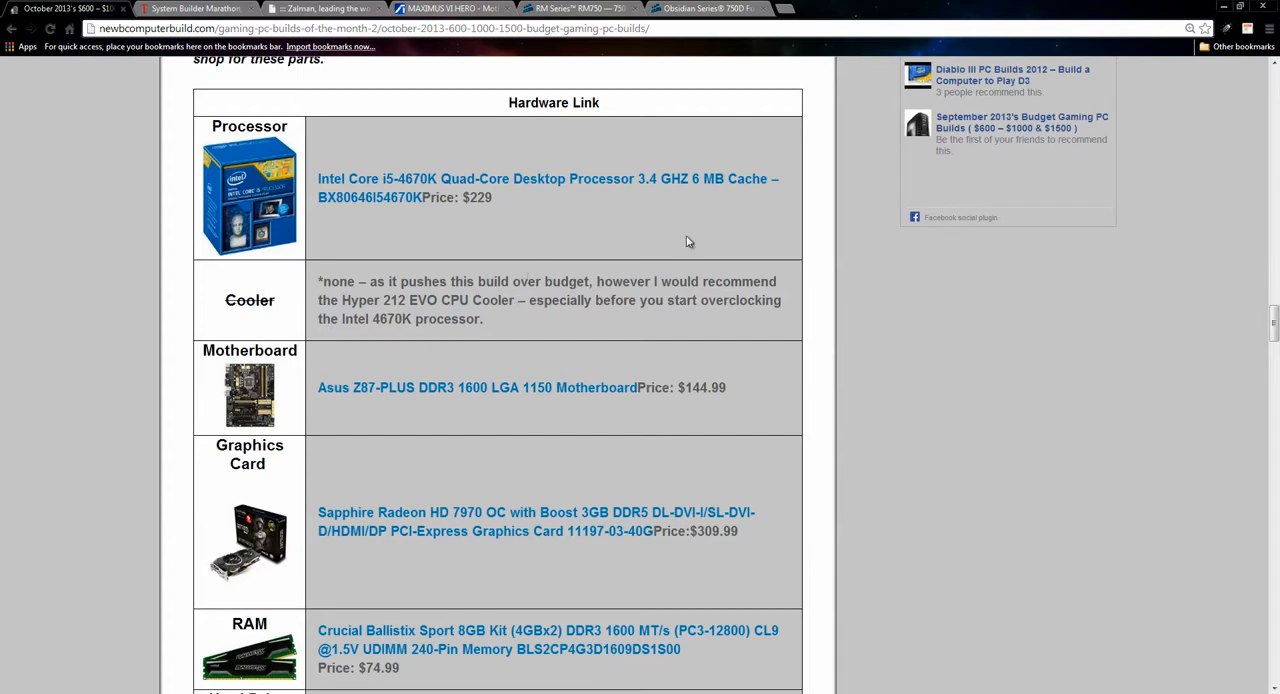
pyautogui.moveTo(366, 212)
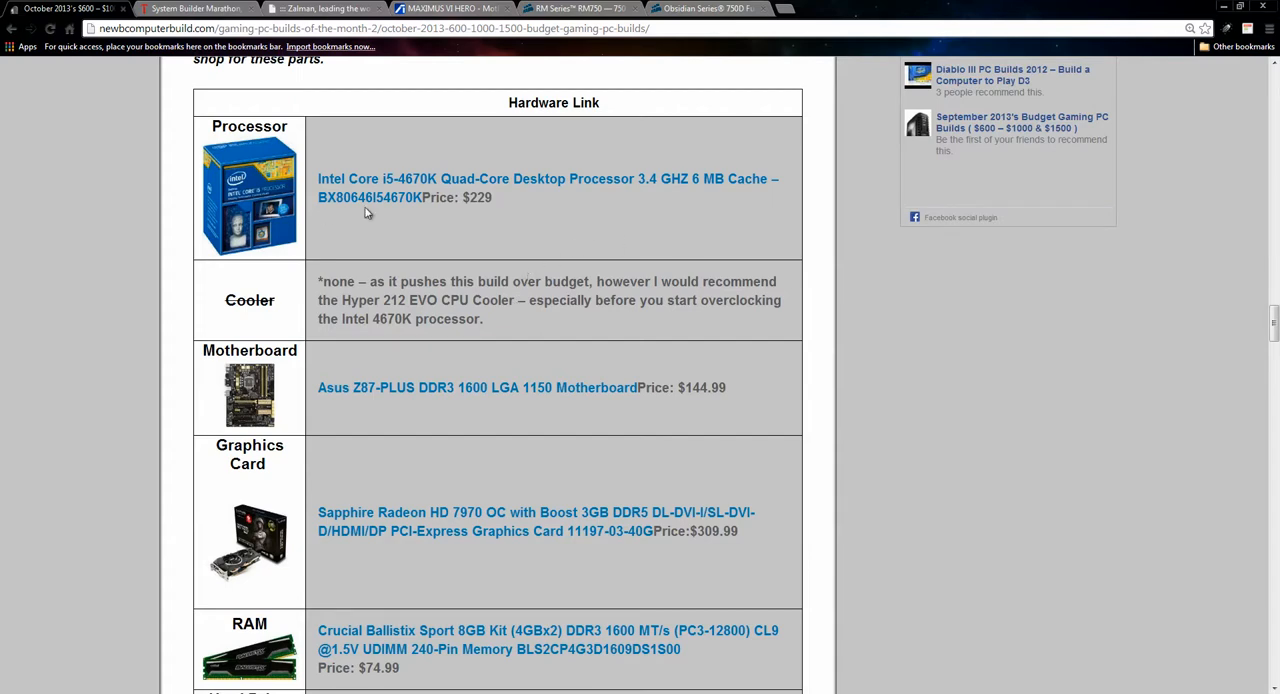
pyautogui.scroll(-3)
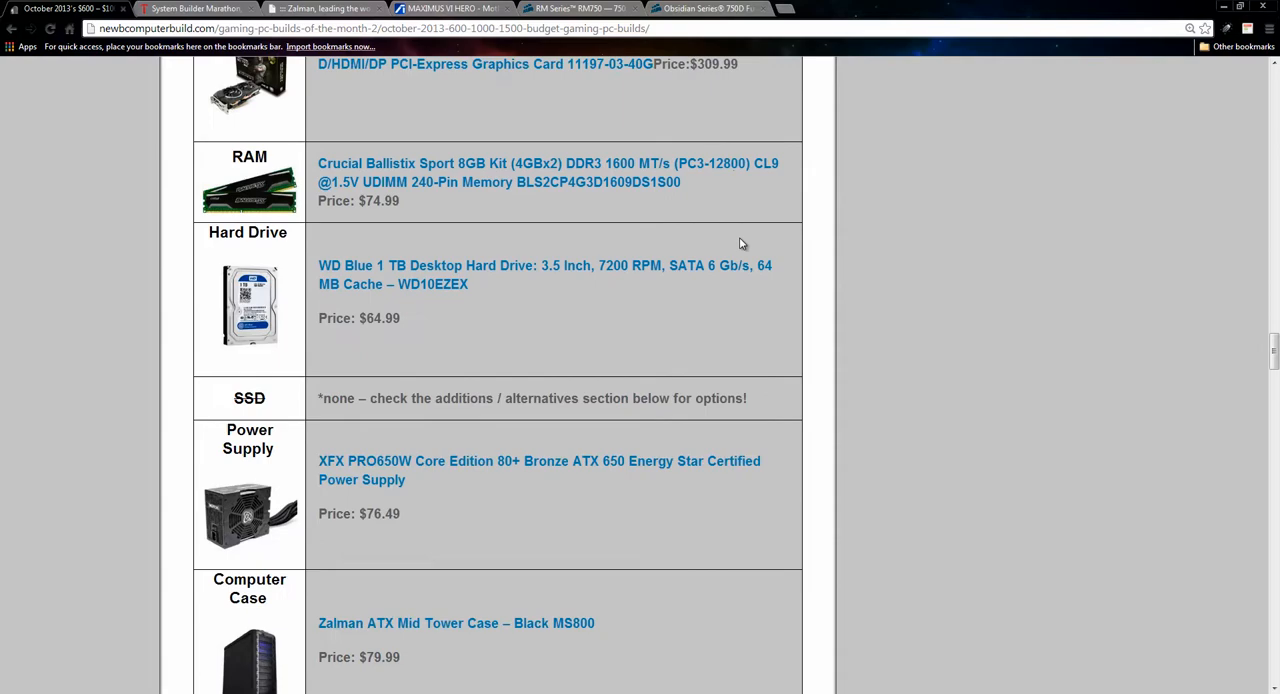
pyautogui.scroll(-3)
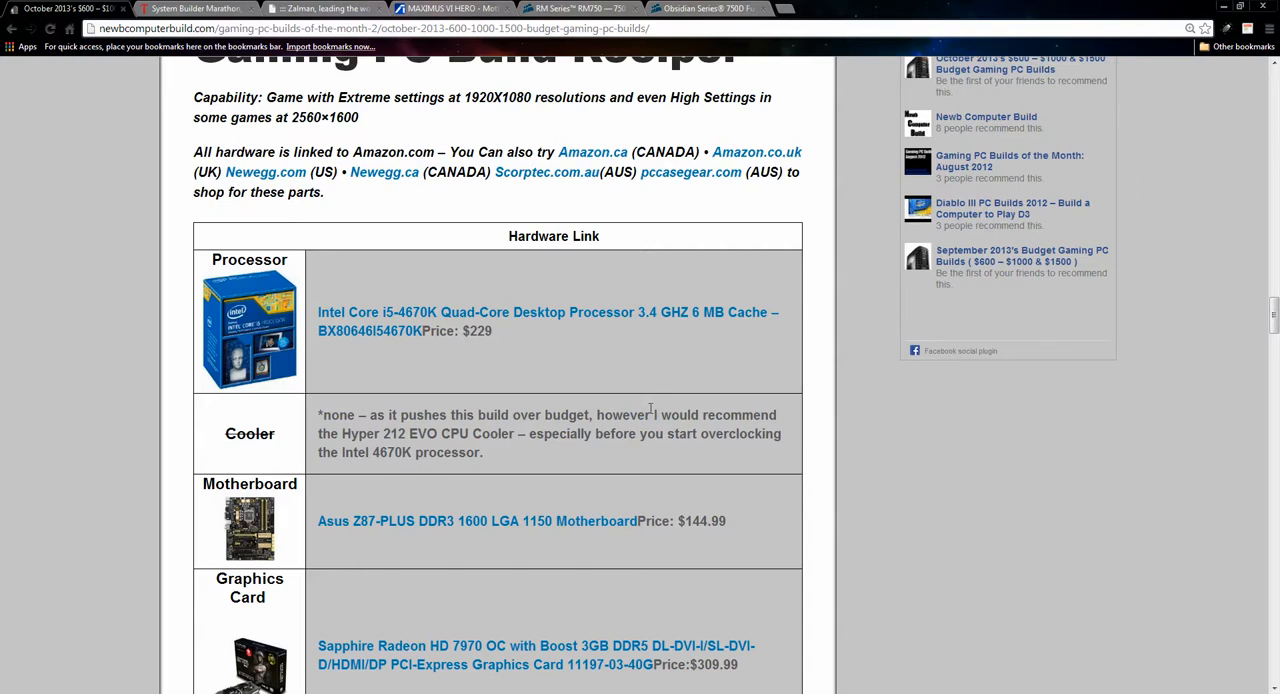
pyautogui.scroll(-3)
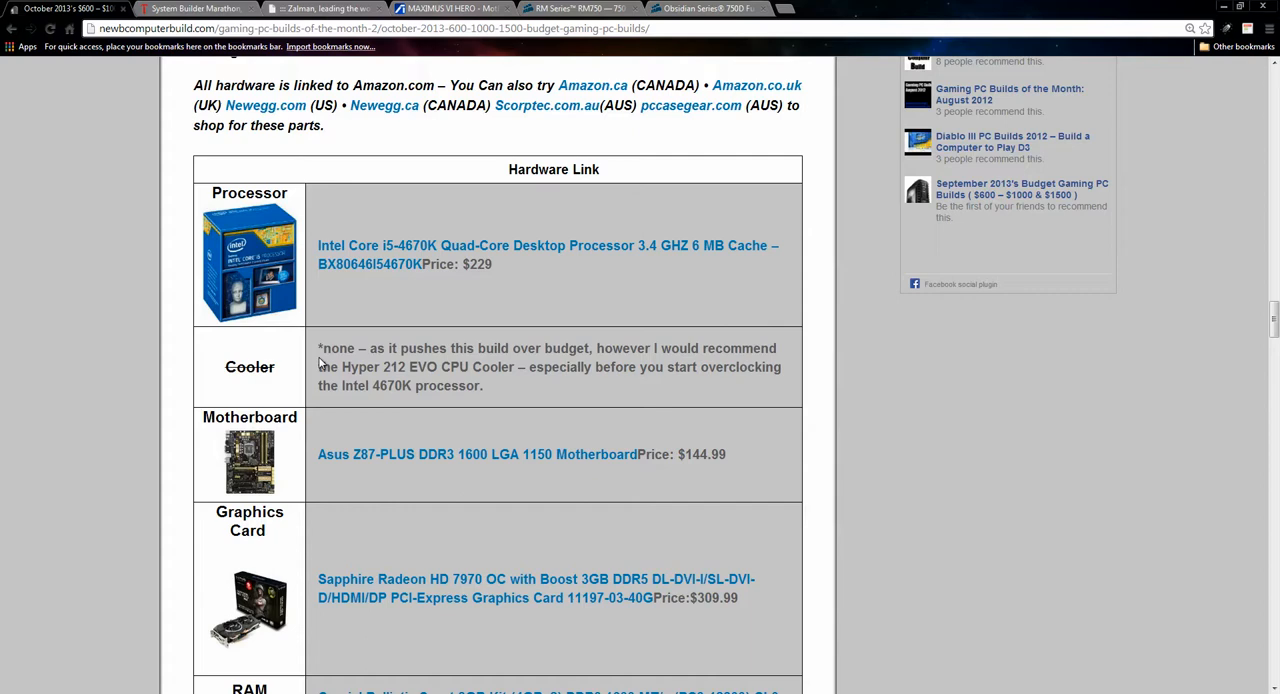
pyautogui.scroll(-3)
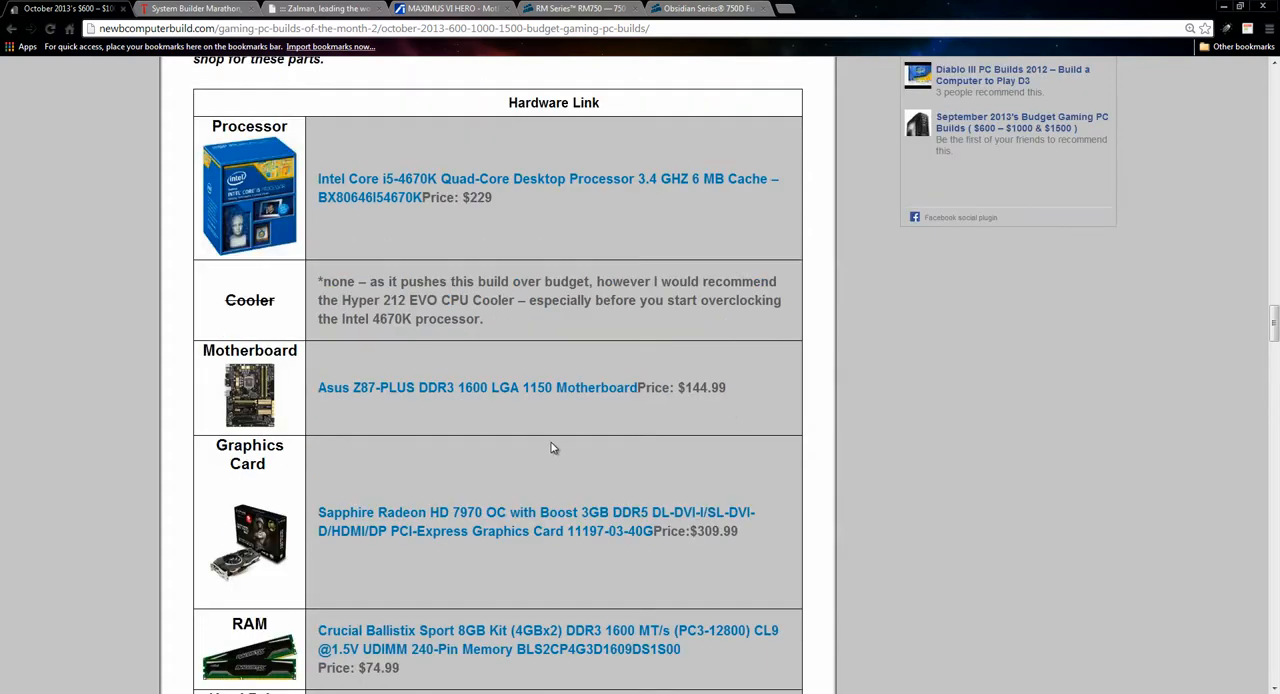
# Scroll down the $1000 build table from the motherboard through its remaining parts
pyautogui.scroll(-3)
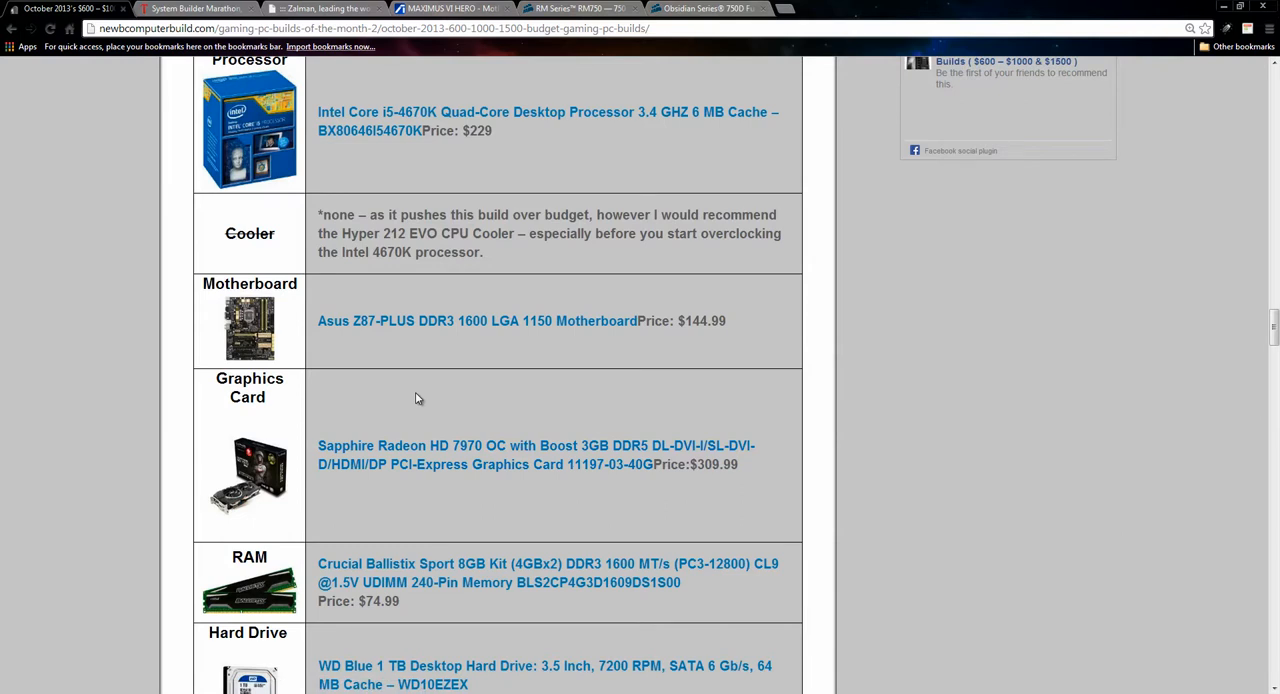
pyautogui.moveTo(708, 316)
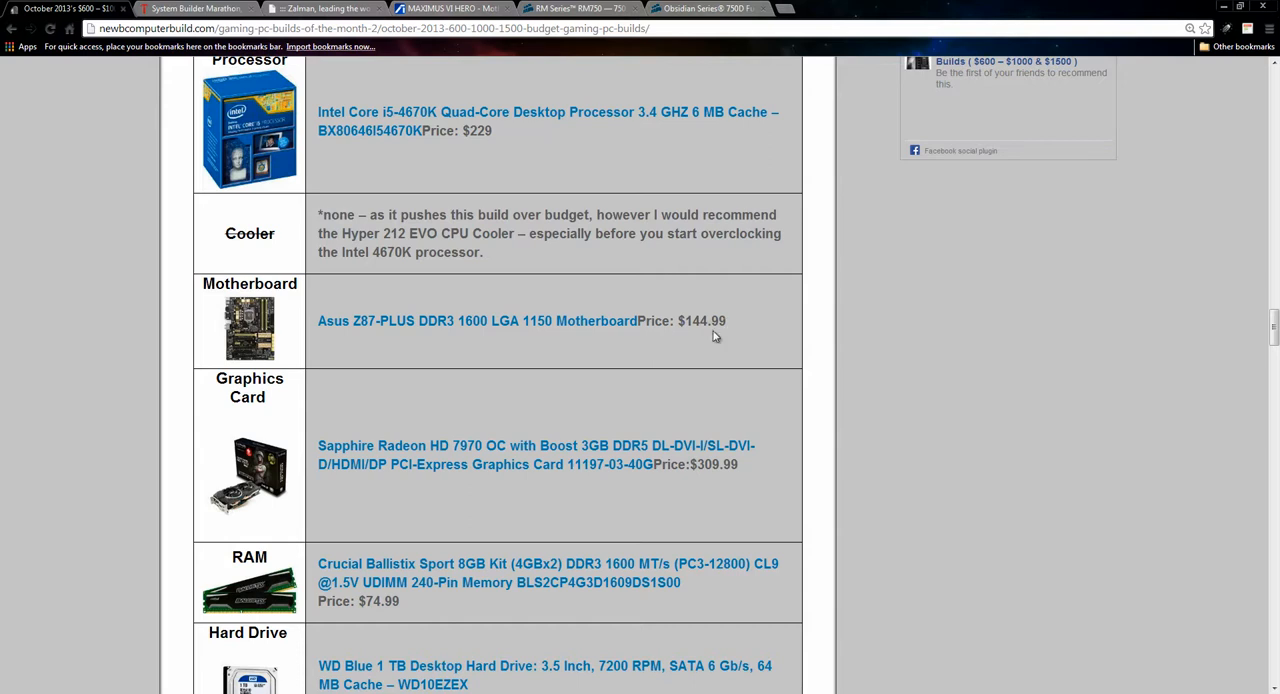
pyautogui.moveTo(788, 316)
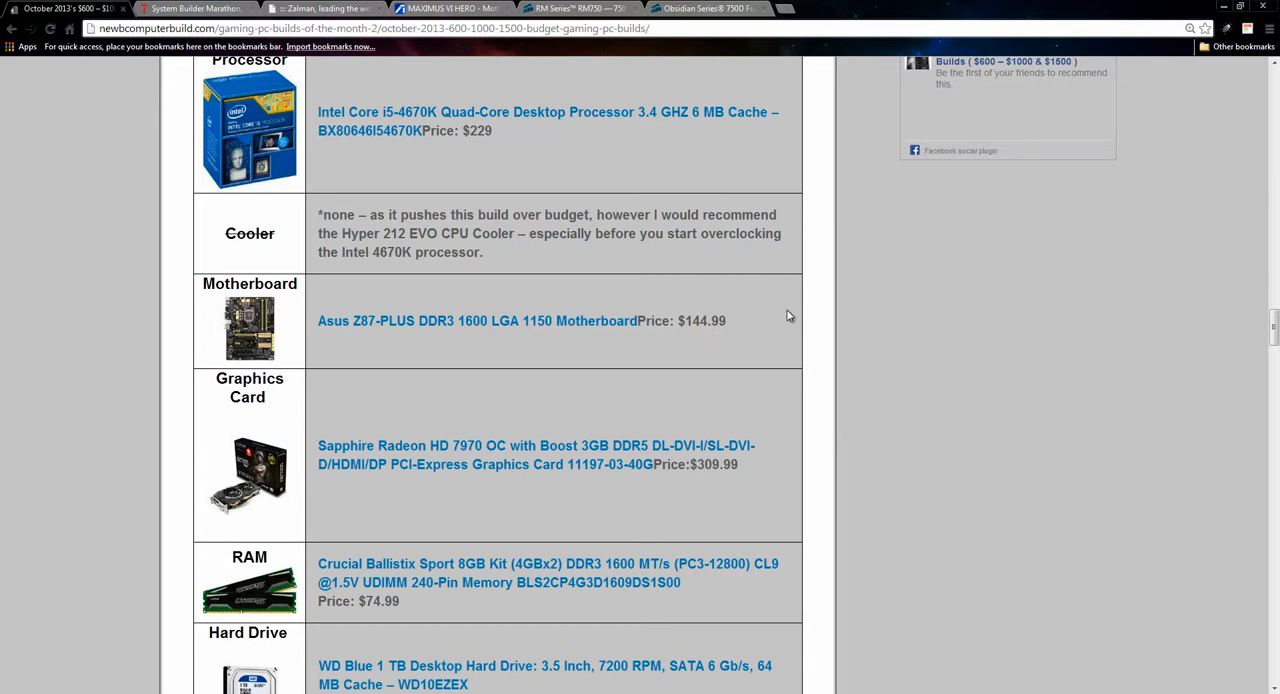
pyautogui.moveTo(808, 180)
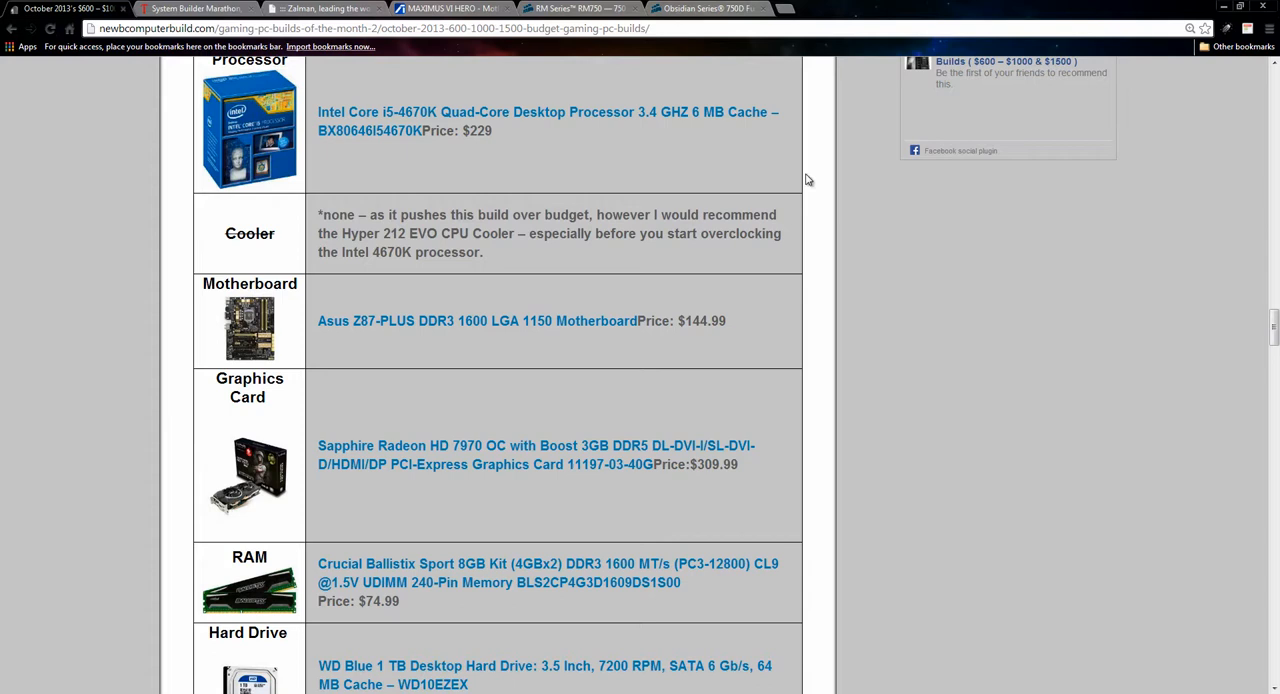
pyautogui.moveTo(972, 332)
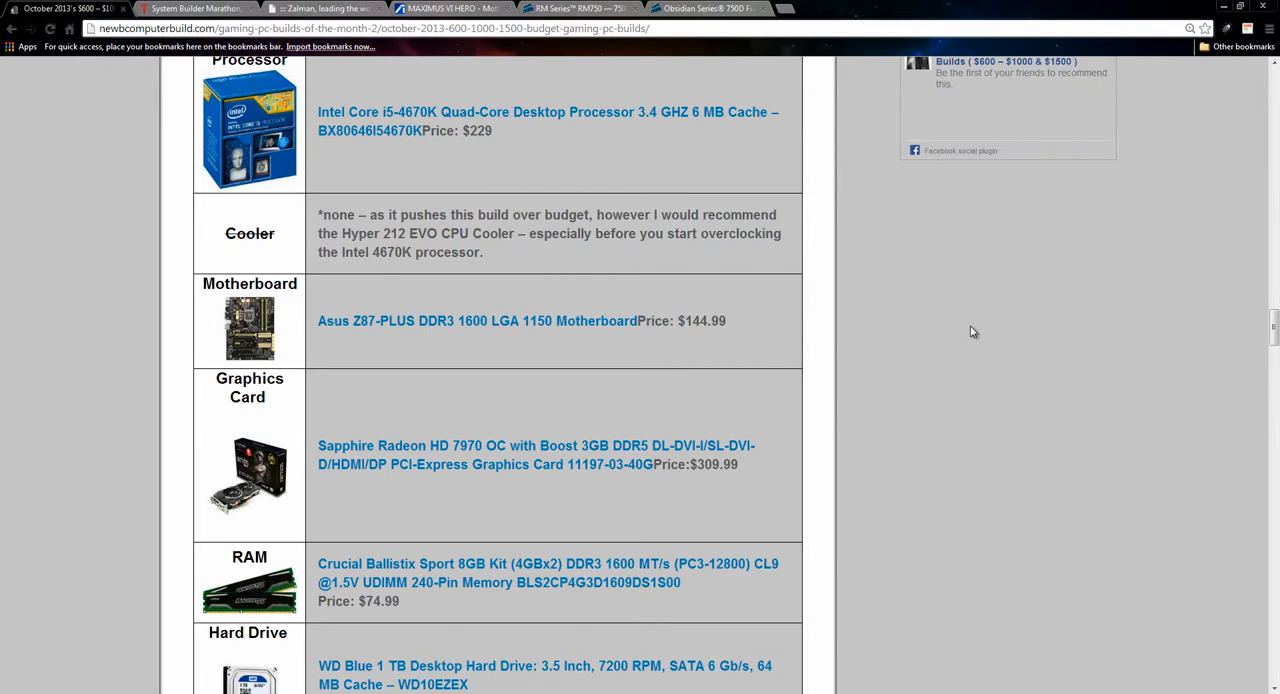
pyautogui.moveTo(704, 344)
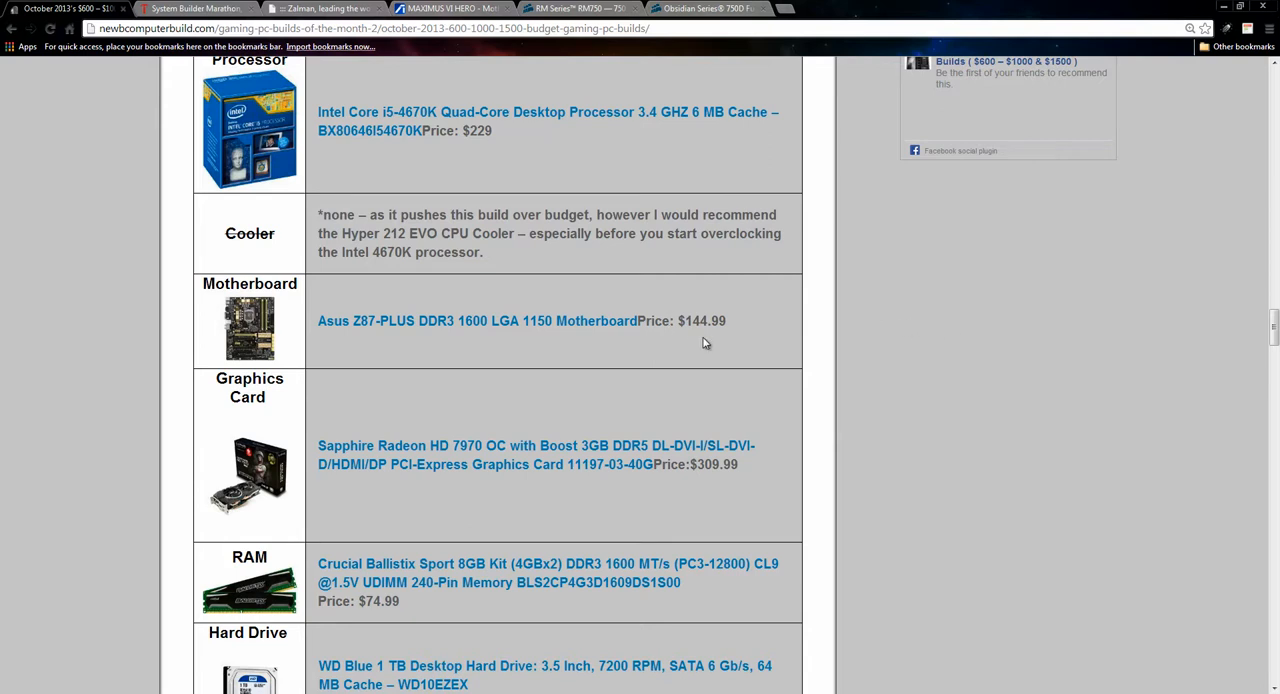
pyautogui.moveTo(480, 290)
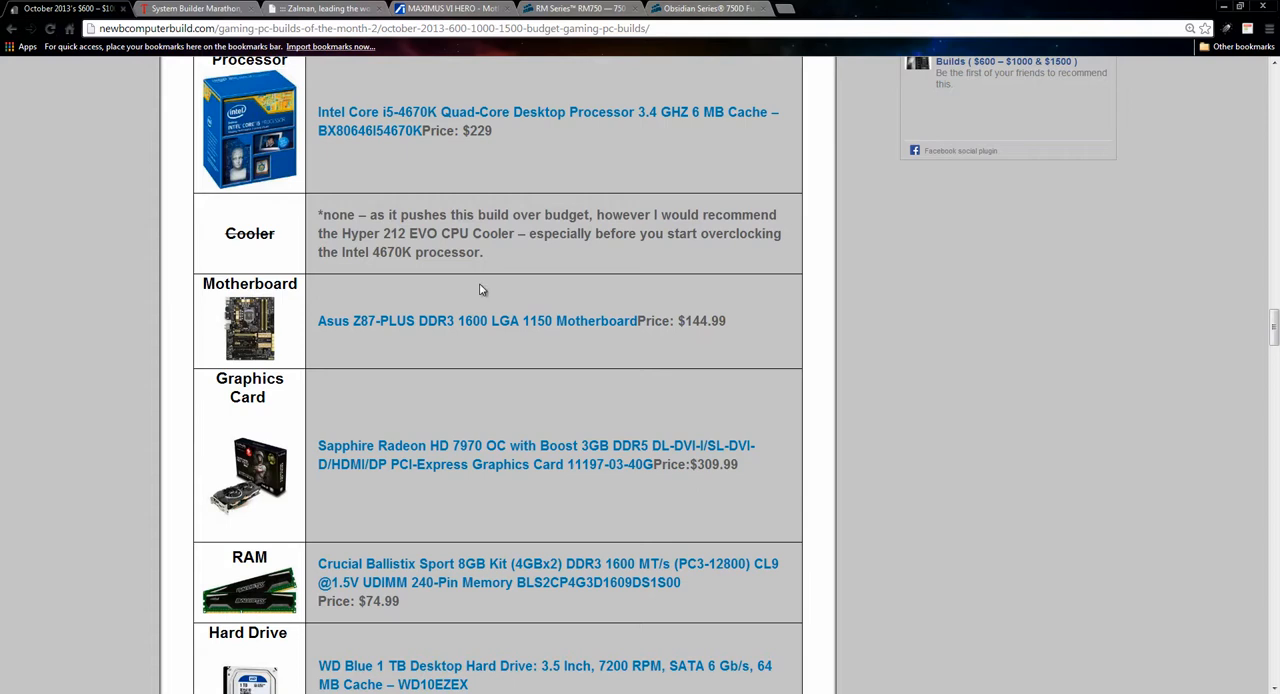
pyautogui.moveTo(544, 348)
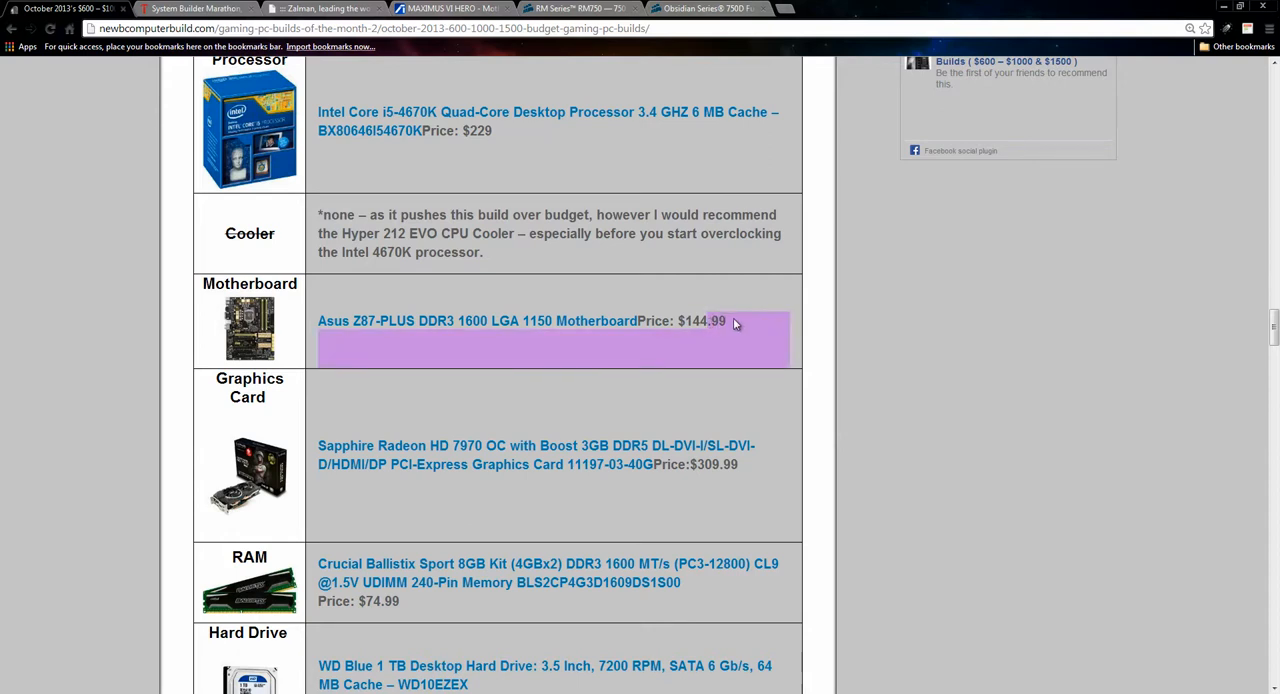
pyautogui.click(838, 332)
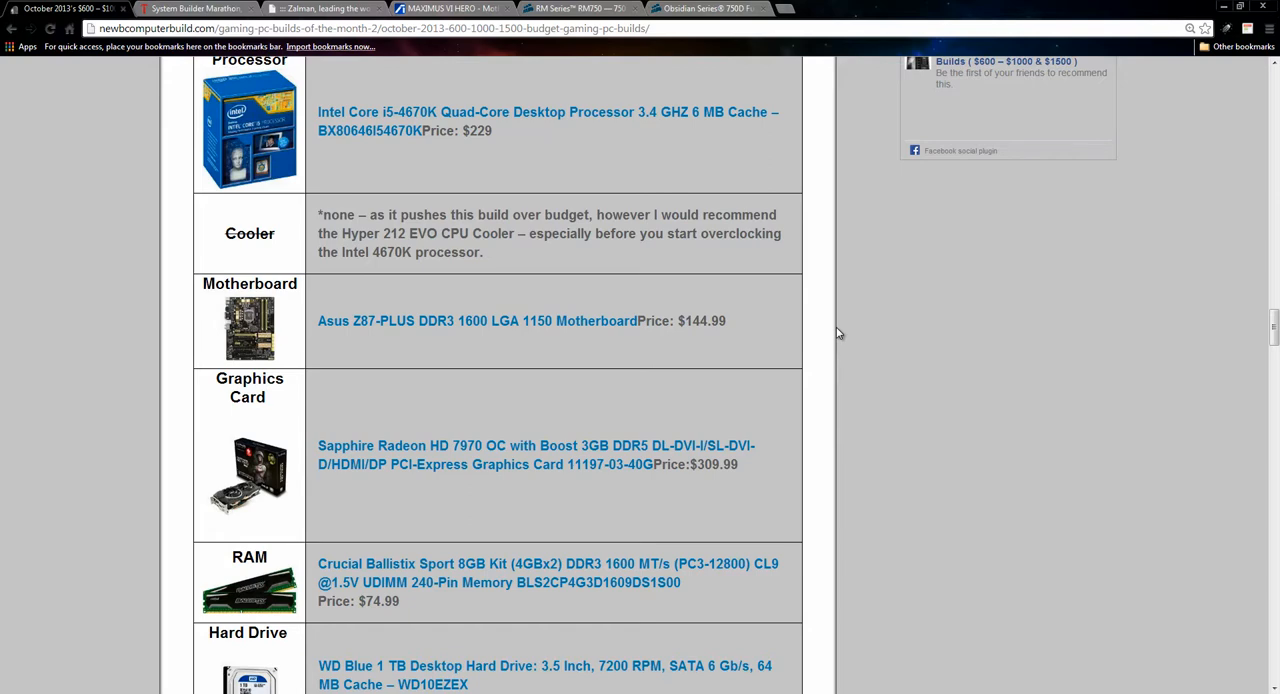
pyautogui.scroll(-3)
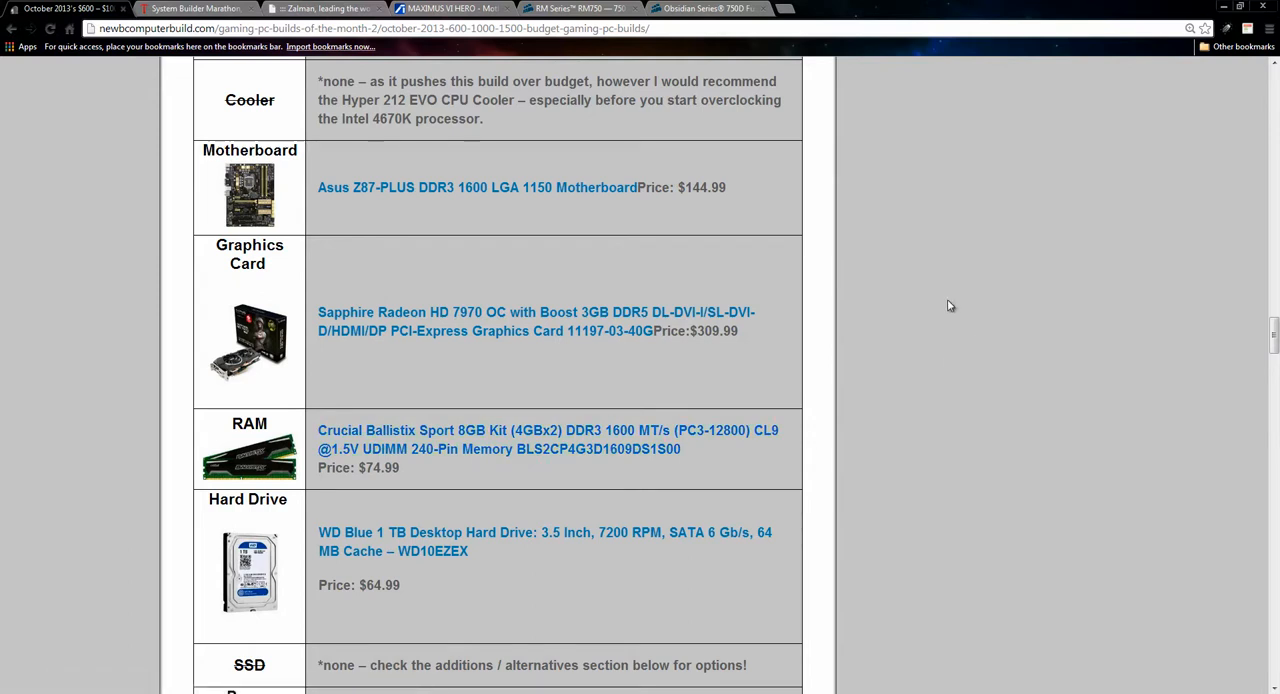
pyautogui.moveTo(628, 274)
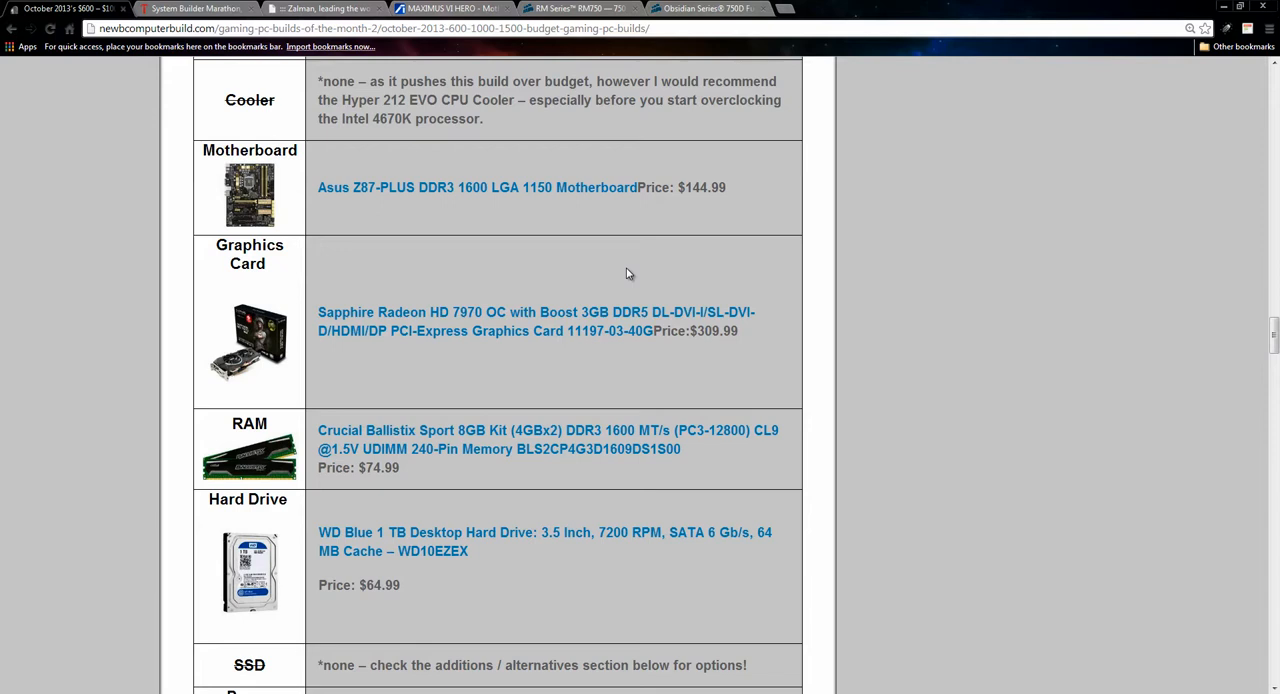
pyautogui.scroll(-3)
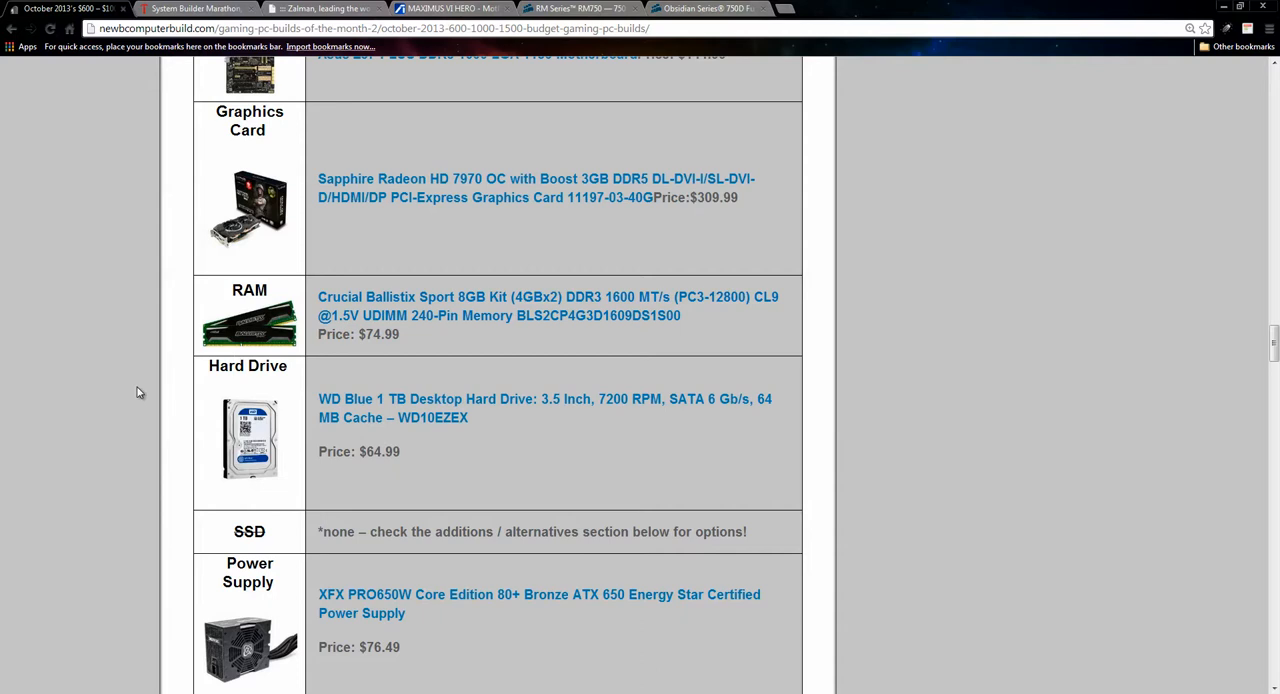
pyautogui.moveTo(128, 390)
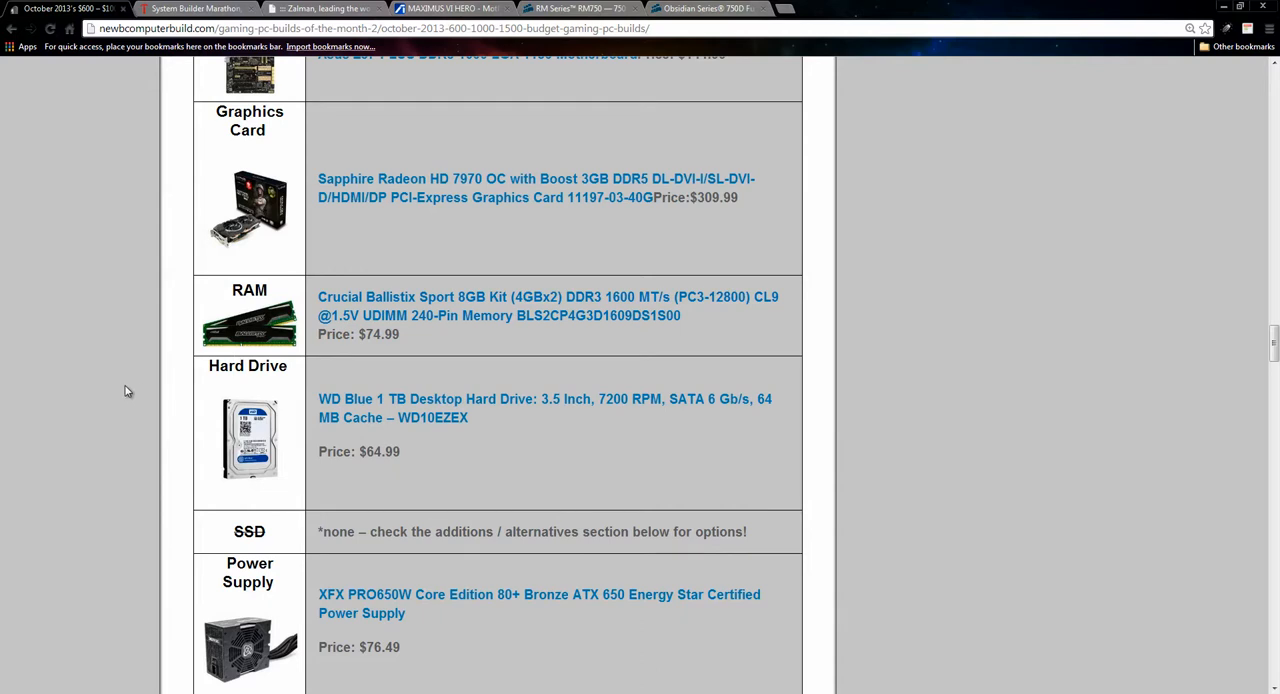
pyautogui.scroll(-3)
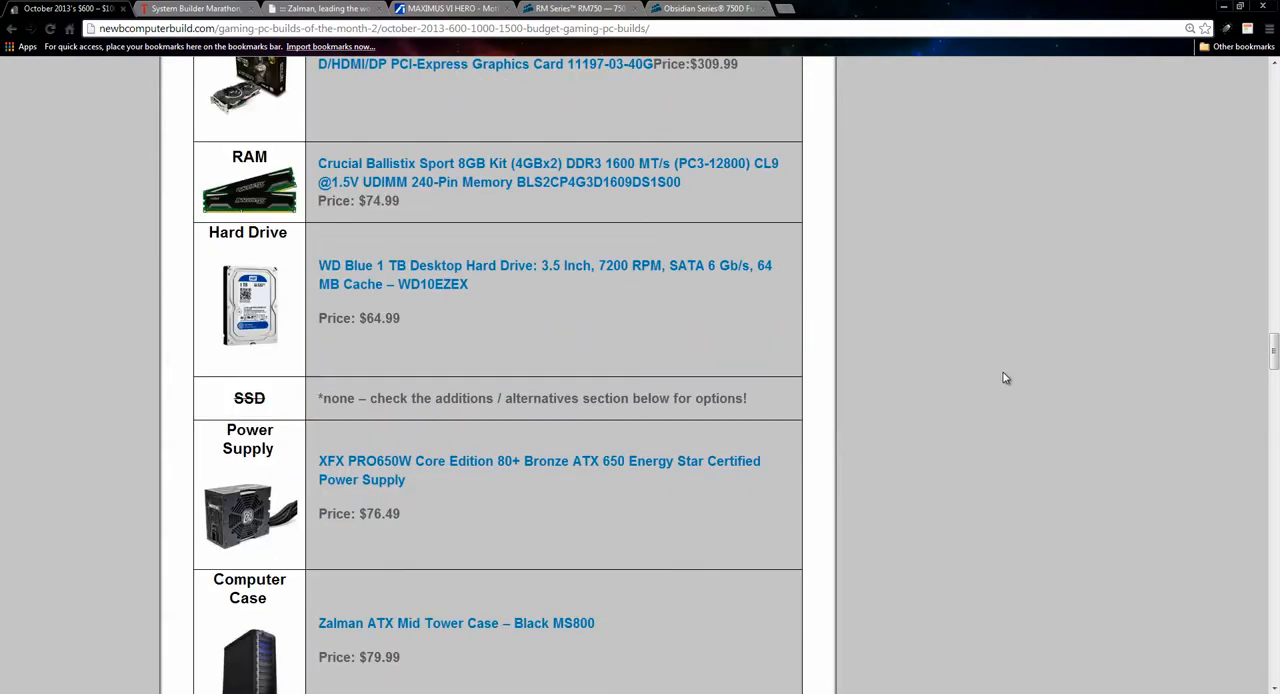
pyautogui.moveTo(980, 336)
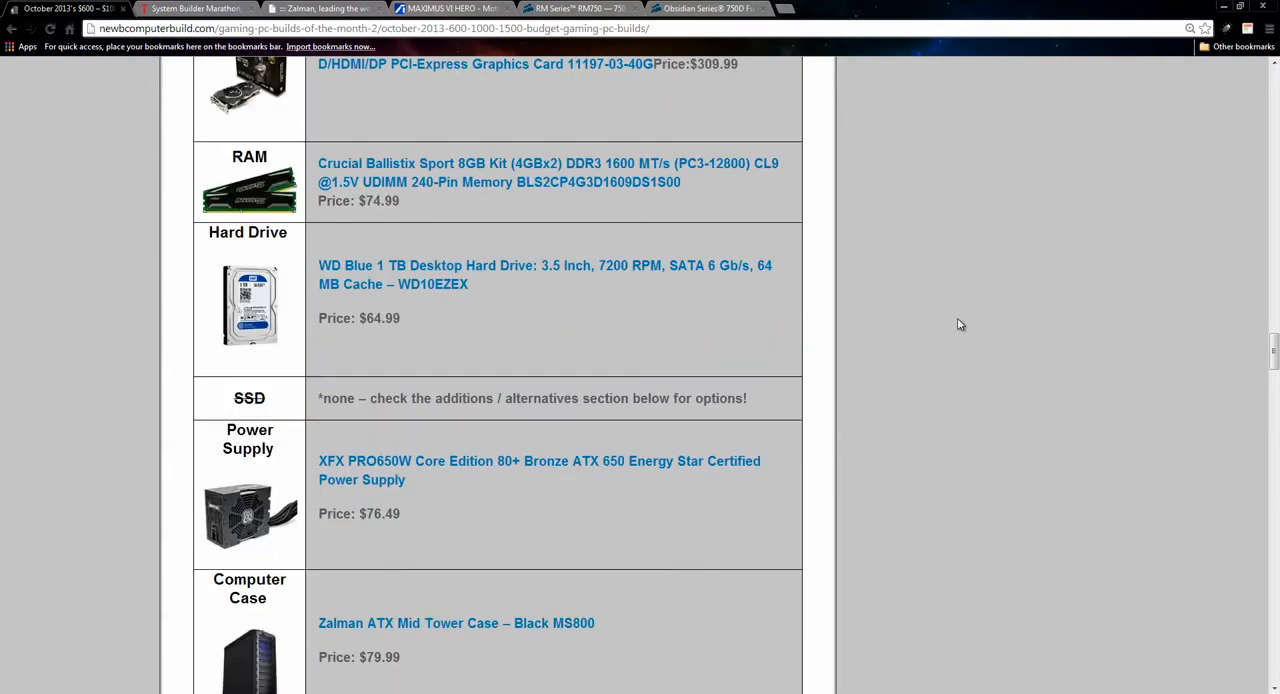
pyautogui.scroll(-3)
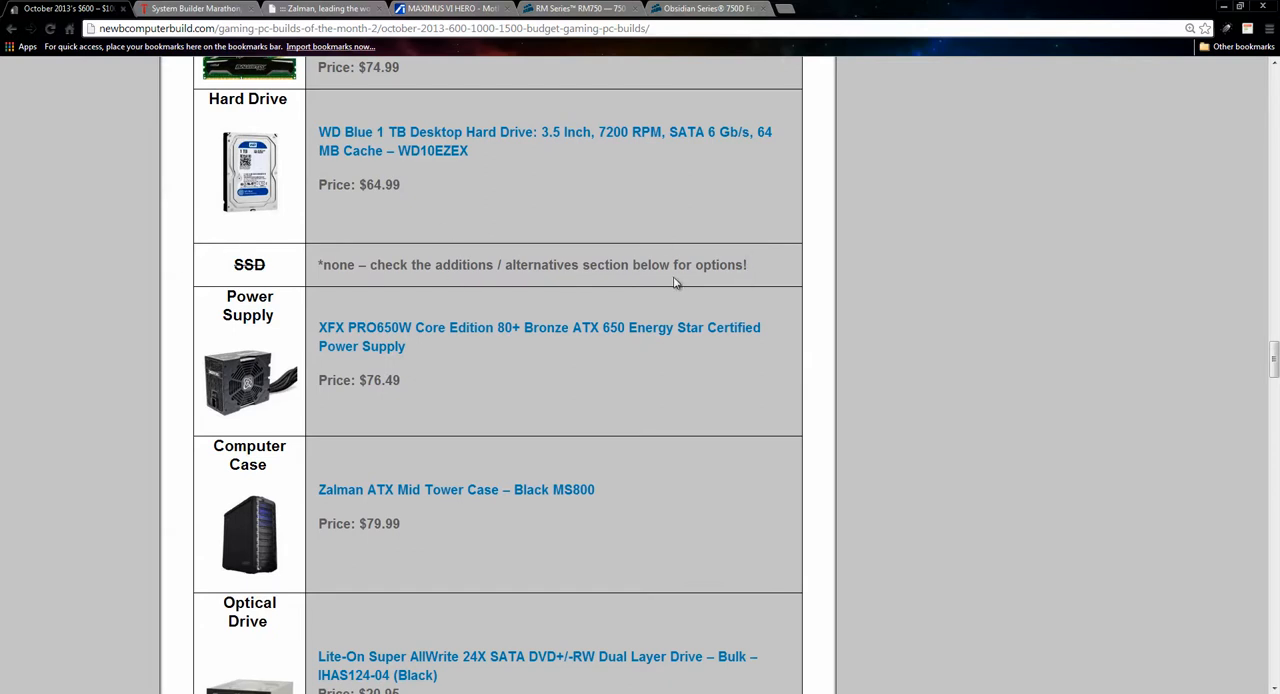
pyautogui.moveTo(1036, 616)
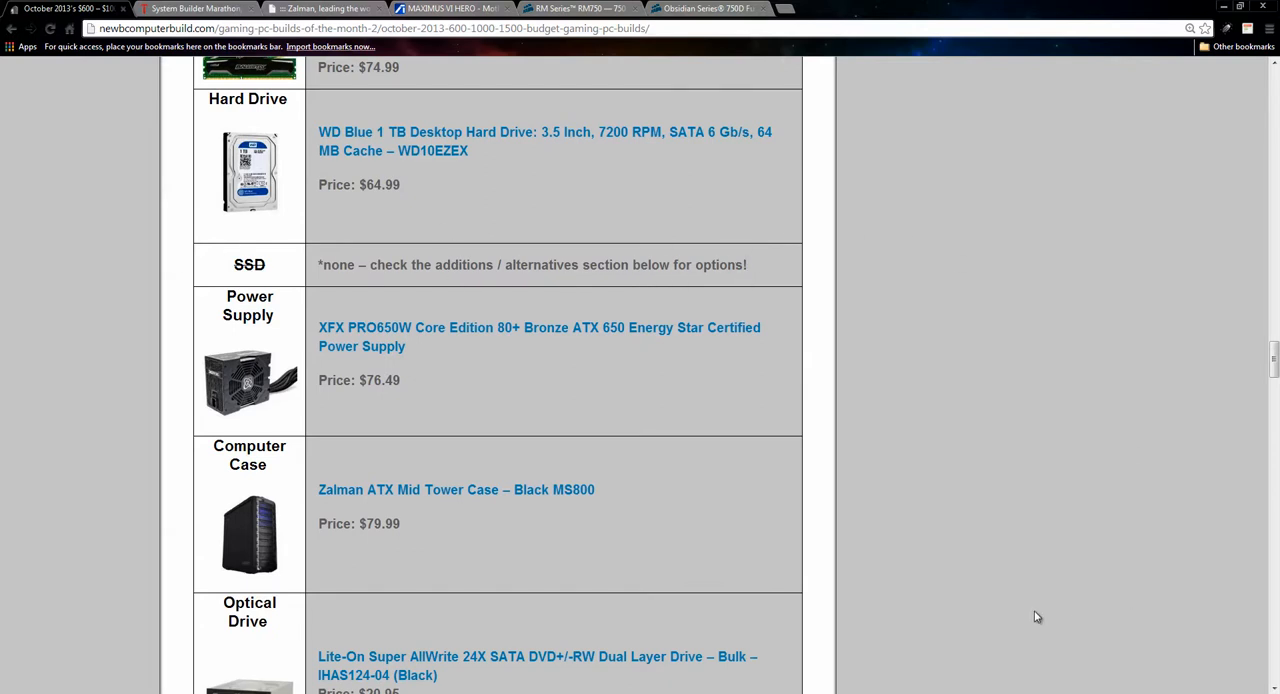
pyautogui.moveTo(1022, 576)
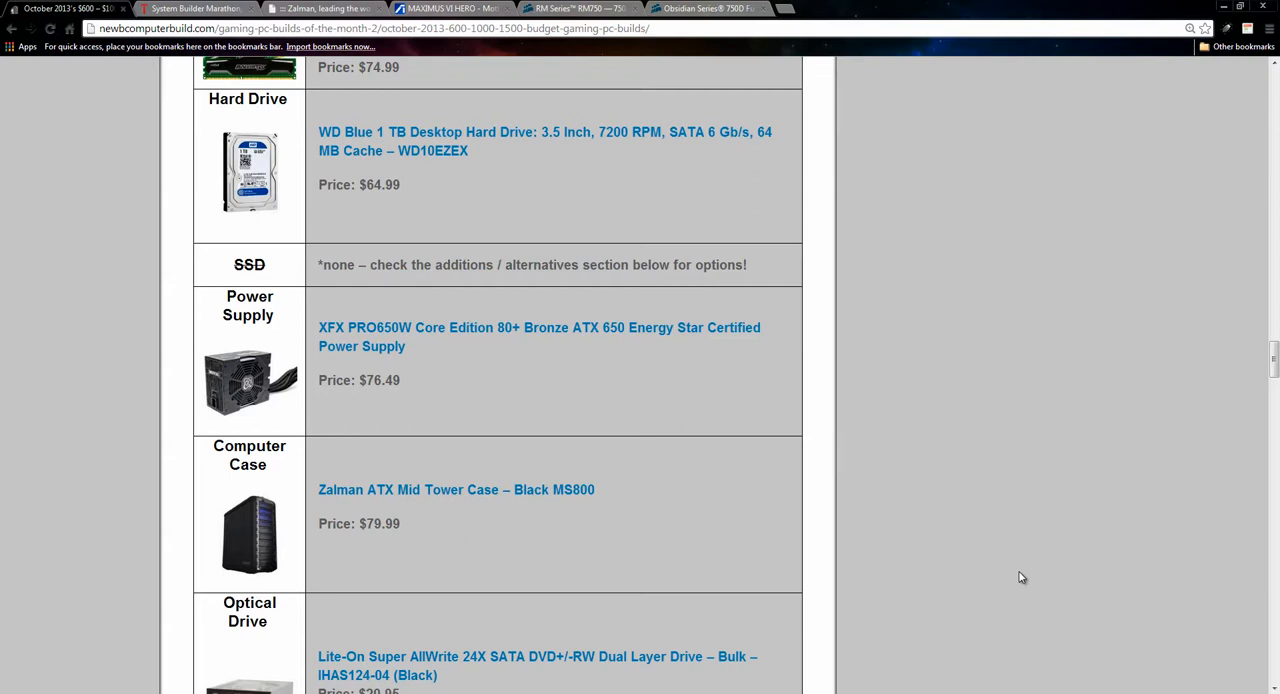
pyautogui.moveTo(978, 238)
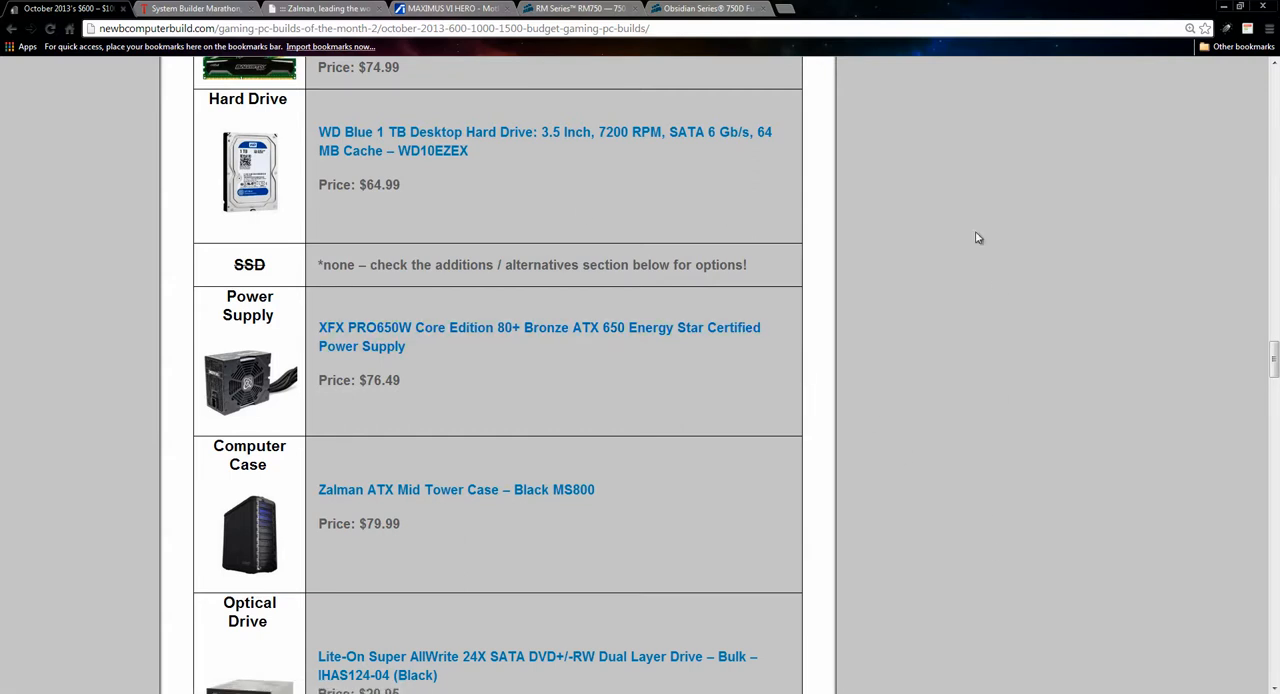
pyautogui.moveTo(968, 238)
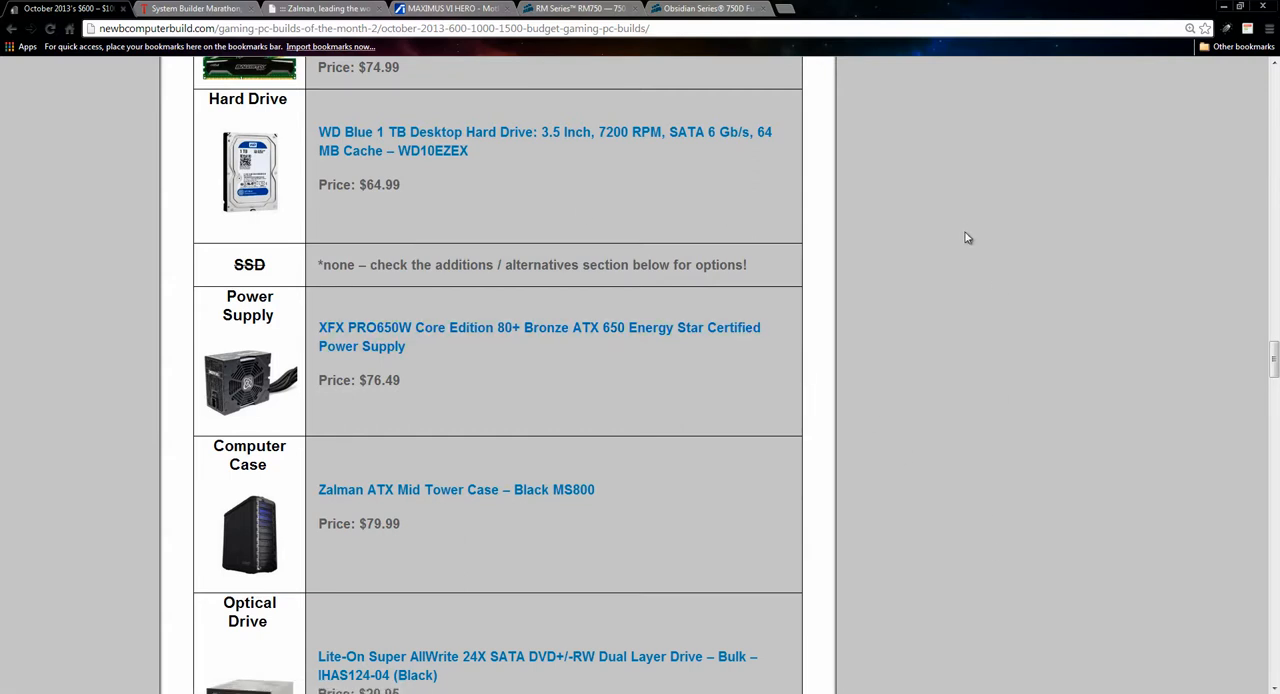
pyautogui.moveTo(888, 236)
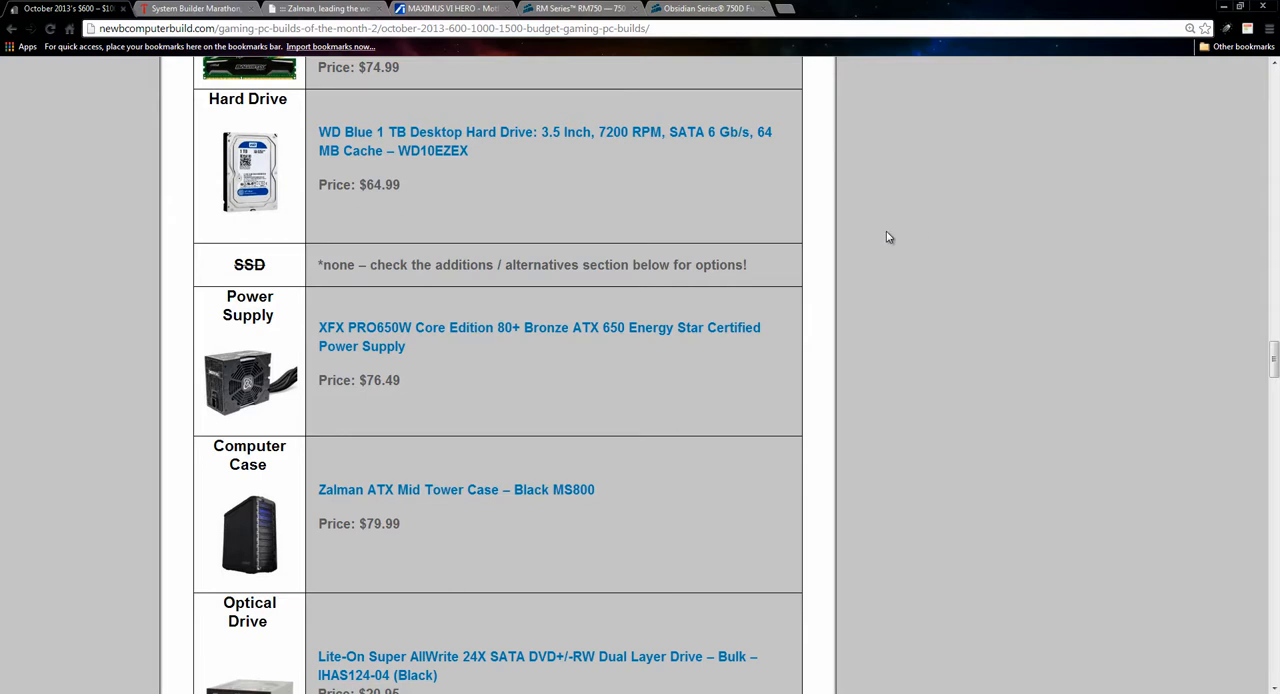
# Reach the optical drive and $1002 estimated price, then switch to the Zalman MS800 case tab
pyautogui.scroll(-3)
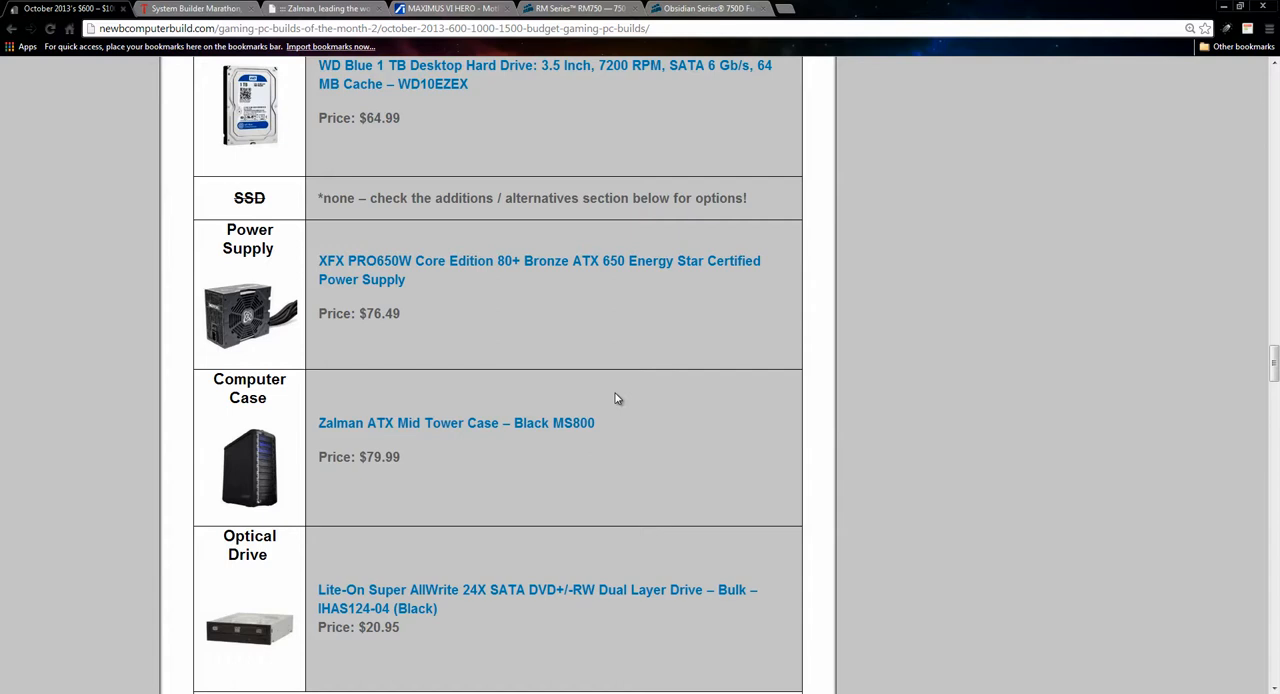
pyautogui.moveTo(672, 348)
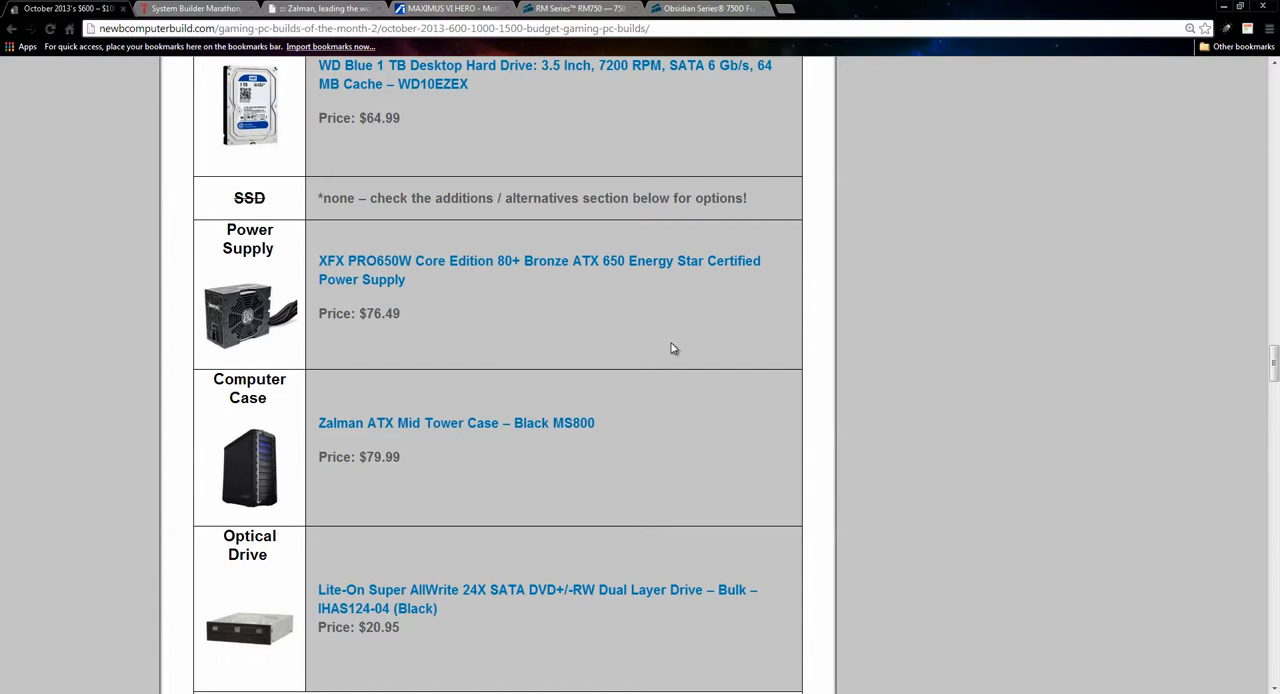
pyautogui.scroll(-3)
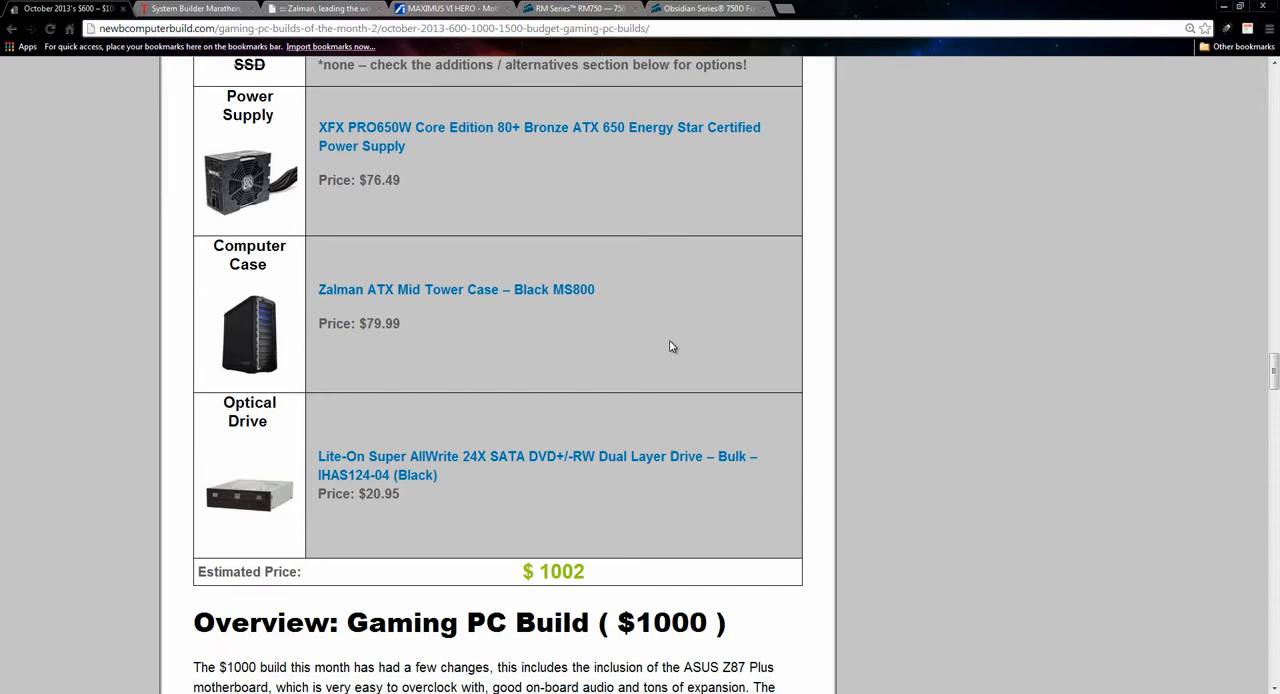
pyautogui.moveTo(670, 348)
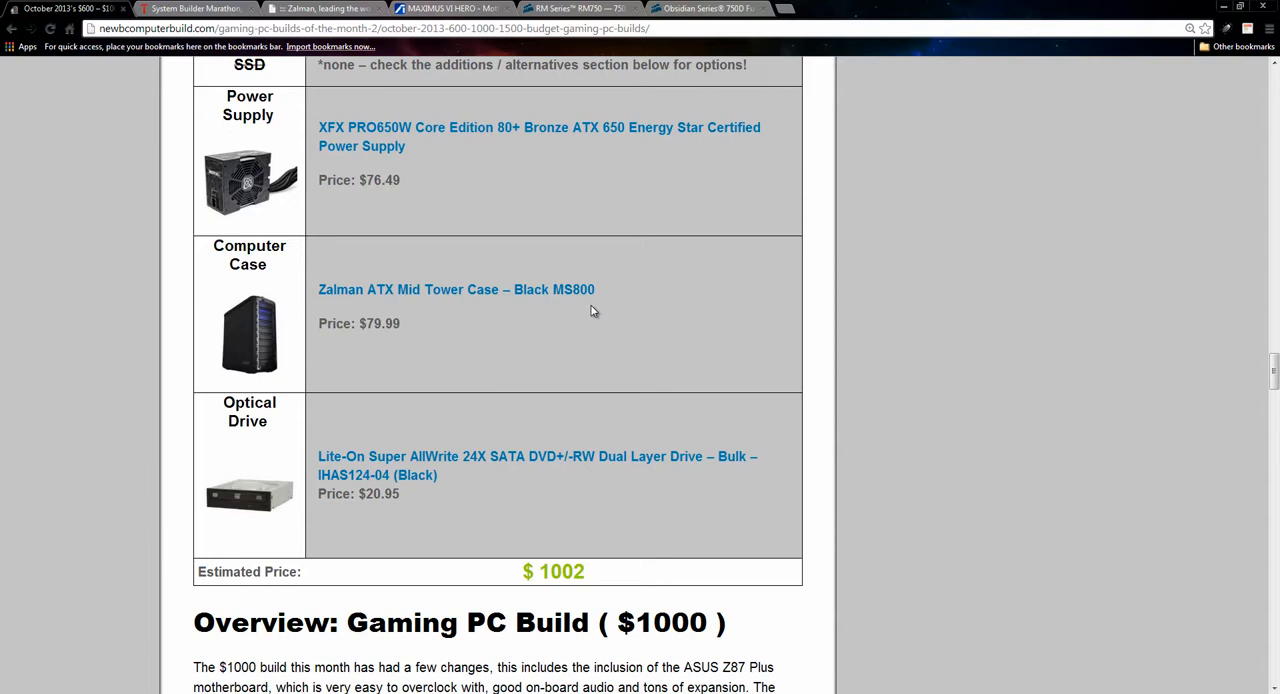
pyautogui.moveTo(612, 304)
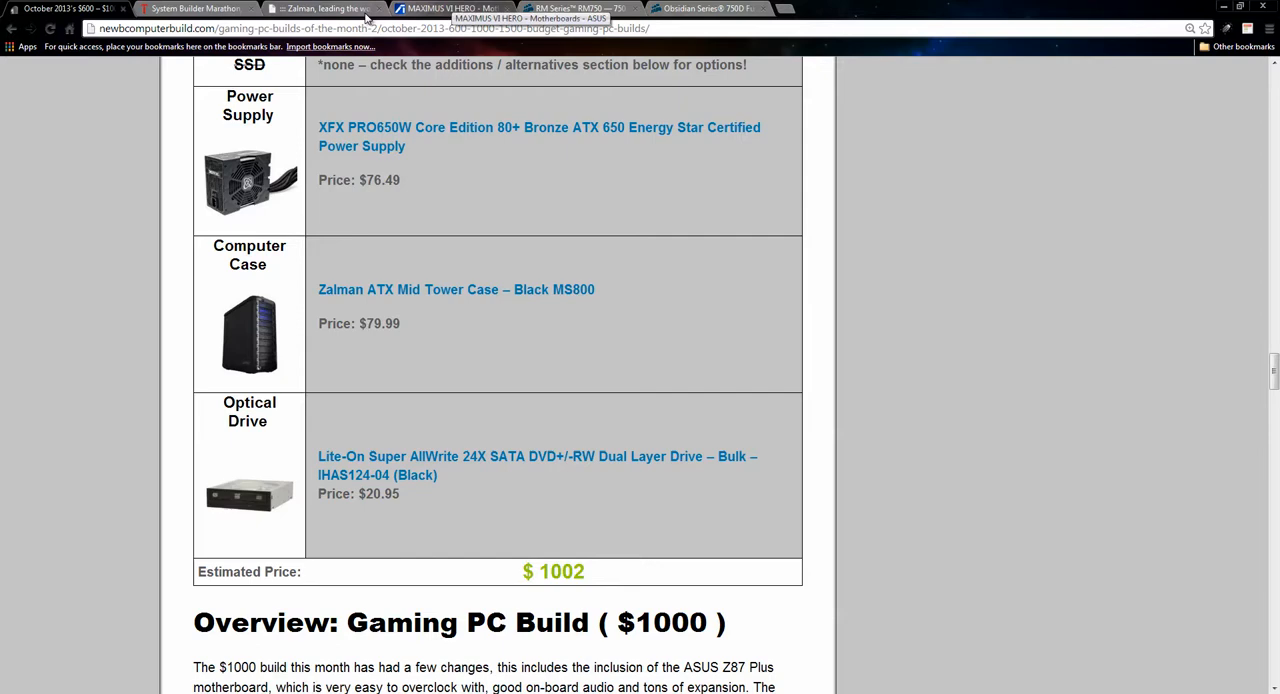
pyautogui.click(456, 288)
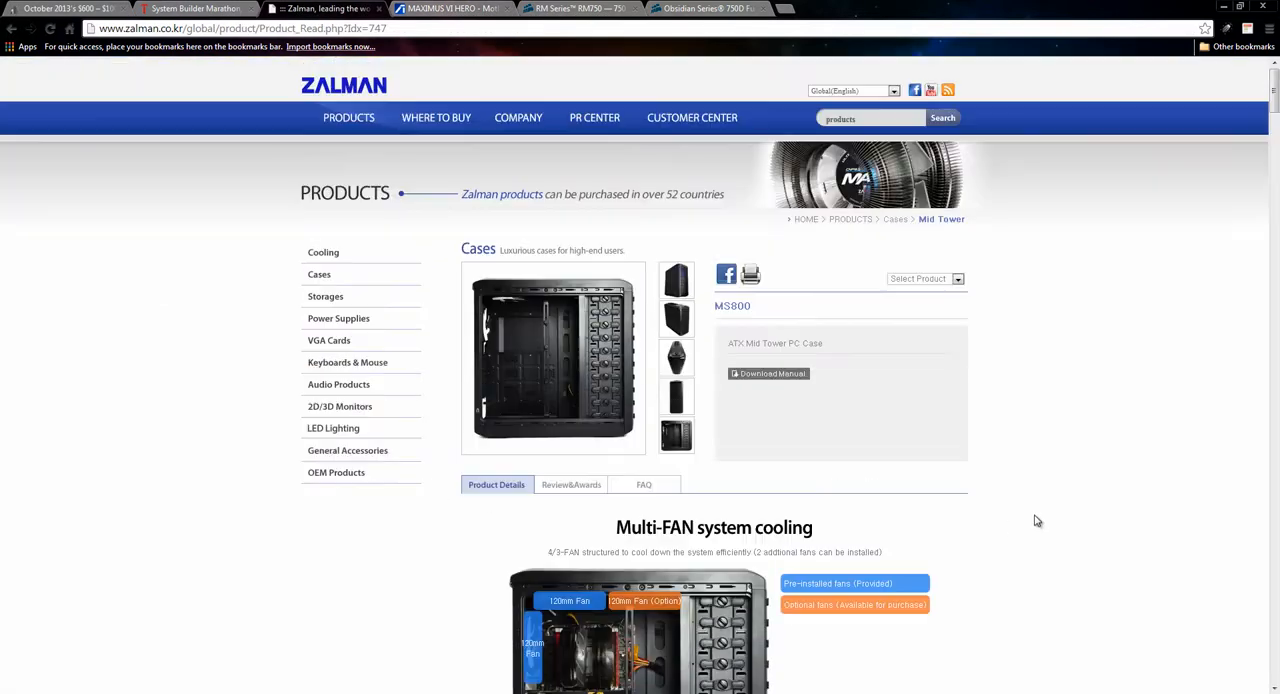
pyautogui.moveTo(1032, 520)
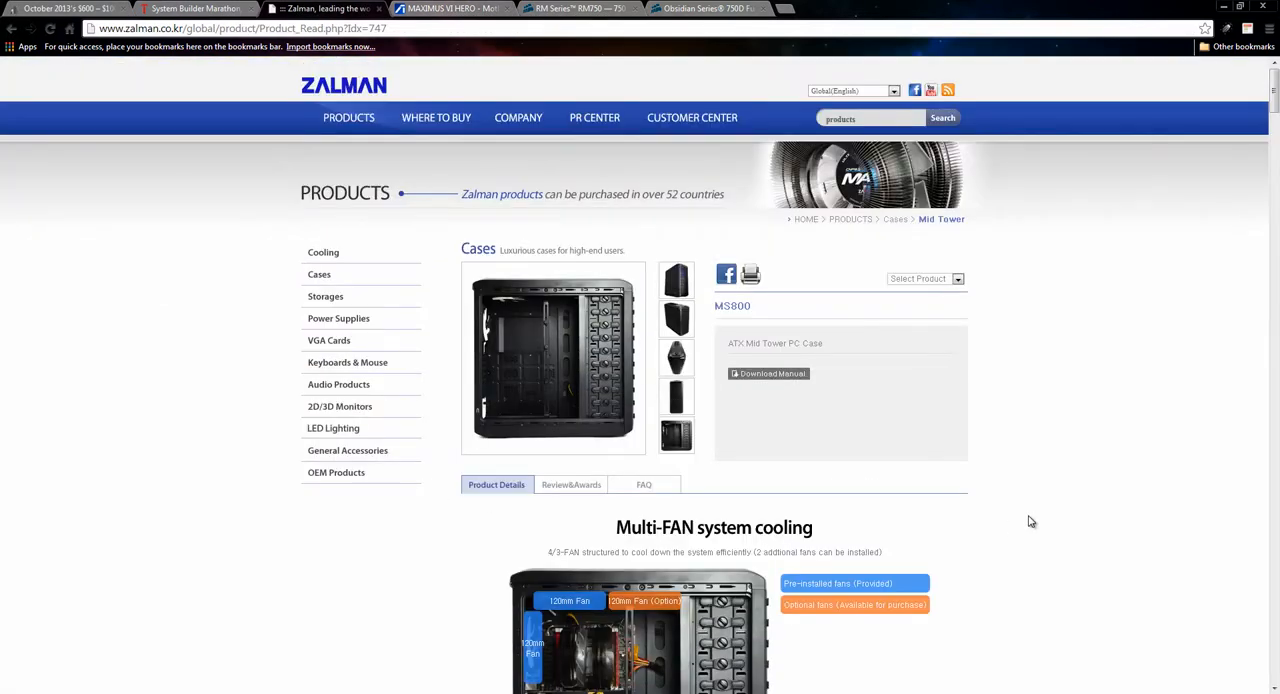
pyautogui.moveTo(1220, 380)
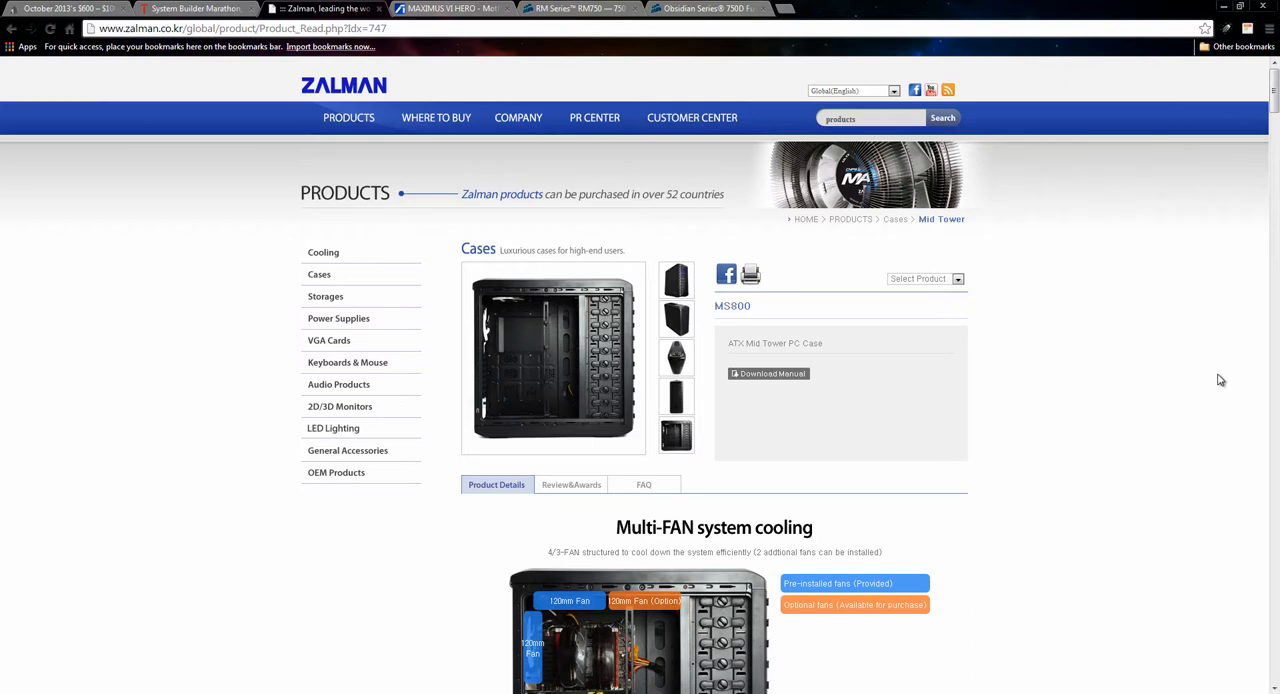
# Scroll down the Zalman MS800 product page through its case feature details
pyautogui.scroll(-3)
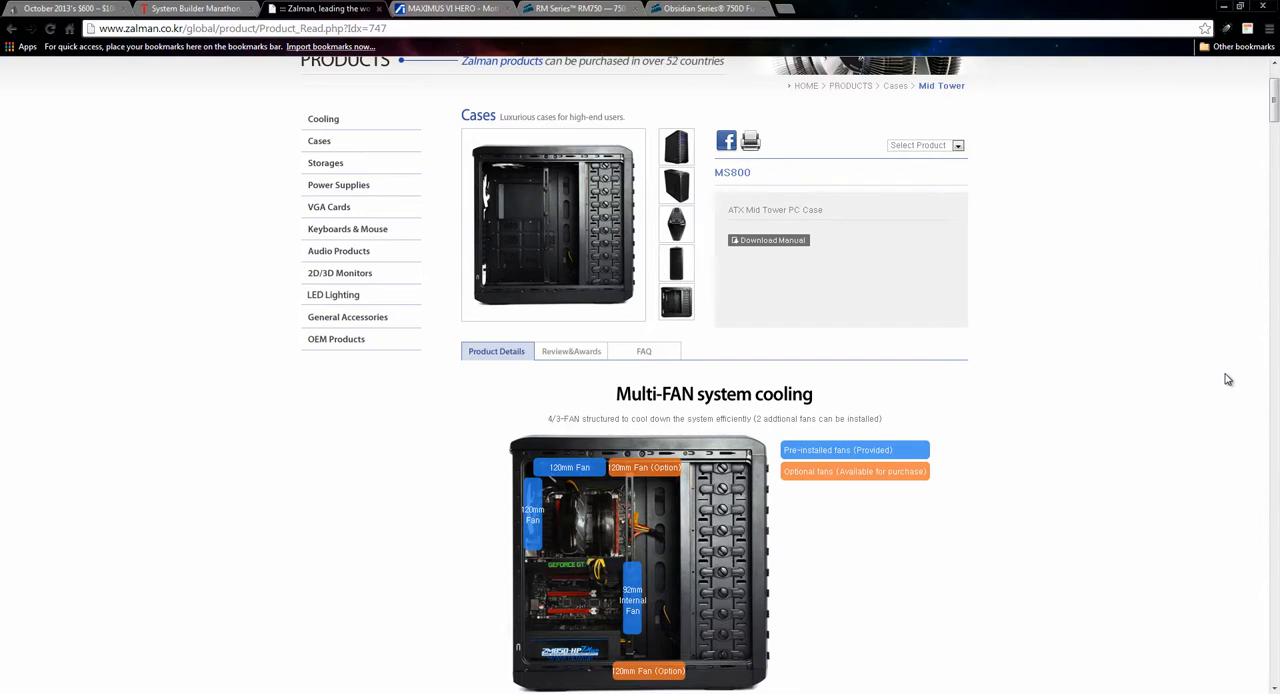
pyautogui.scroll(-3)
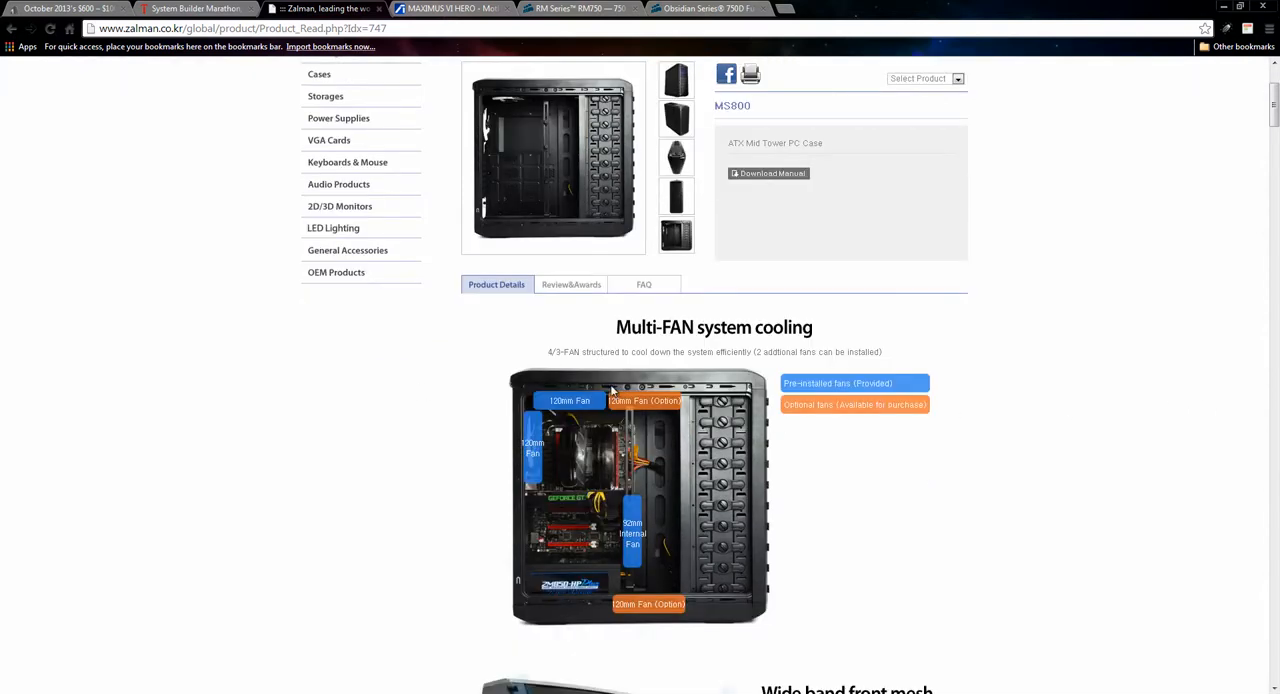
pyautogui.moveTo(622, 518)
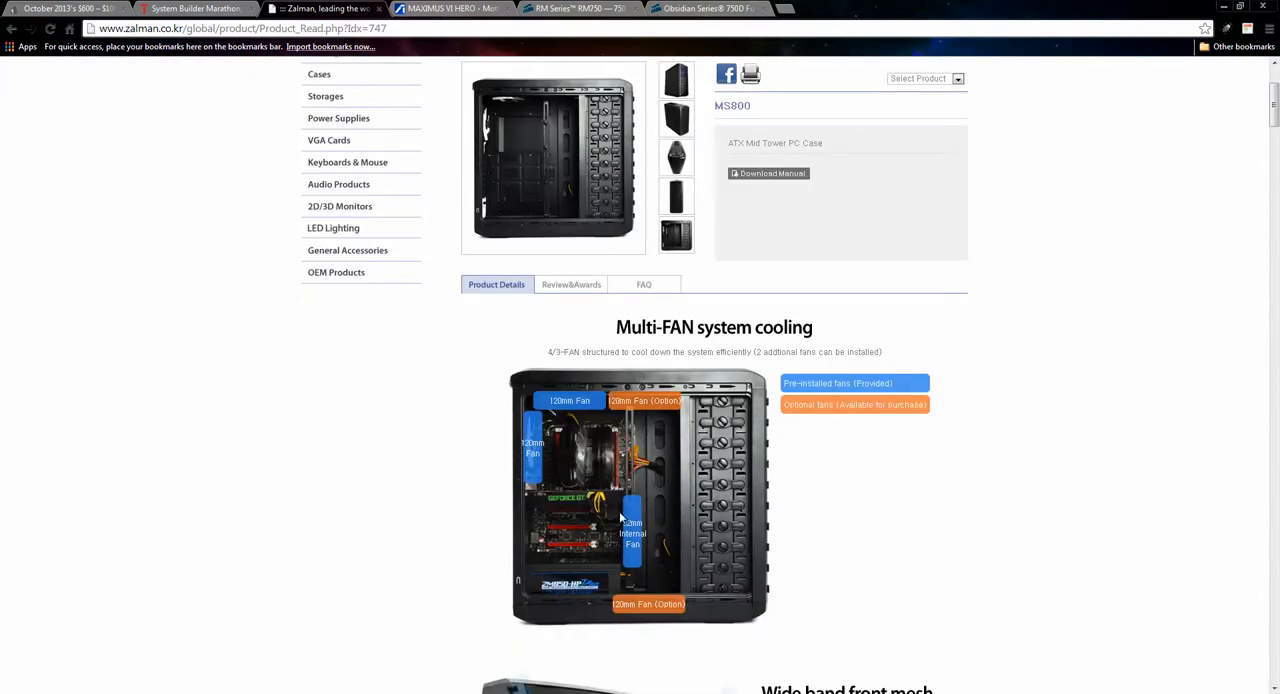
pyautogui.moveTo(456, 464)
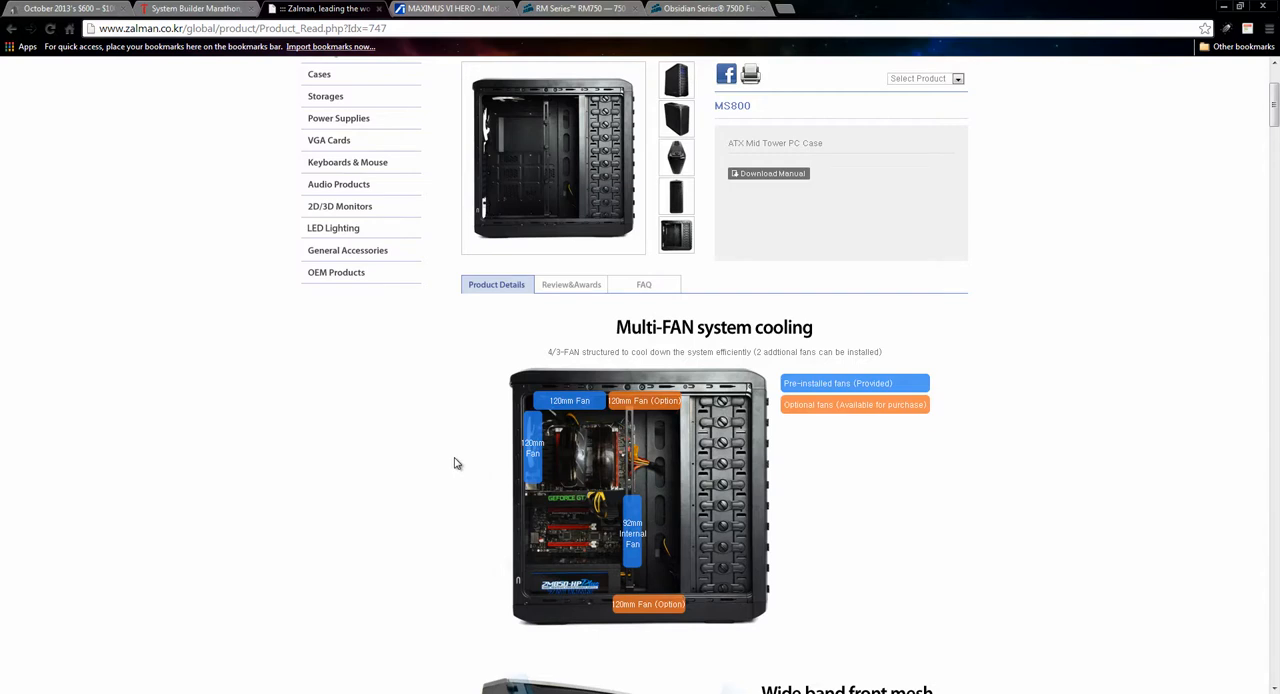
pyautogui.scroll(-3)
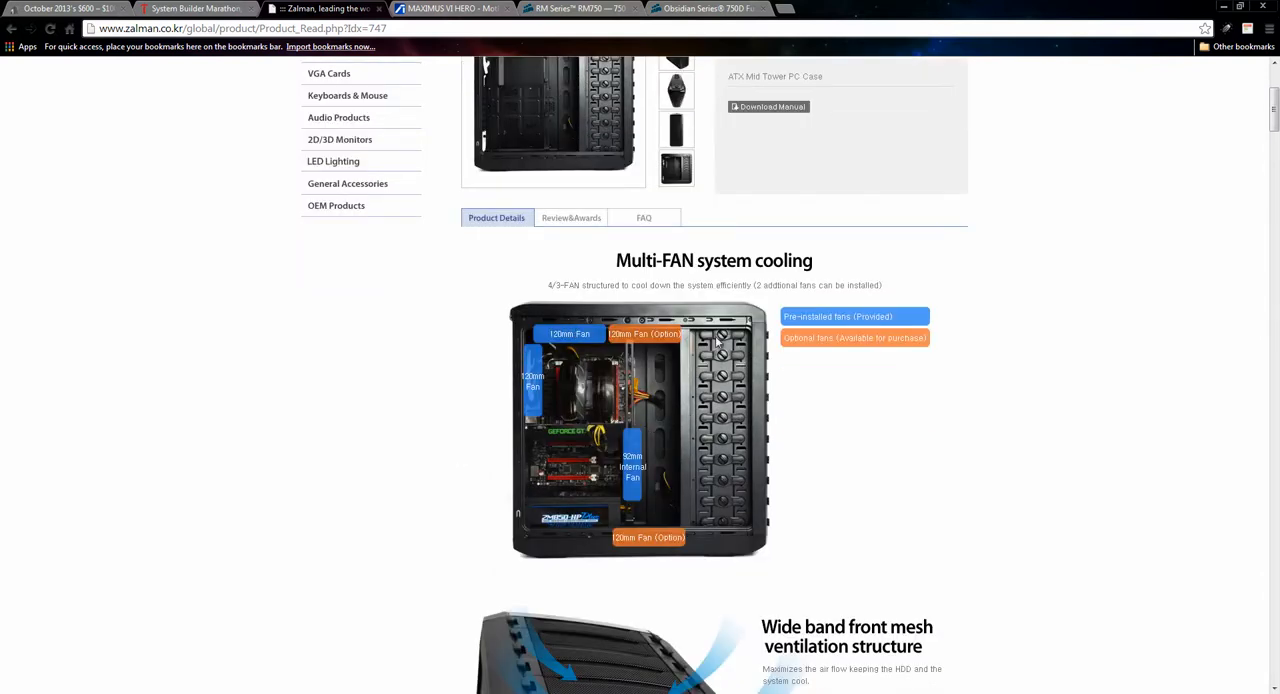
pyautogui.moveTo(680, 436)
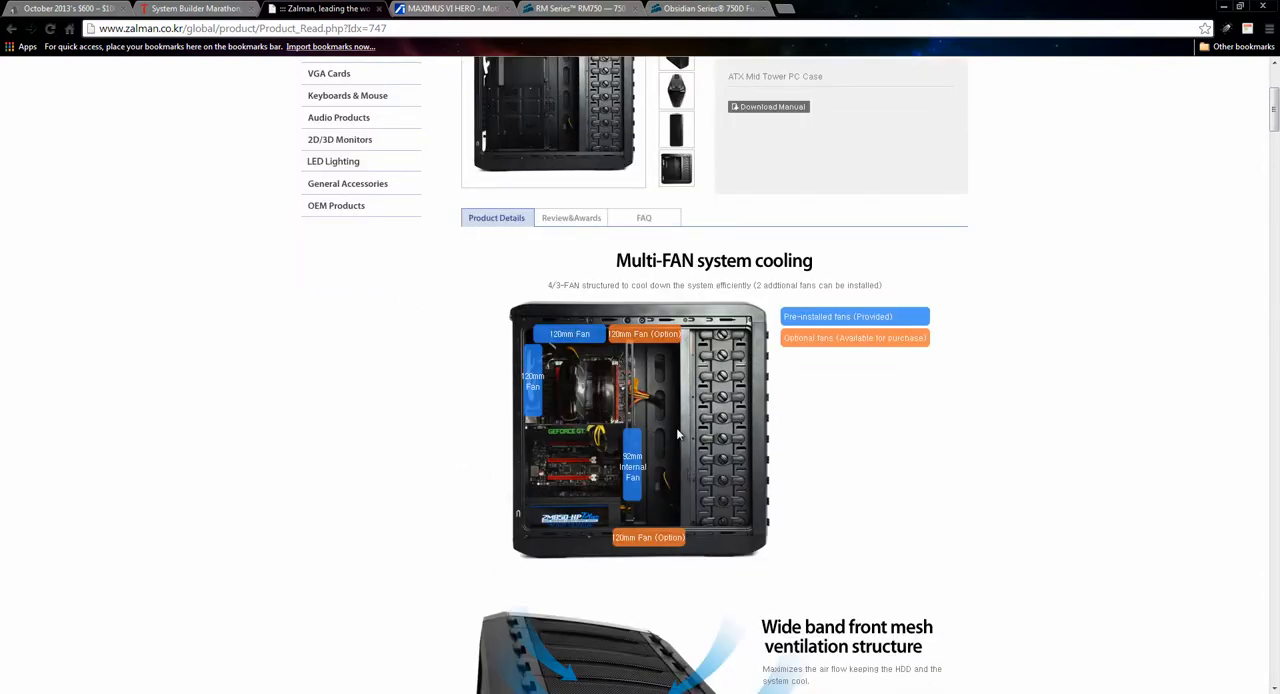
pyautogui.moveTo(562, 514)
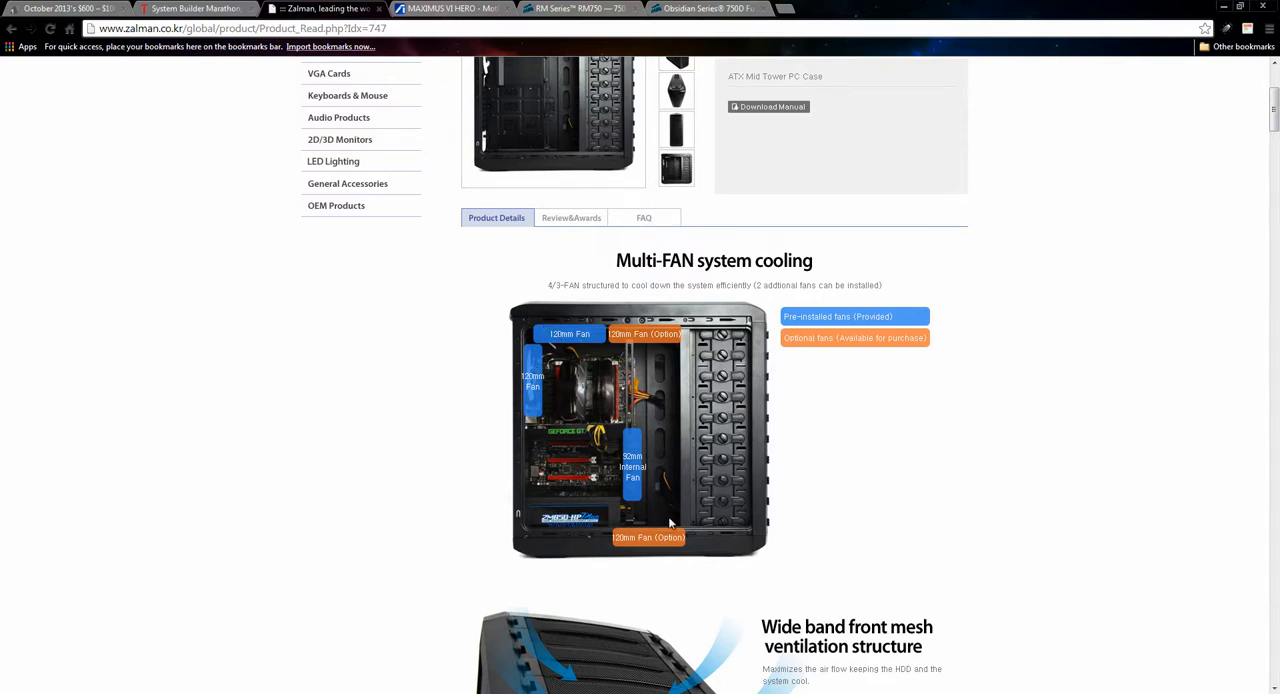
pyautogui.moveTo(638, 458)
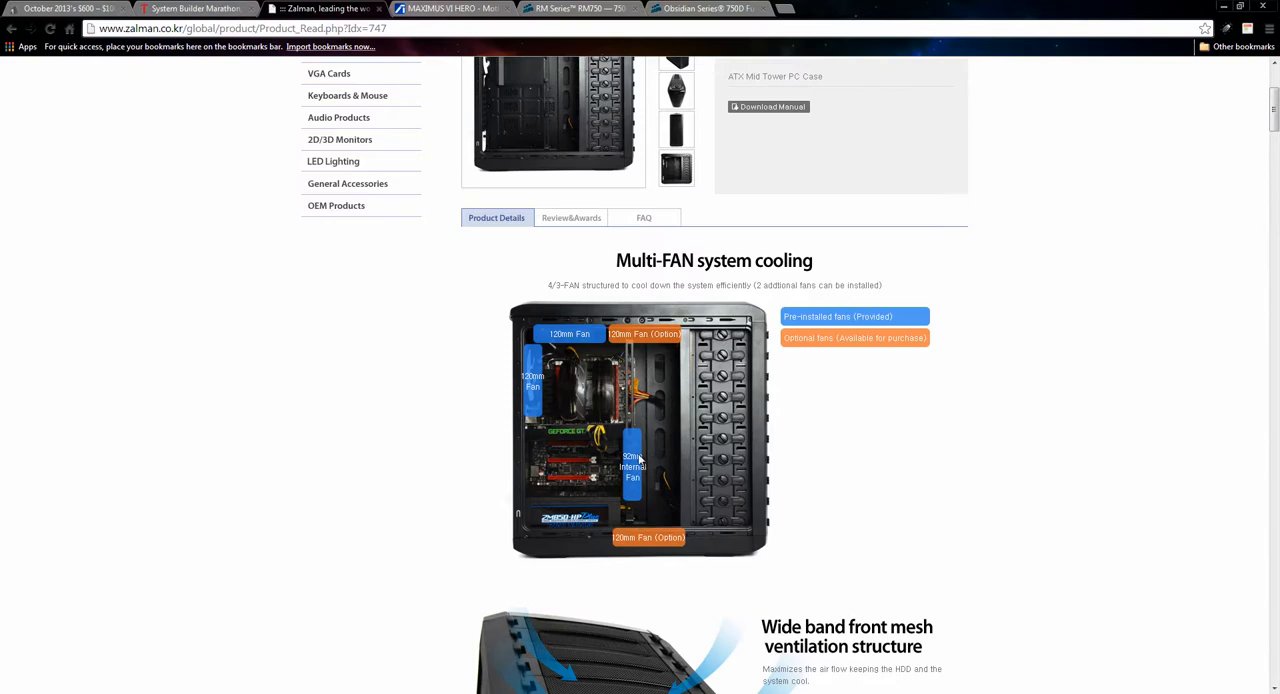
pyautogui.moveTo(690, 338)
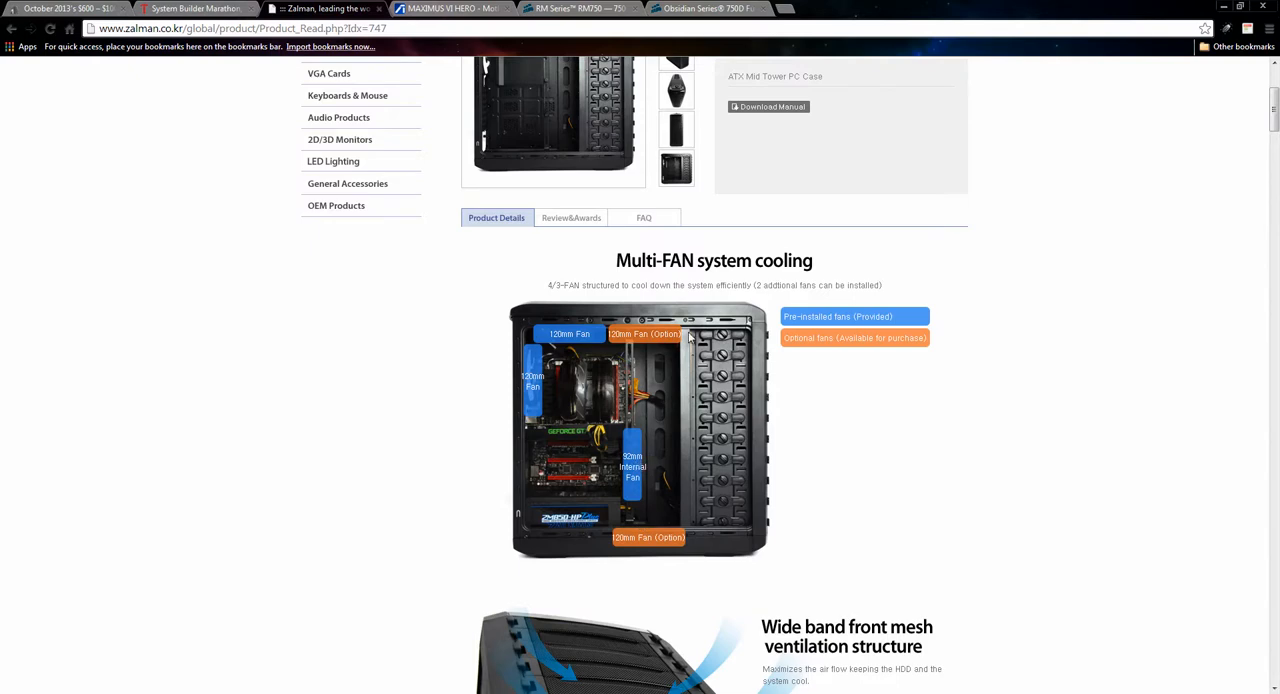
pyautogui.scroll(-3)
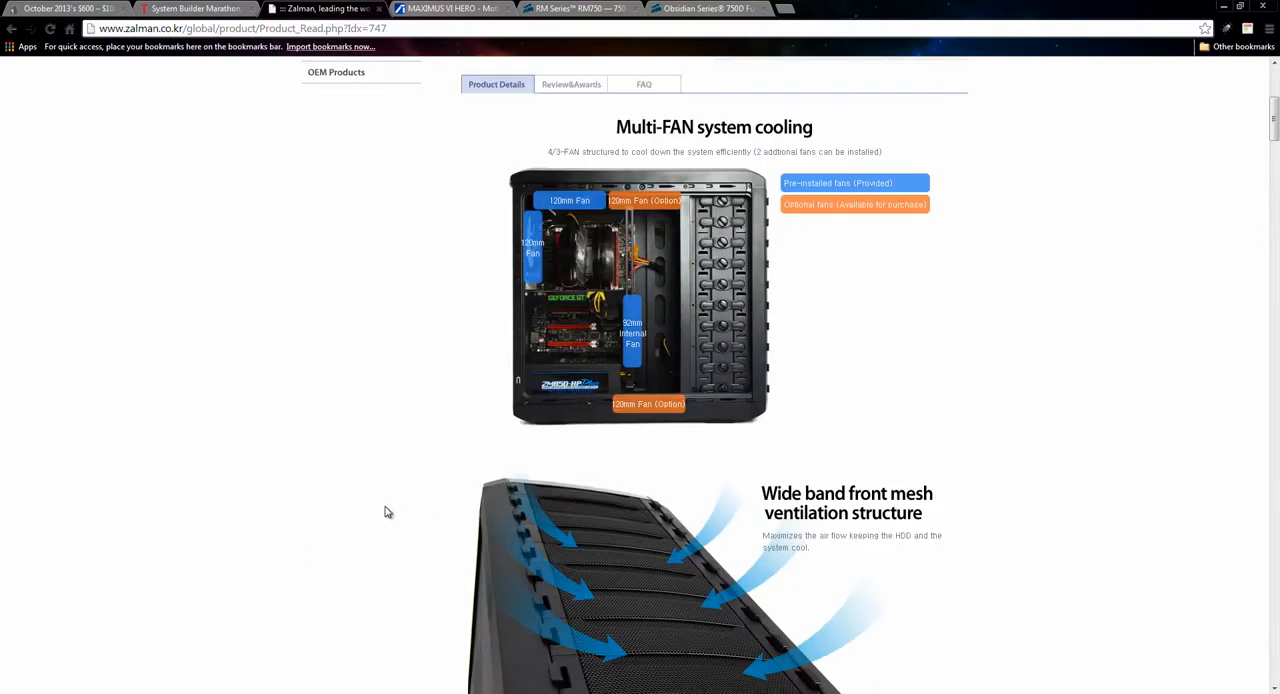
pyautogui.scroll(-3)
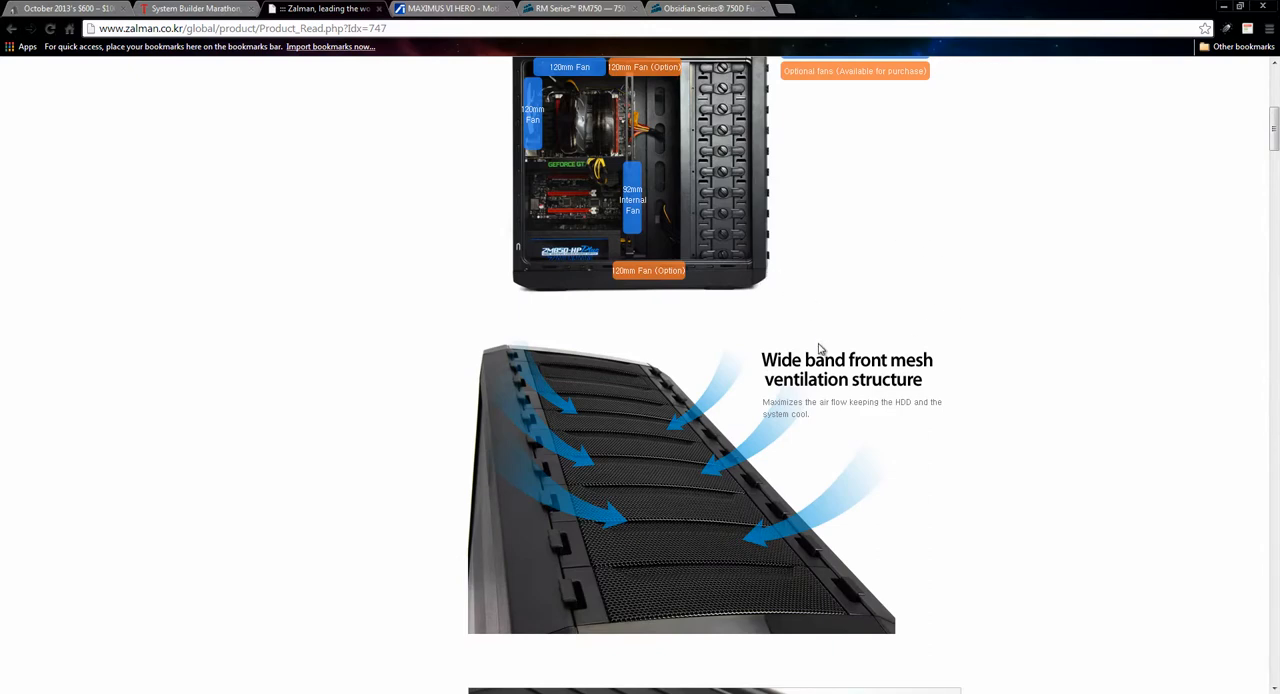
pyautogui.scroll(-3)
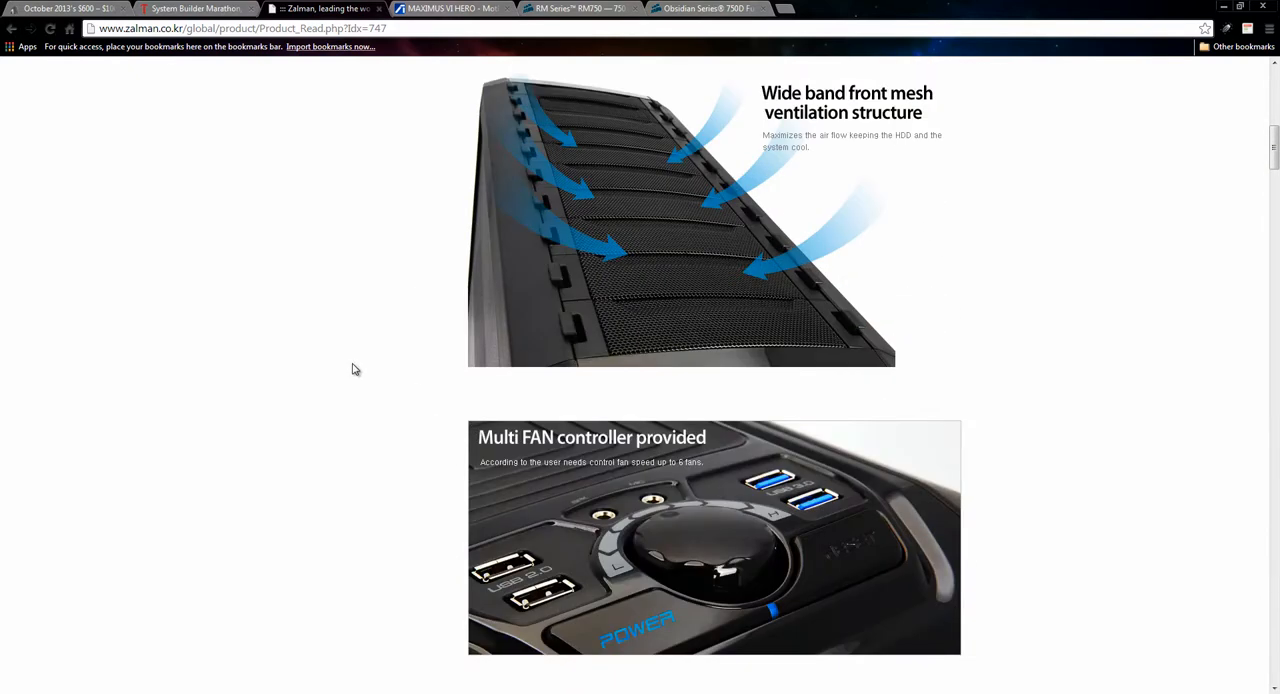
pyautogui.scroll(-3)
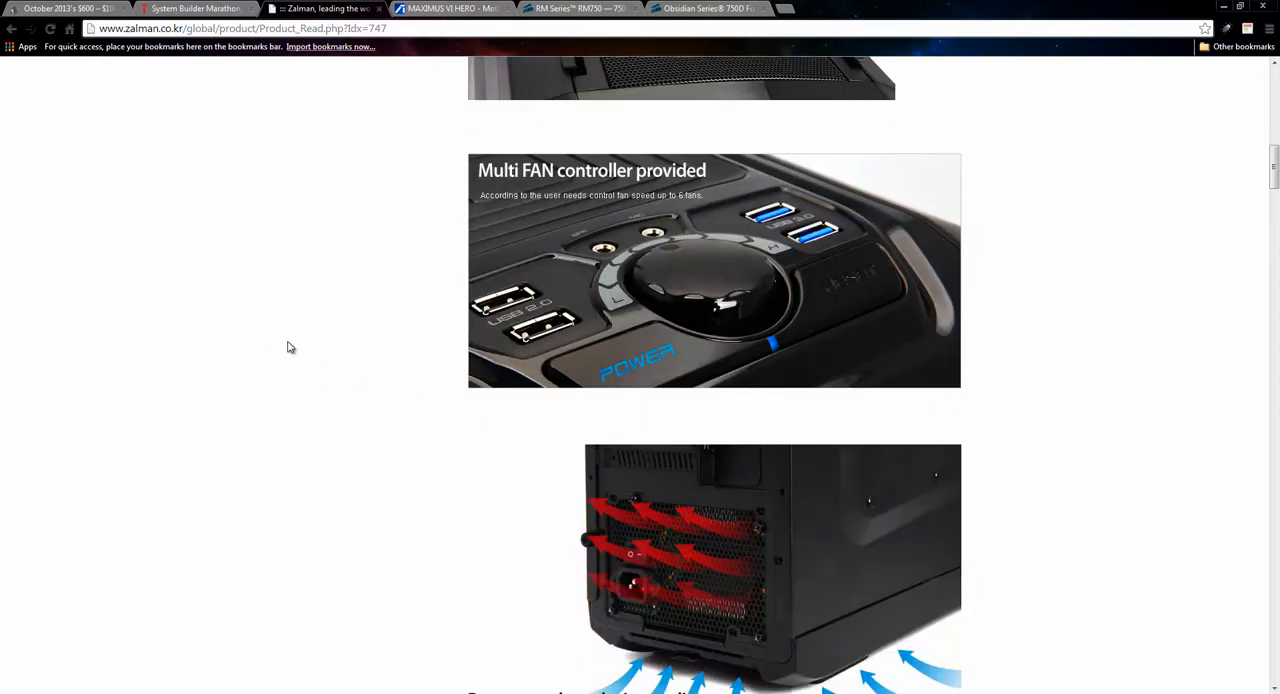
pyautogui.scroll(-3)
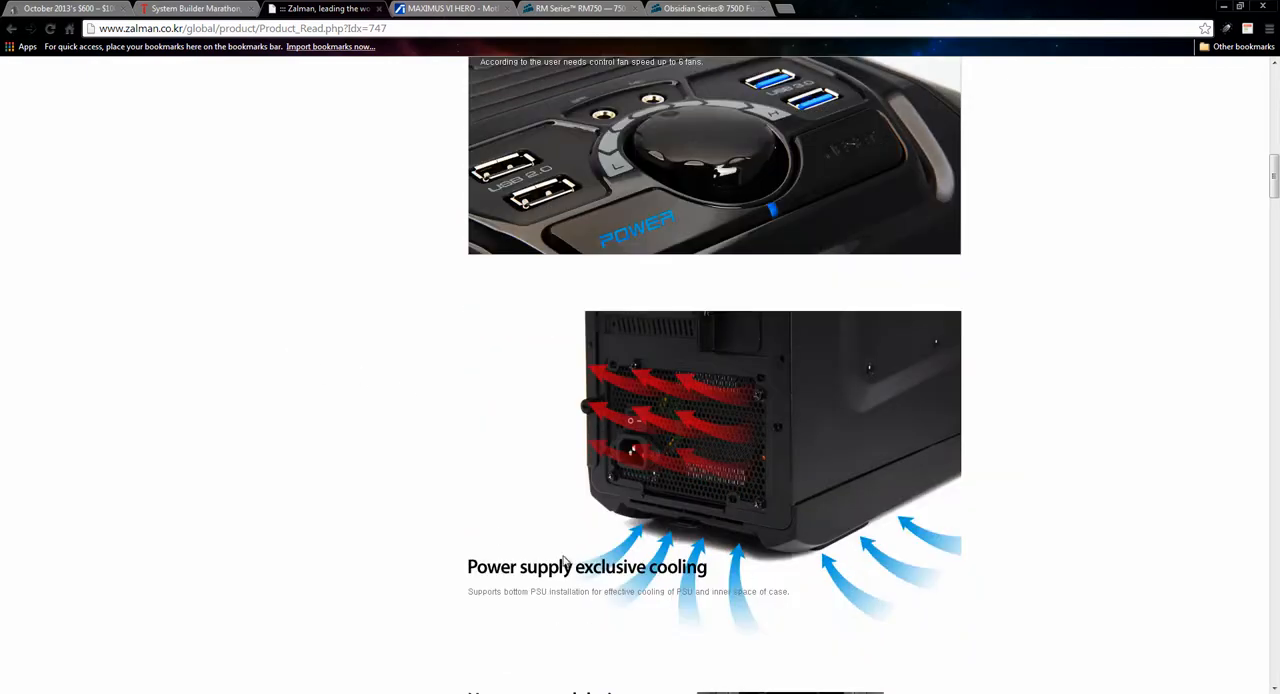
# Finish the MS800 page and return to the $1002 table's Zalman case row and $1000 overview
pyautogui.scroll(-3)
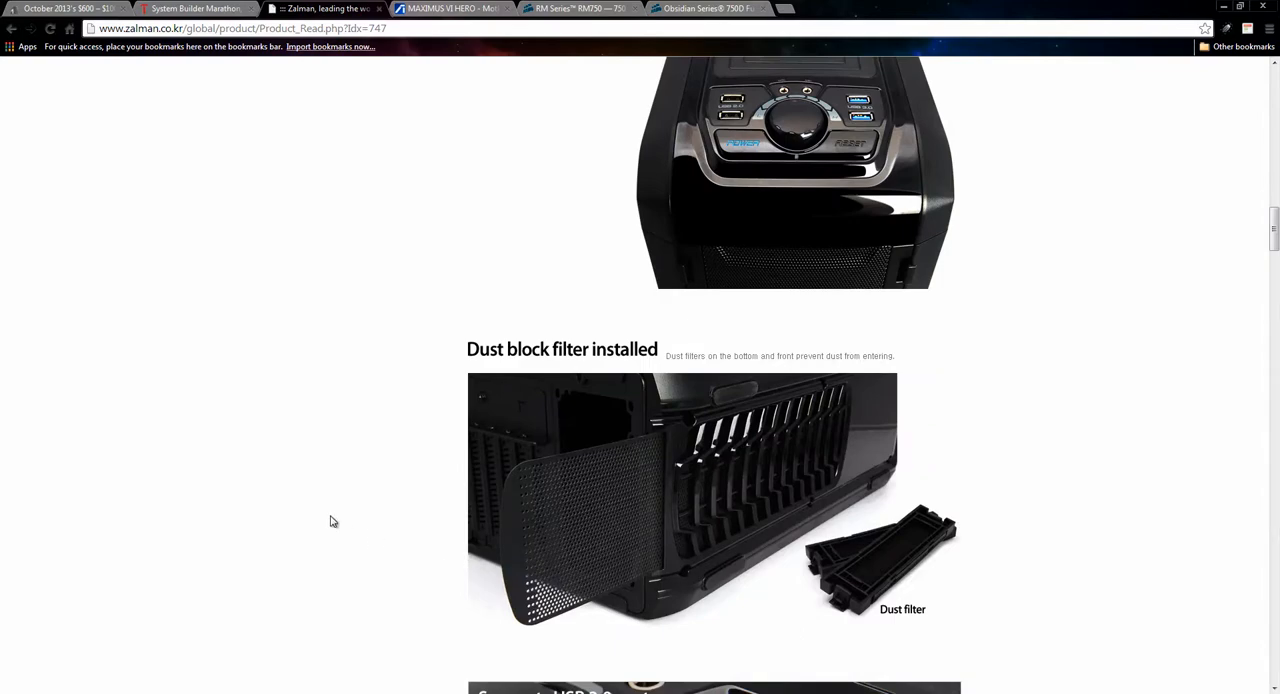
pyautogui.scroll(-3)
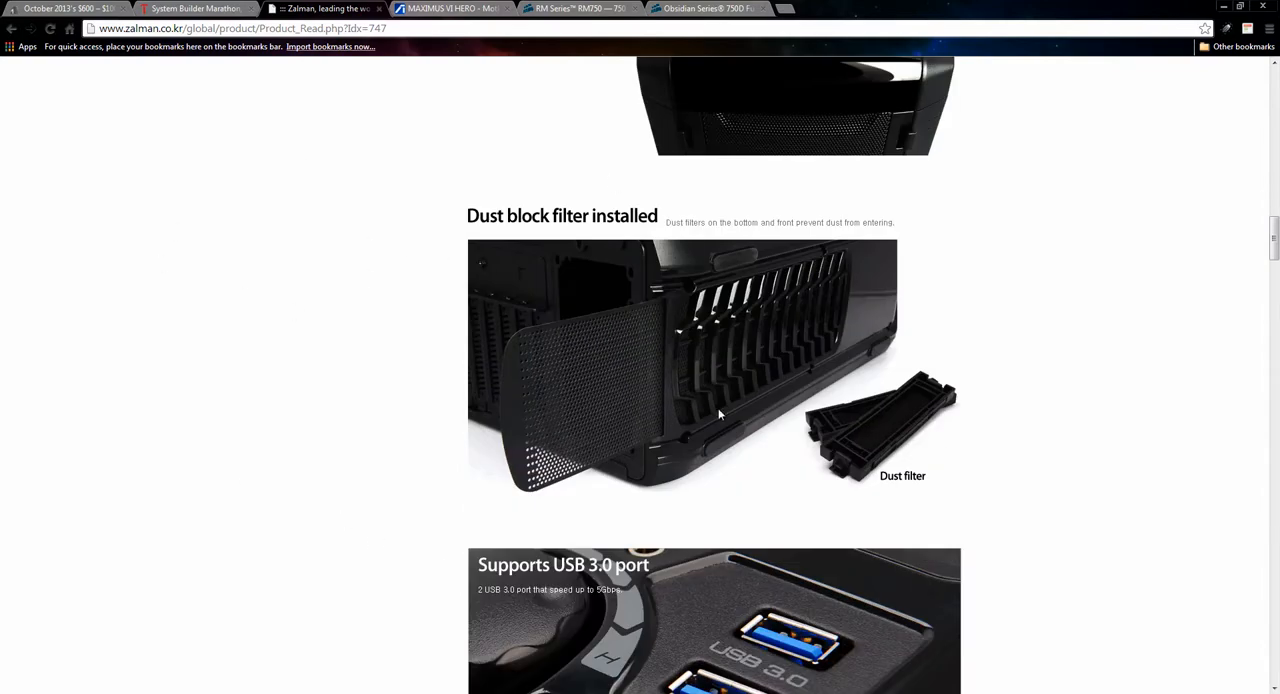
pyautogui.scroll(-3)
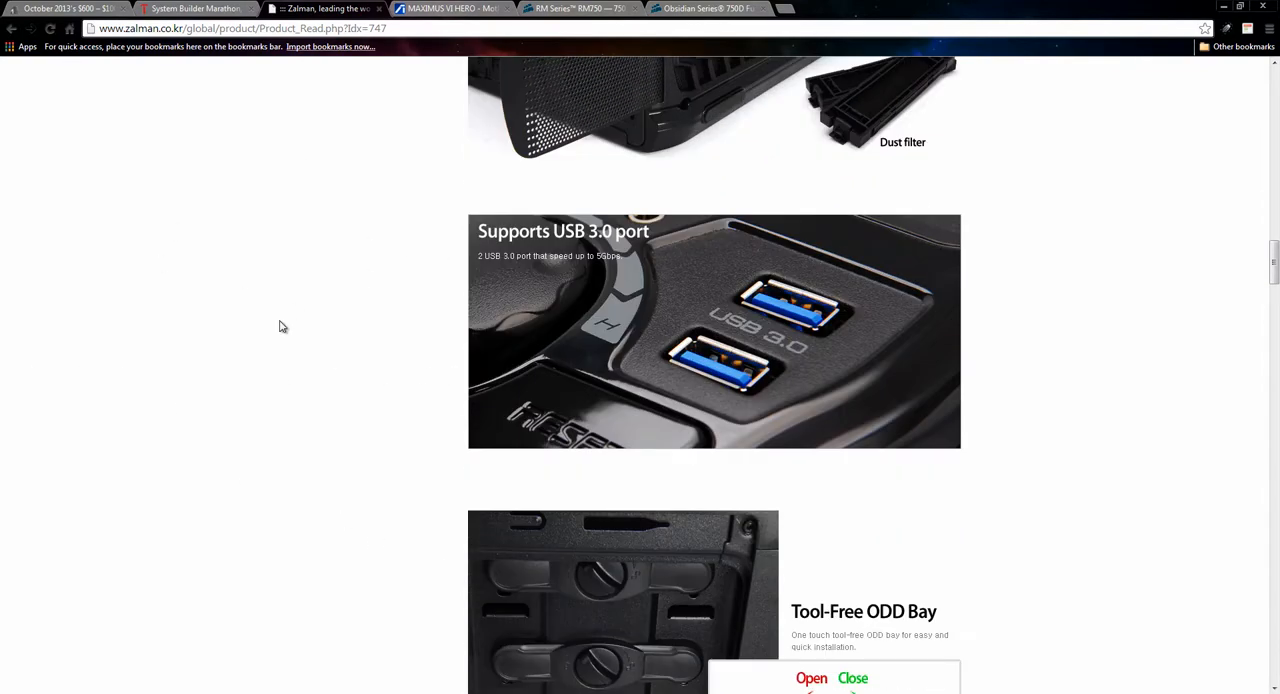
pyautogui.scroll(-3)
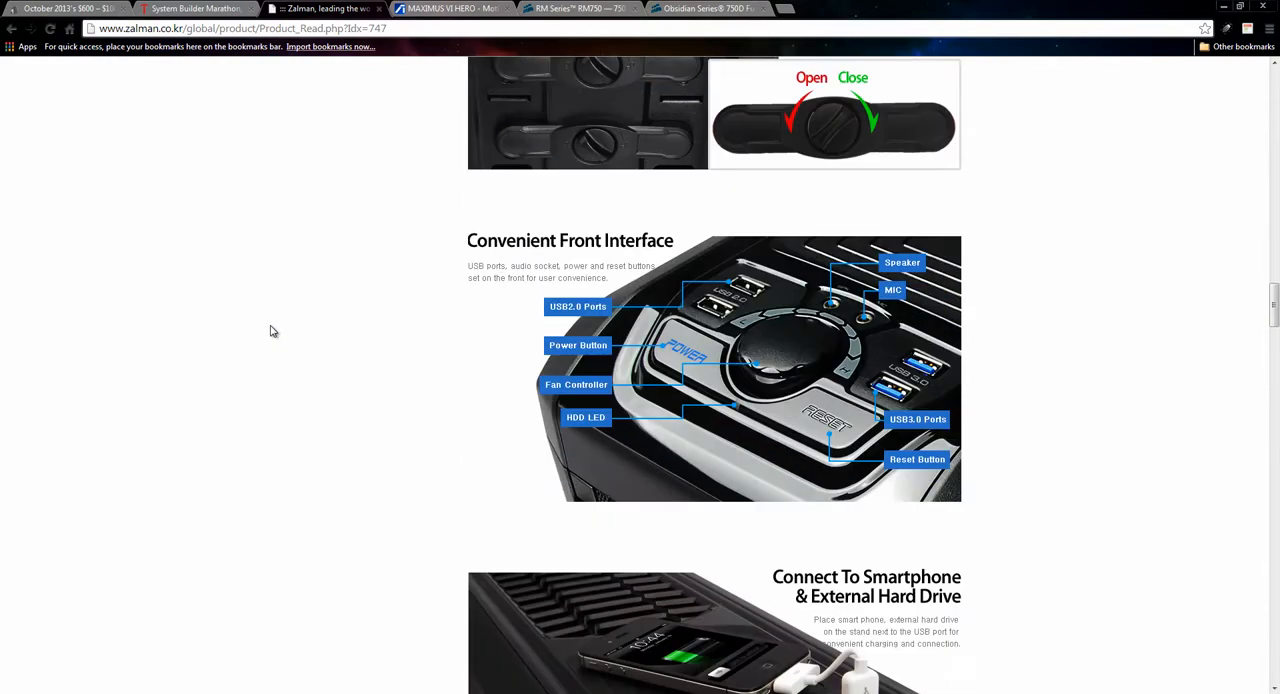
pyautogui.scroll(-3)
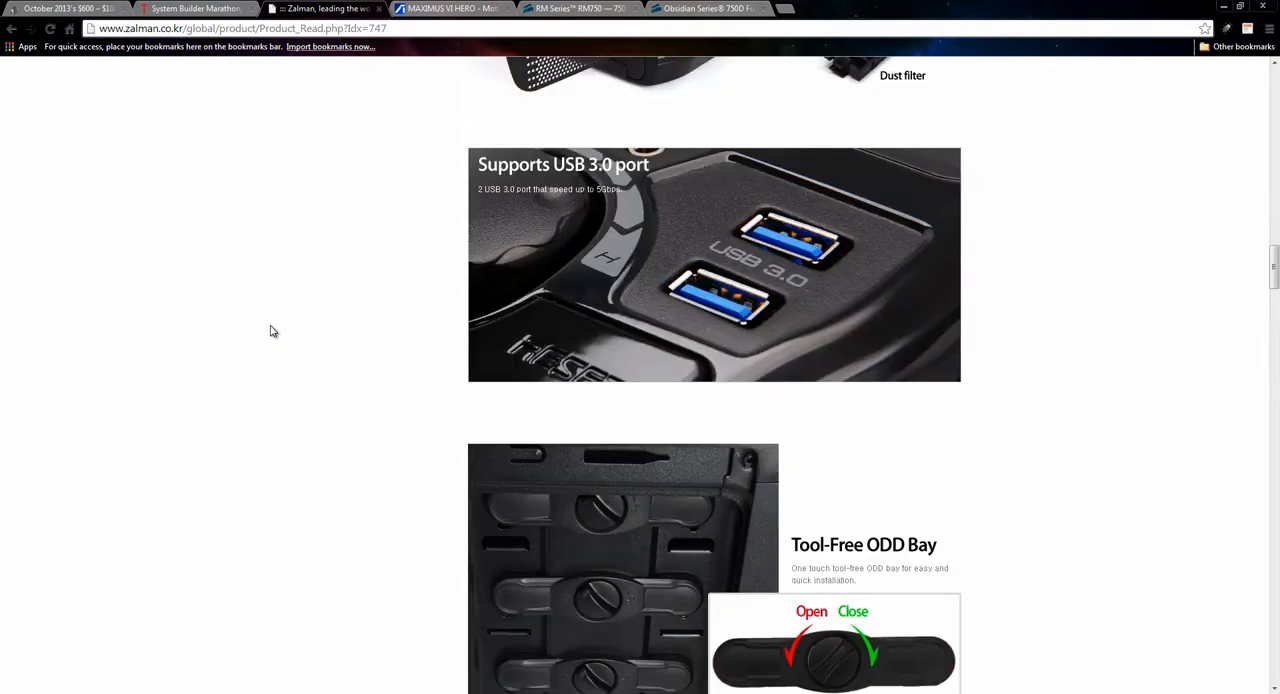
pyautogui.moveTo(384, 264)
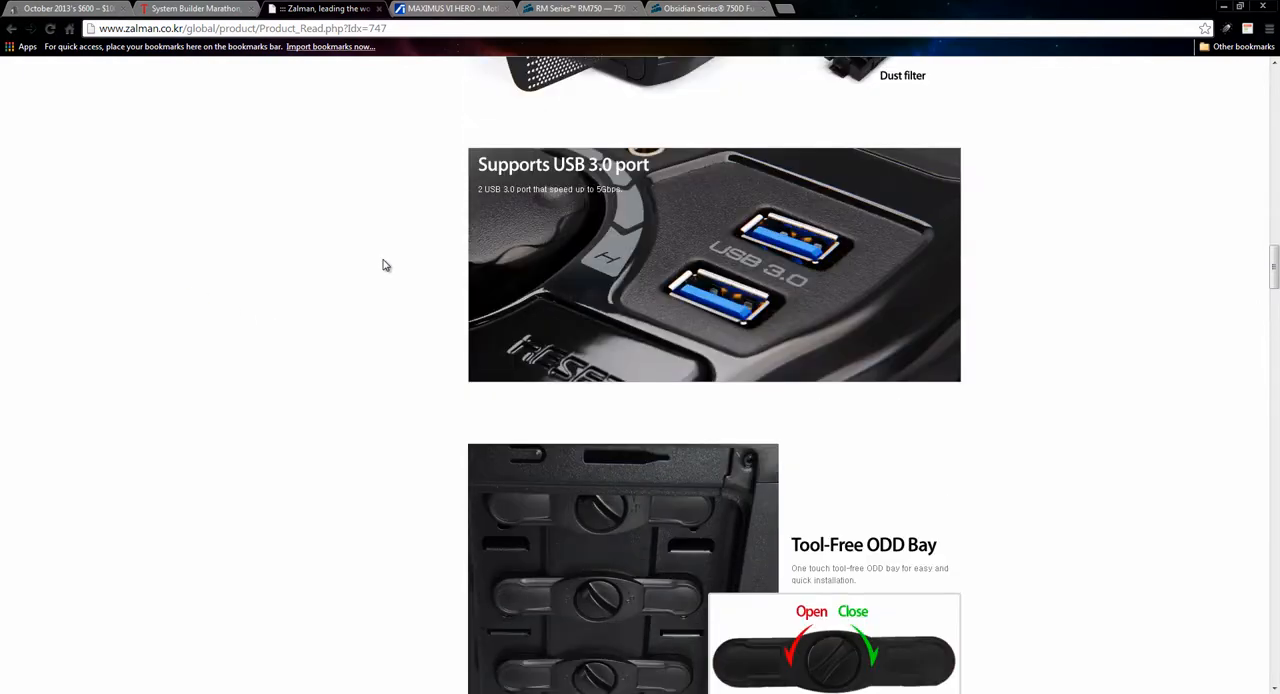
pyautogui.scroll(-3)
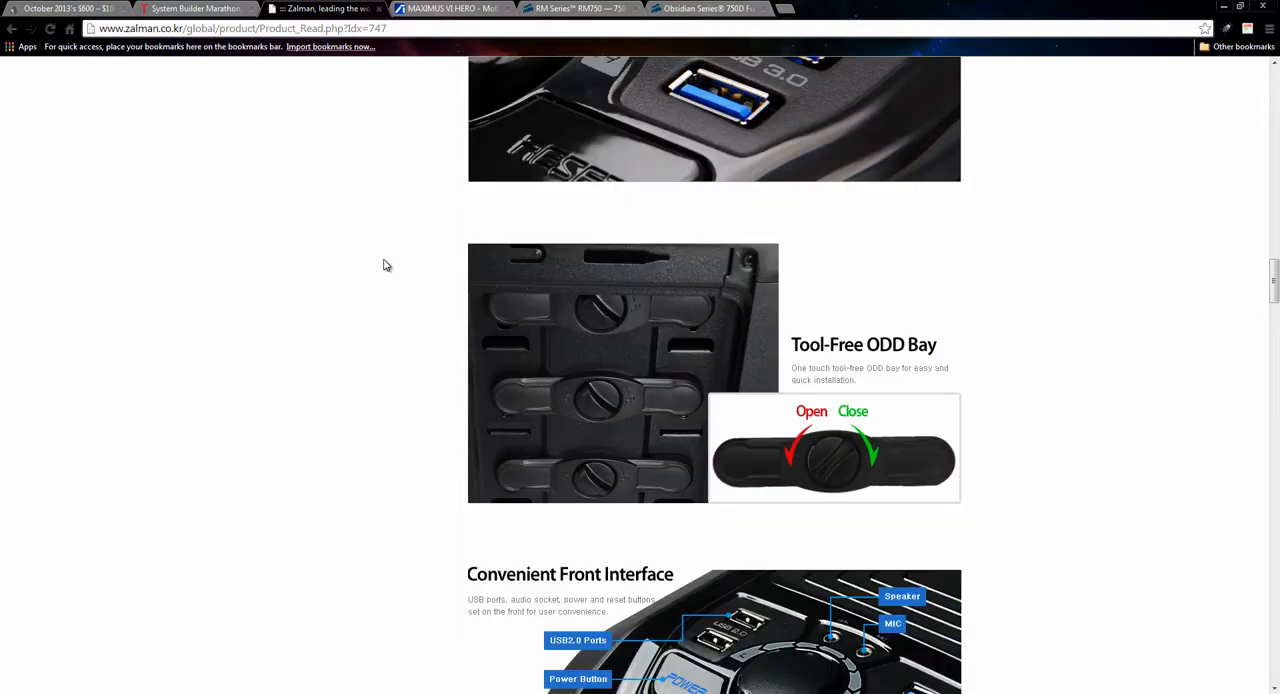
pyautogui.scroll(-3)
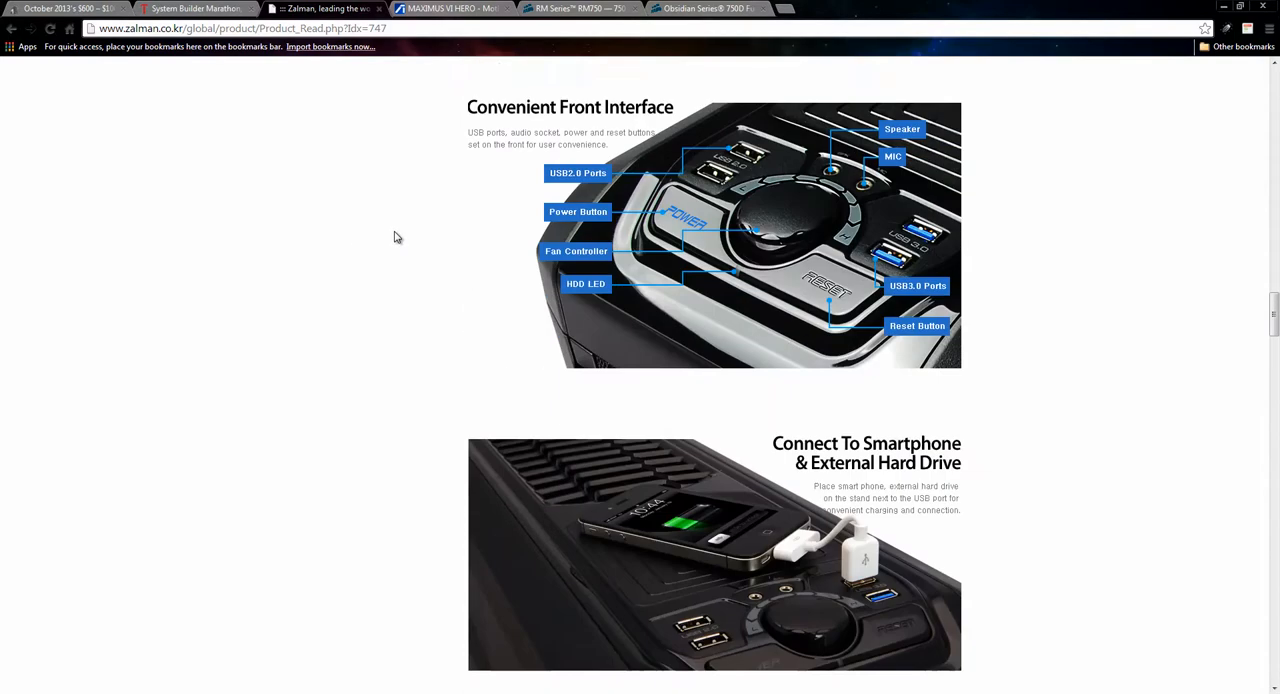
pyautogui.scroll(-3)
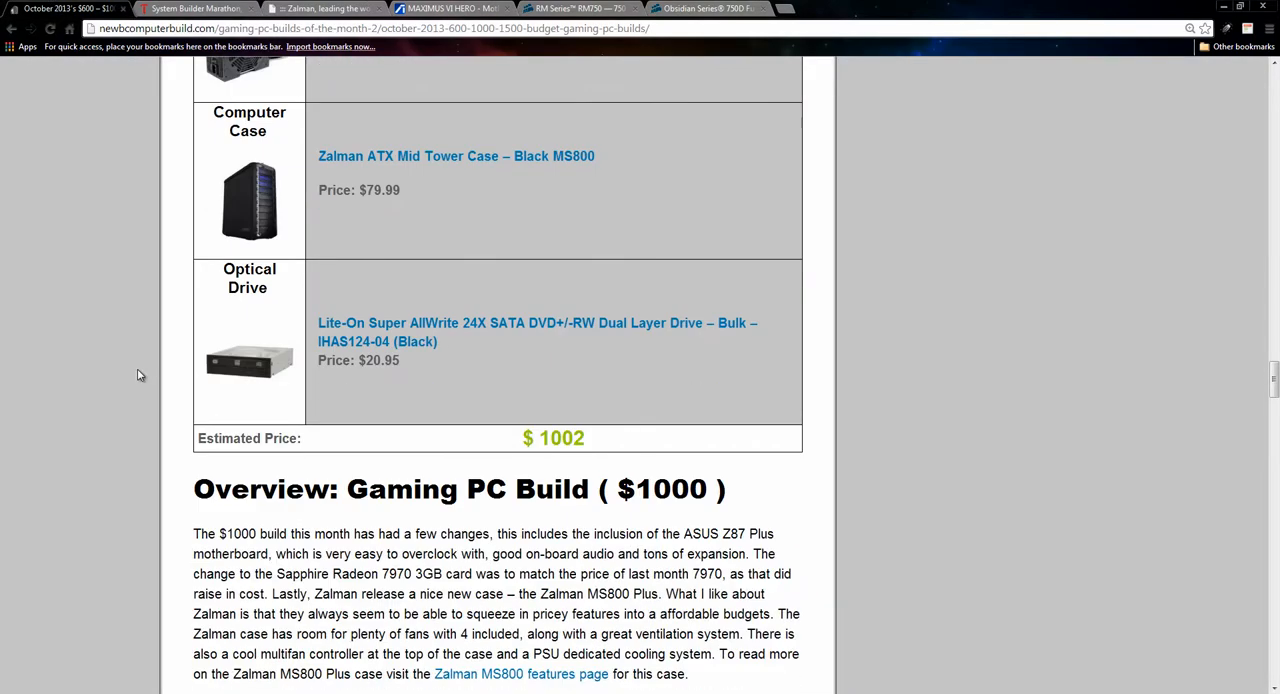
pyautogui.scroll(-3)
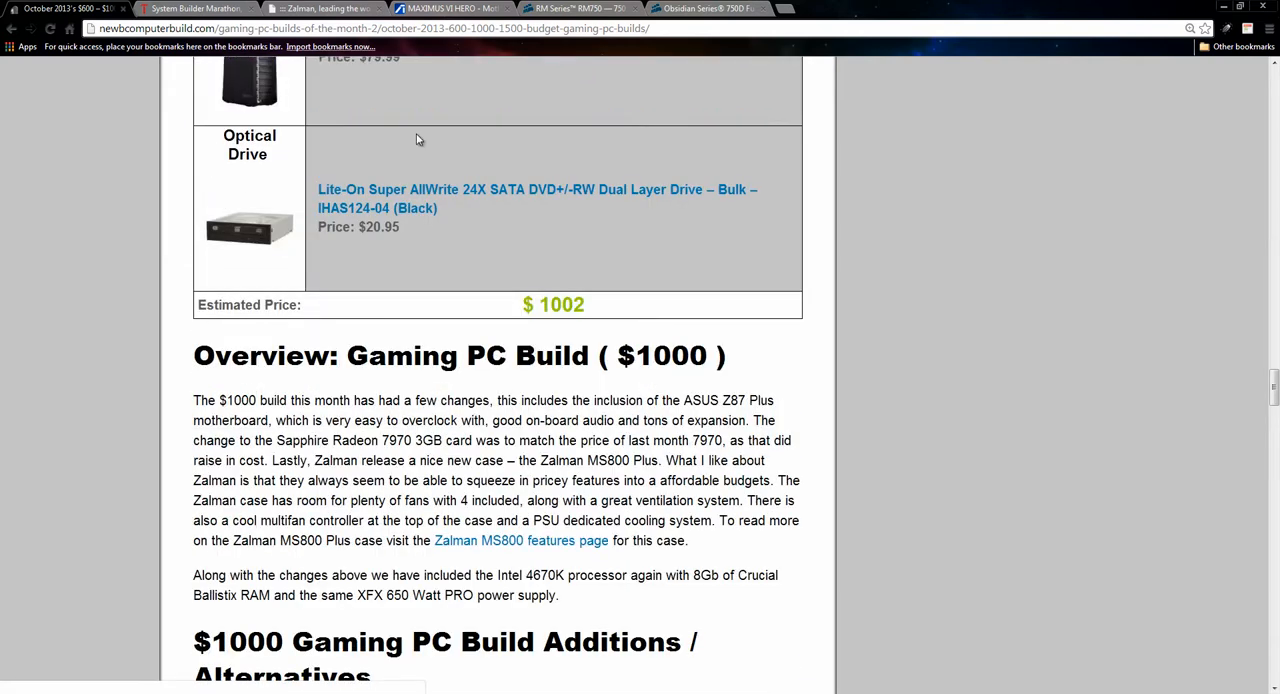
pyautogui.scroll(3)
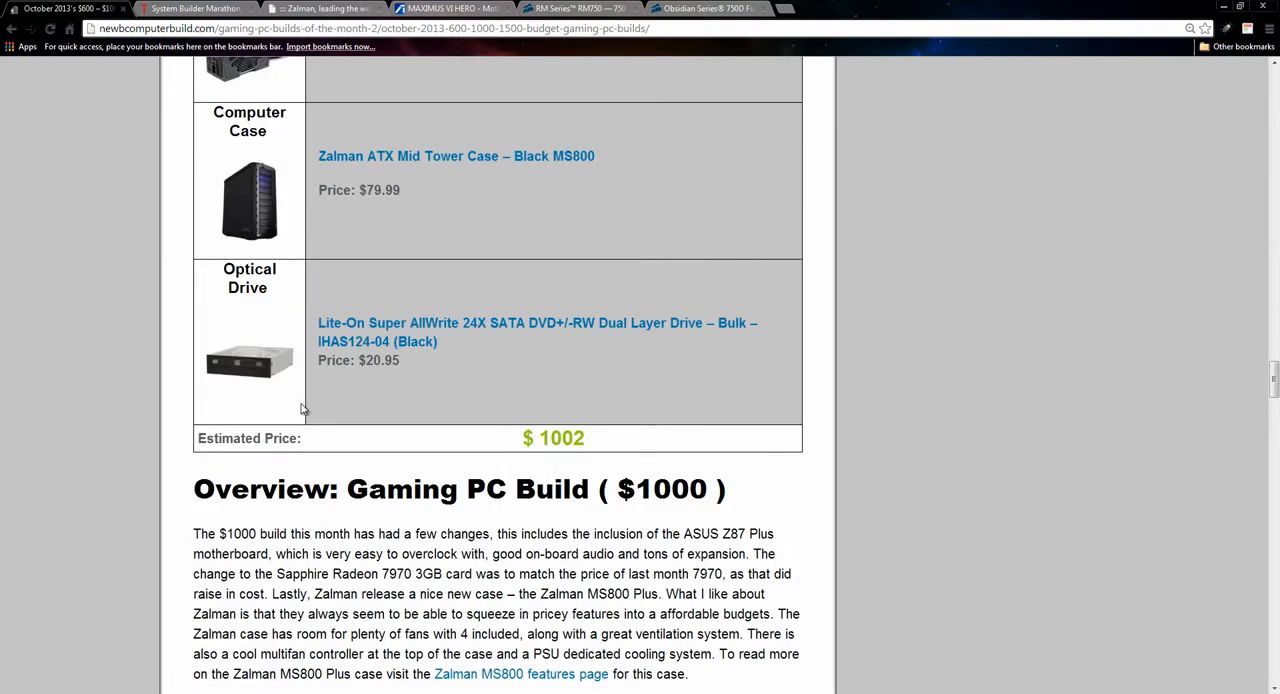
pyautogui.moveTo(288, 424)
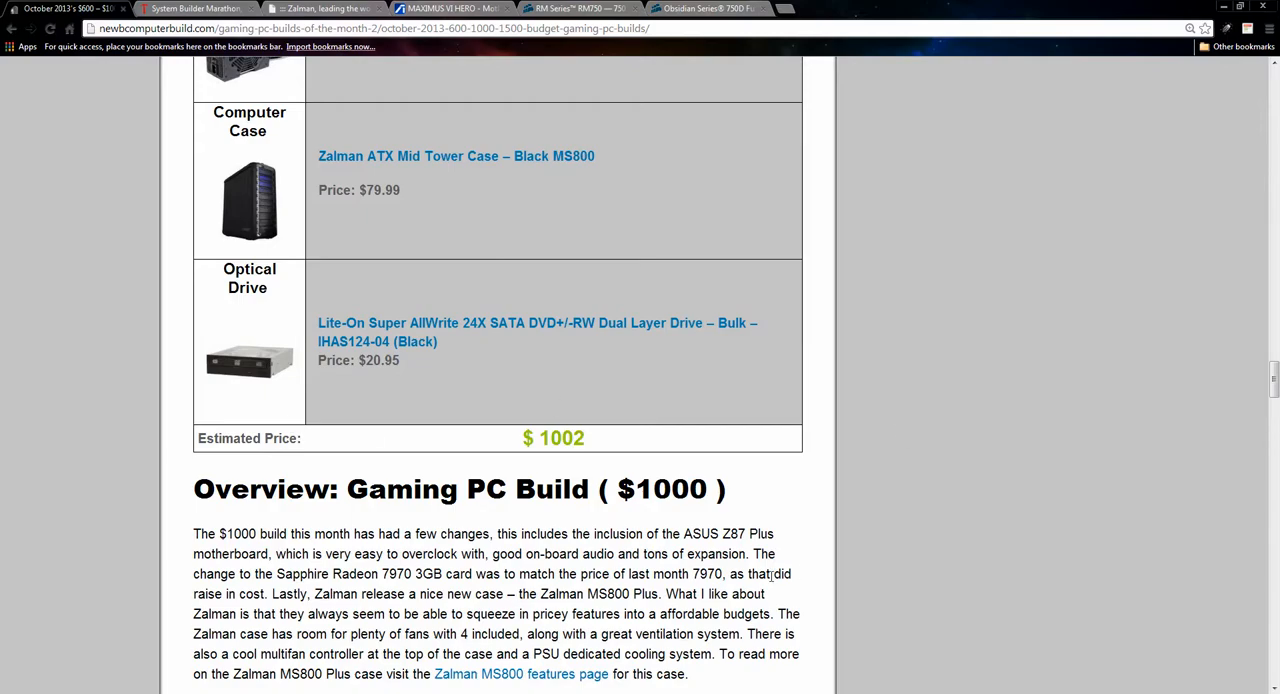
pyautogui.scroll(-3)
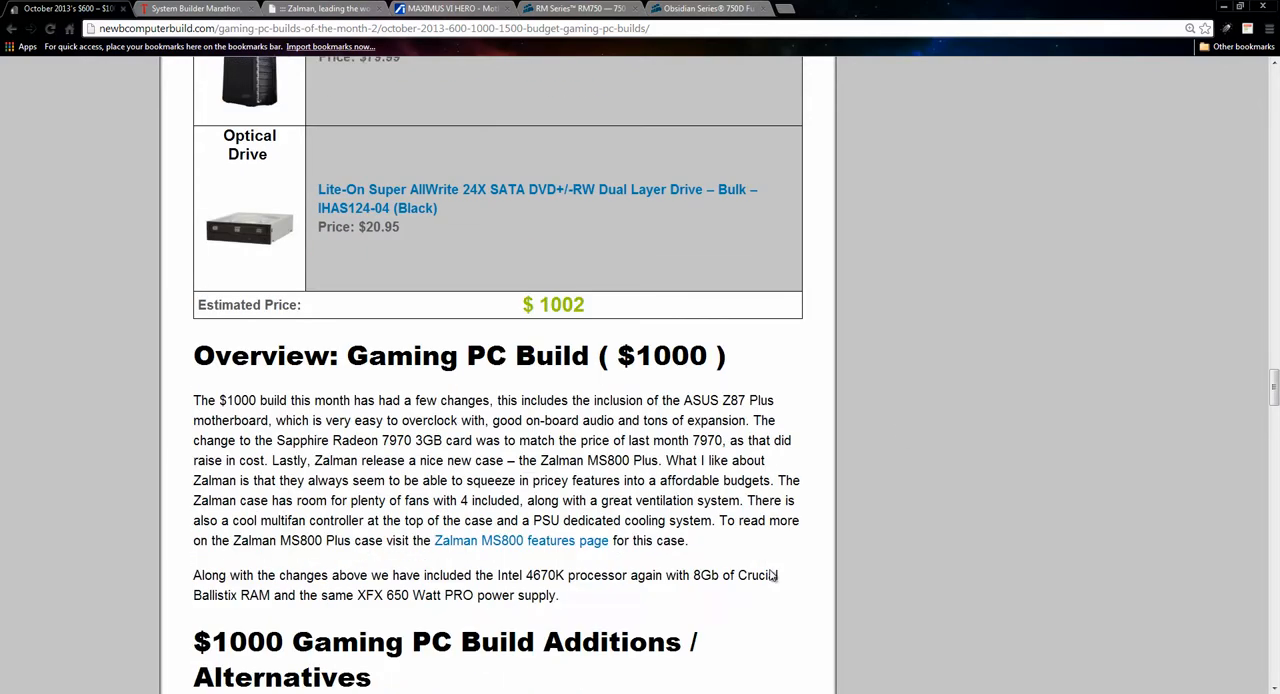
pyautogui.scroll(-3)
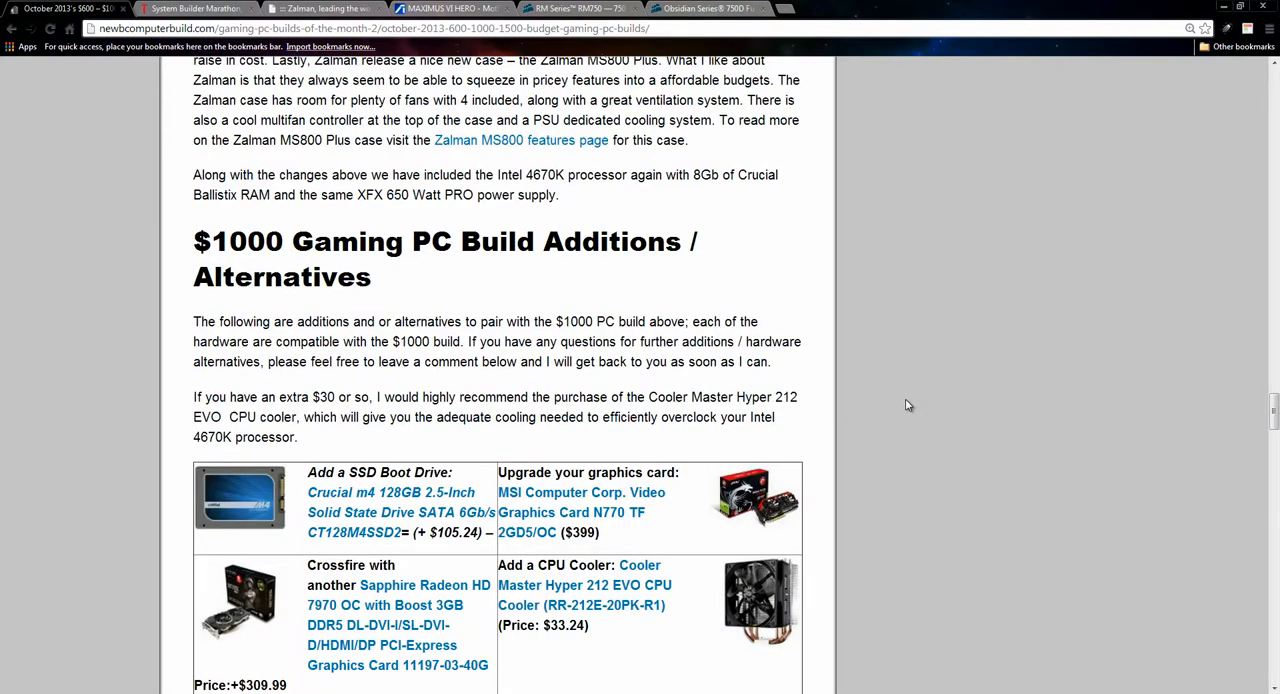
pyautogui.moveTo(860, 324)
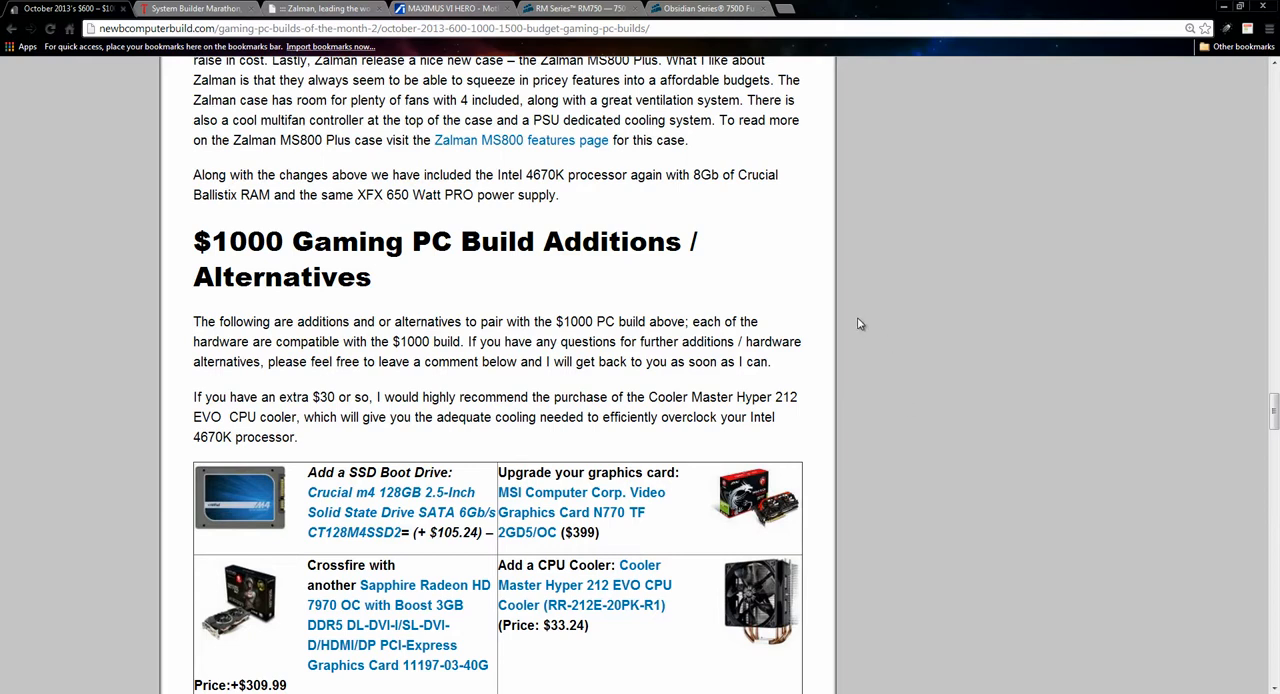
pyautogui.moveTo(452, 544)
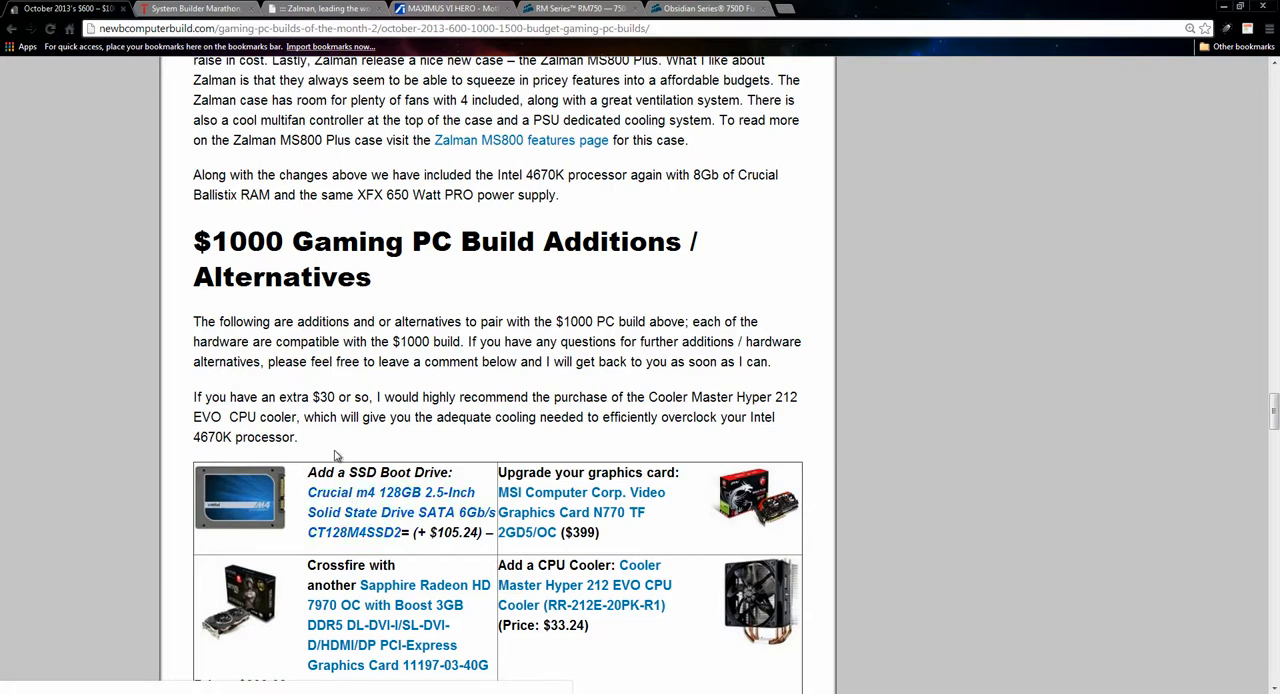
pyautogui.scroll(-3)
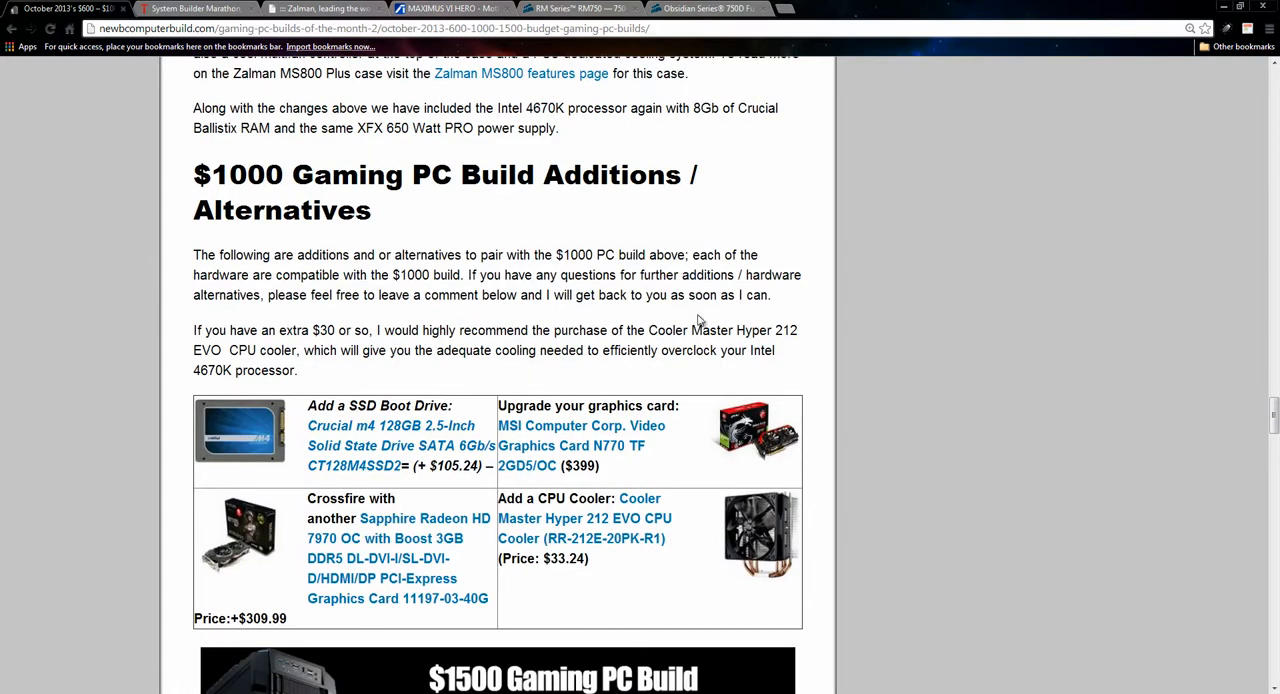
pyautogui.moveTo(984, 342)
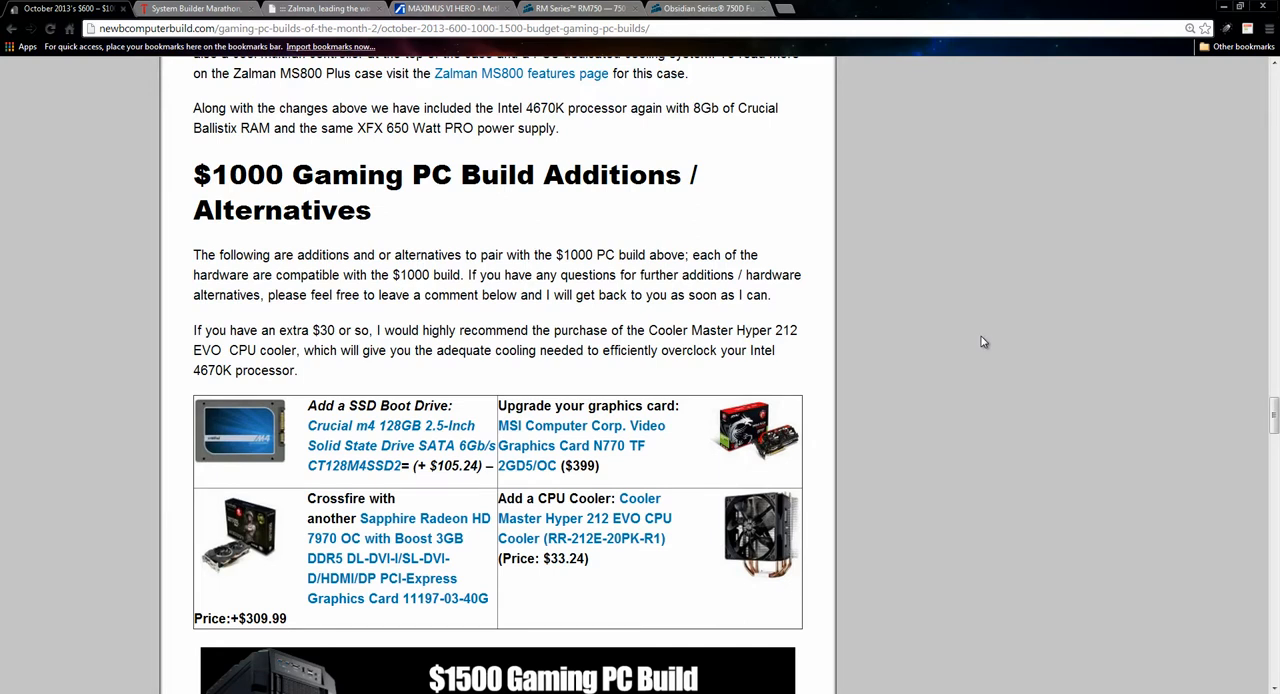
pyautogui.moveTo(882, 268)
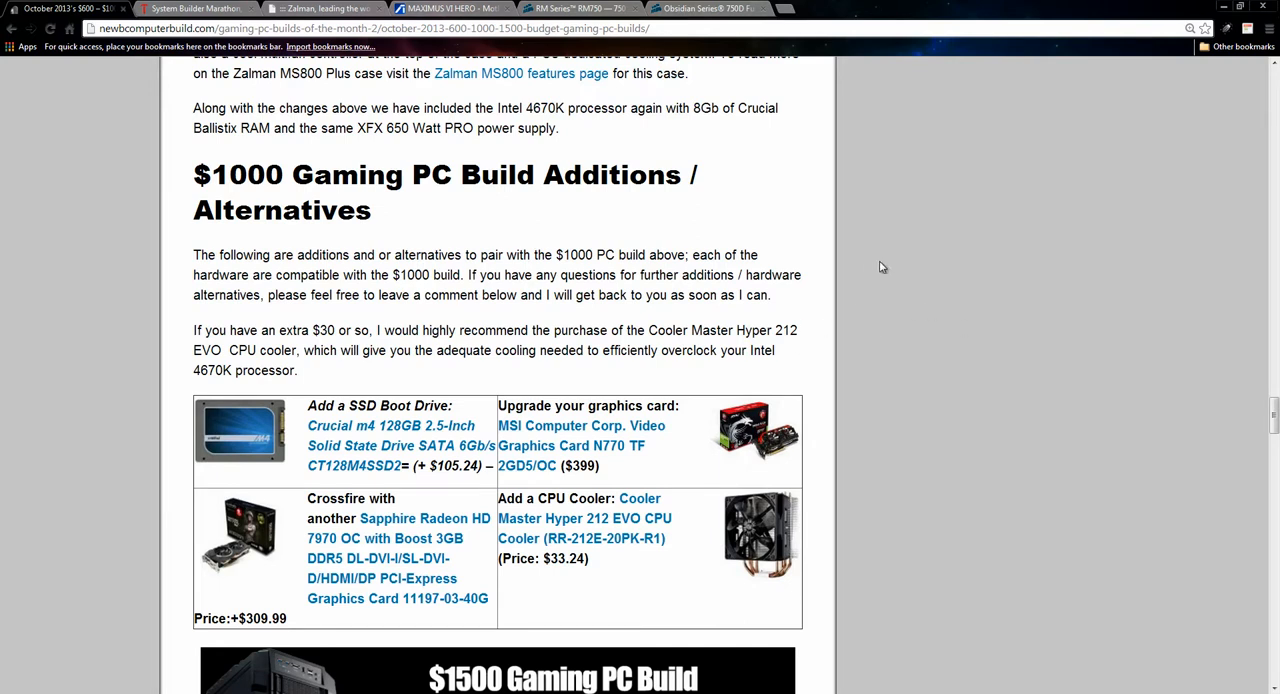
pyautogui.moveTo(1092, 276)
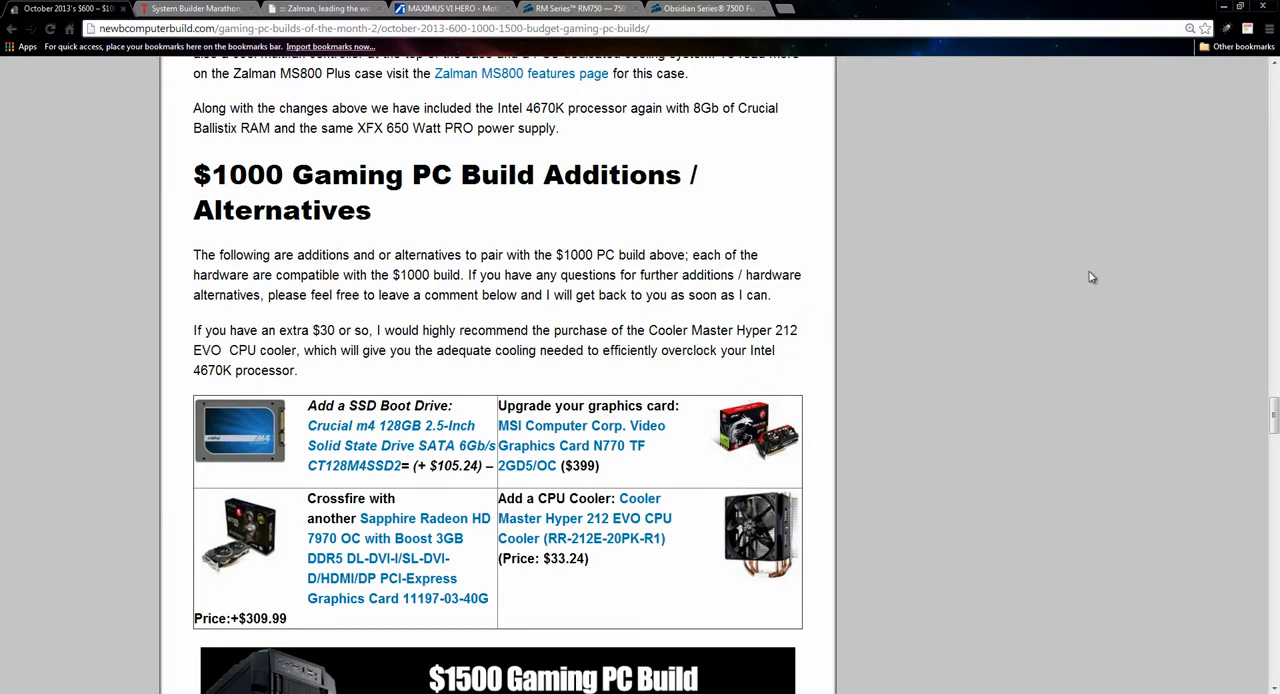
pyautogui.moveTo(740, 492)
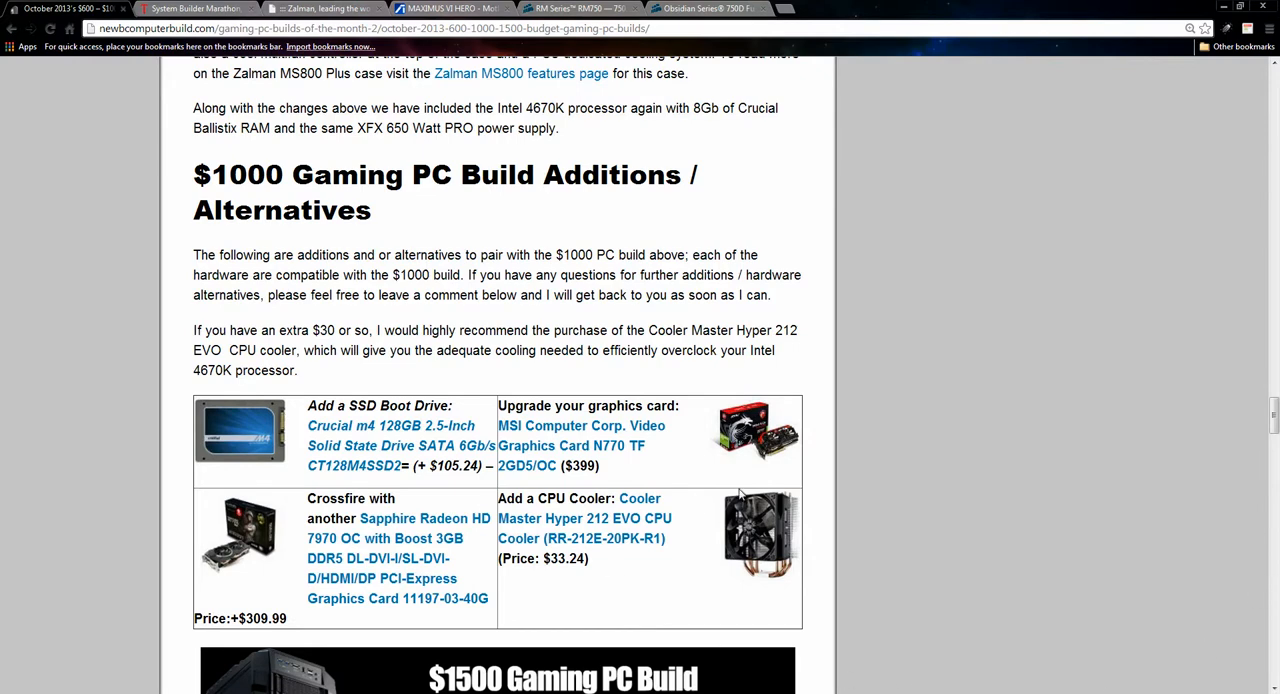
pyautogui.scroll(-3)
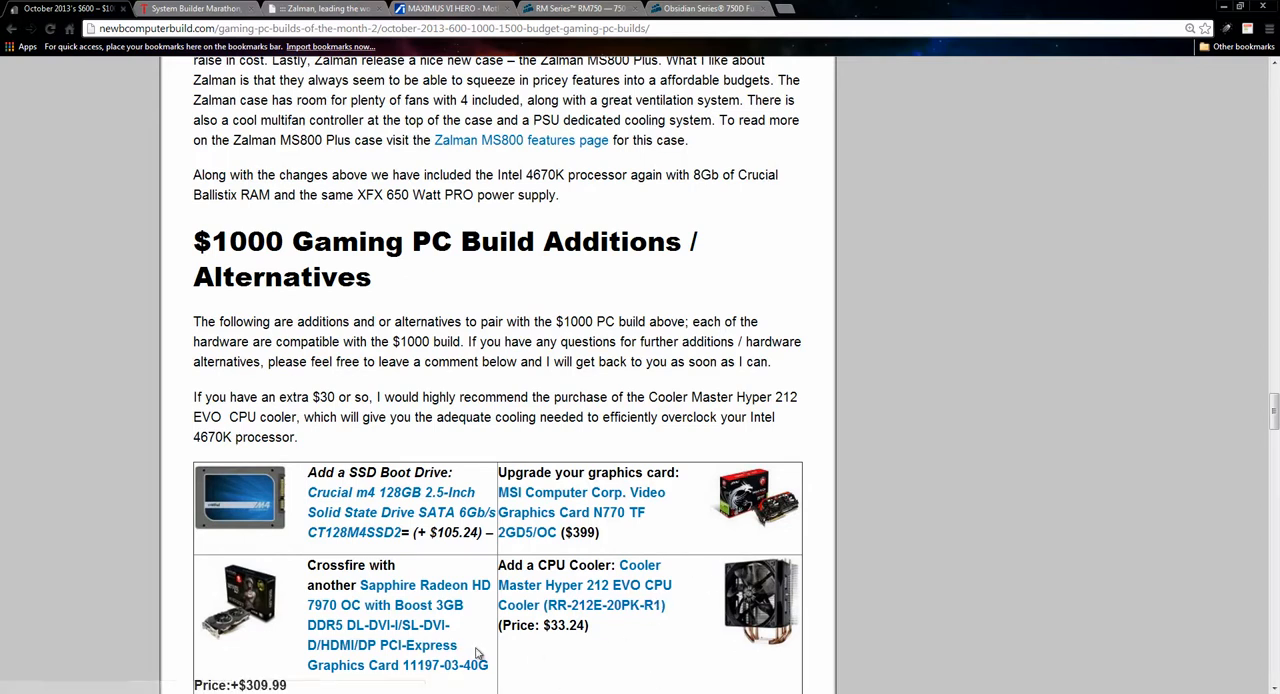
pyautogui.scroll(-3)
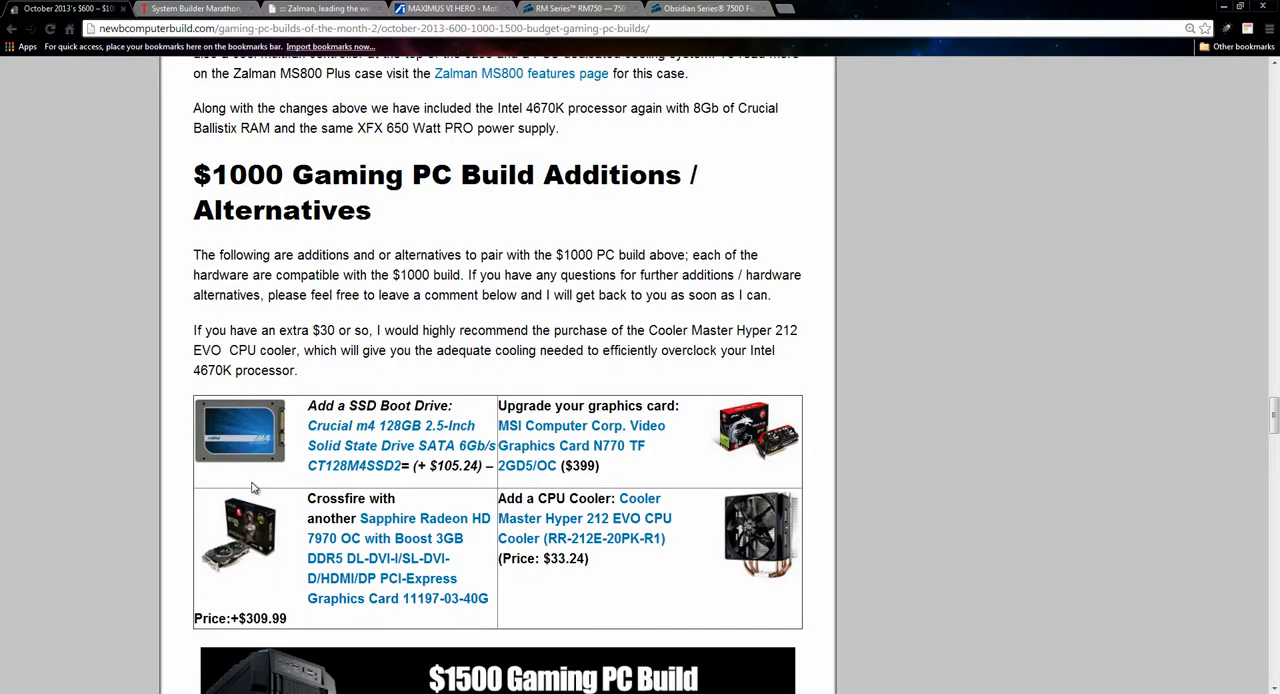
pyautogui.moveTo(44, 488)
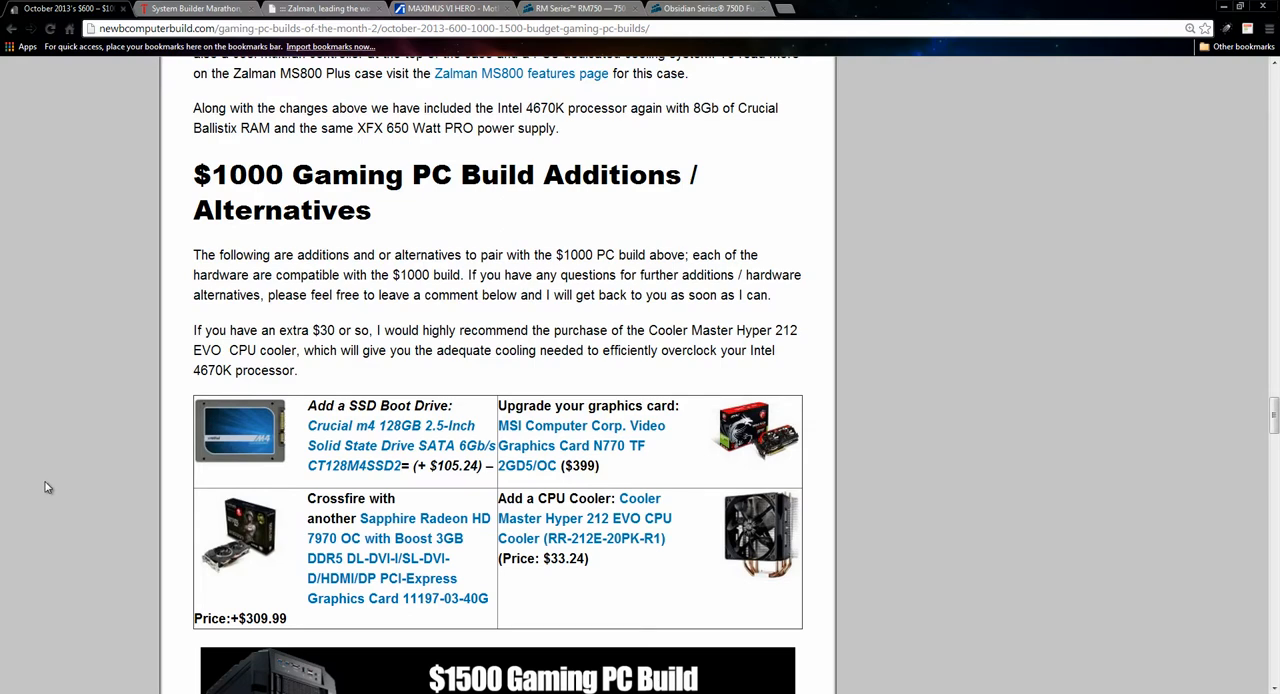
pyautogui.scroll(3)
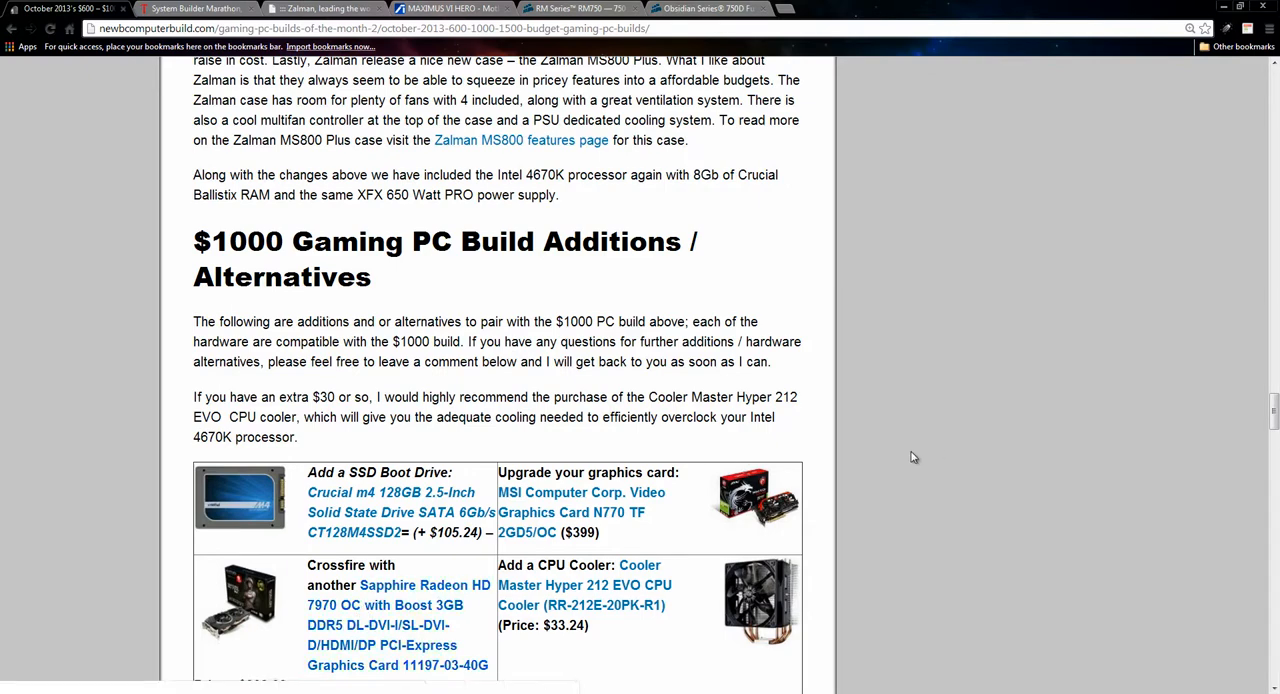
# Scroll past the $1500 banner to the $1506 recipe listing the i5-4670K, Hyper 212 EVO and Maximus VI Hero
pyautogui.scroll(-3)
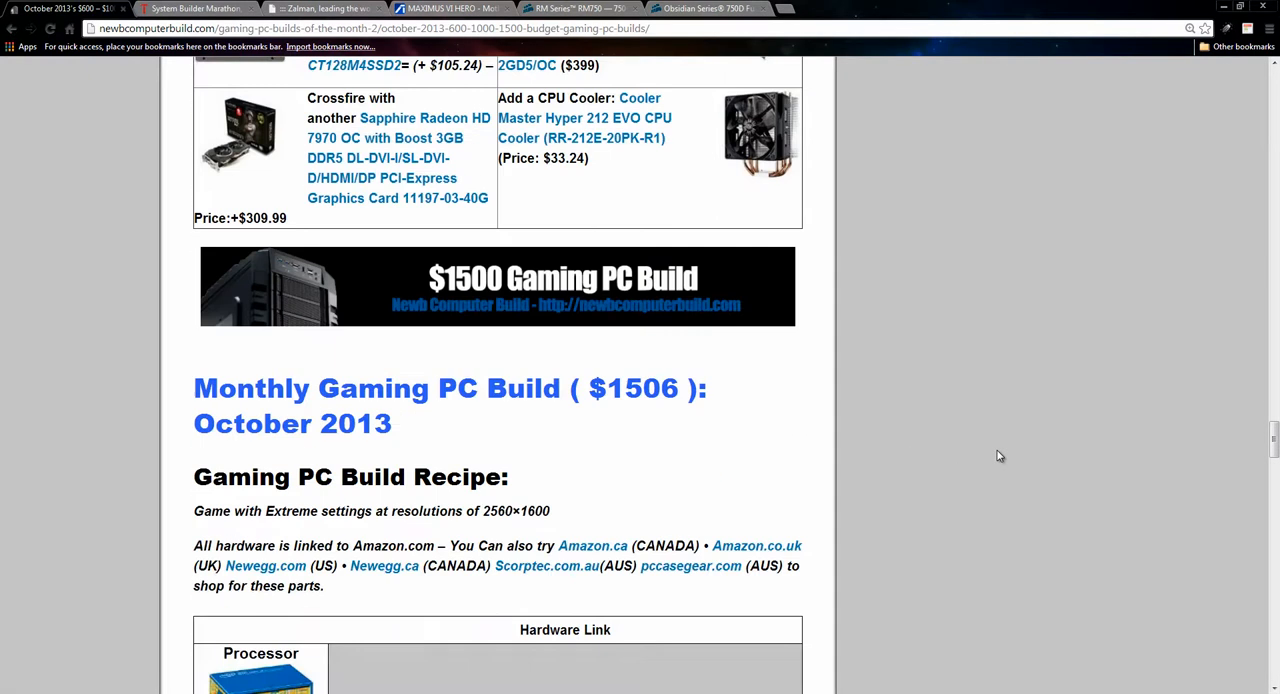
pyautogui.scroll(-3)
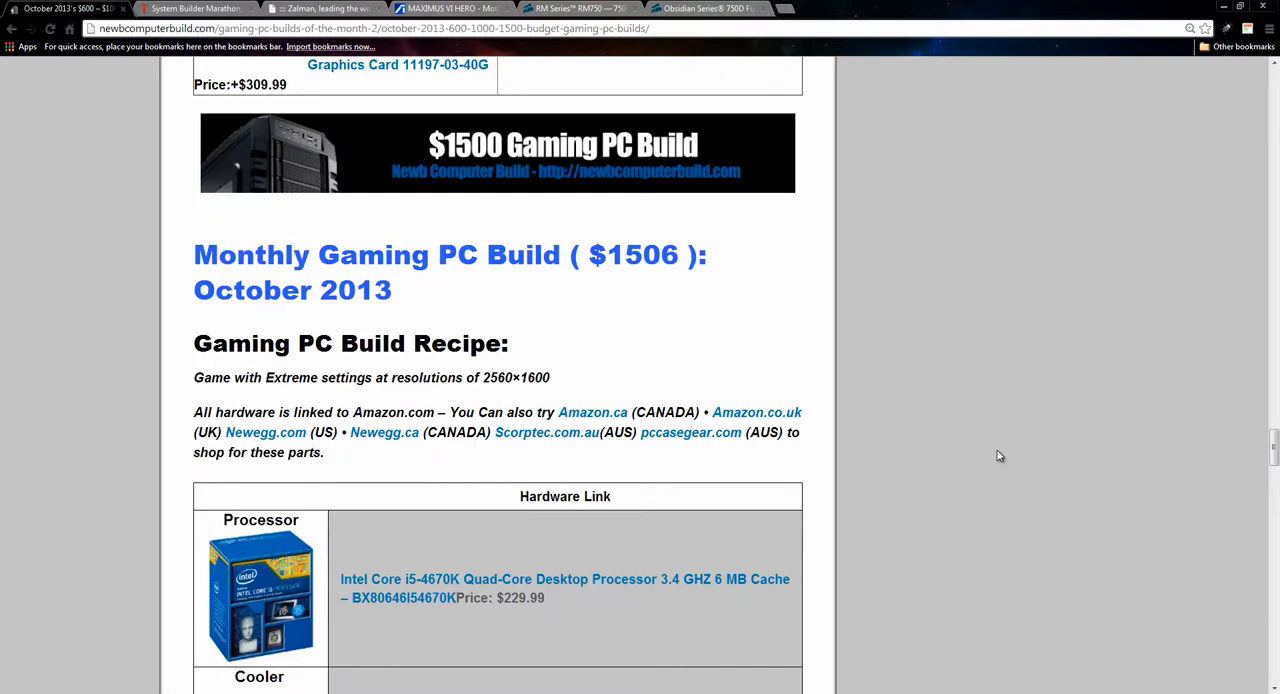
pyautogui.scroll(-3)
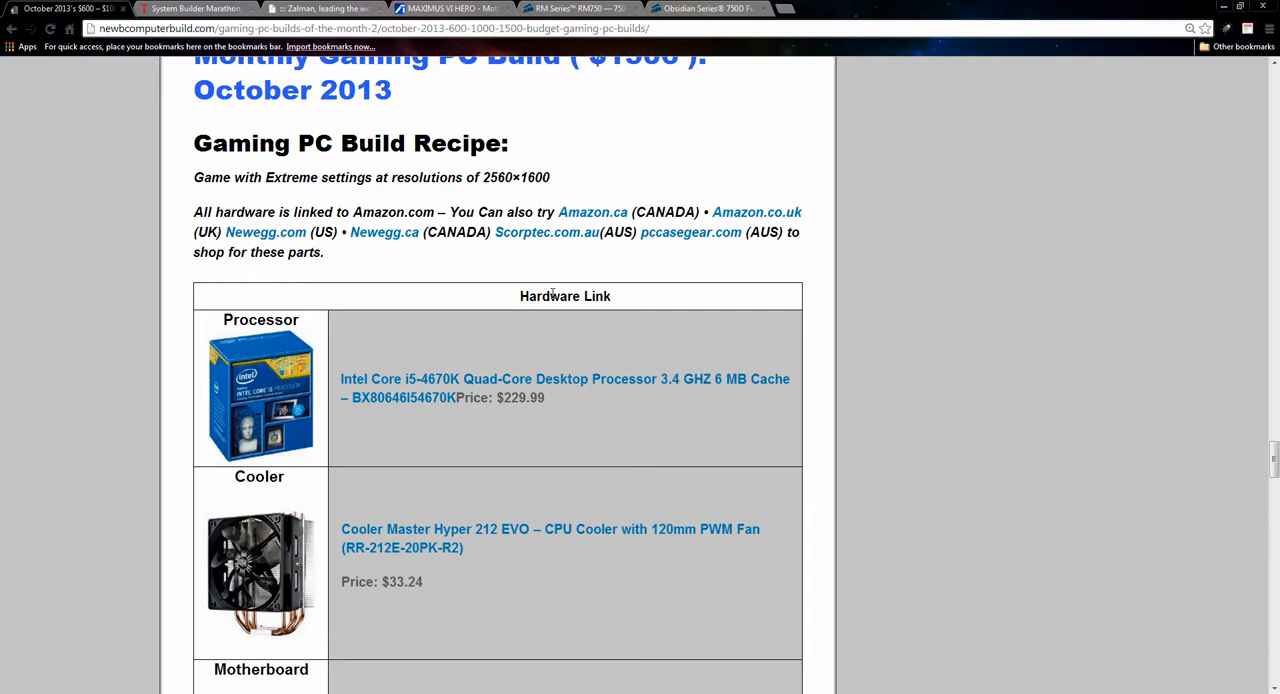
pyautogui.moveTo(1044, 304)
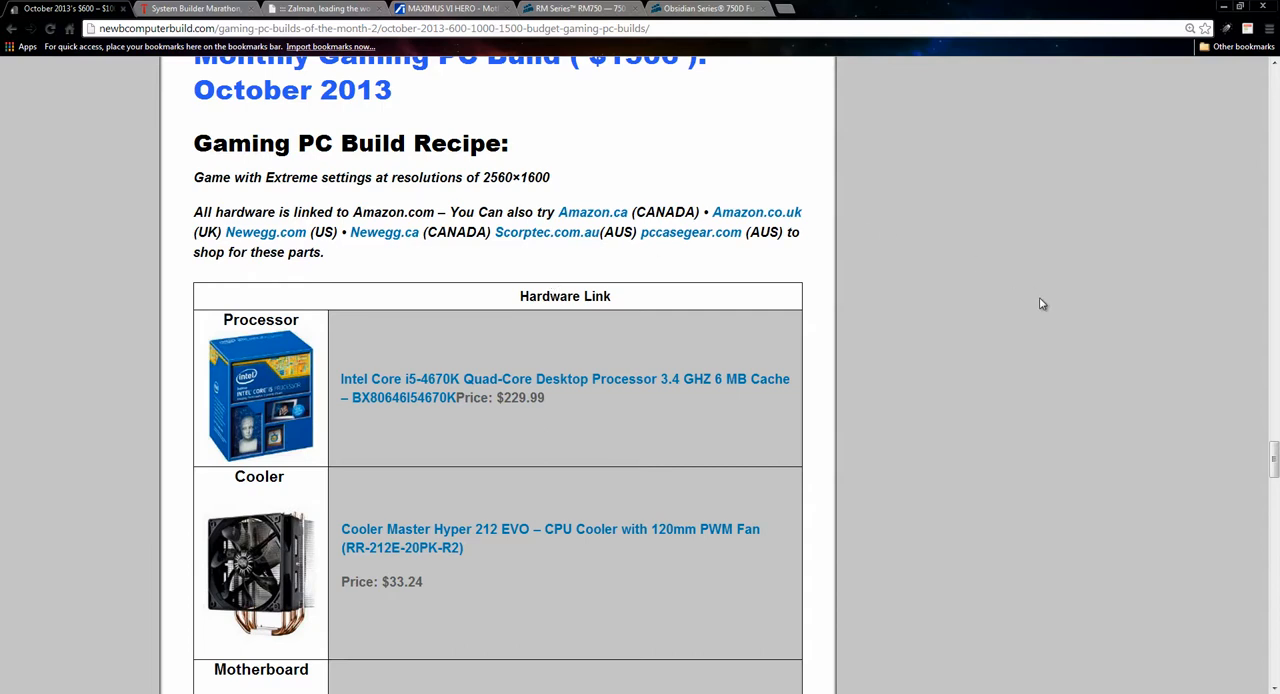
pyautogui.scroll(-3)
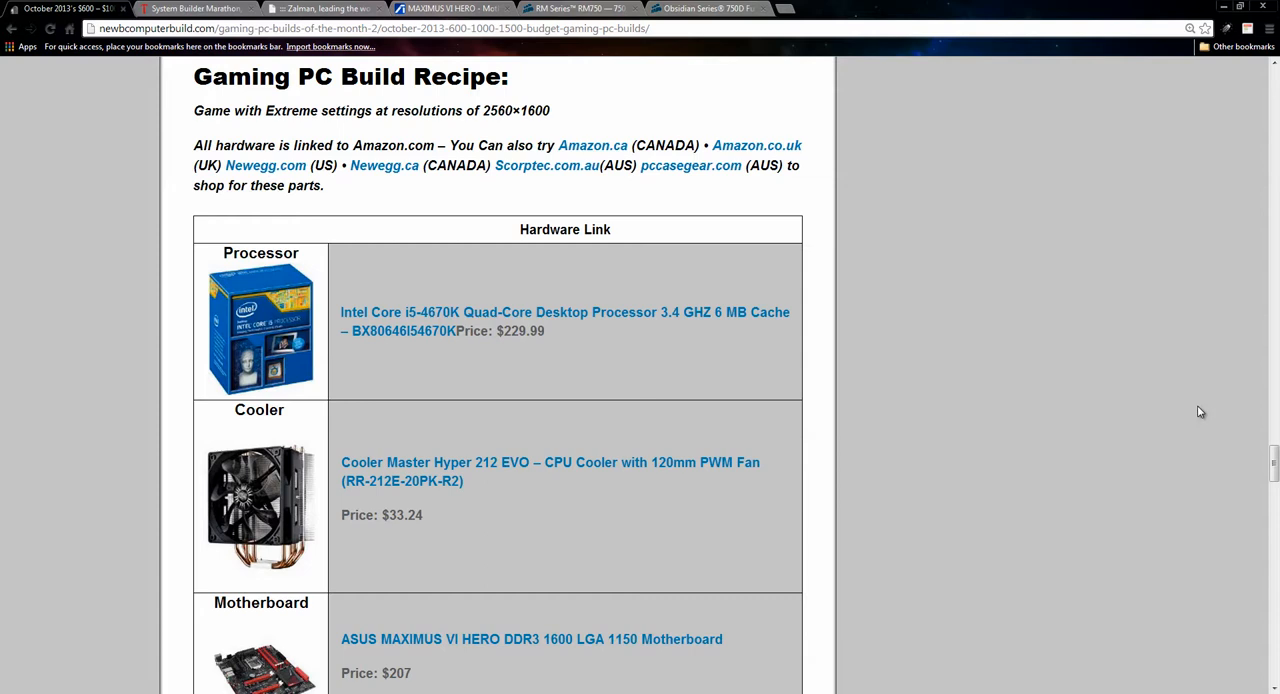
pyautogui.moveTo(644, 508)
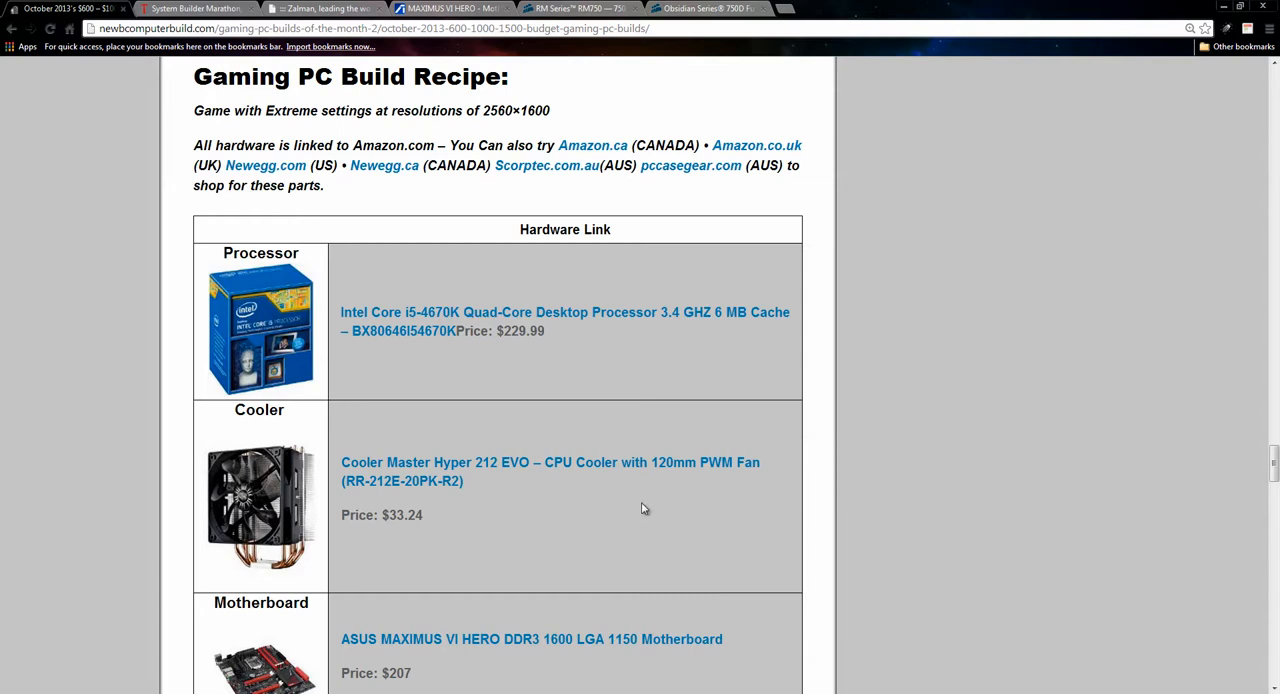
pyautogui.moveTo(576, 420)
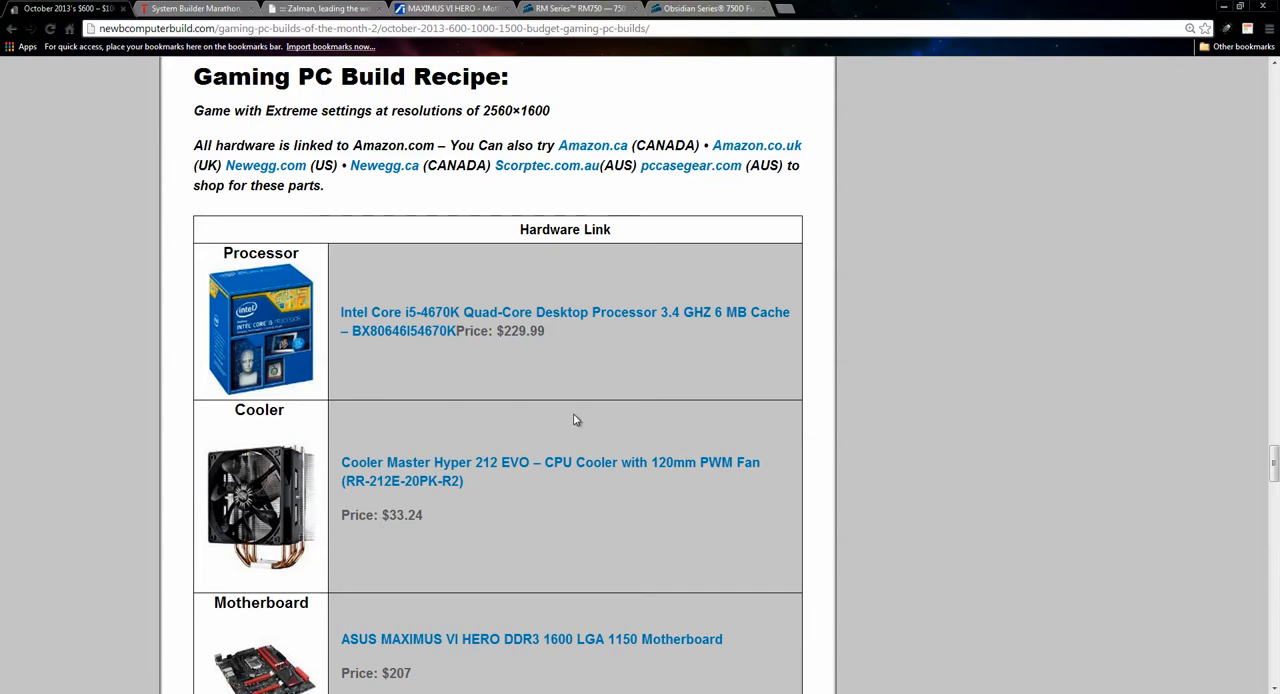
# Scroll the $1506 build table down, back to the processor row, then down through cooler, GTX 770 and Ballistix RAM
pyautogui.scroll(-3)
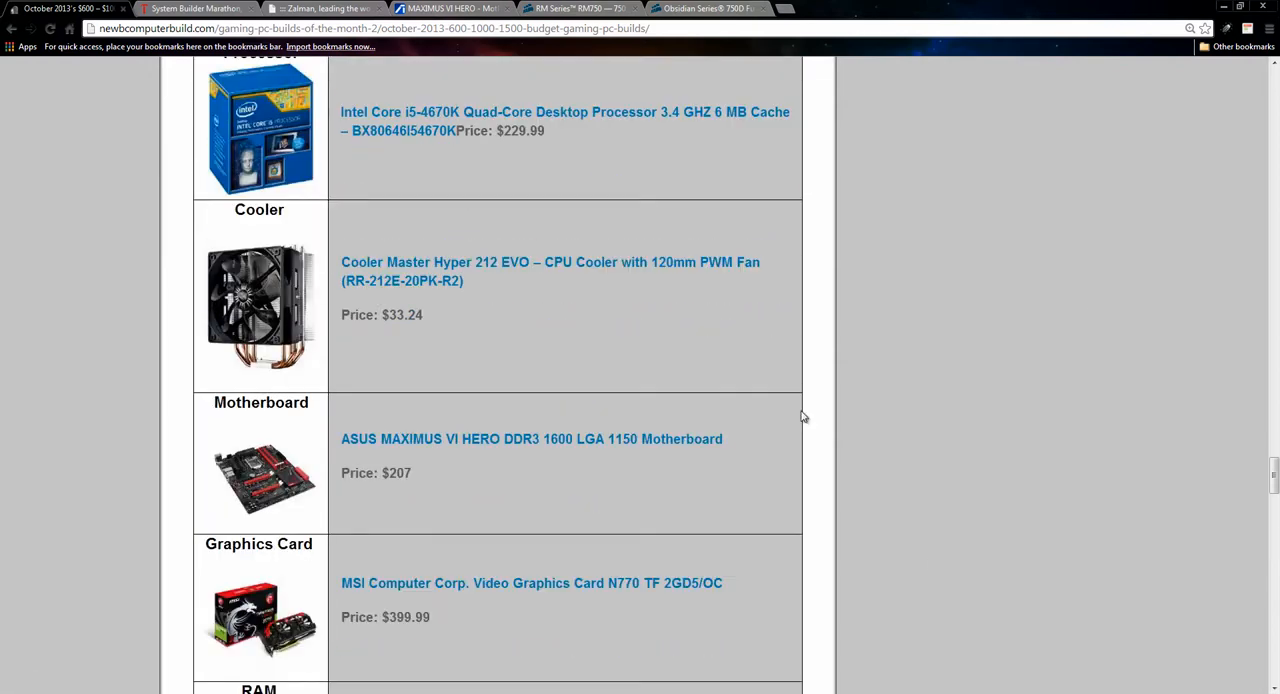
pyautogui.moveTo(1080, 294)
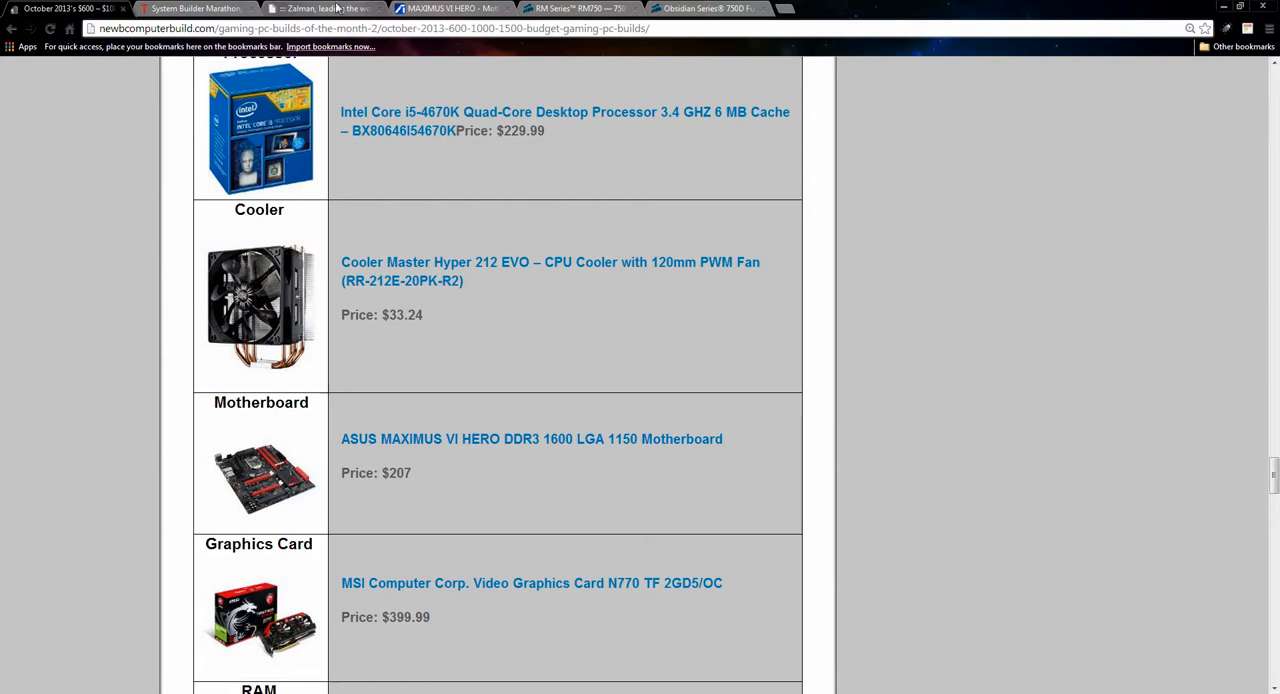
pyautogui.moveTo(916, 276)
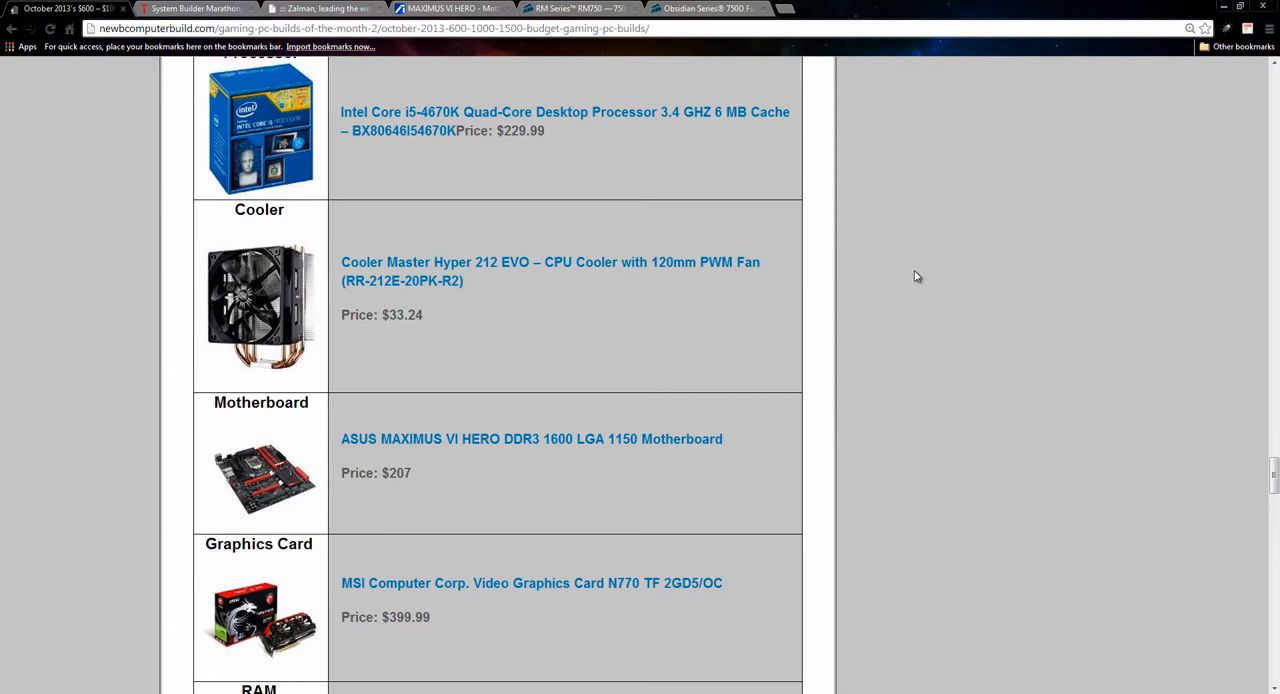
pyautogui.scroll(3)
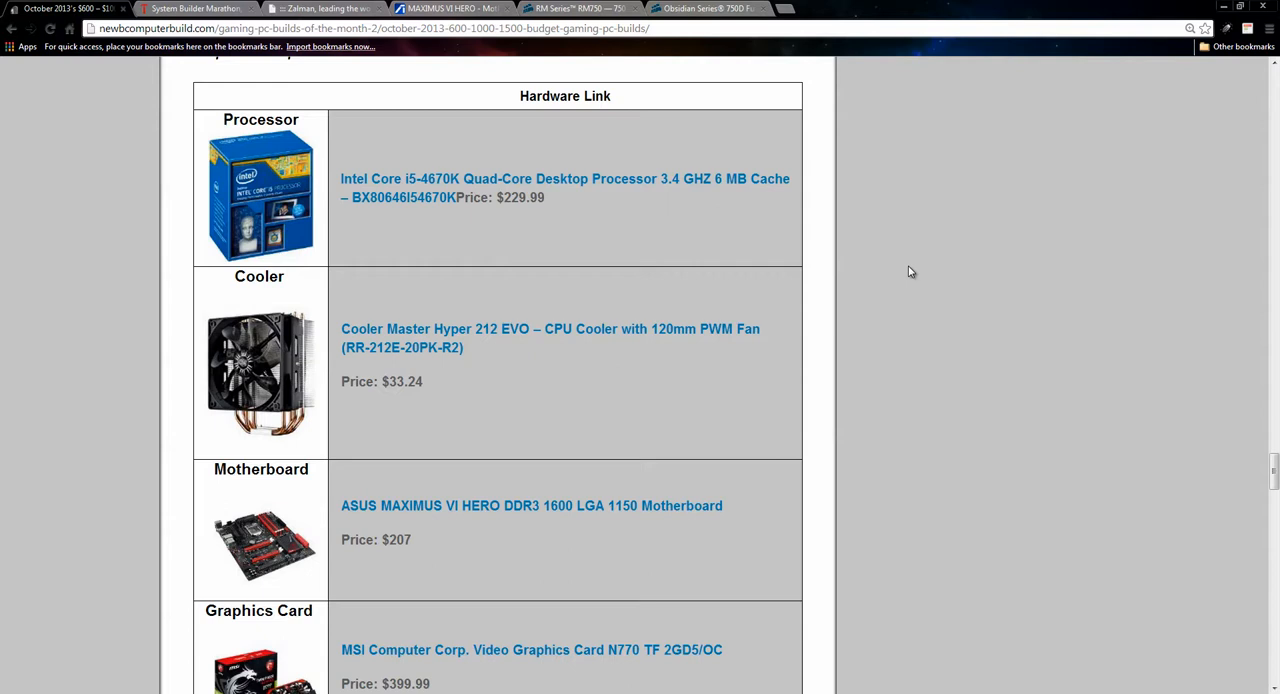
pyautogui.moveTo(856, 224)
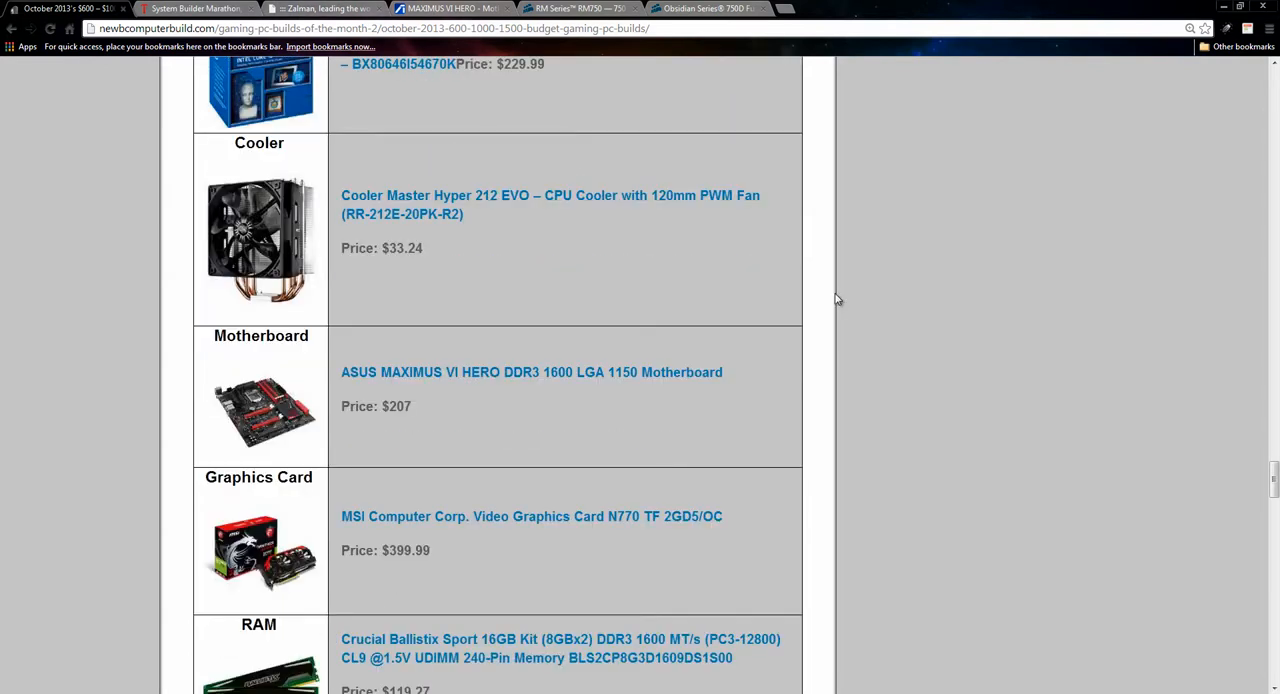
pyautogui.moveTo(834, 294)
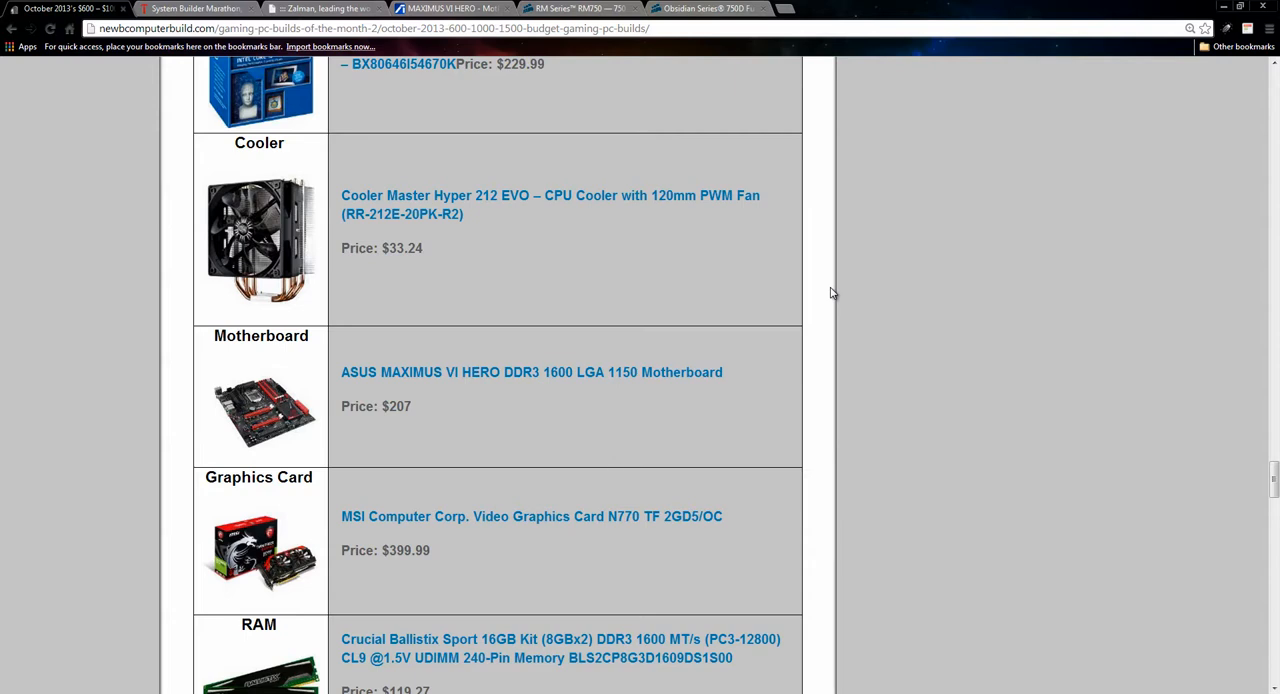
pyautogui.scroll(3)
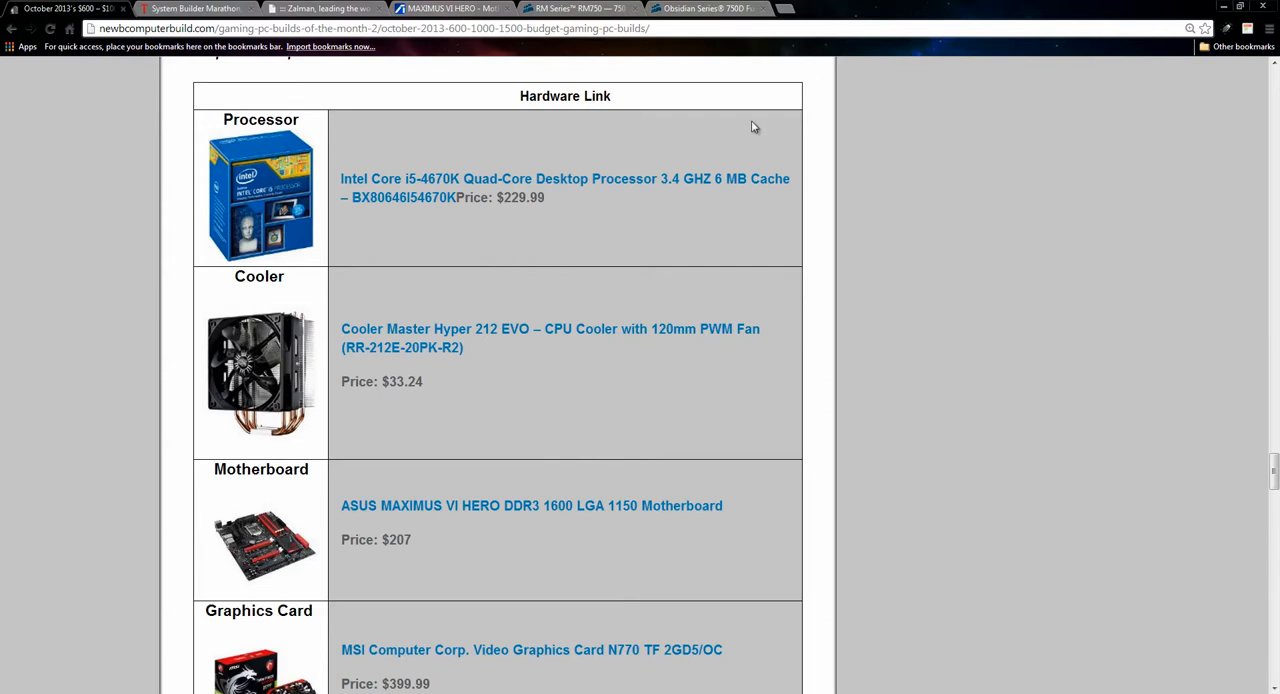
pyautogui.moveTo(566, 232)
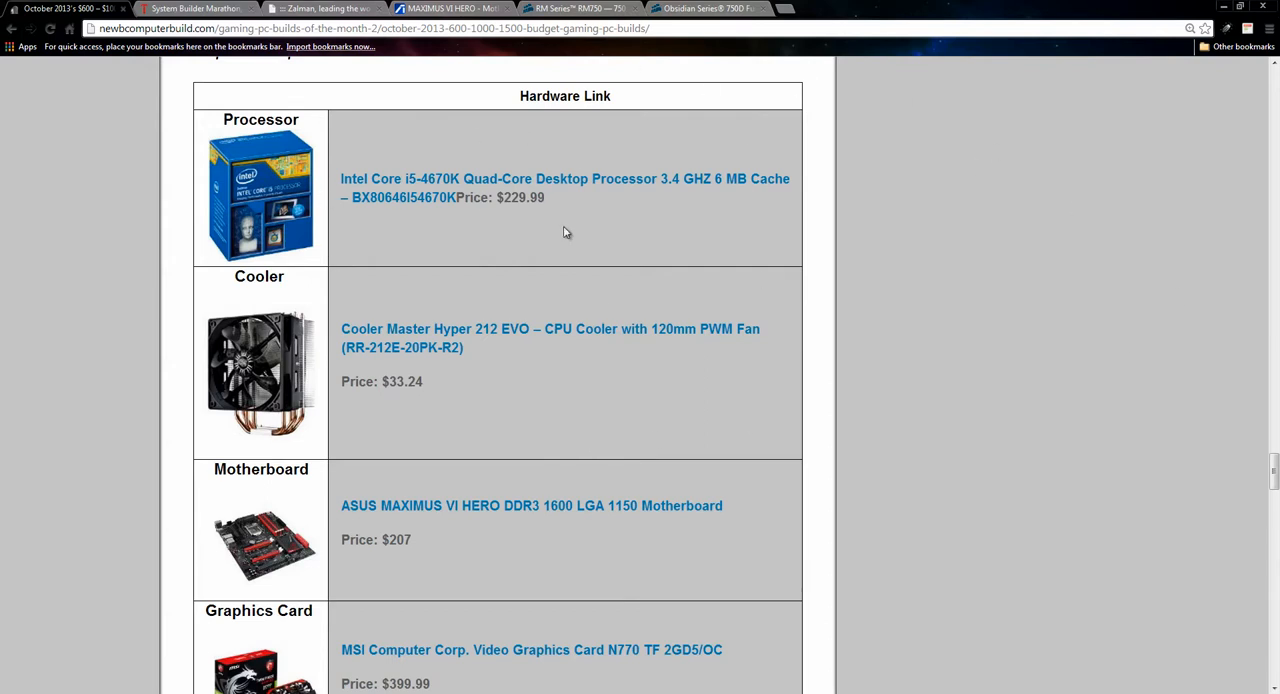
pyautogui.scroll(-3)
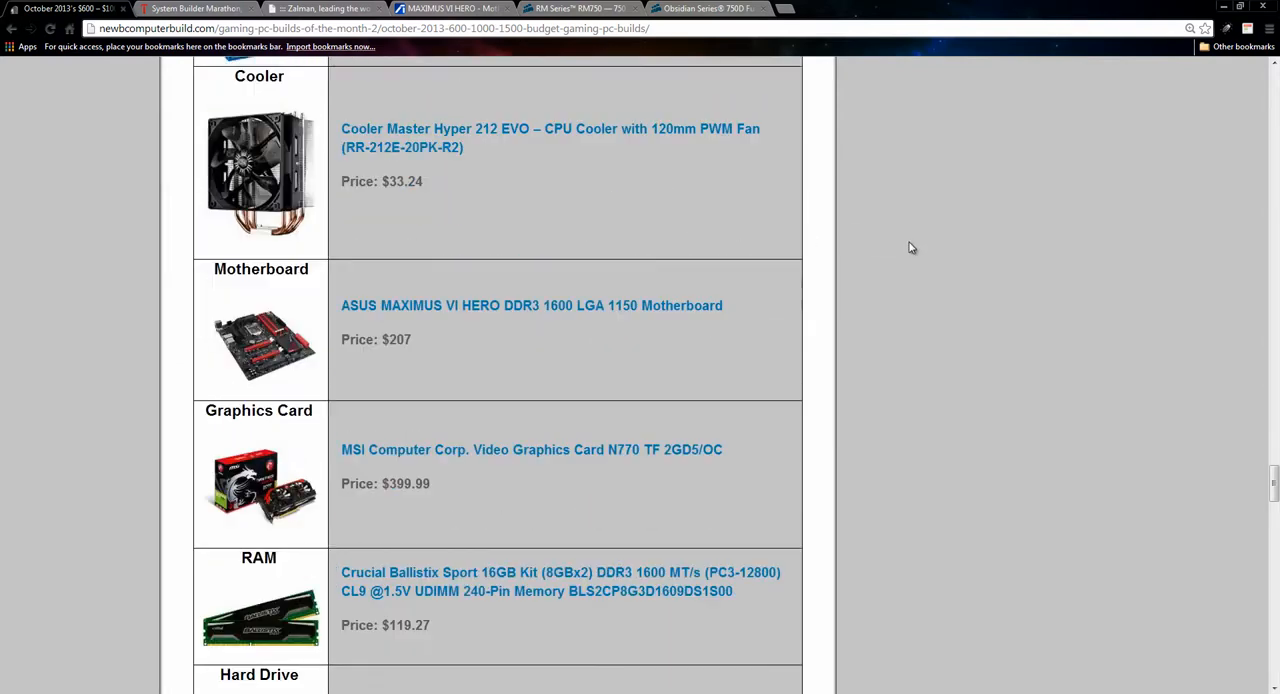
# Scroll down to the ASUS Maximus VI Hero, MSI N770, Crucial Ballistix and WD Blue 1TB rows
pyautogui.scroll(-3)
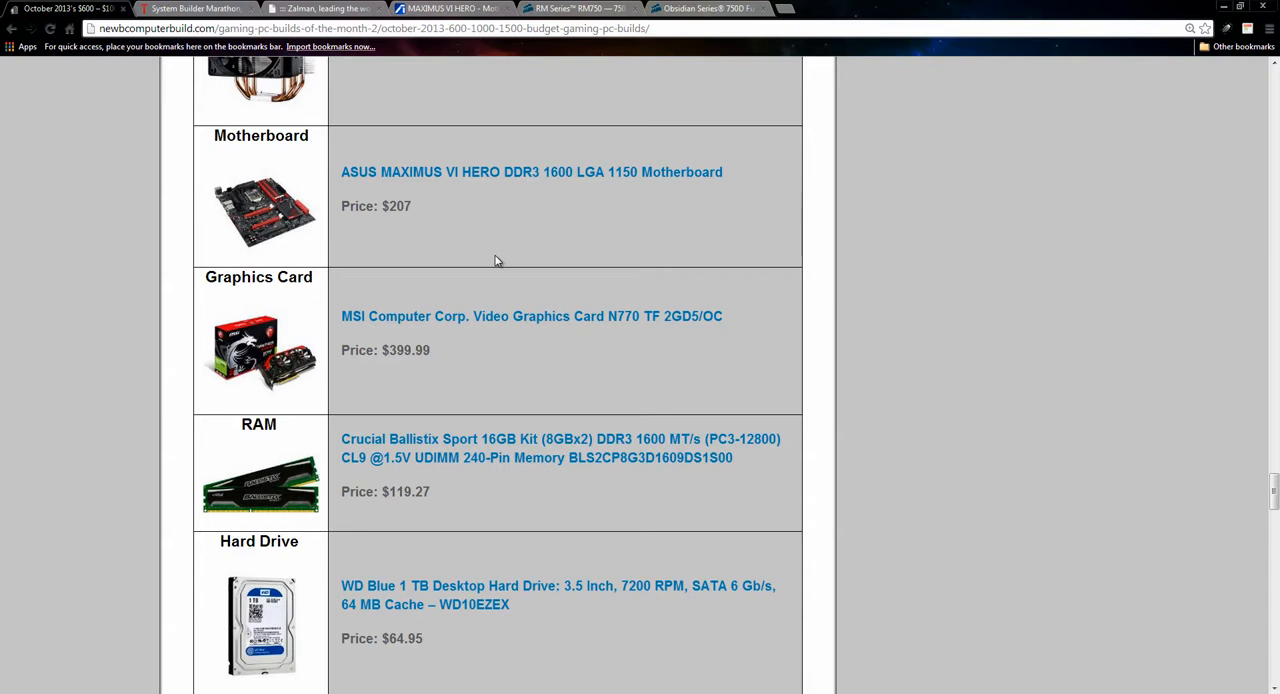
pyautogui.moveTo(848, 380)
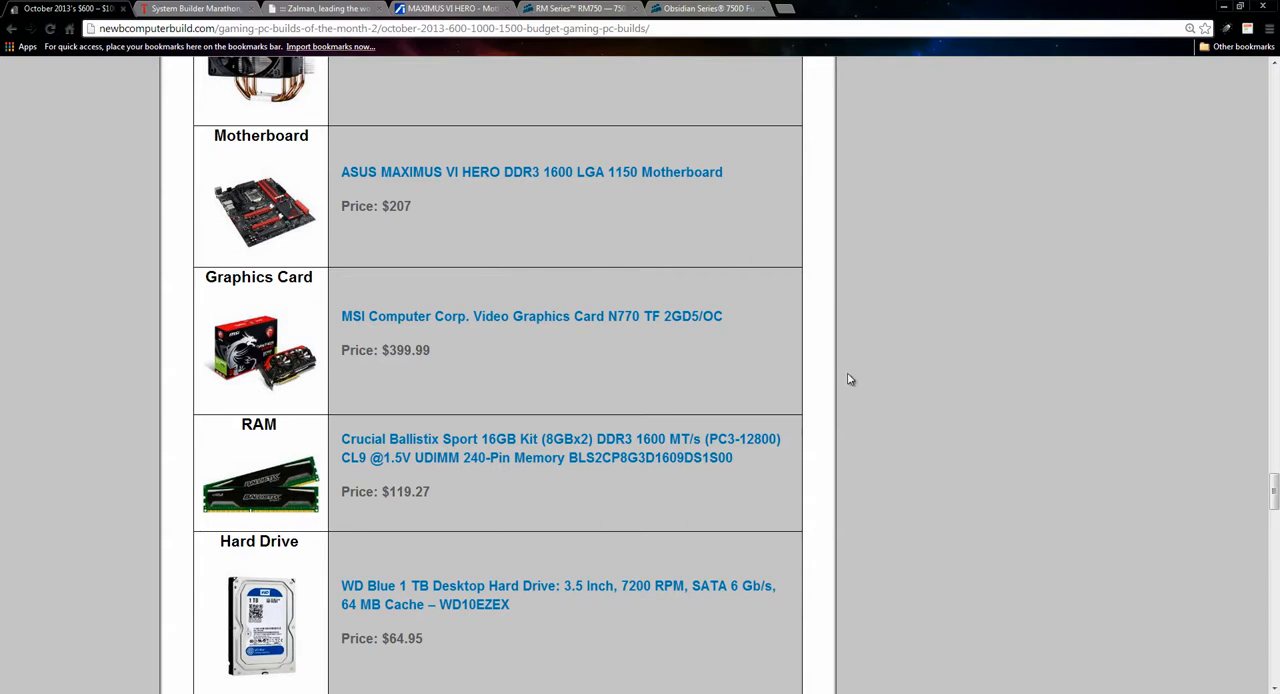
pyautogui.moveTo(584, 384)
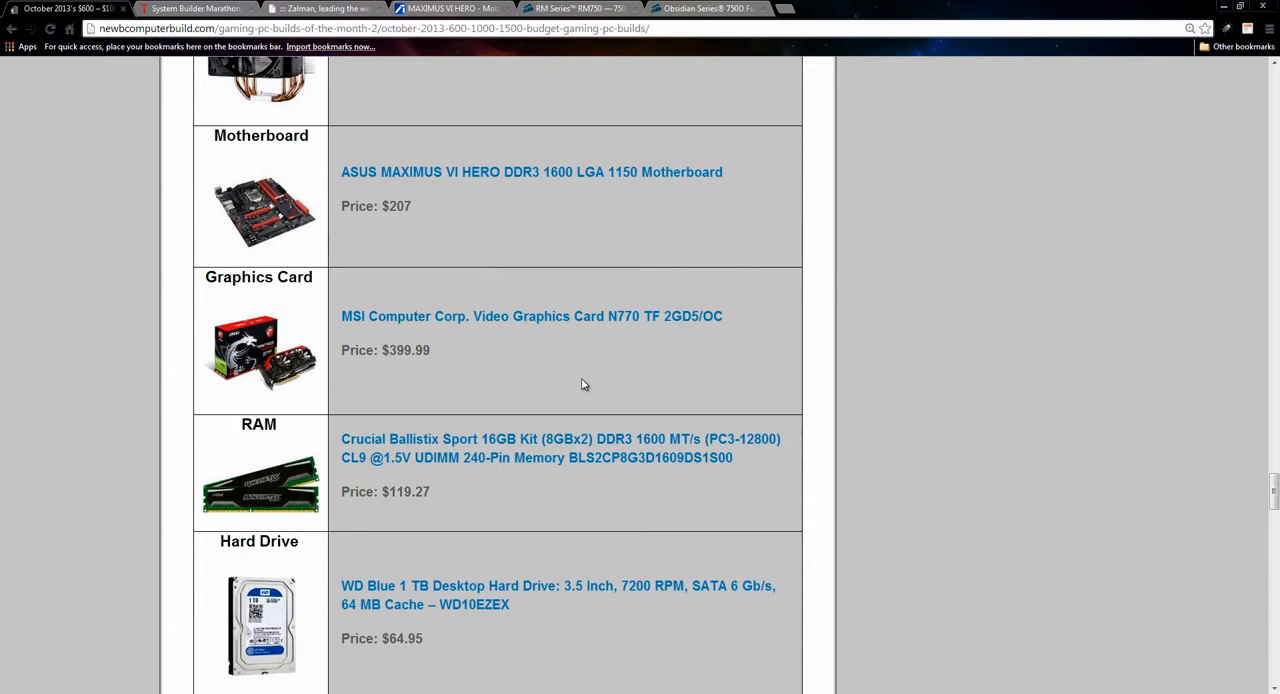
pyautogui.moveTo(560, 374)
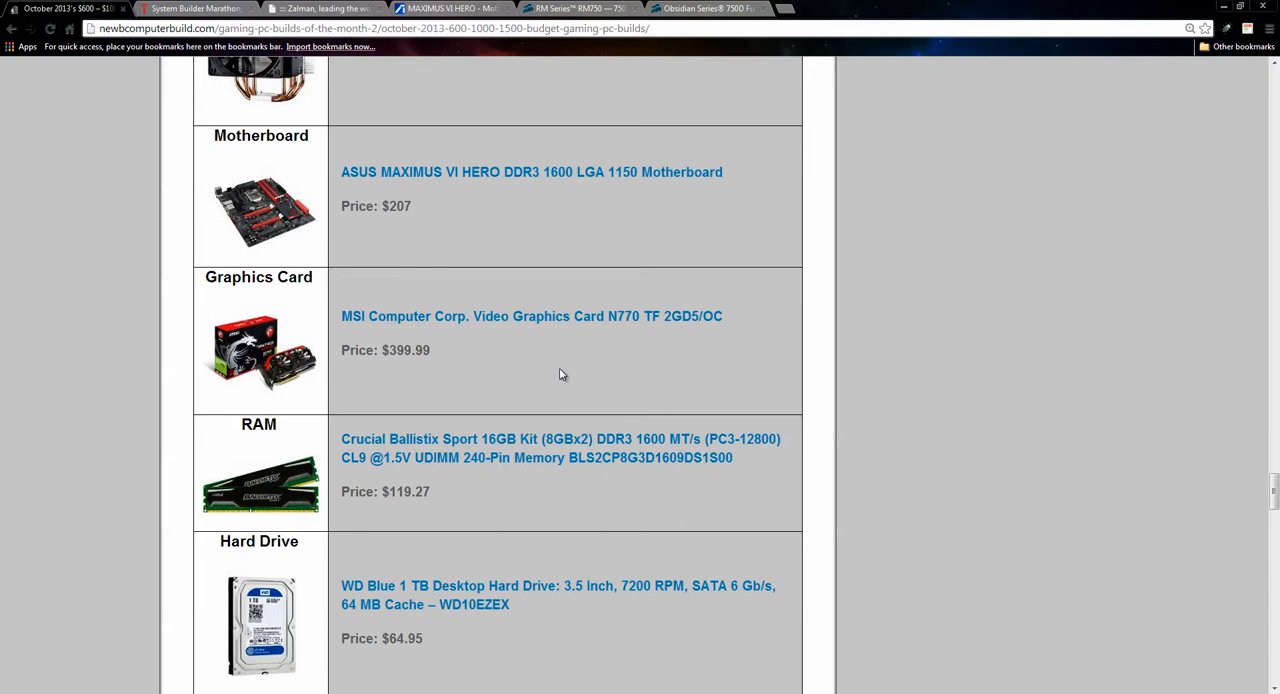
pyautogui.moveTo(410, 280)
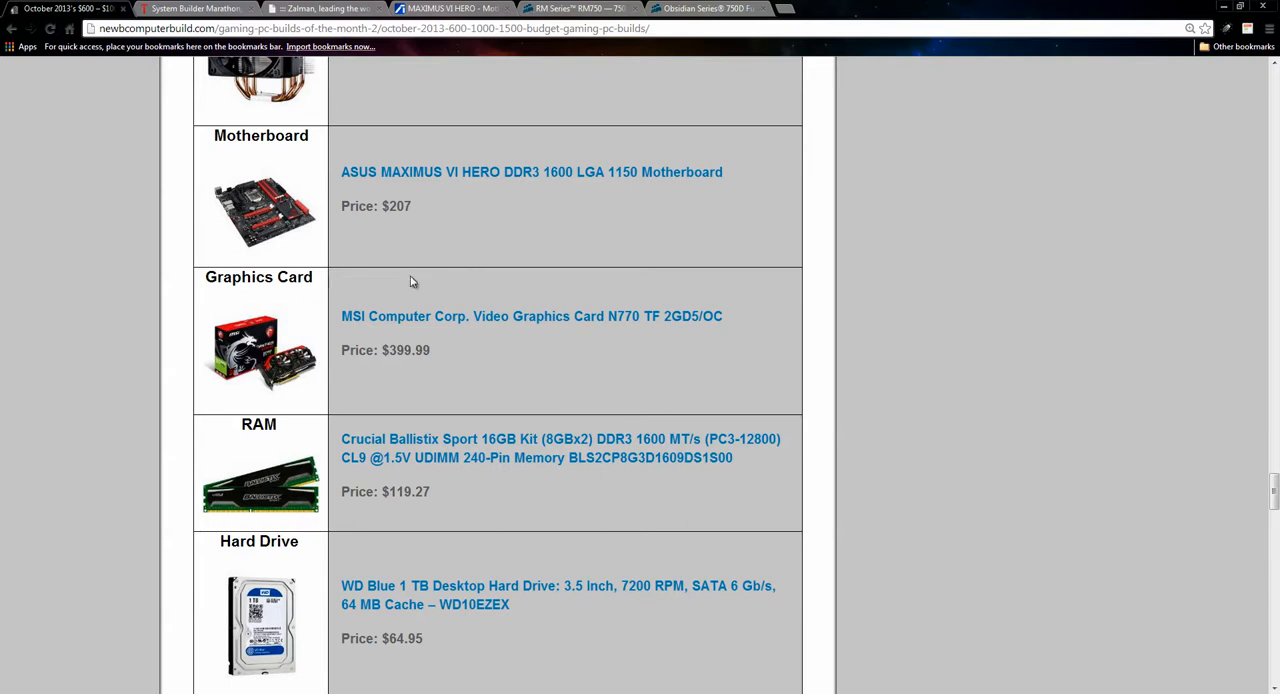
pyautogui.moveTo(420, 280)
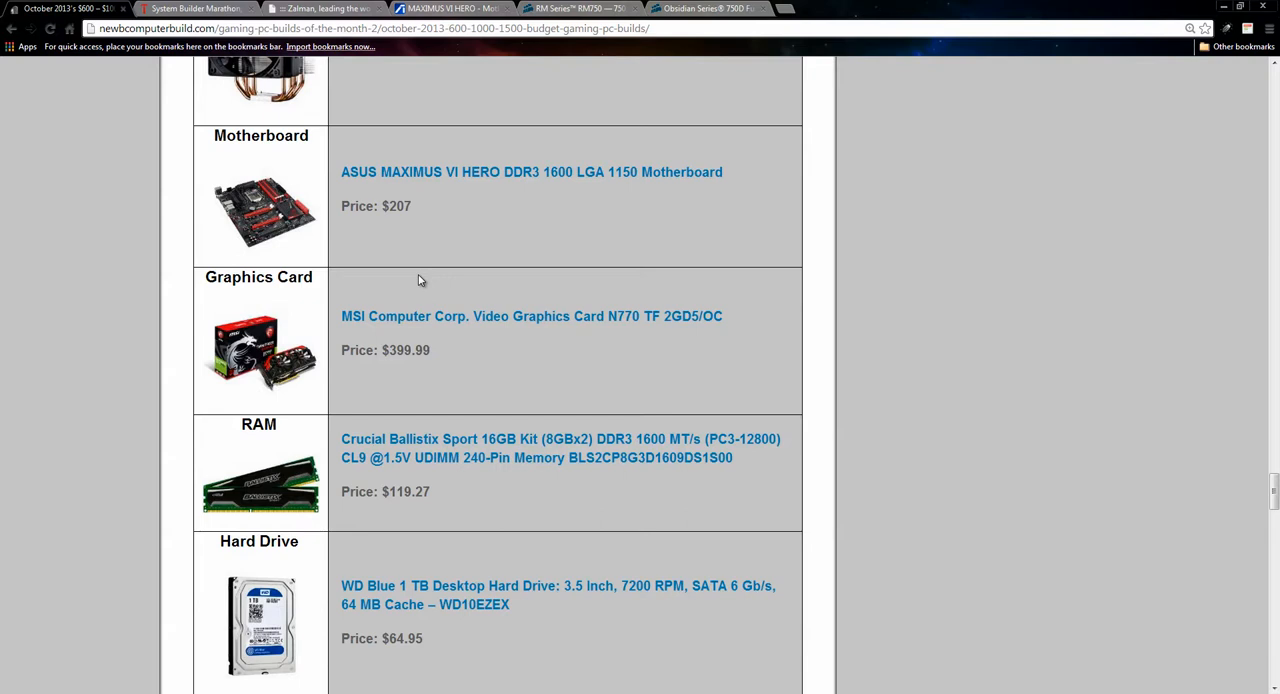
pyautogui.moveTo(1008, 280)
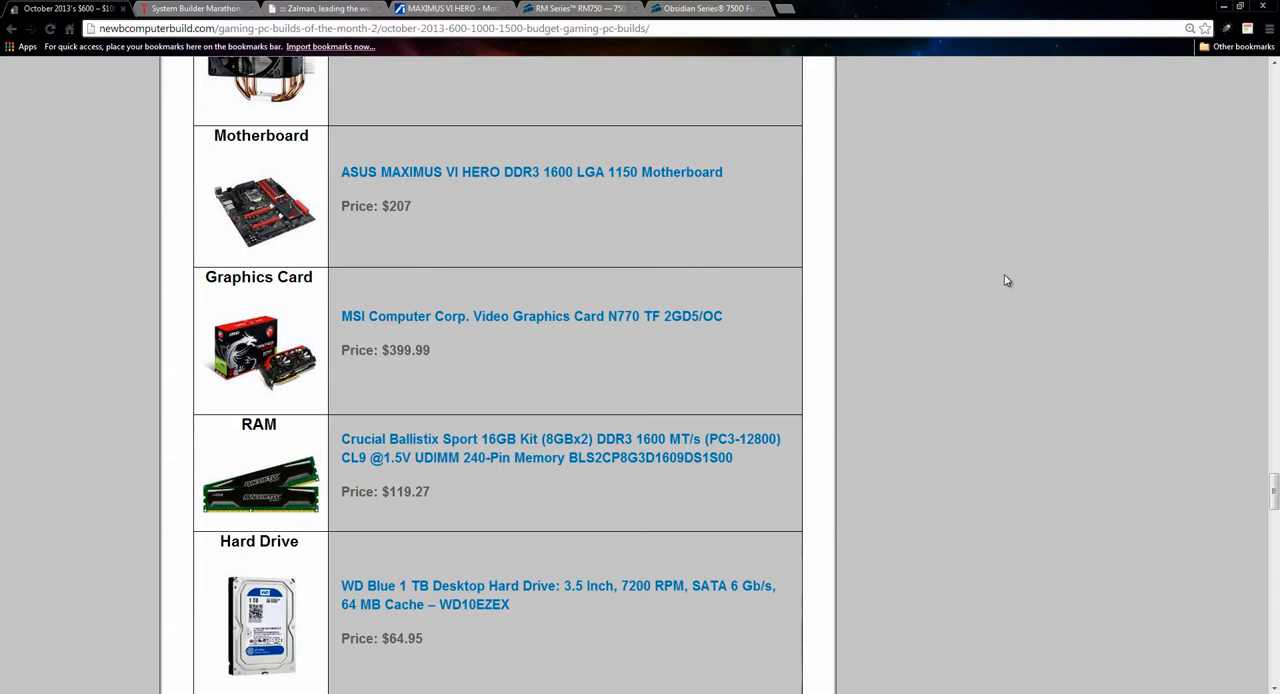
pyautogui.moveTo(1036, 376)
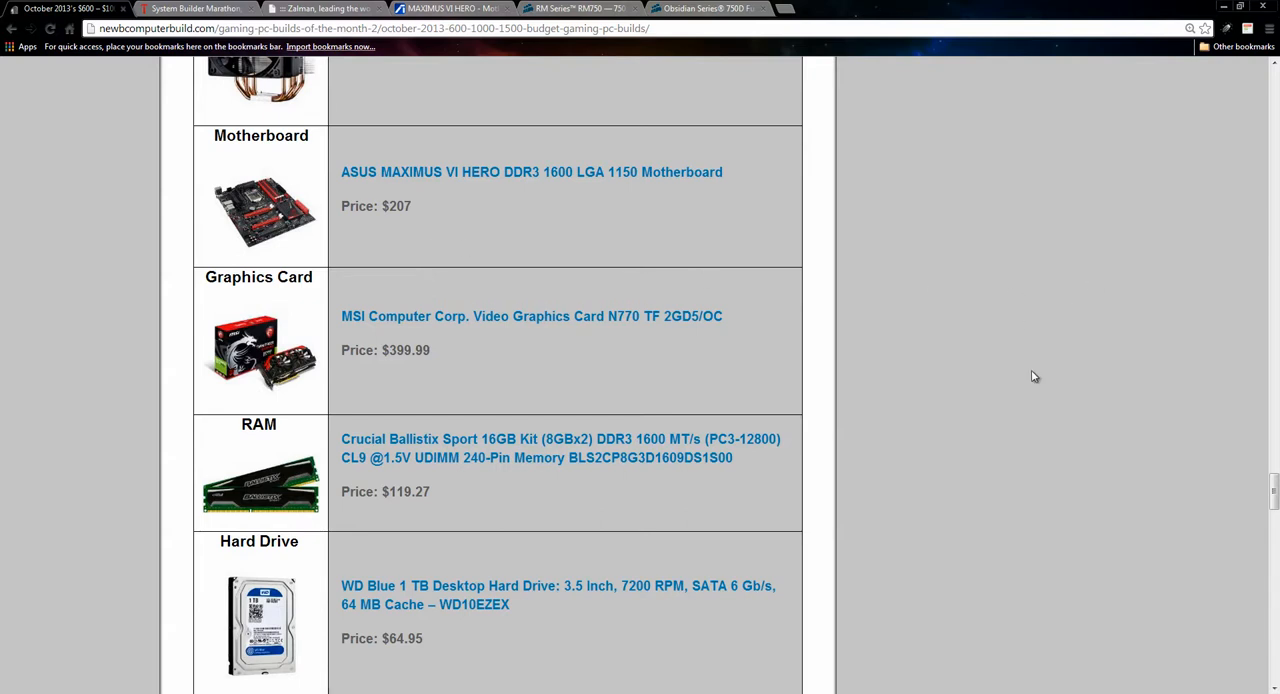
pyautogui.scroll(-3)
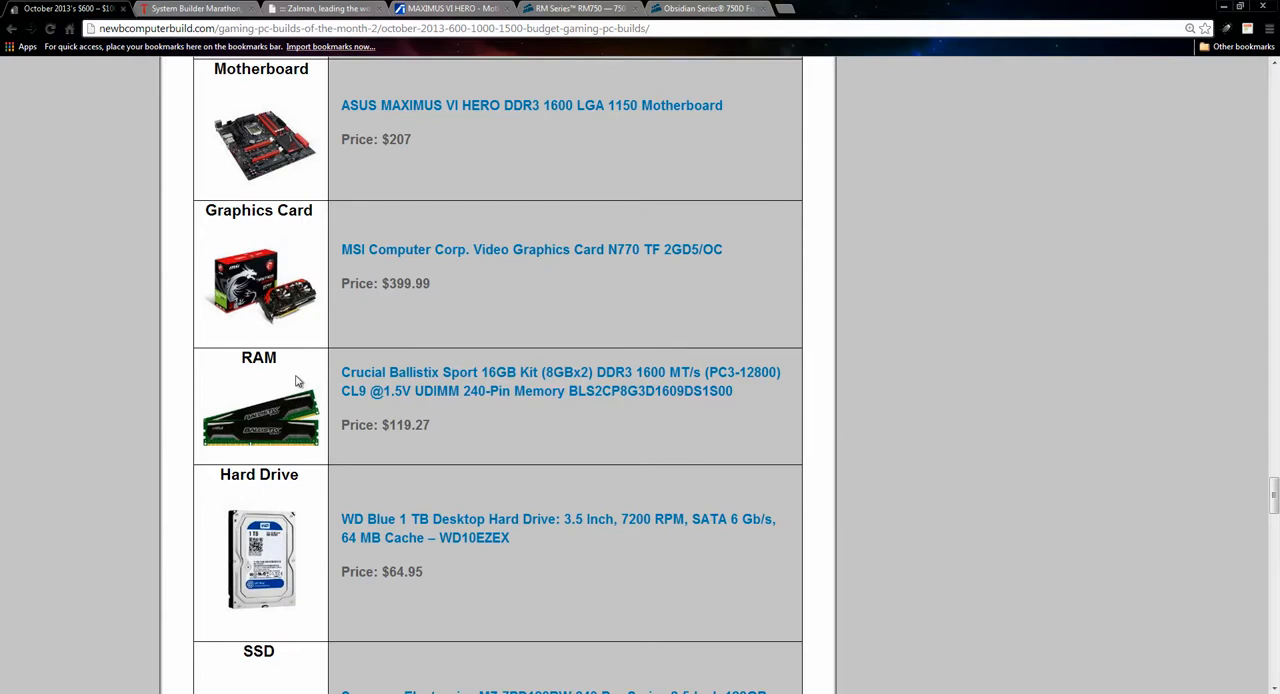
pyautogui.moveTo(336, 380)
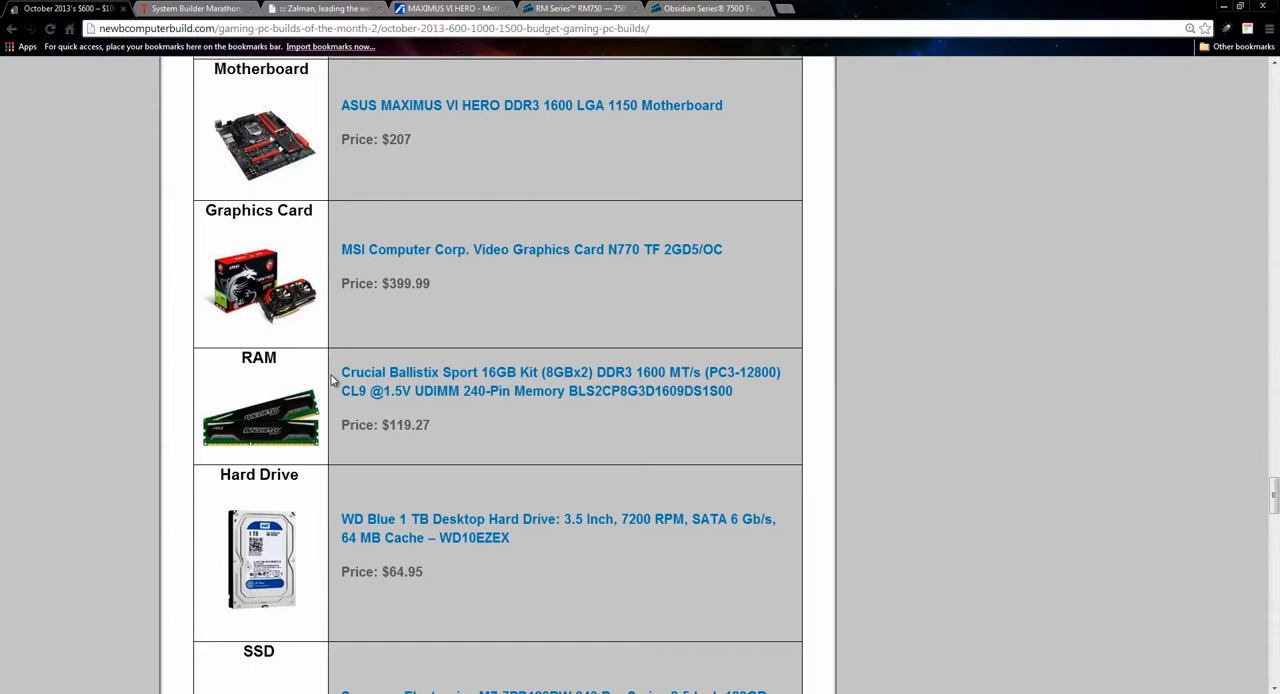
# Scroll down to the Samsung 840 Pro 128GB SSD, Corsair RM750 power supply and Obsidian 750D case rows
pyautogui.scroll(-3)
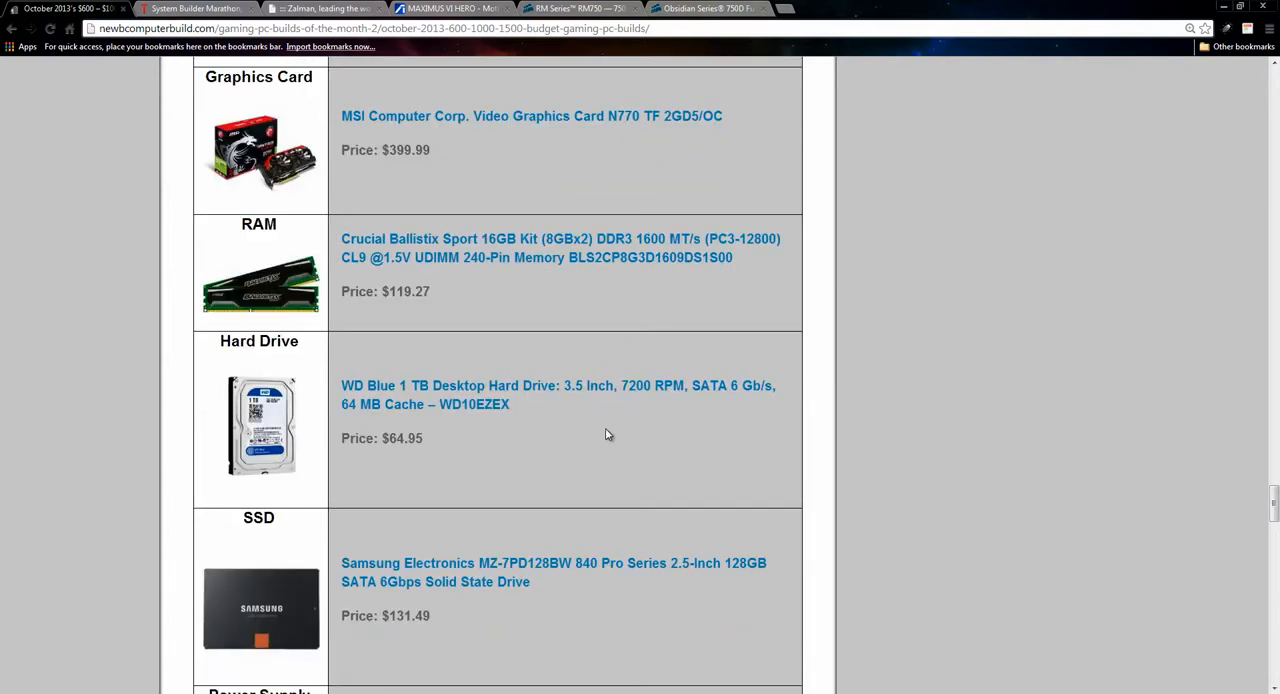
pyautogui.moveTo(644, 444)
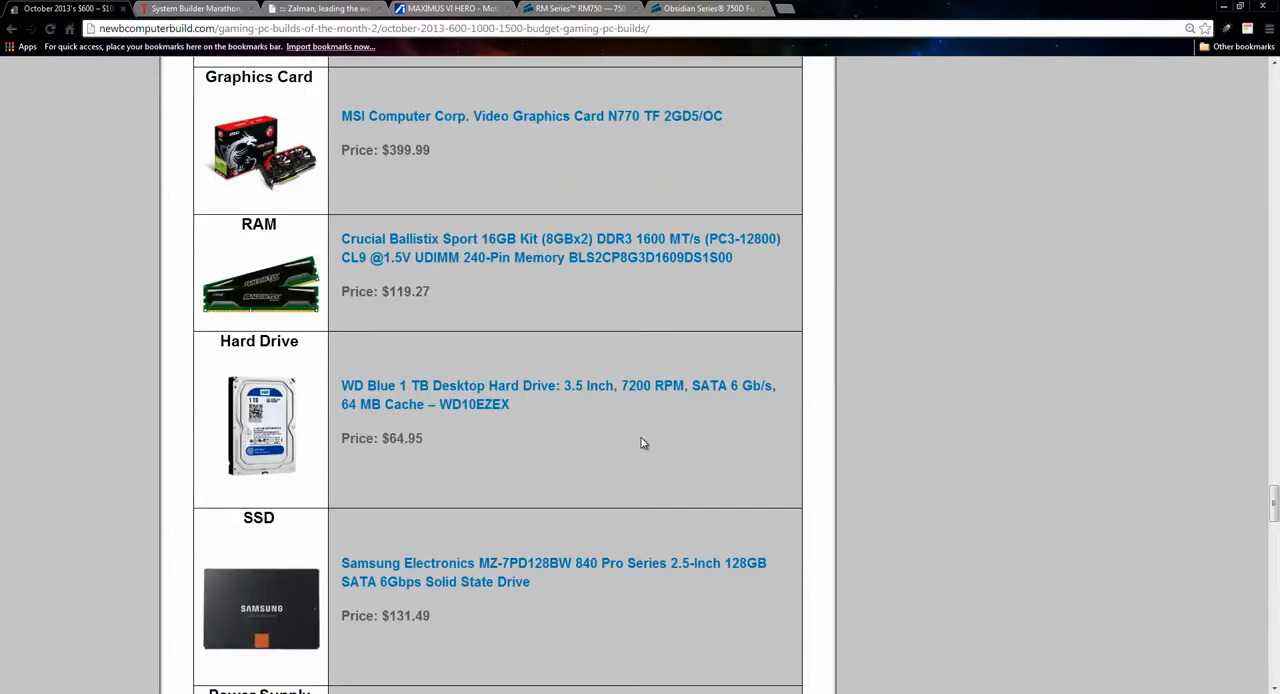
pyautogui.scroll(-3)
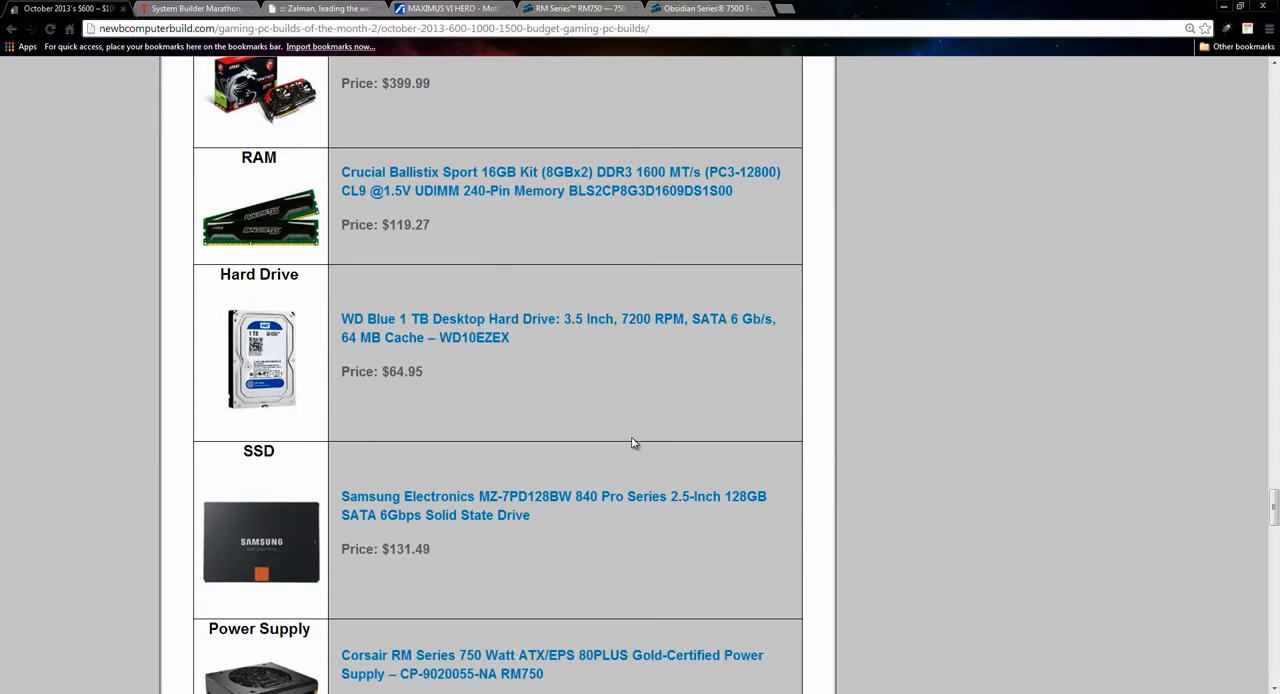
pyautogui.scroll(-3)
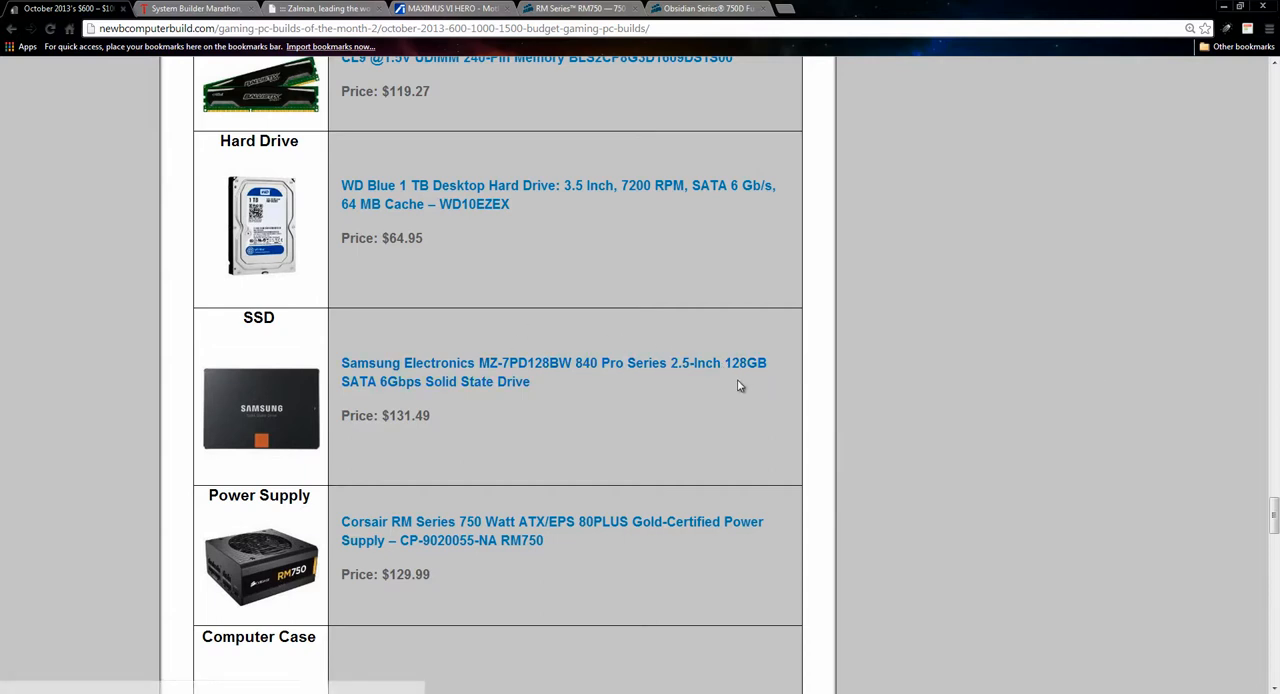
pyautogui.moveTo(412, 400)
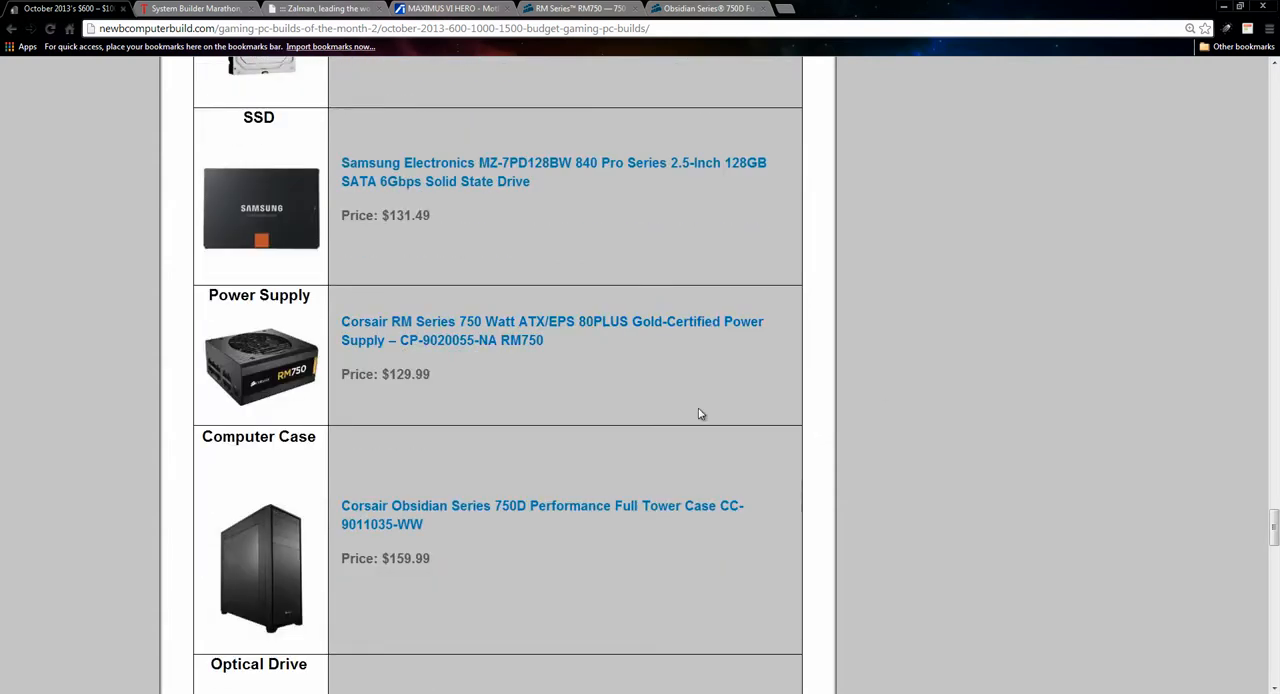
pyautogui.moveTo(580, 384)
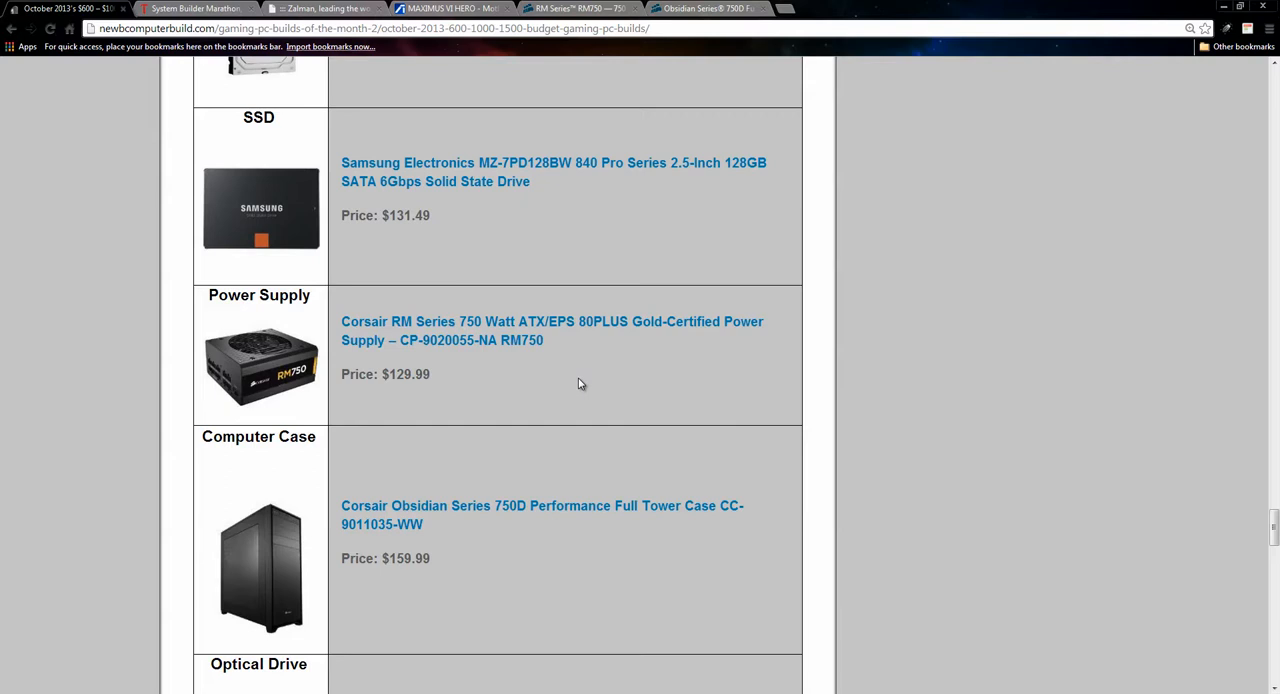
pyautogui.moveTo(498, 262)
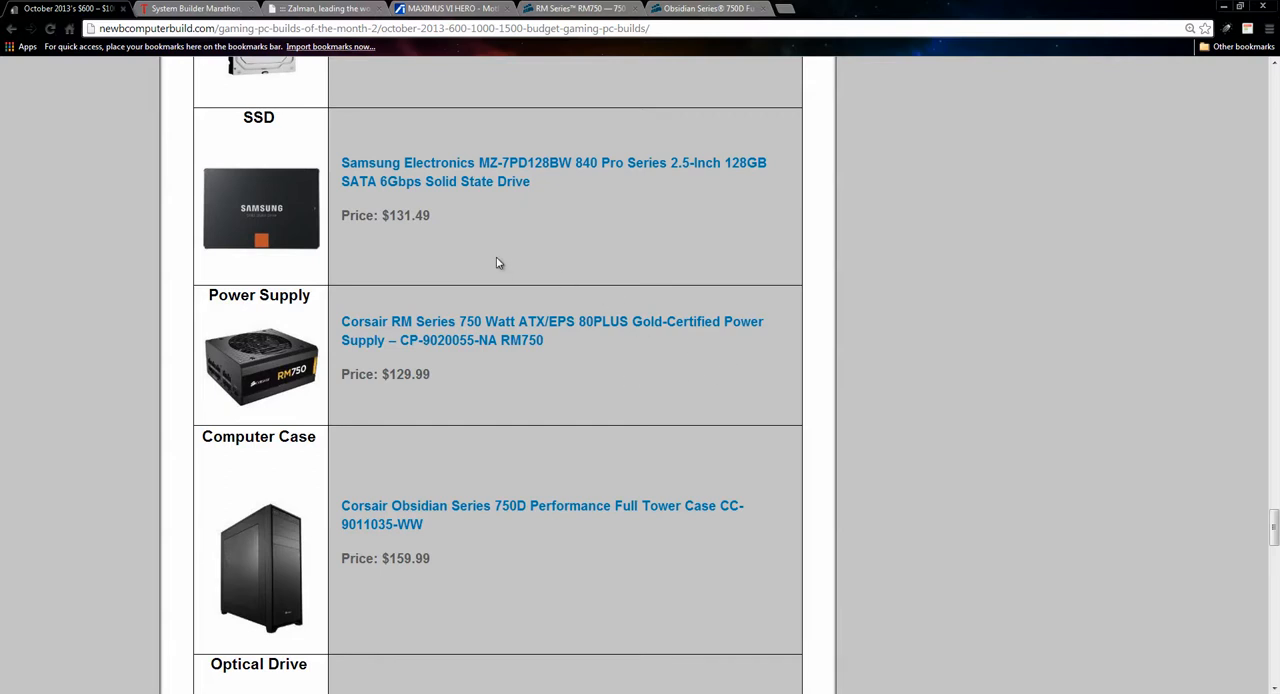
pyautogui.moveTo(478, 258)
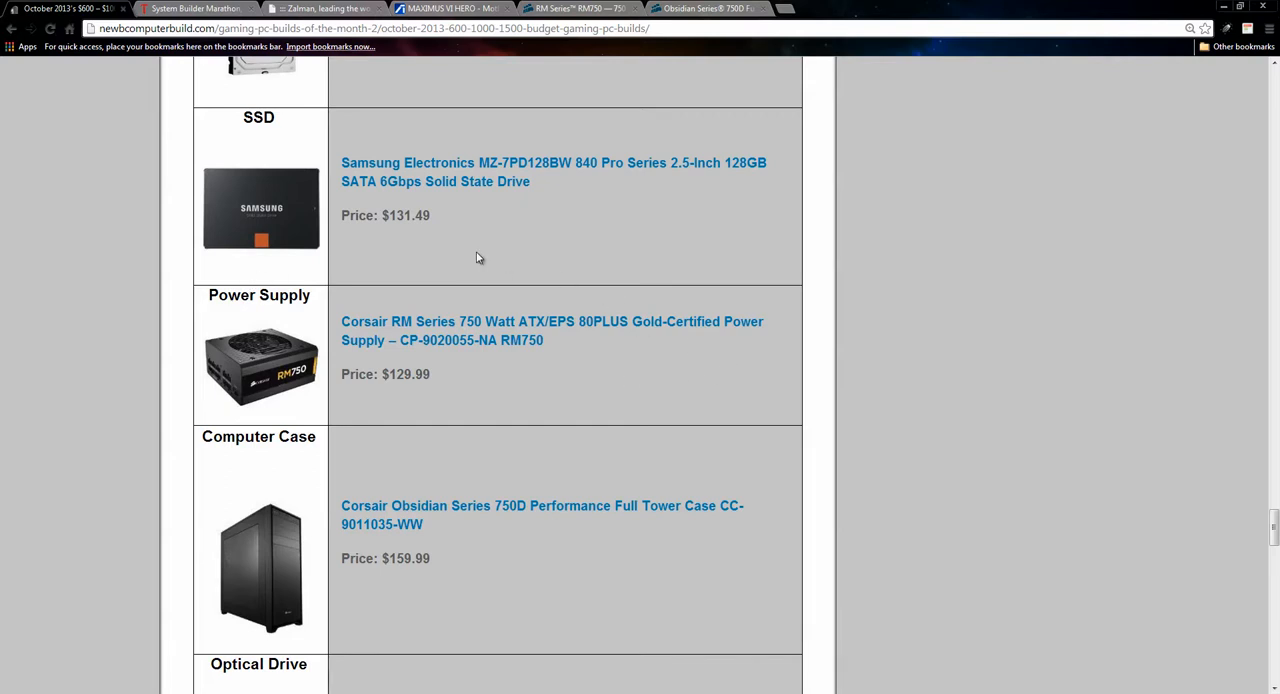
pyautogui.moveTo(420, 404)
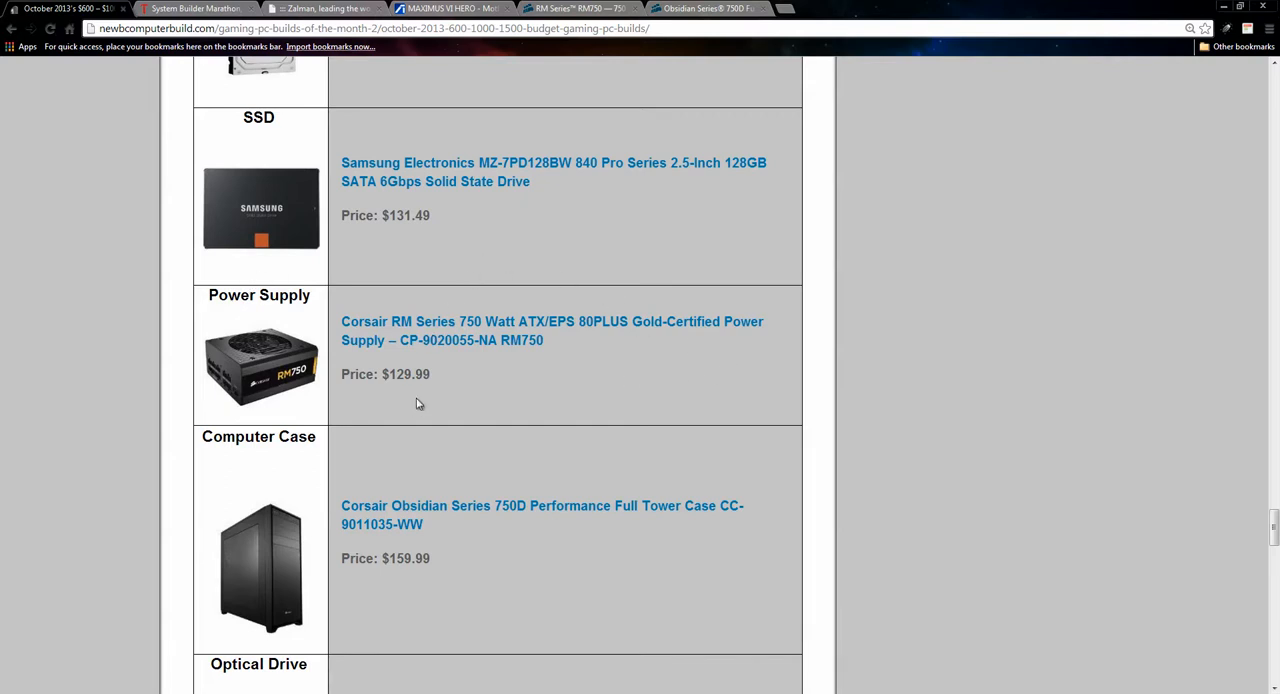
pyautogui.moveTo(740, 56)
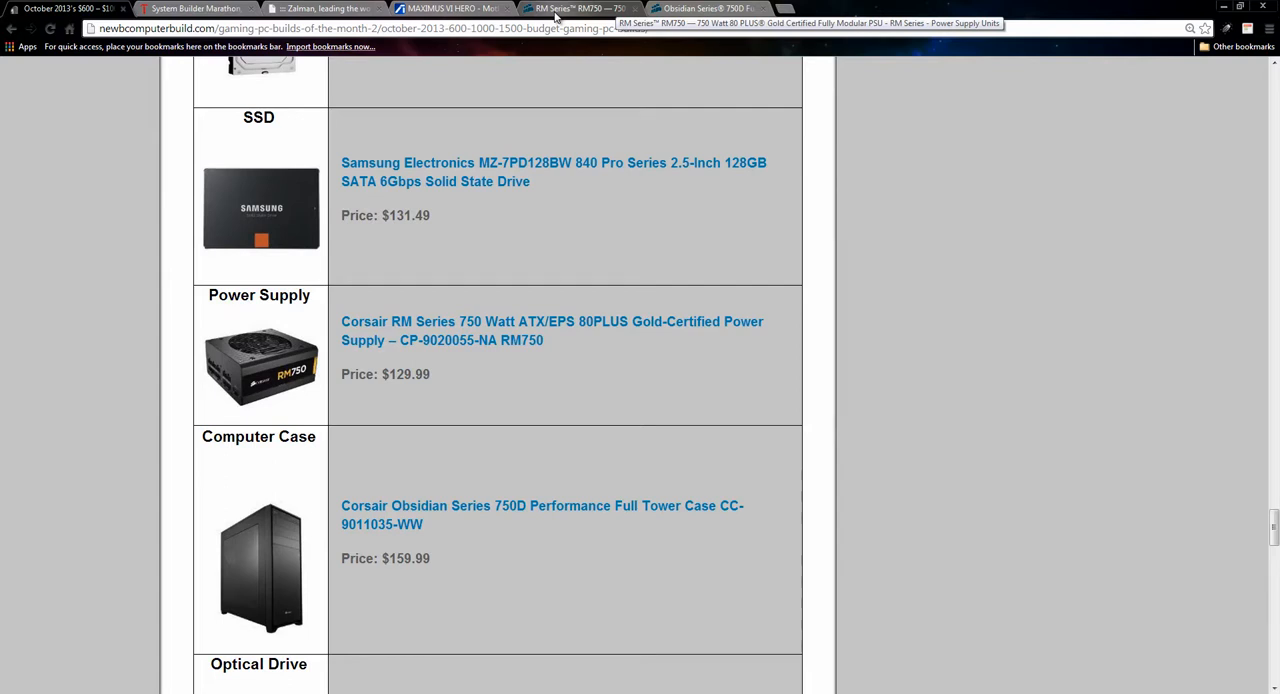
pyautogui.moveTo(208, 280)
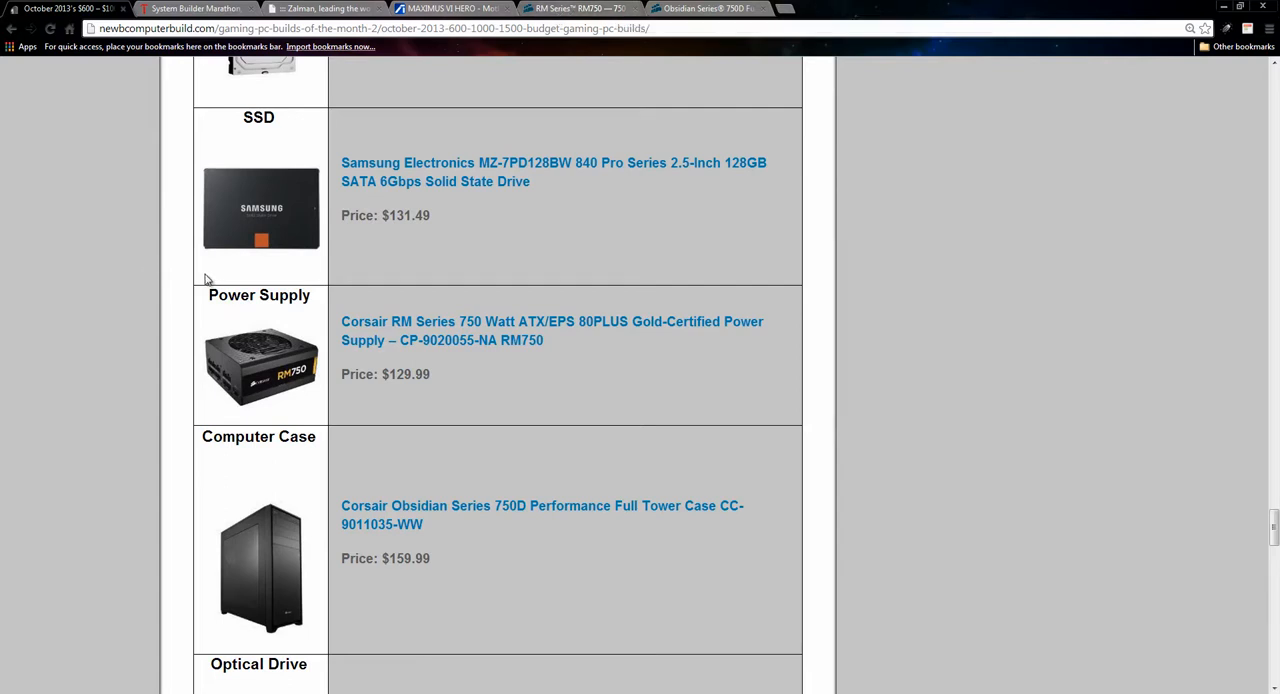
pyautogui.moveTo(344, 376)
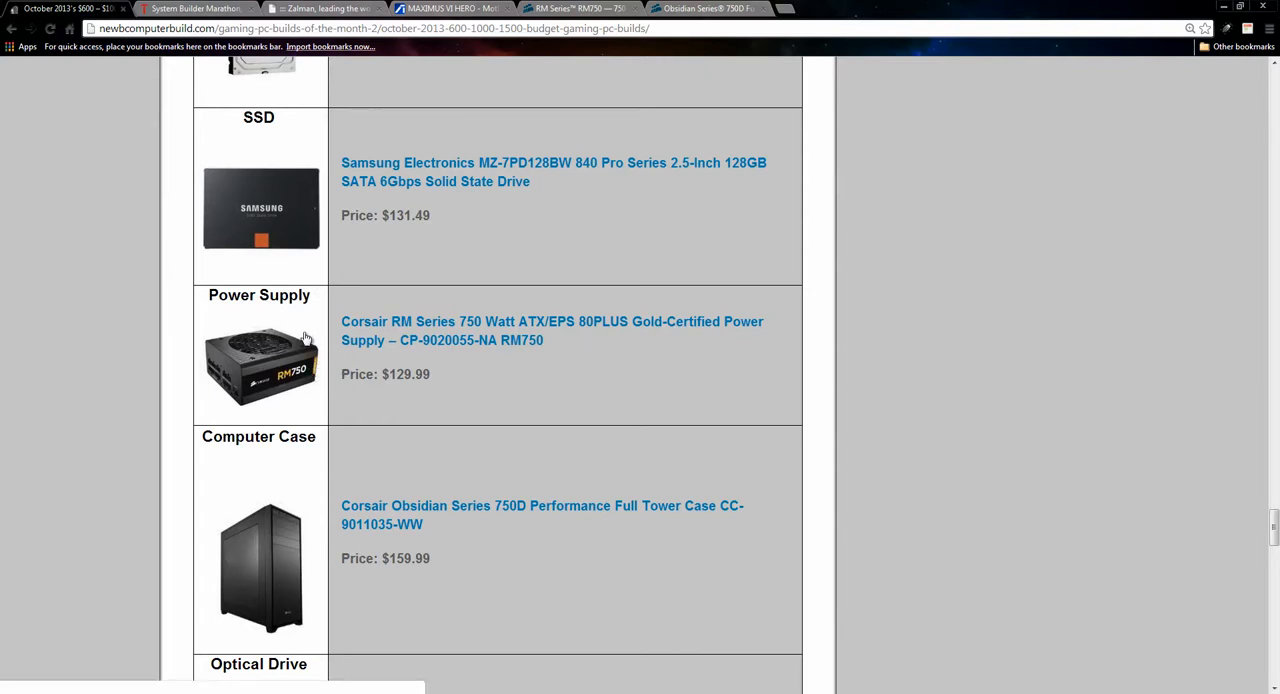
pyautogui.moveTo(228, 414)
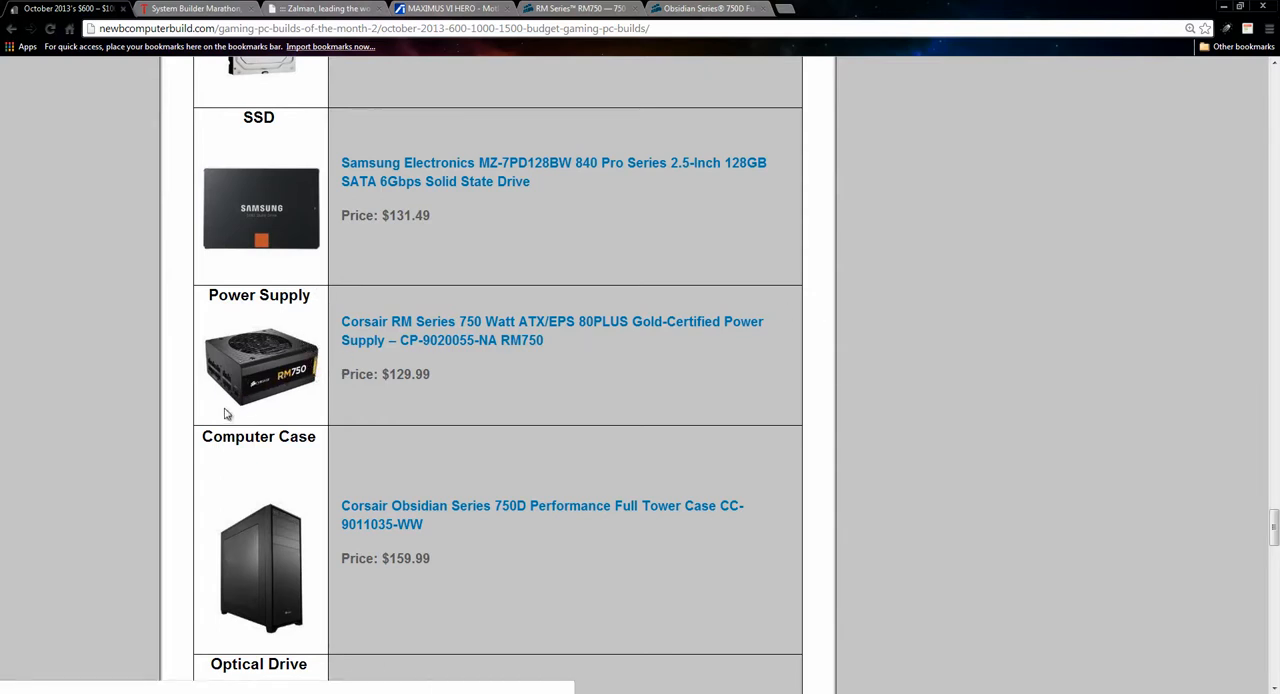
pyautogui.moveTo(240, 380)
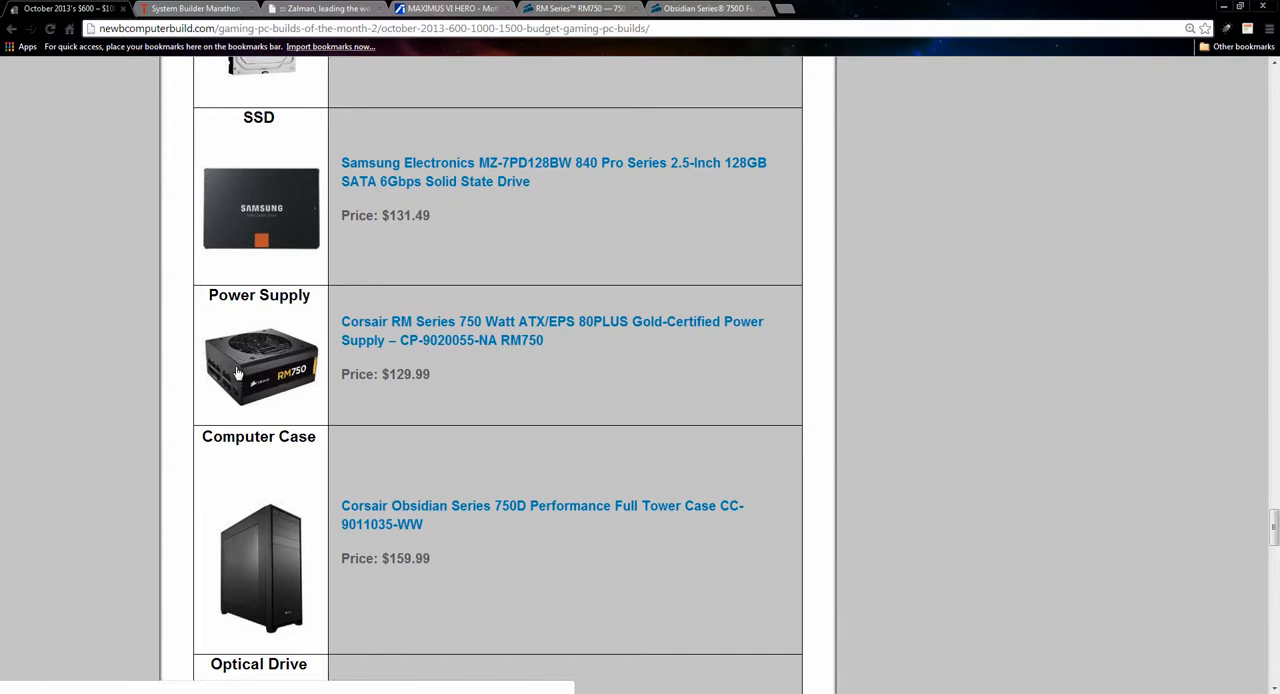
pyautogui.moveTo(504, 278)
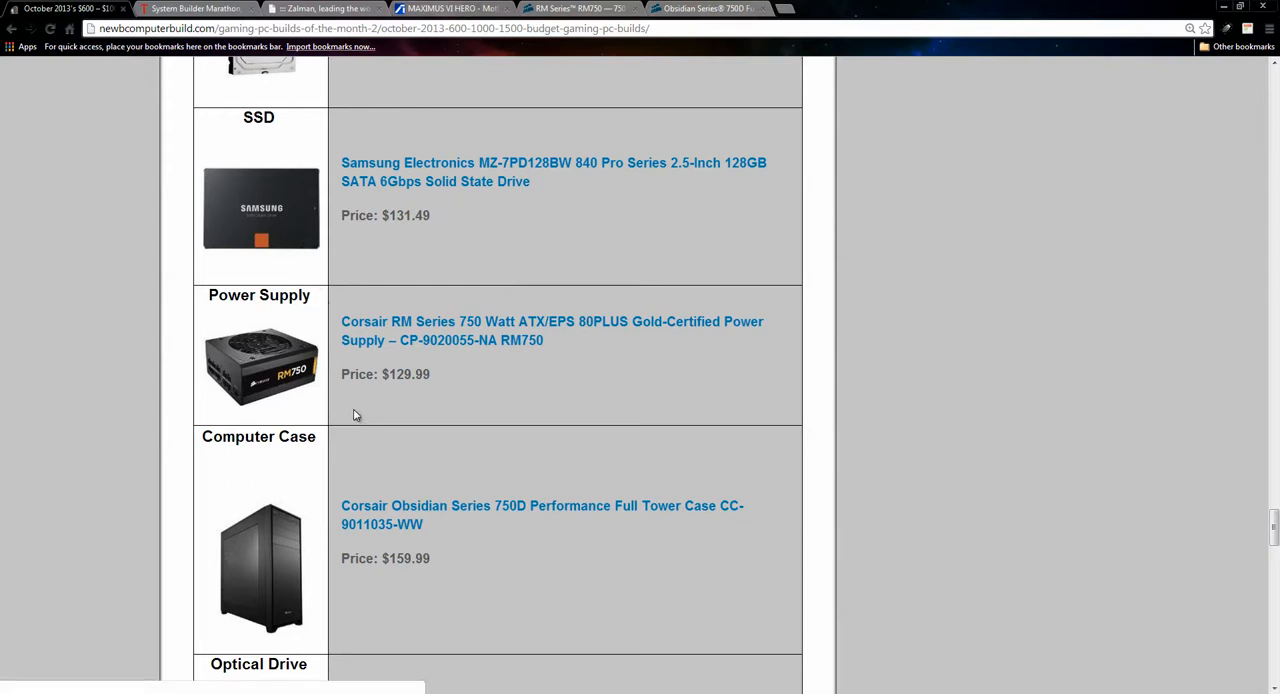
pyautogui.moveTo(756, 332)
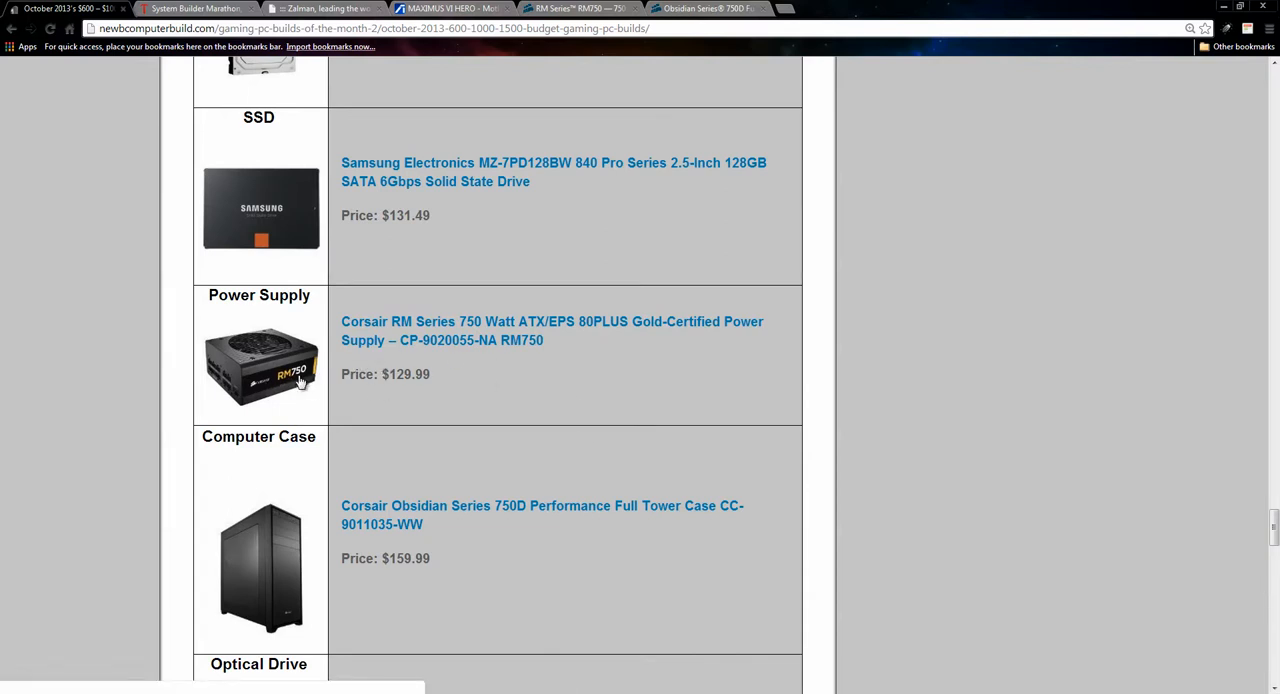
pyautogui.moveTo(282, 350)
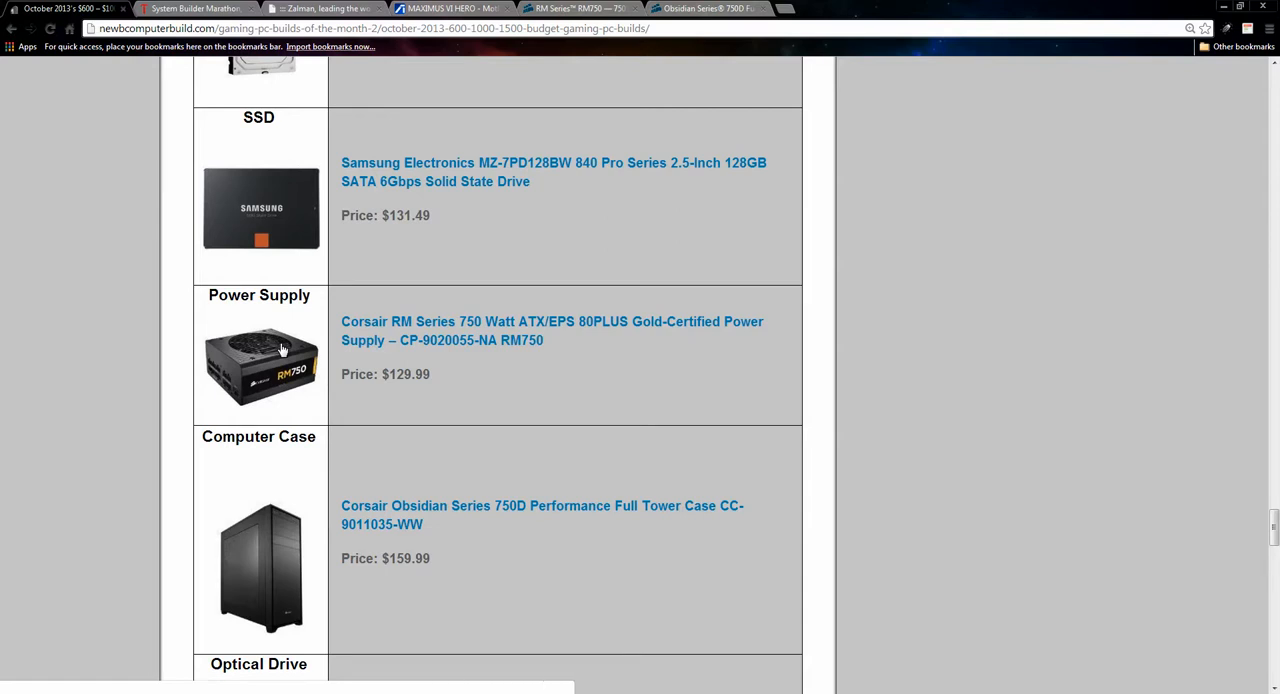
# Scroll past the case to the Lite-On optical drive row and the $1506 estimated price
pyautogui.scroll(-3)
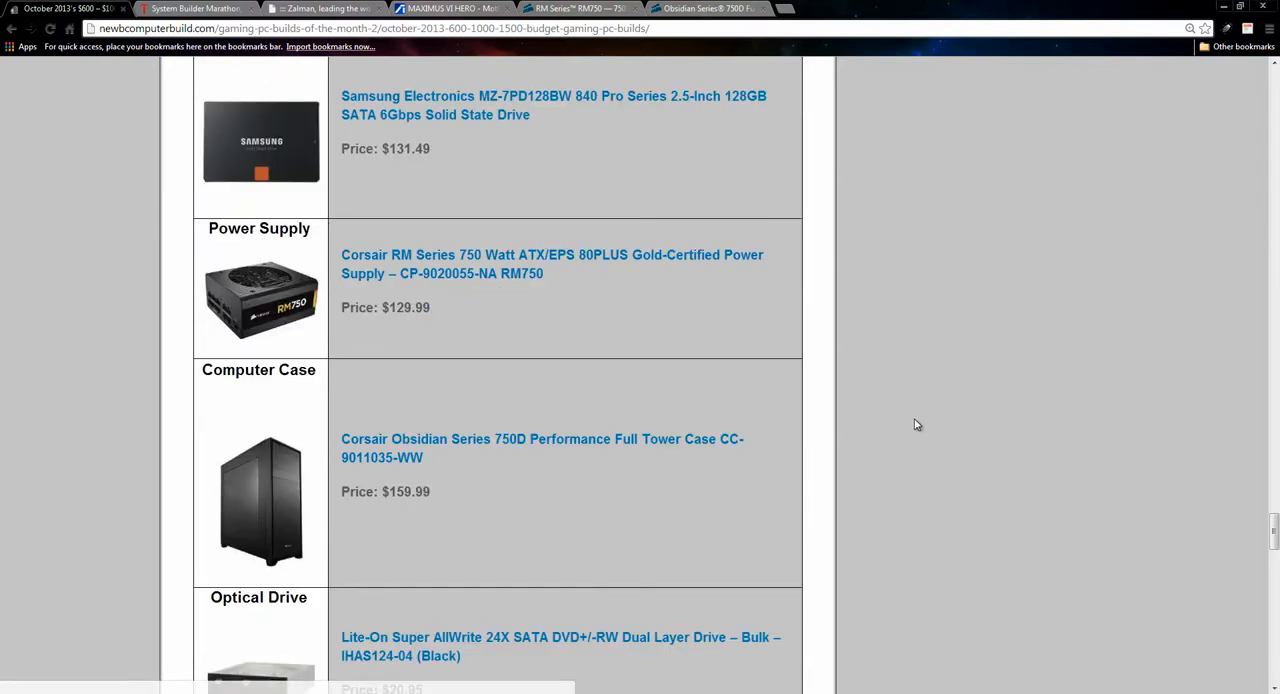
pyautogui.scroll(-3)
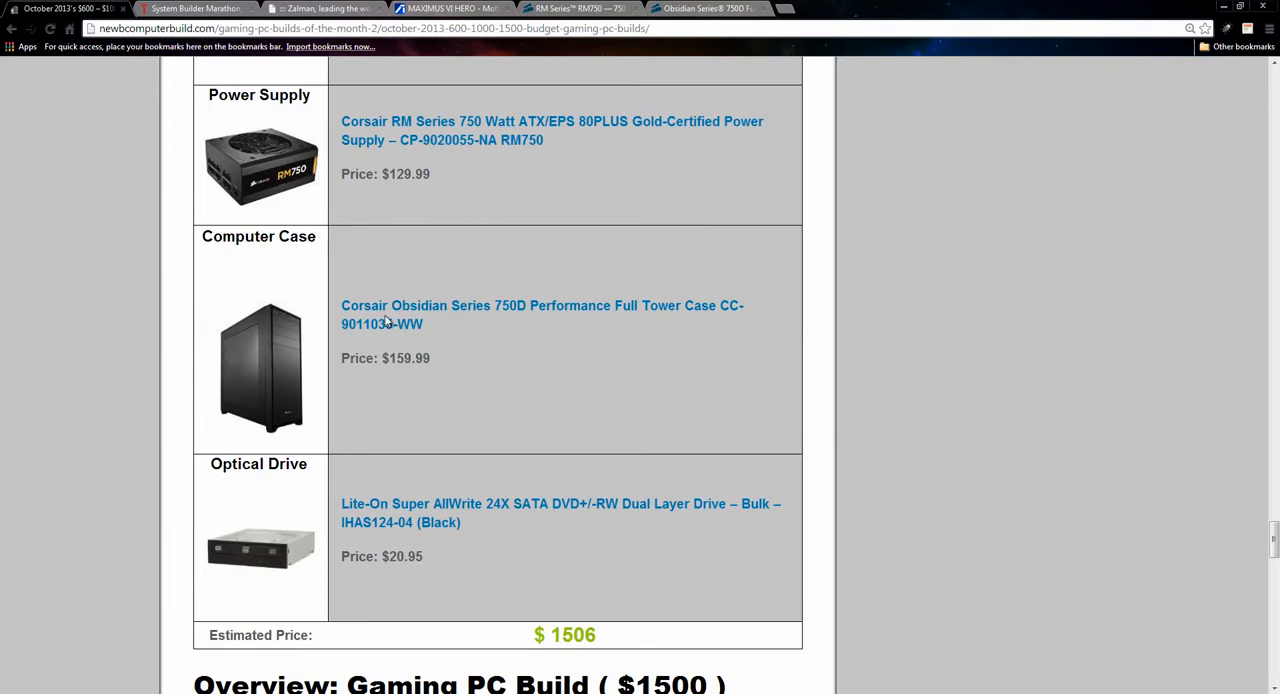
pyautogui.moveTo(800, 432)
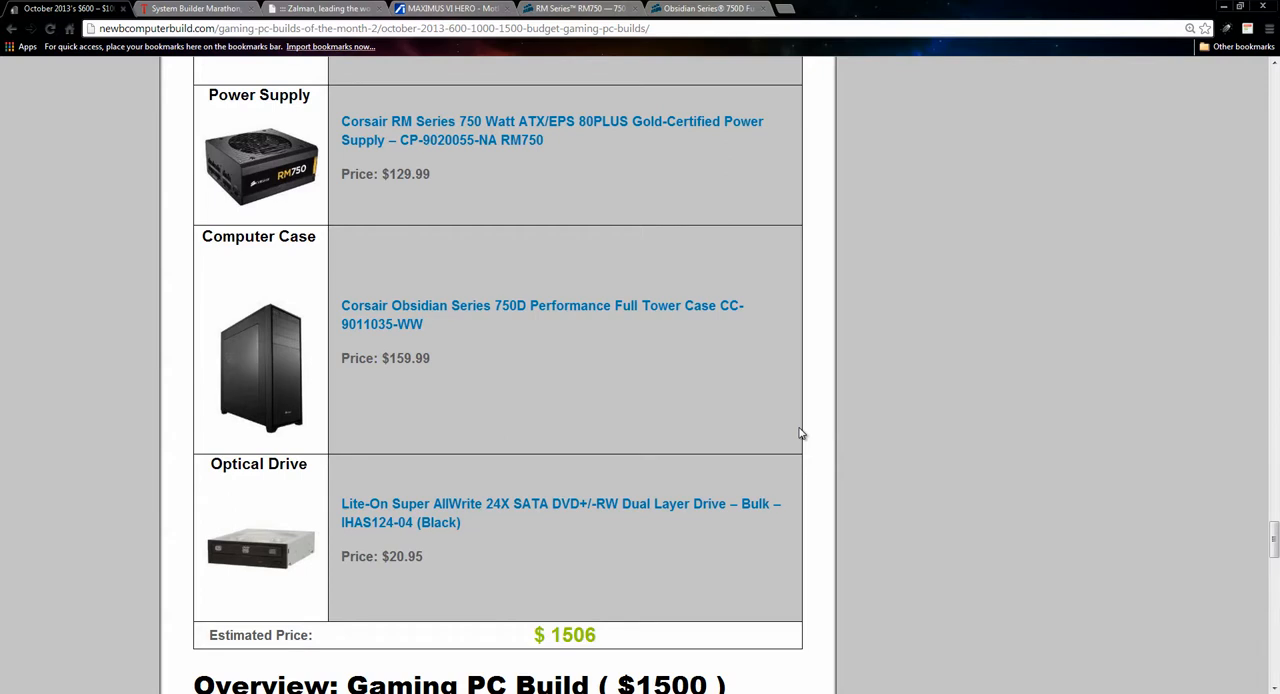
pyautogui.moveTo(296, 394)
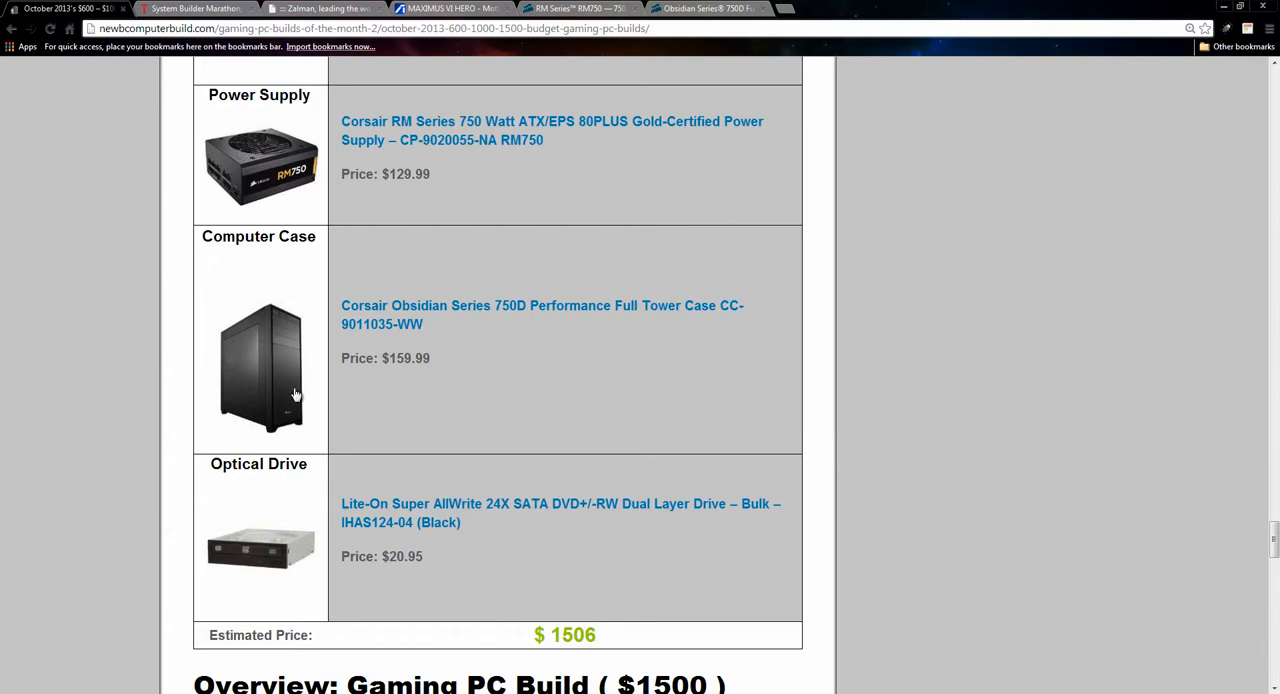
pyautogui.moveTo(500, 278)
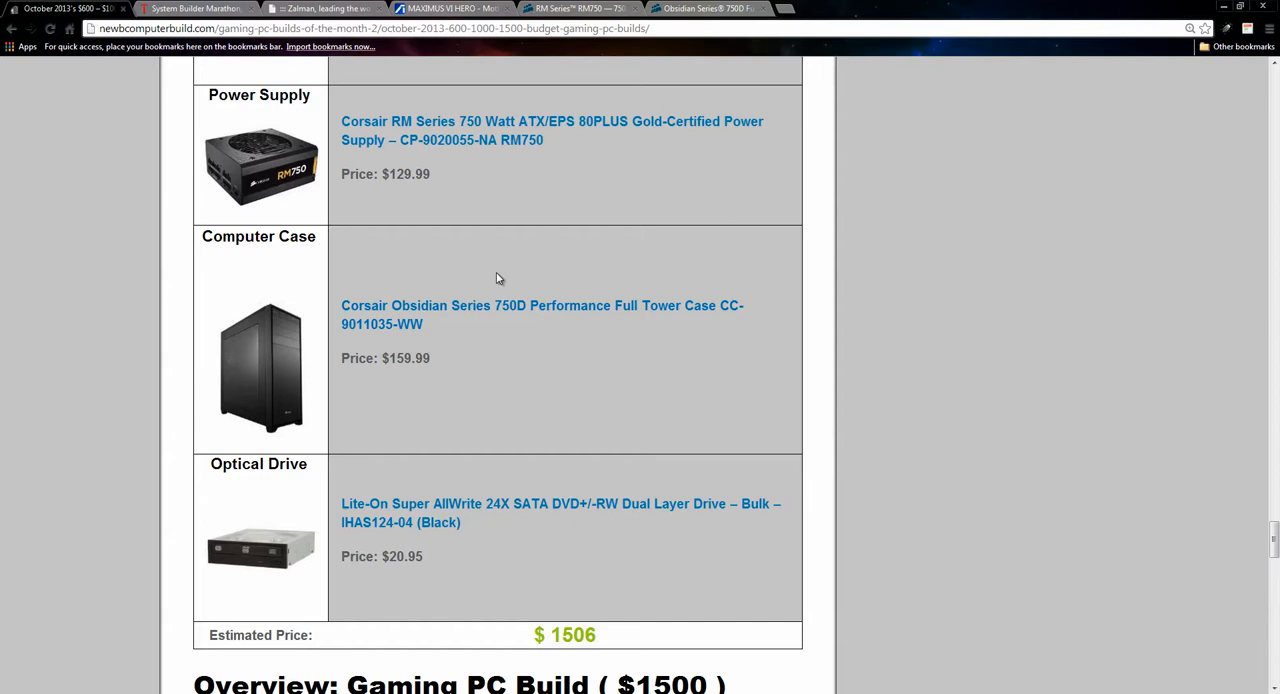
pyautogui.moveTo(200, 358)
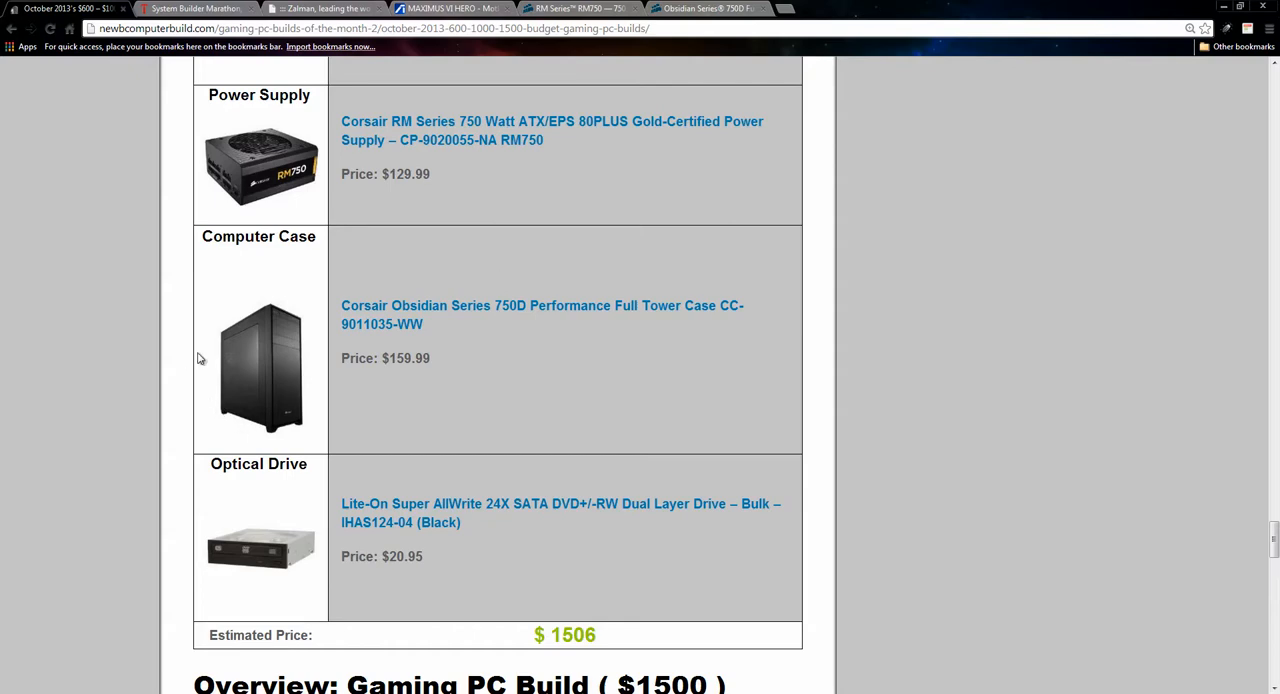
# Browse the Corsair Obsidian 750D page through its features and specifications, then return to the build table
pyautogui.click(704, 8)
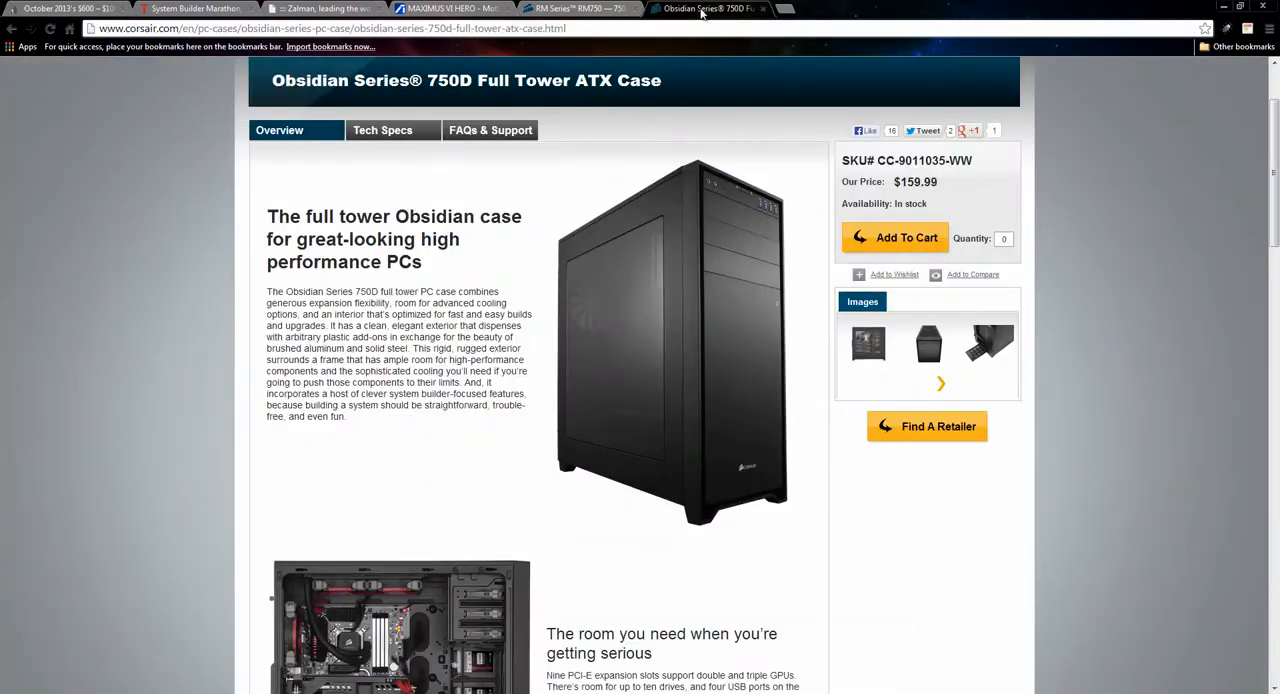
pyautogui.scroll(-3)
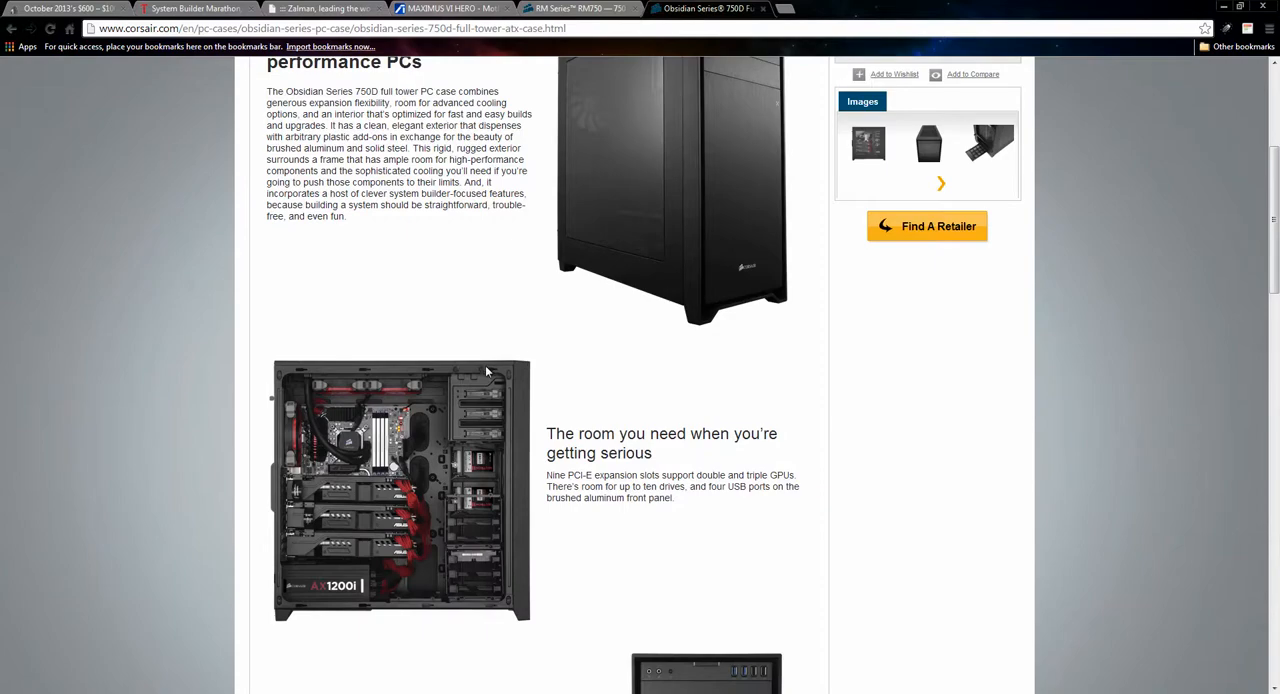
pyautogui.scroll(-3)
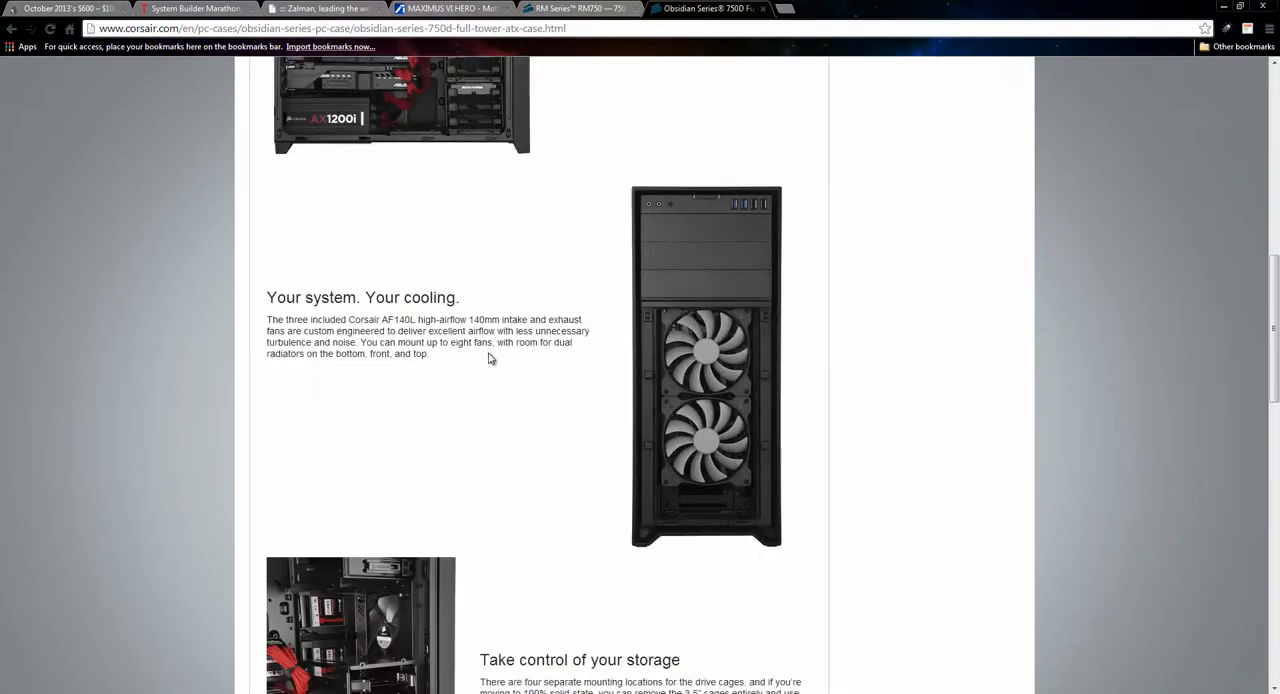
pyautogui.scroll(-3)
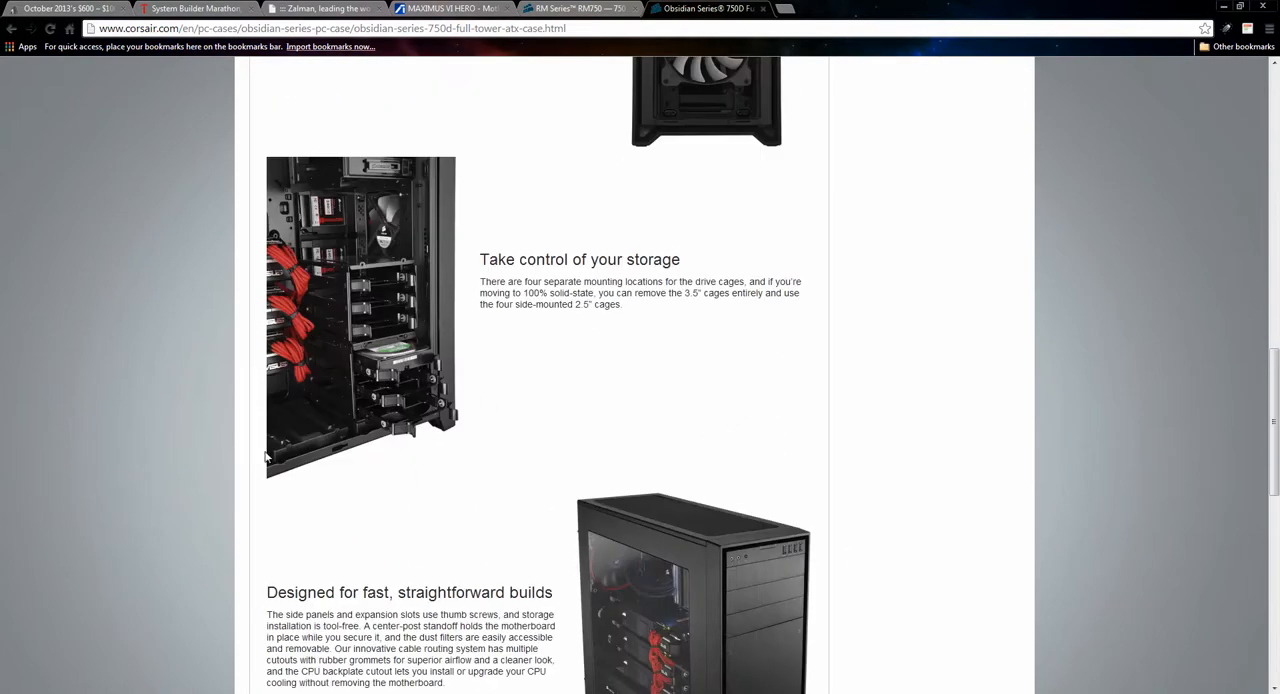
pyautogui.moveTo(990, 292)
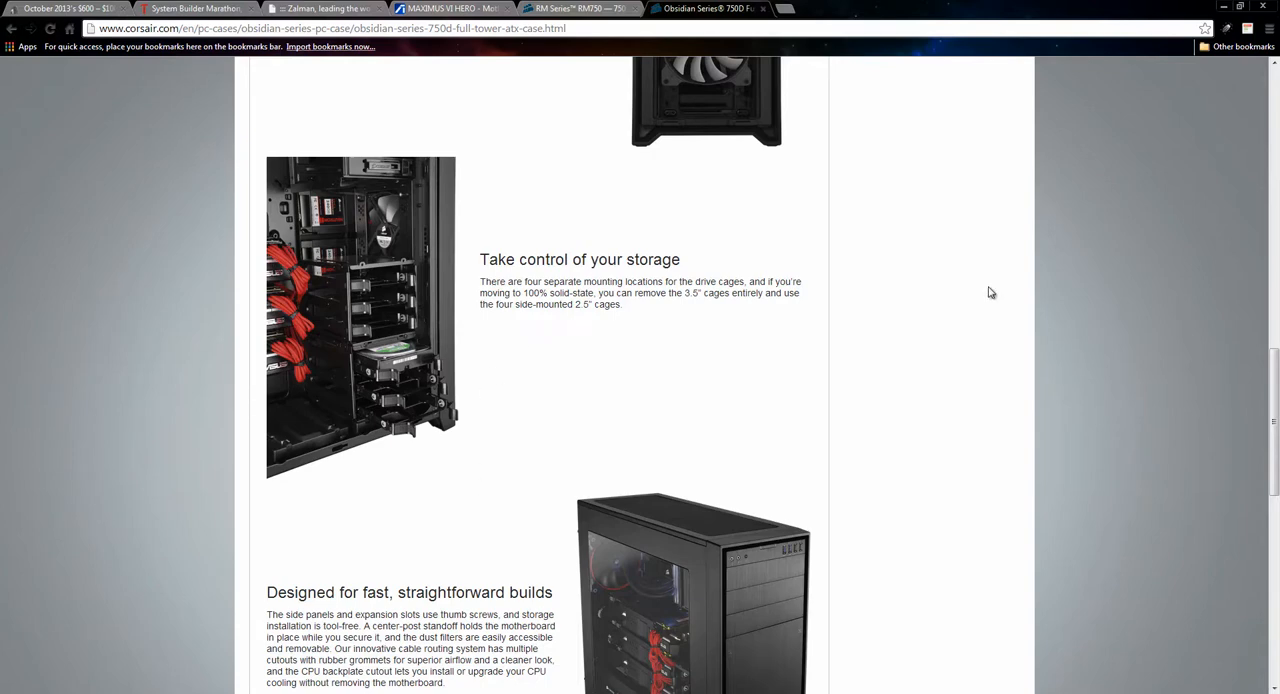
pyautogui.moveTo(922, 340)
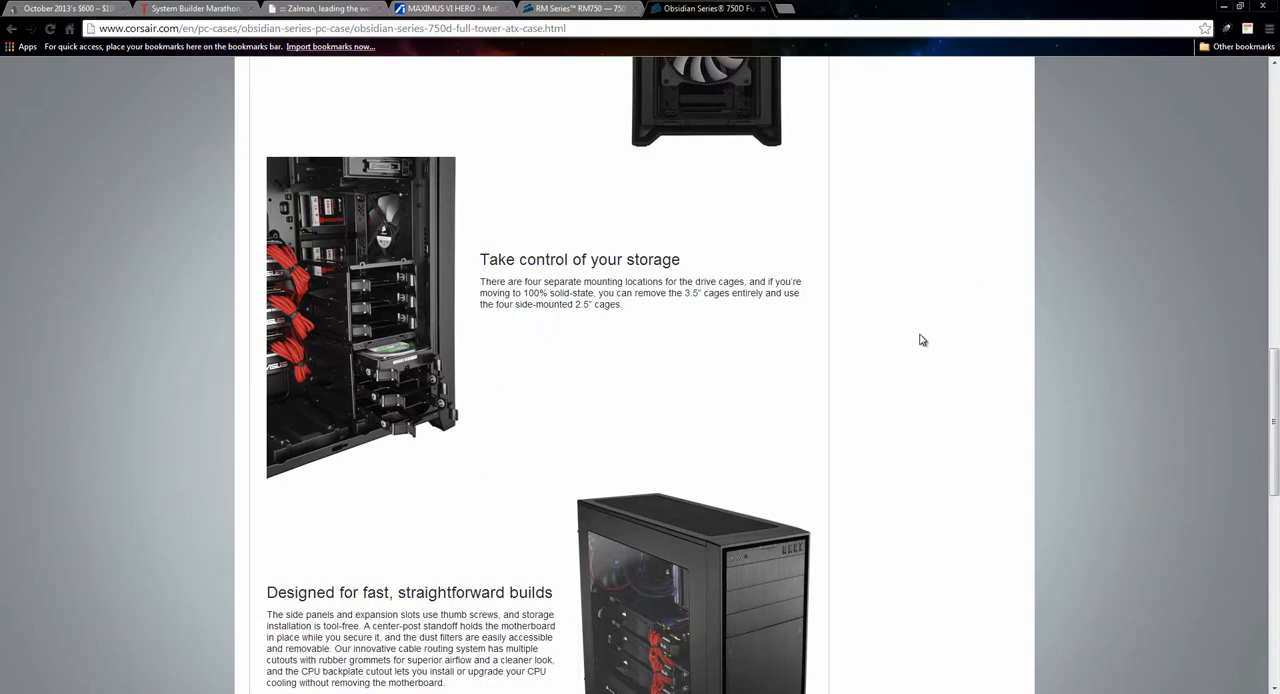
pyautogui.scroll(-3)
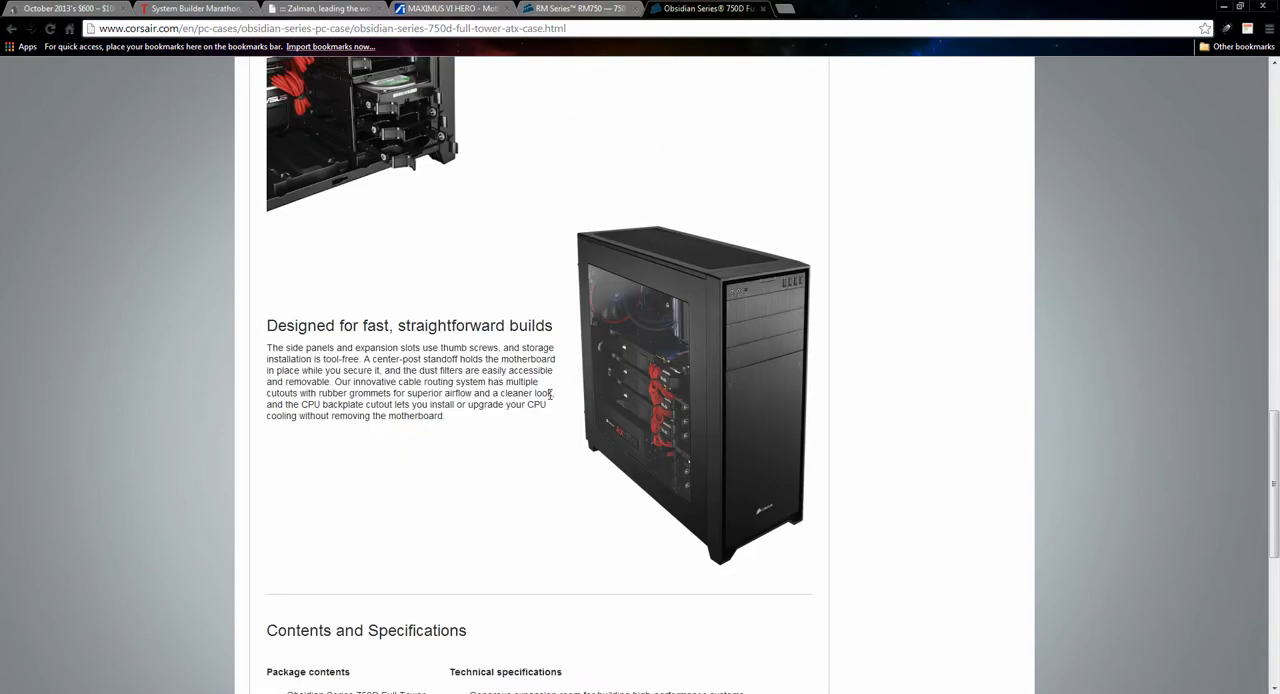
pyautogui.moveTo(636, 490)
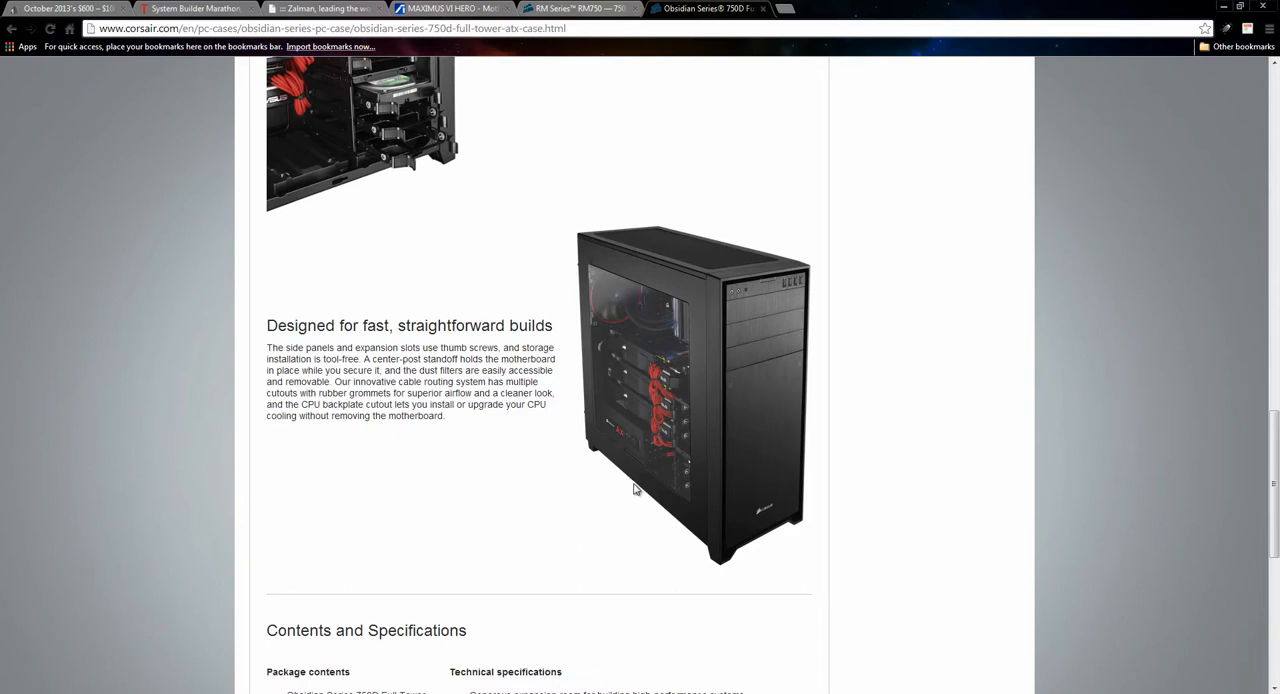
pyautogui.moveTo(688, 496)
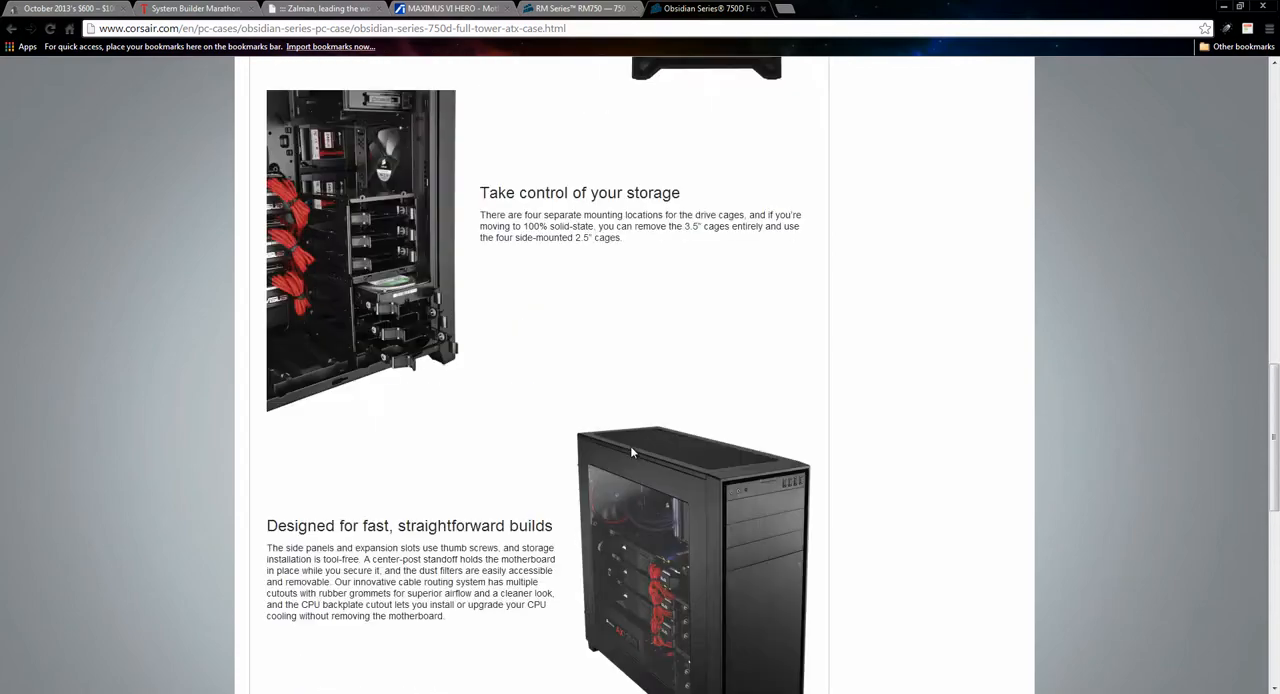
pyautogui.scroll(-3)
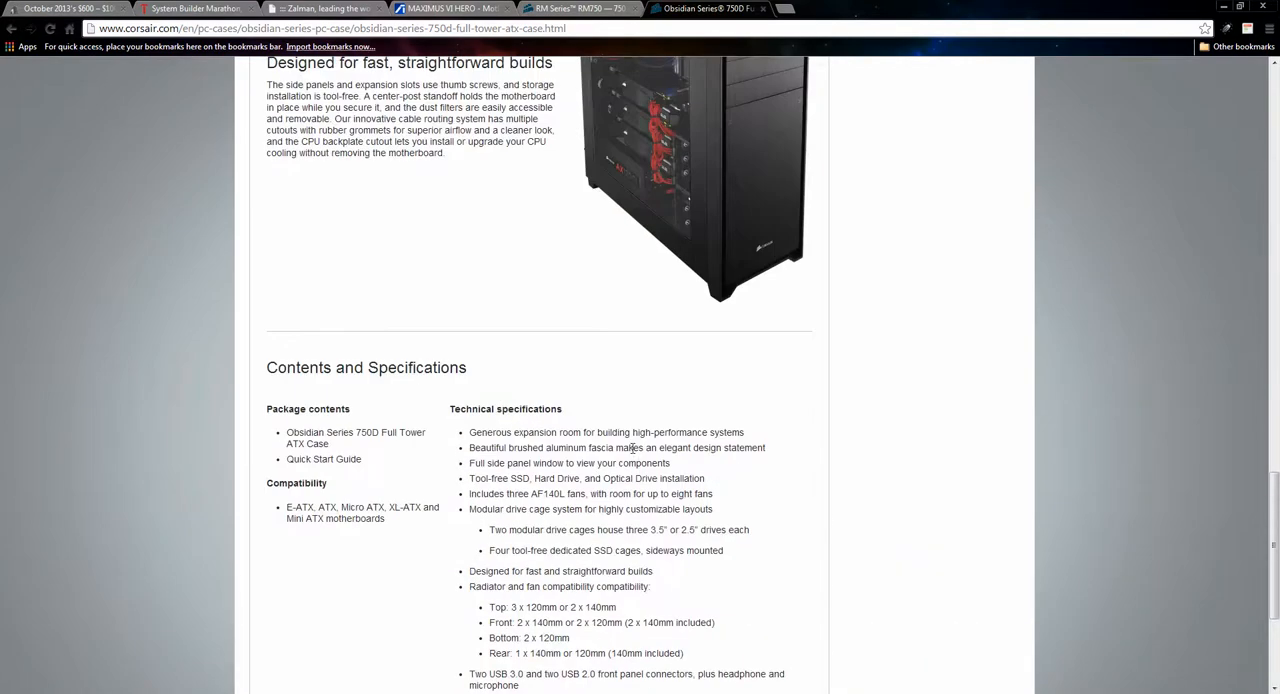
pyautogui.scroll(3)
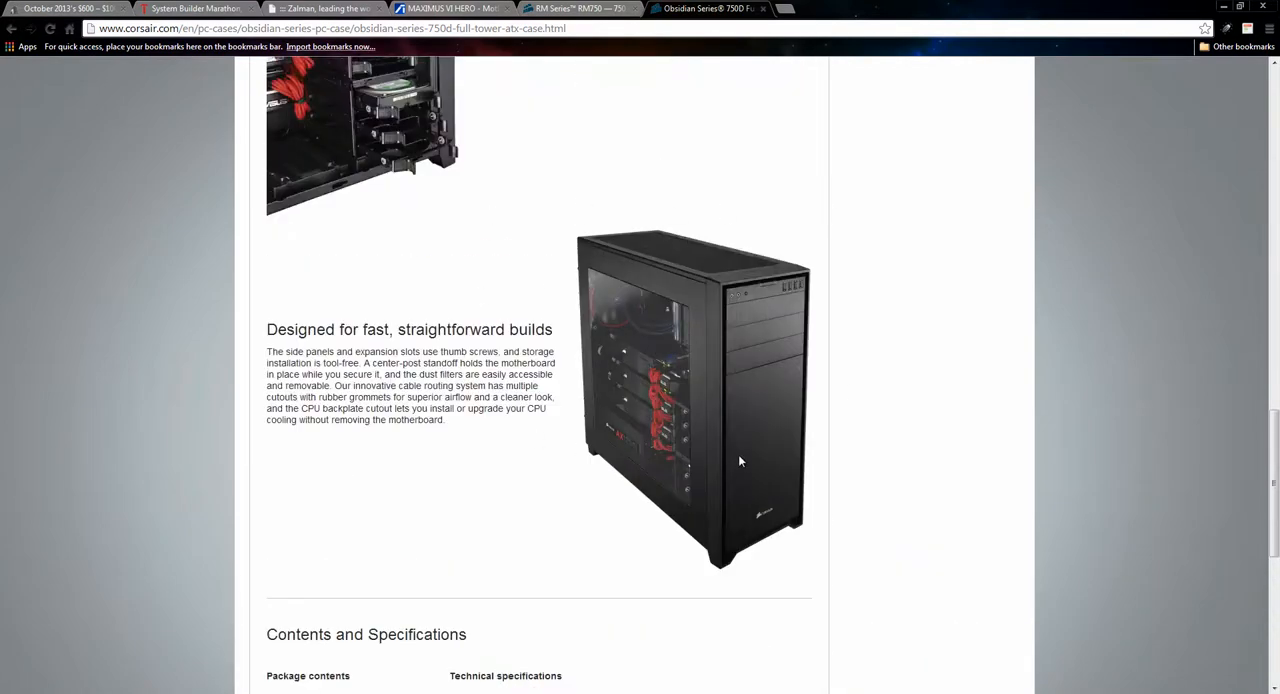
pyautogui.moveTo(400, 252)
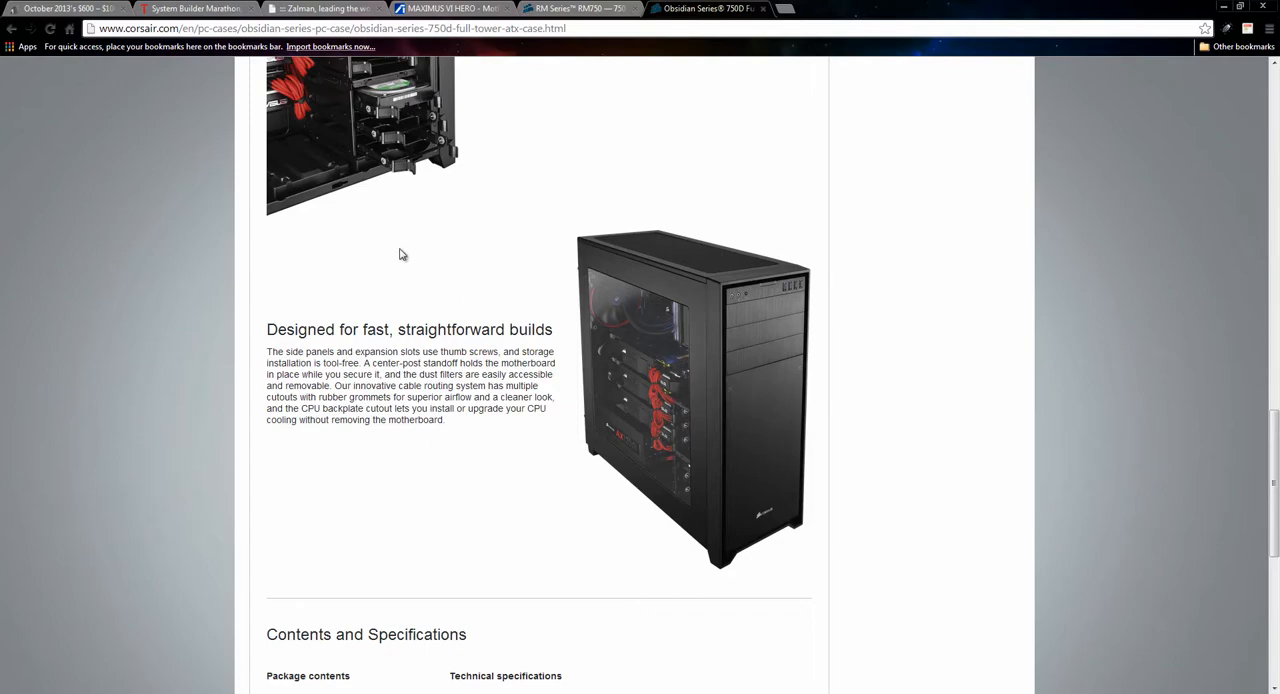
pyautogui.moveTo(644, 486)
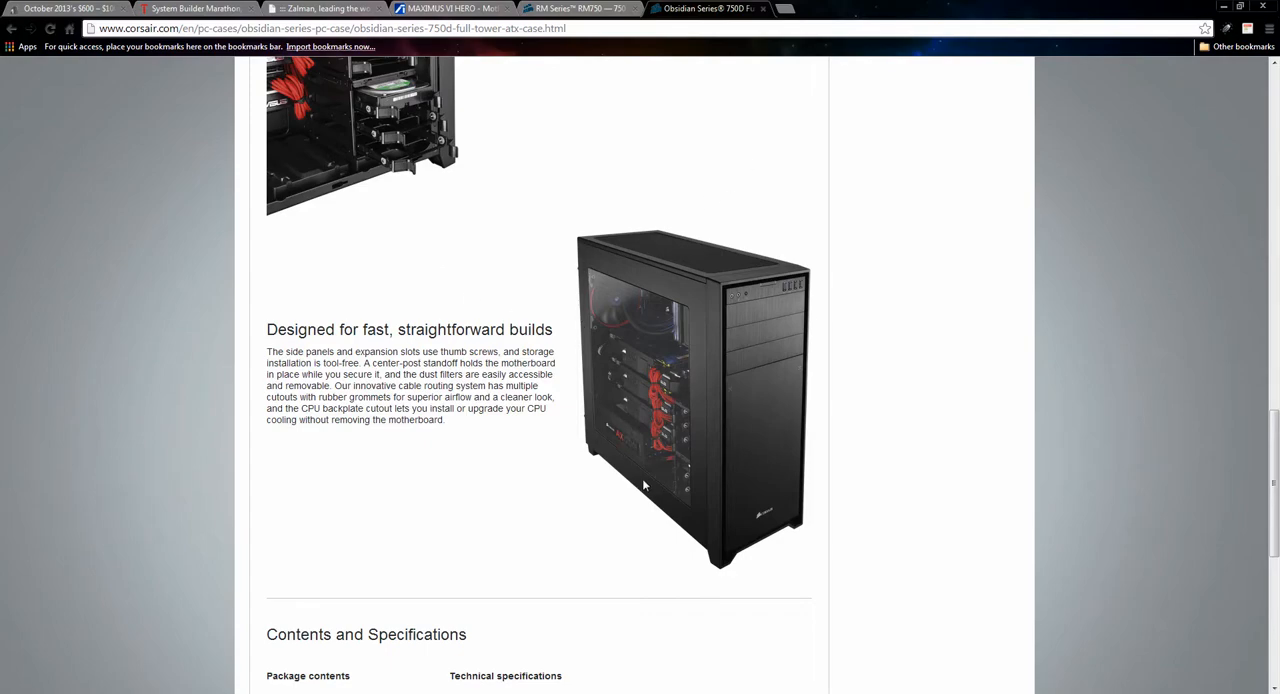
pyautogui.scroll(-3)
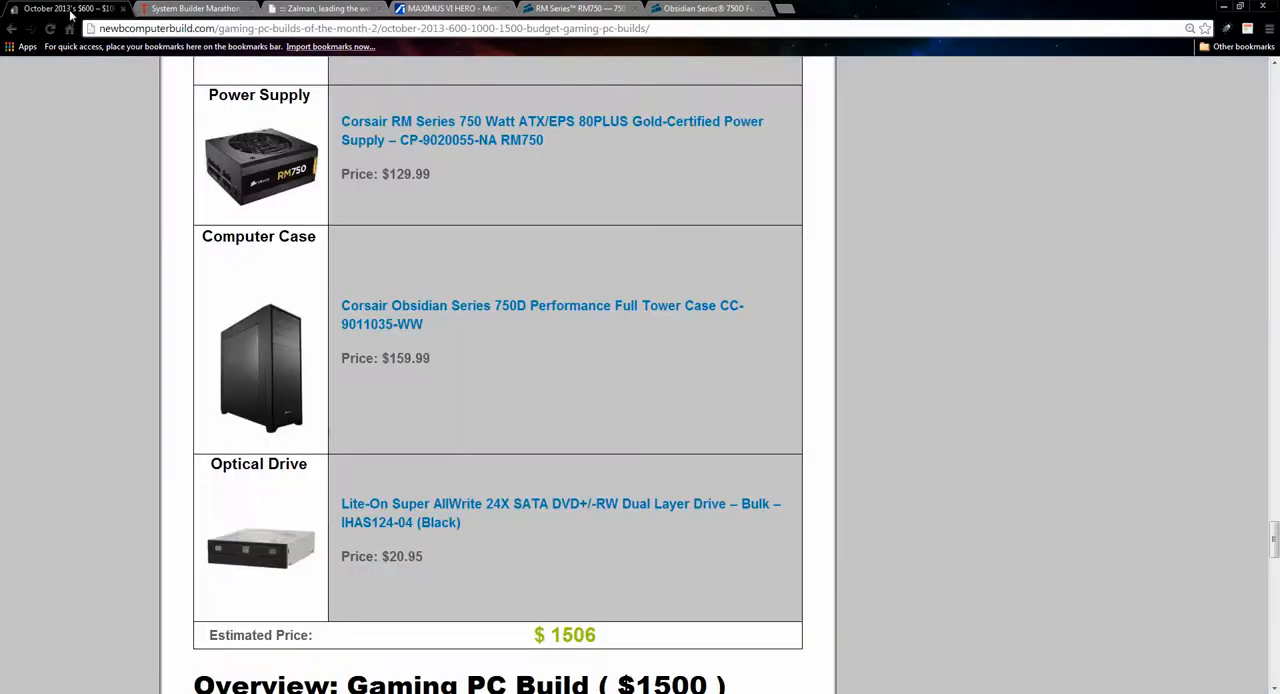
# Scroll past the optical drive to the Overview: Gaming PC Build ($1500) paragraph on the 750D and RM series
pyautogui.scroll(-3)
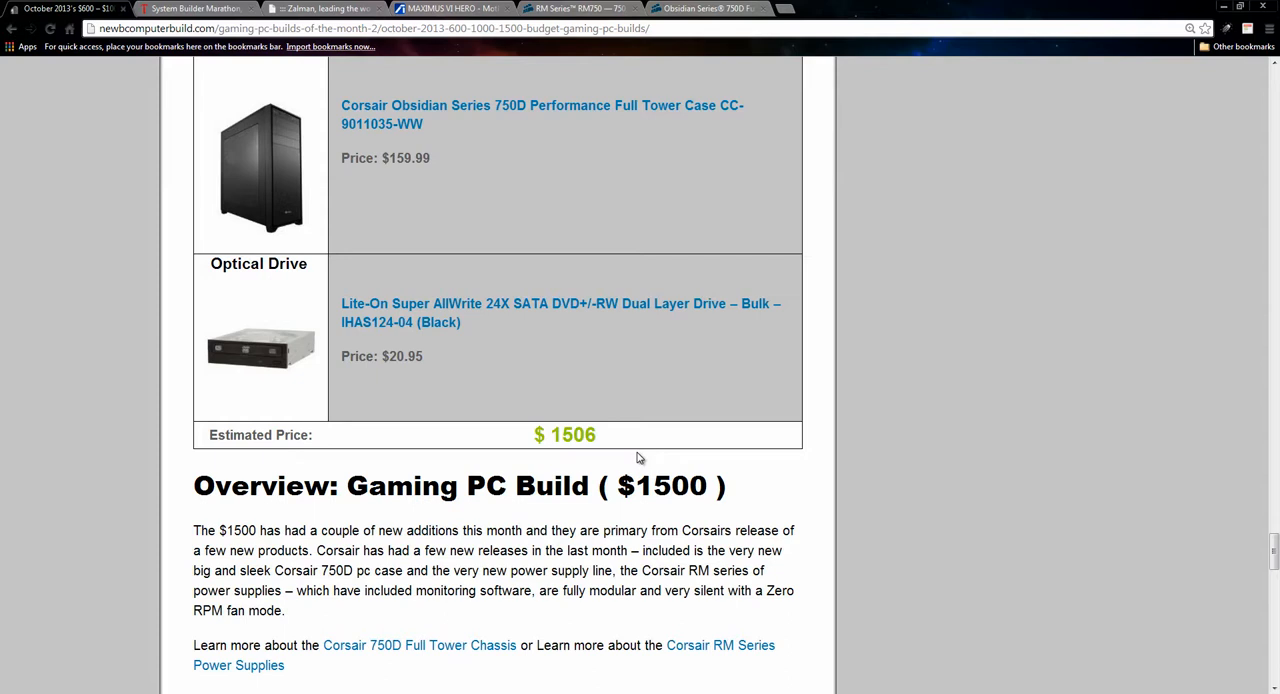
# Scroll past the overview to the $1500 Additions / Alternatives table with i7-4770K, GTX 770 SLI, GTX 780 and 512GB SSD
pyautogui.scroll(-3)
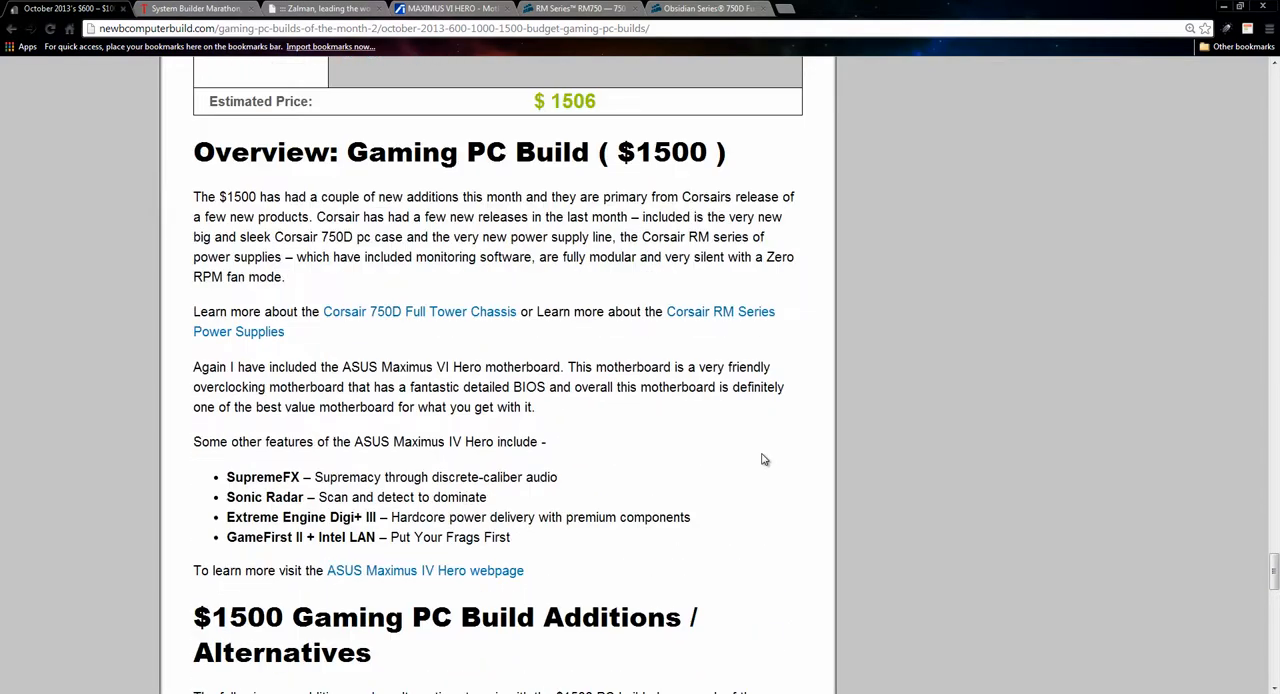
pyautogui.scroll(-3)
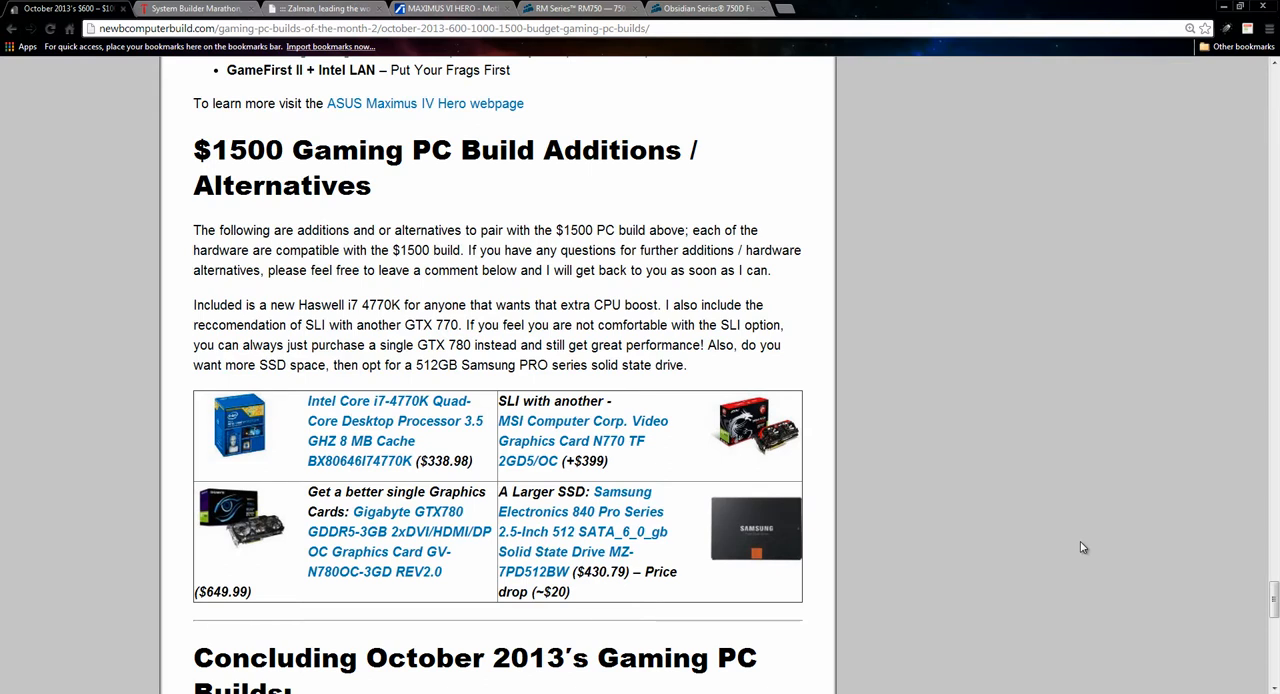
pyautogui.moveTo(1160, 176)
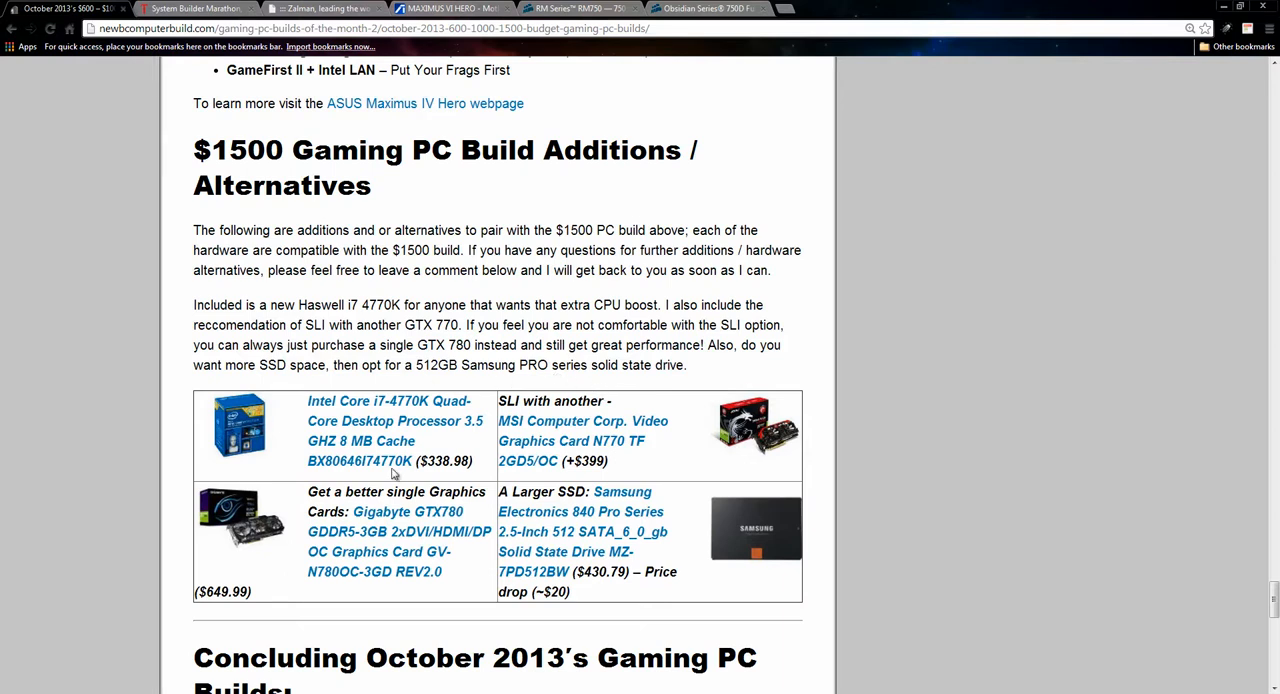
pyautogui.moveTo(420, 388)
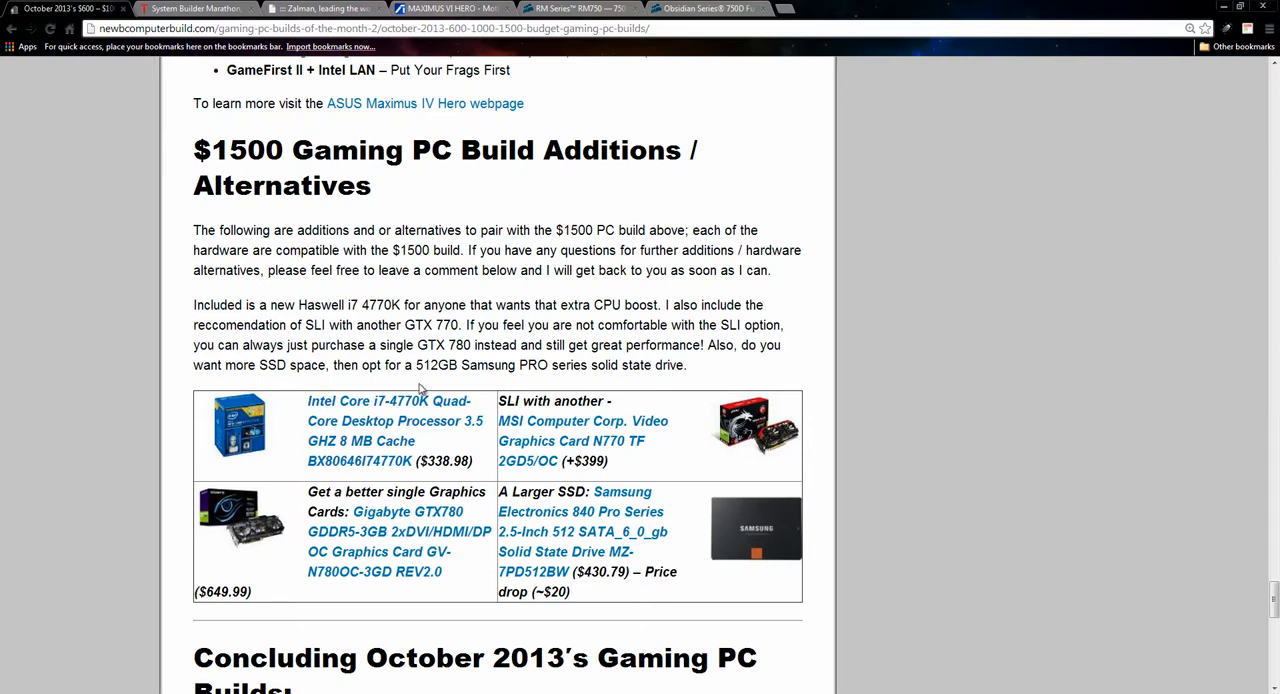
pyautogui.moveTo(456, 464)
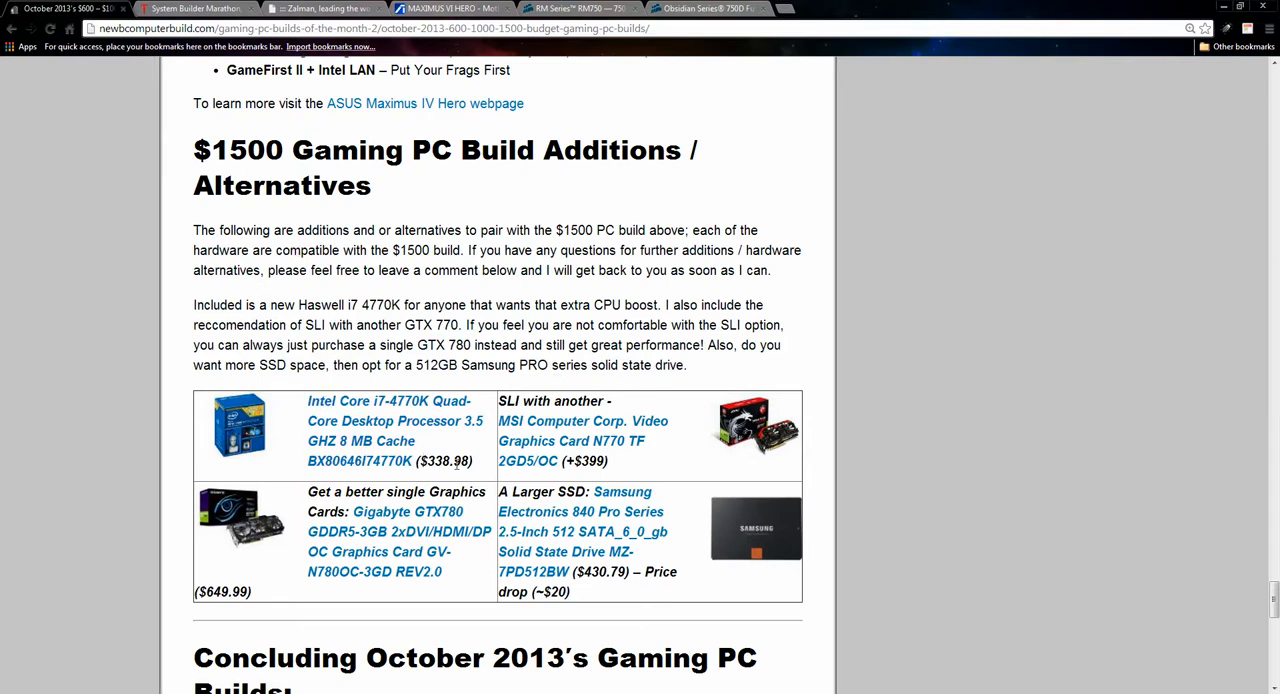
pyautogui.moveTo(456, 424)
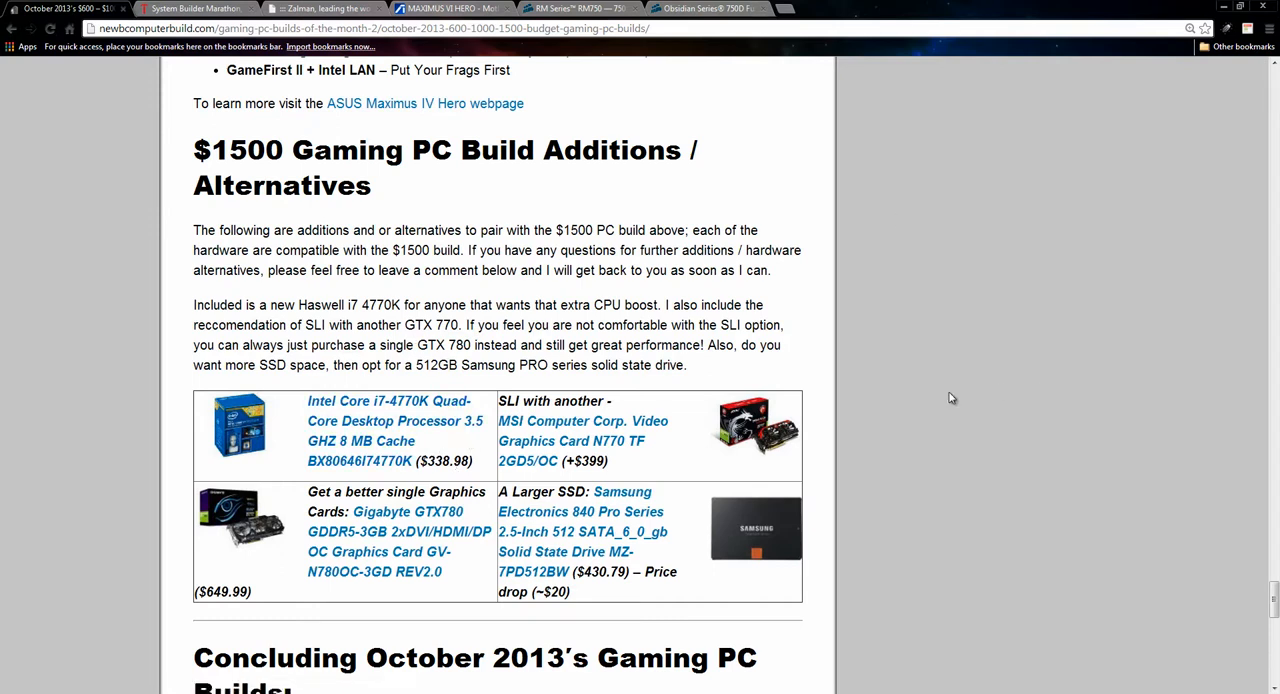
pyautogui.moveTo(964, 376)
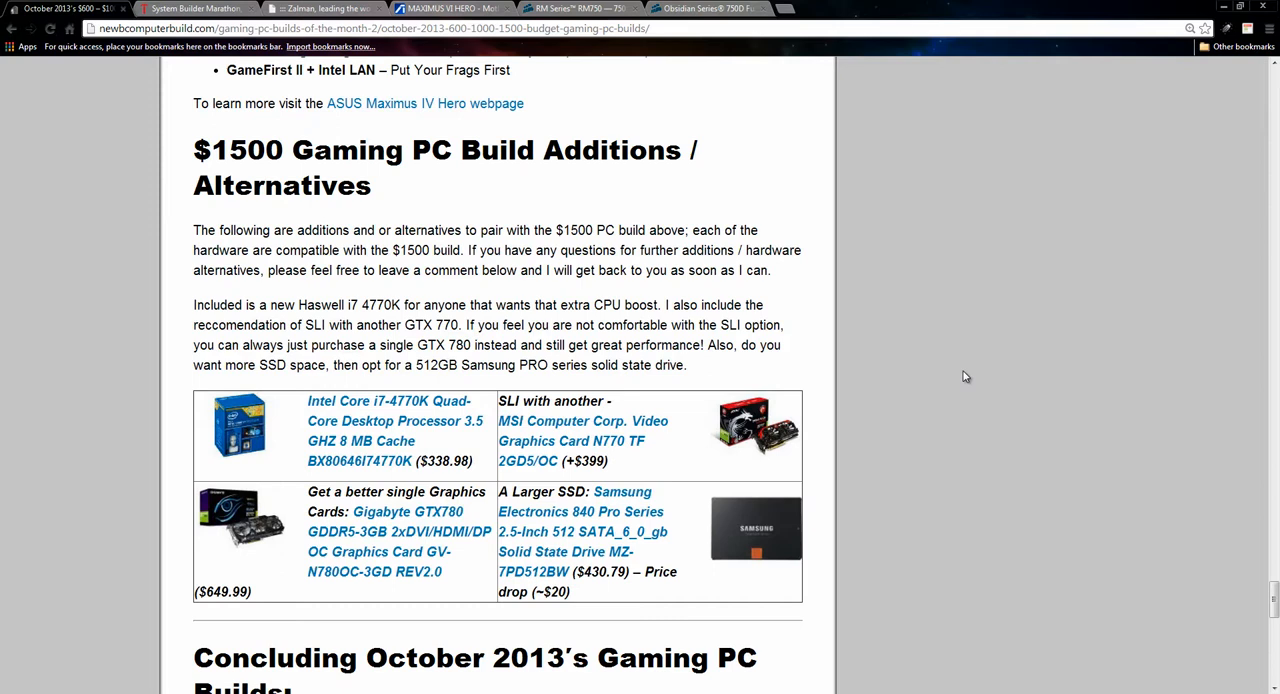
pyautogui.moveTo(936, 352)
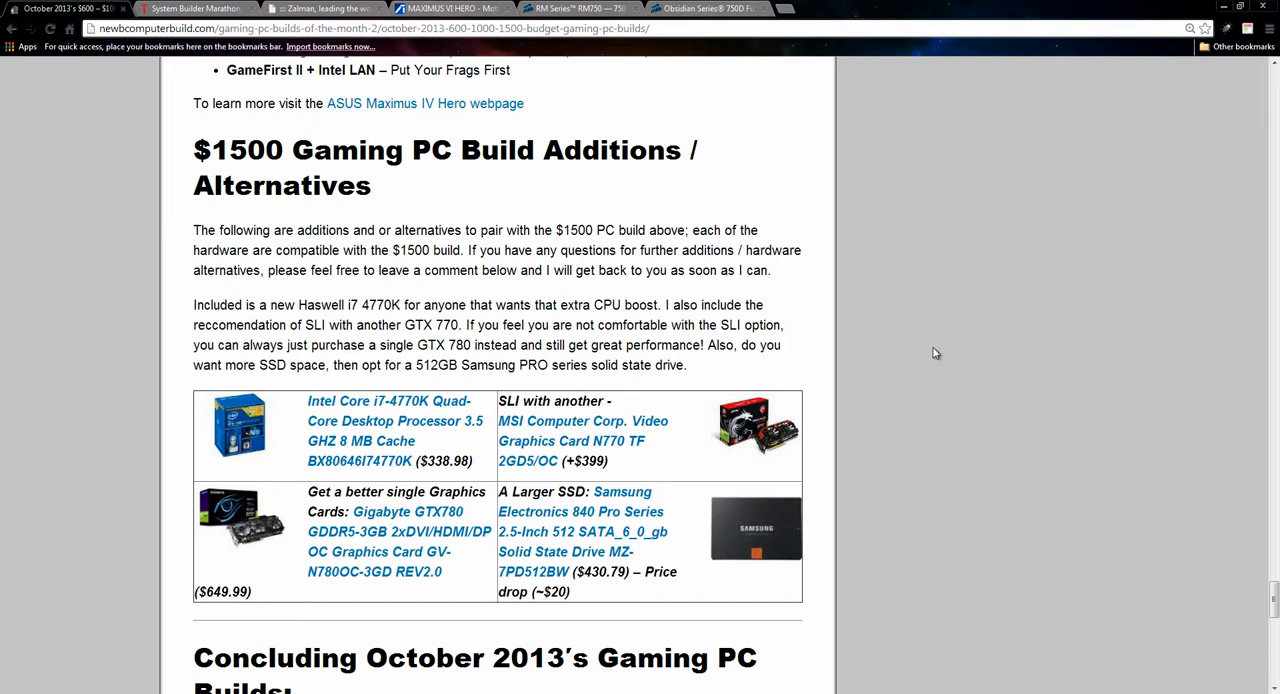
pyautogui.moveTo(180, 584)
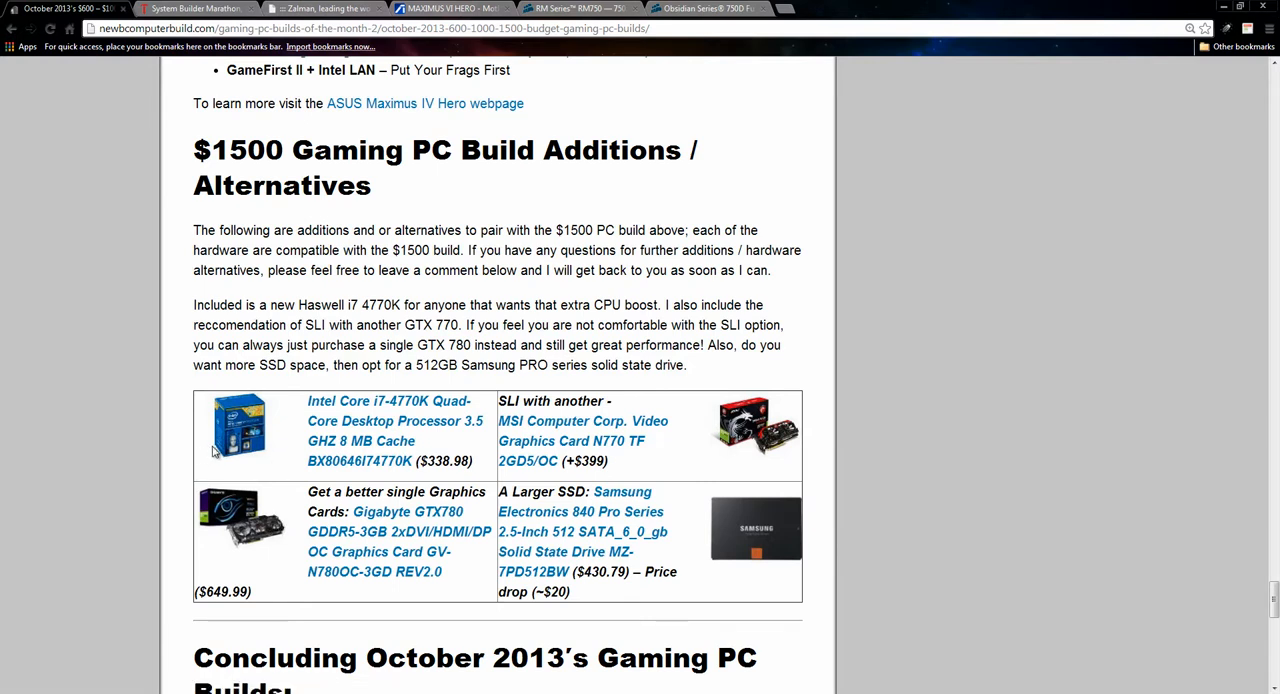
pyautogui.moveTo(184, 622)
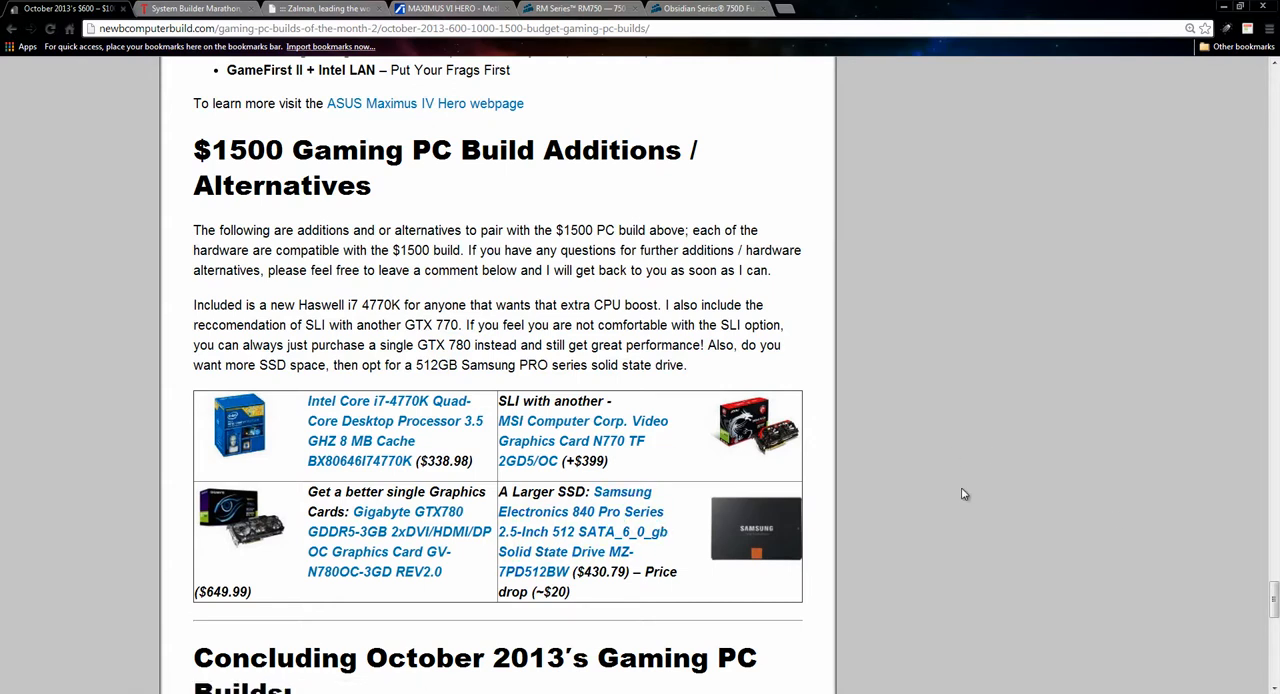
pyautogui.moveTo(570, 524)
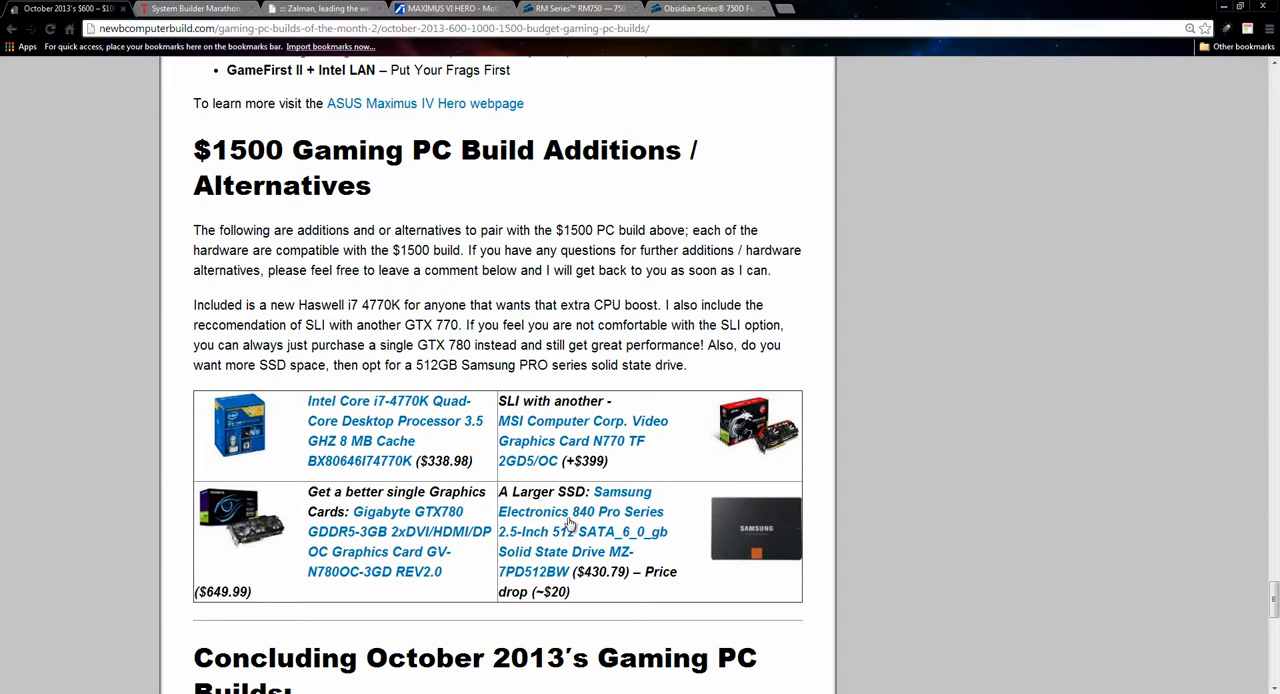
pyautogui.moveTo(1088, 528)
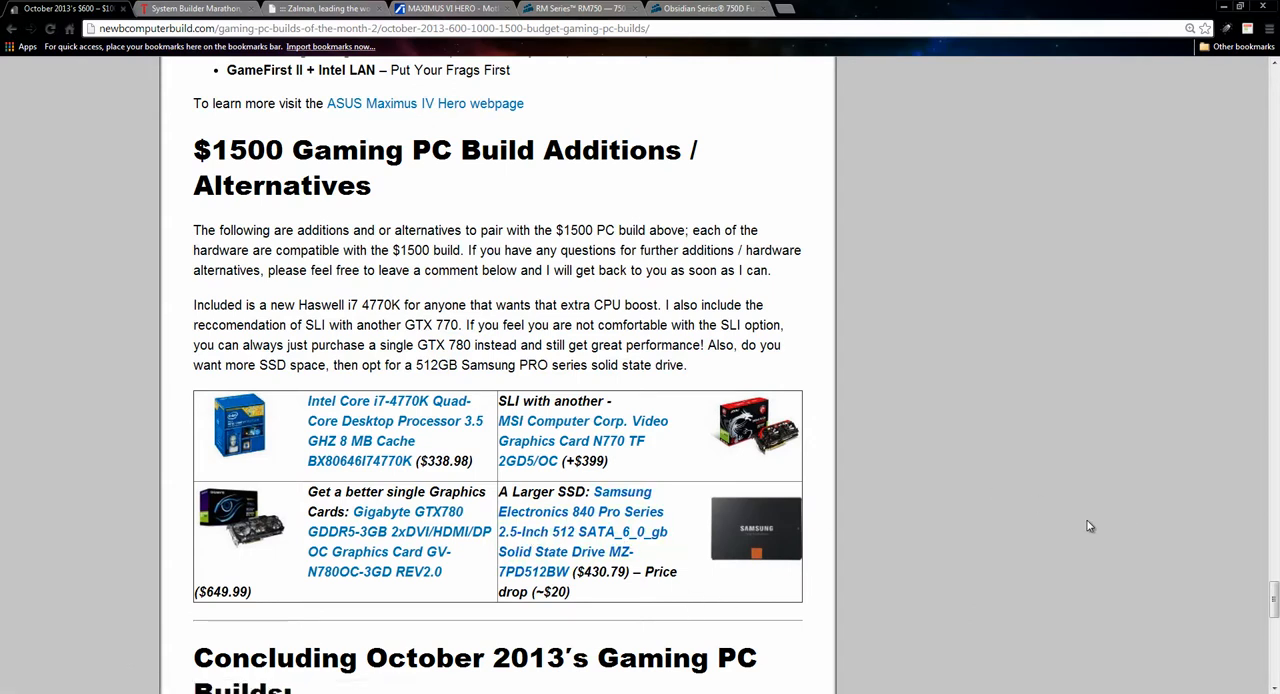
pyautogui.moveTo(754, 566)
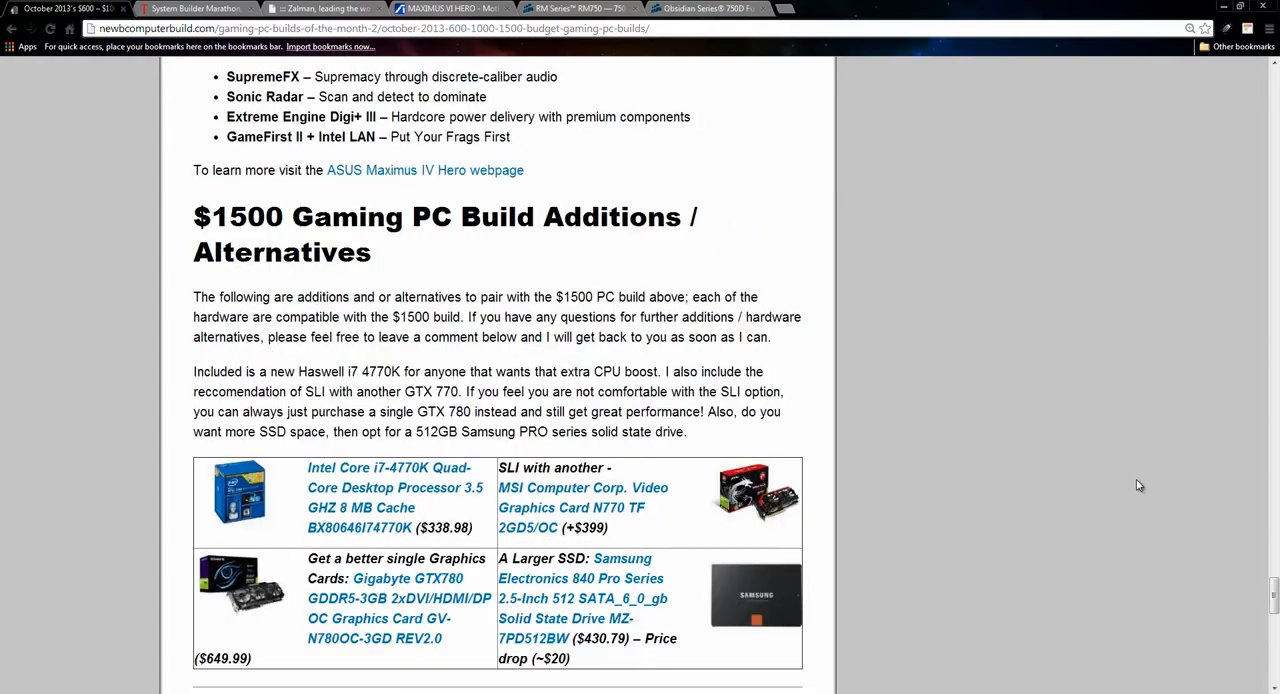
pyautogui.scroll(3)
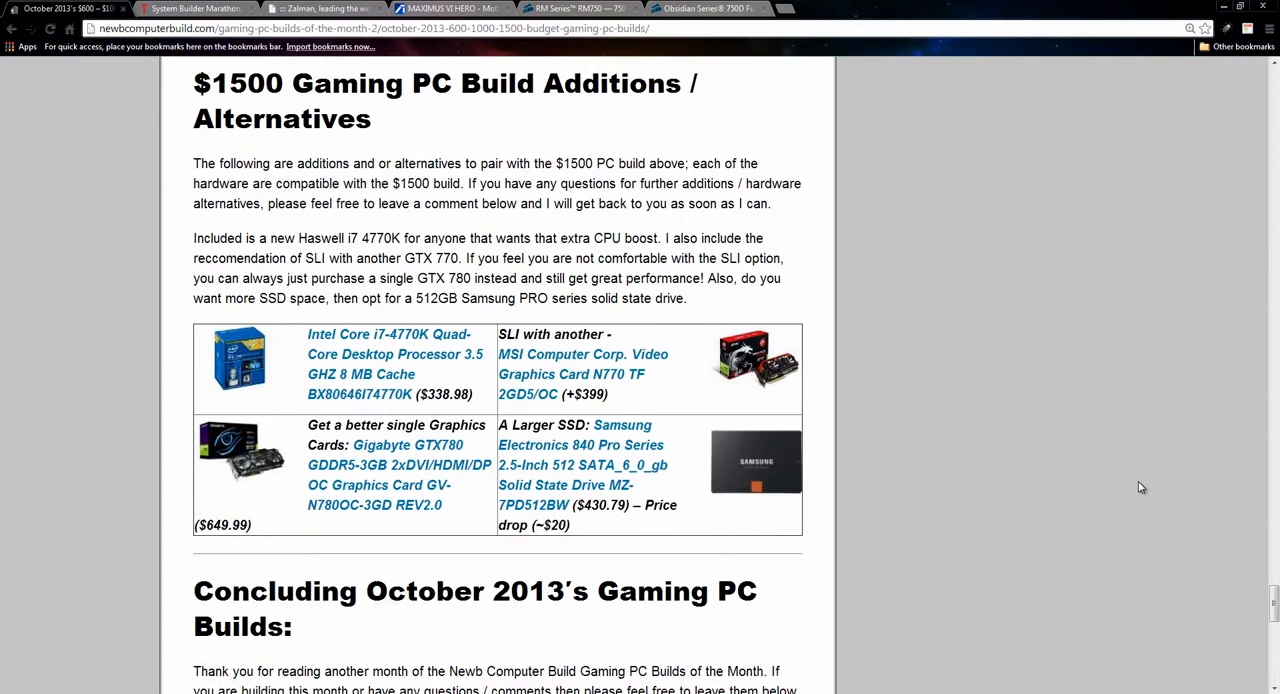
pyautogui.moveTo(1156, 476)
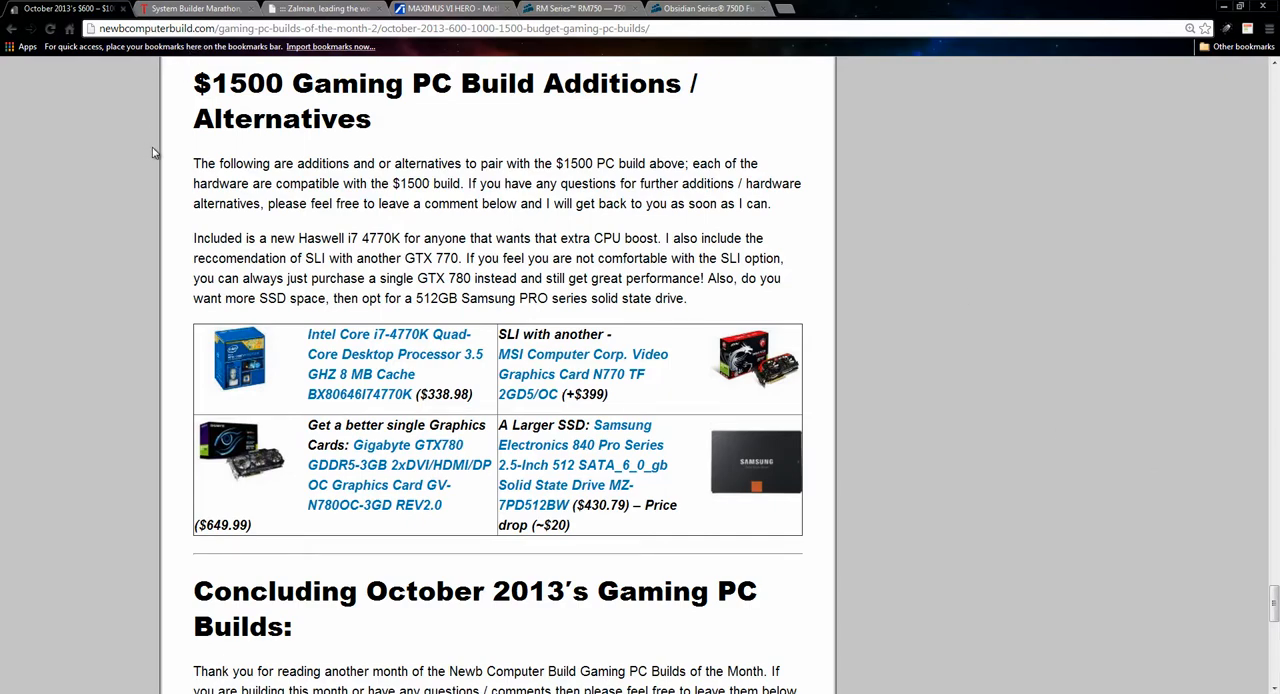
pyautogui.scroll(3)
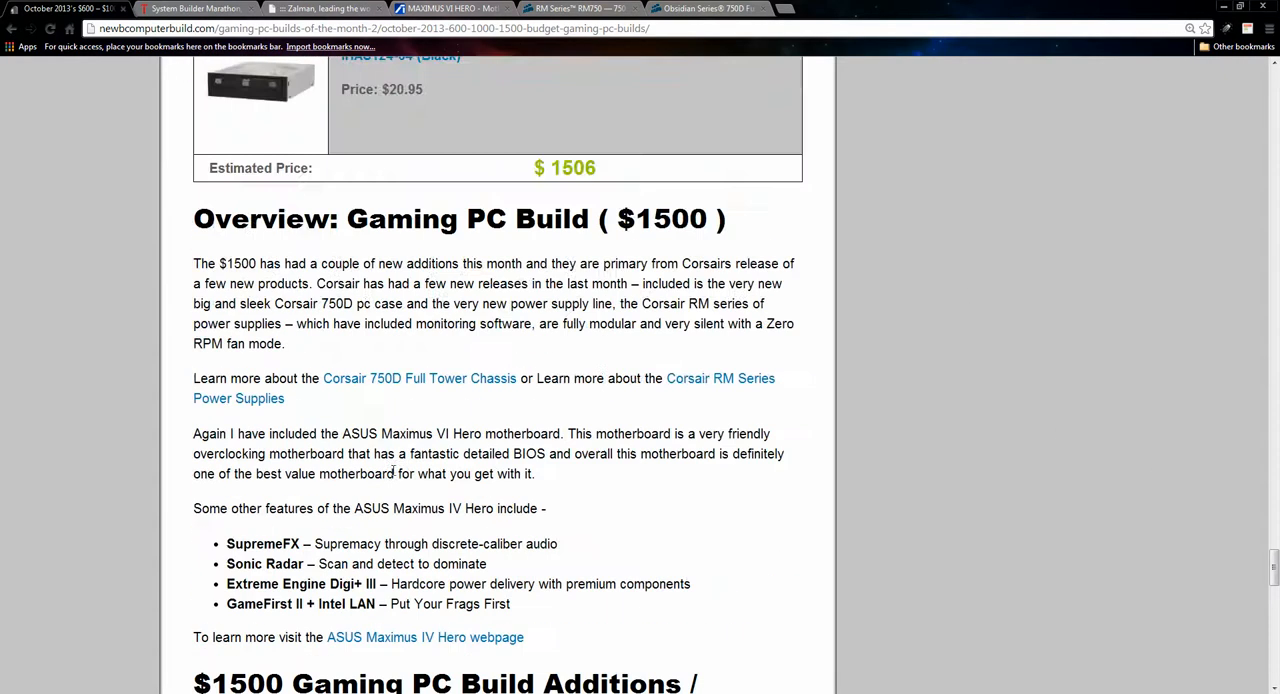
pyautogui.scroll(-3)
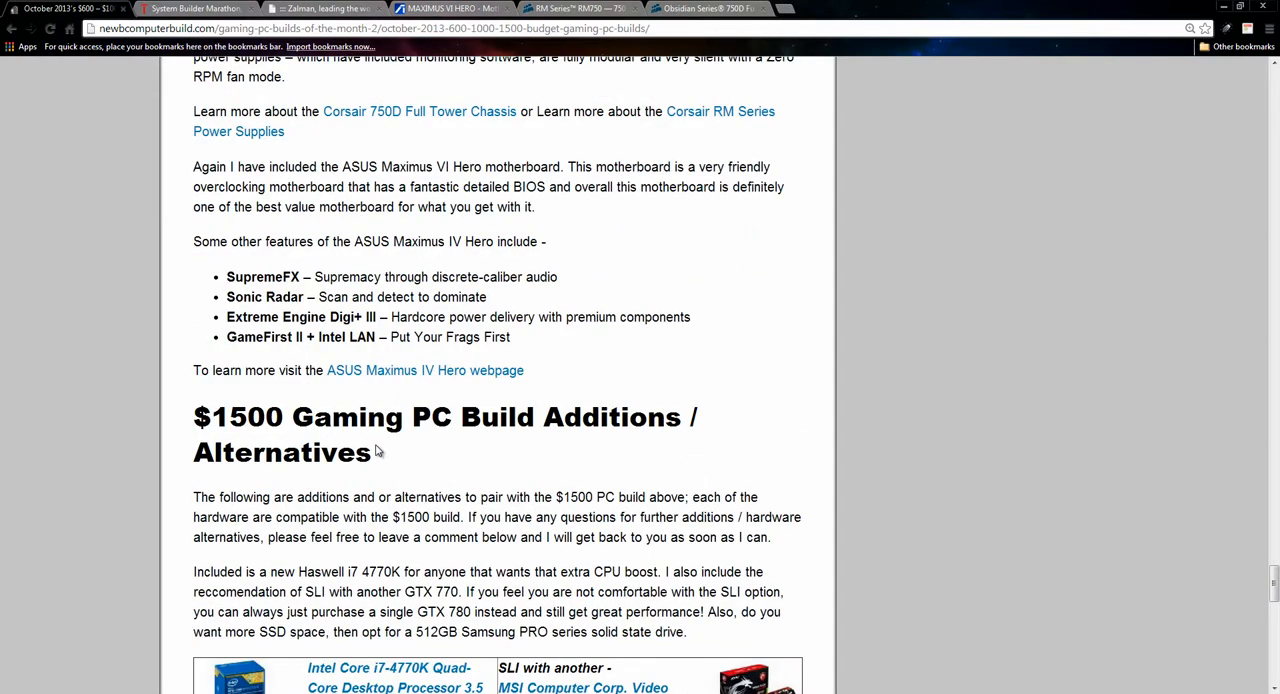
pyautogui.scroll(-3)
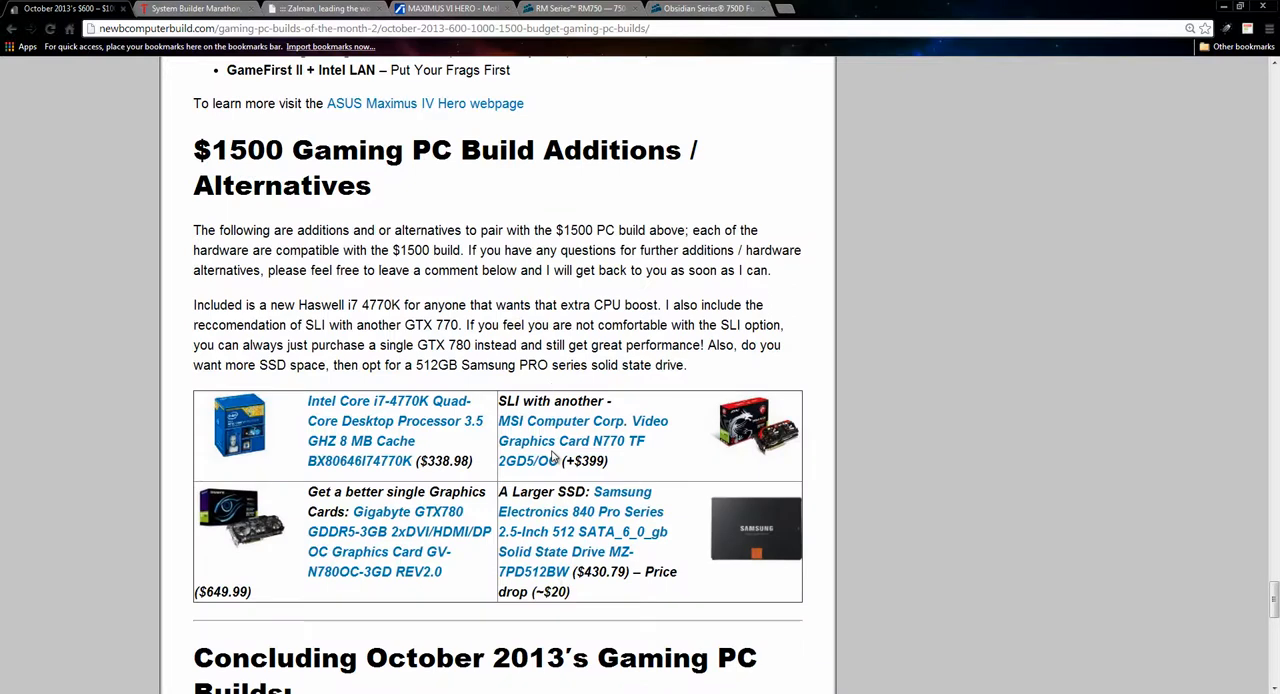